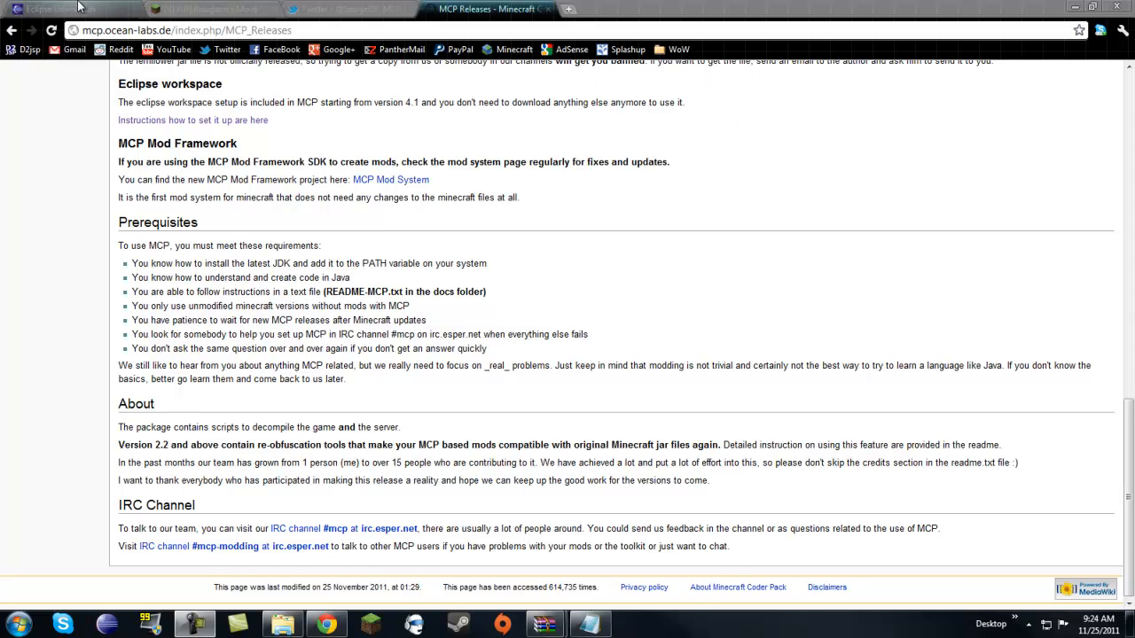
# - Browse the Eclipse downloads listing to Eclipse Classic 3.7.1, then switch to the Risugami's Mods thread
pyautogui.click(60, 9)
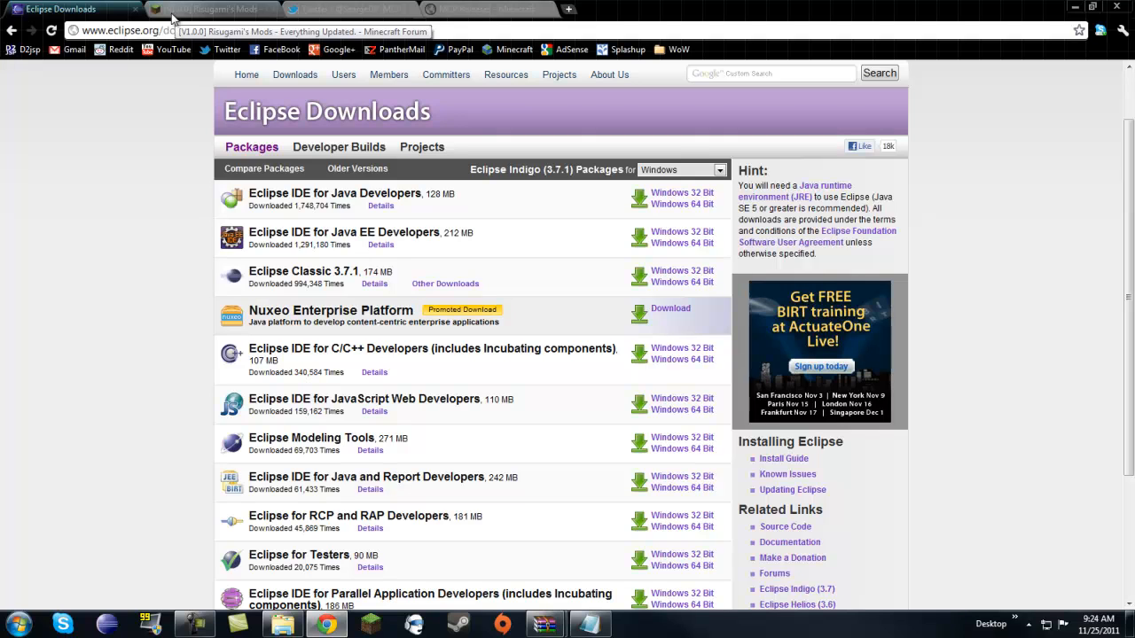
pyautogui.moveTo(128, 101)
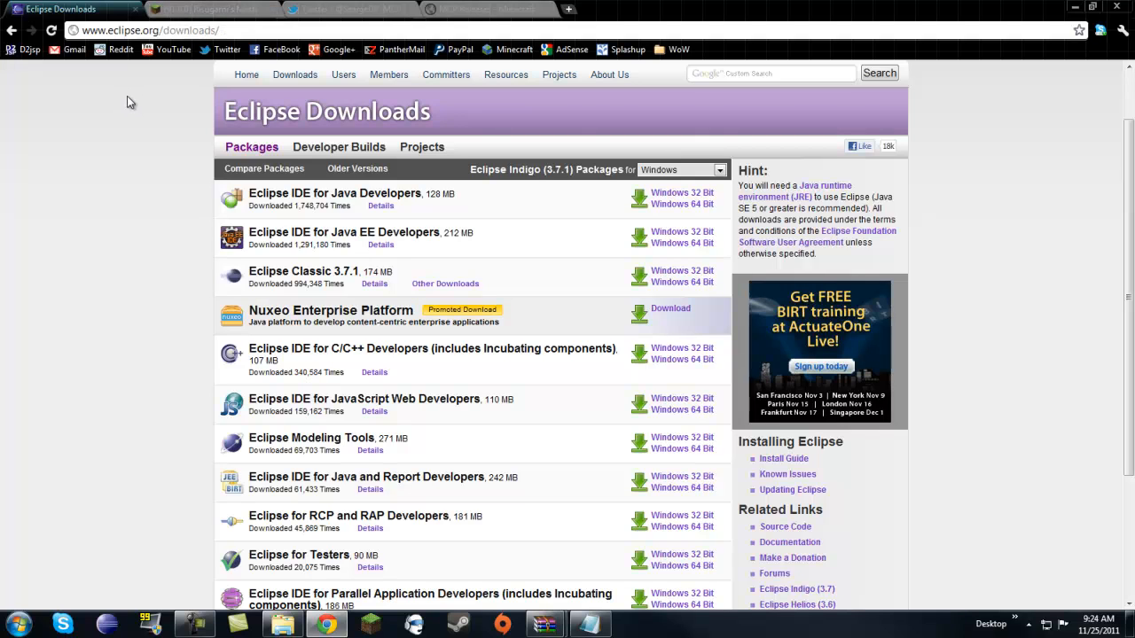
pyautogui.moveTo(119, 96)
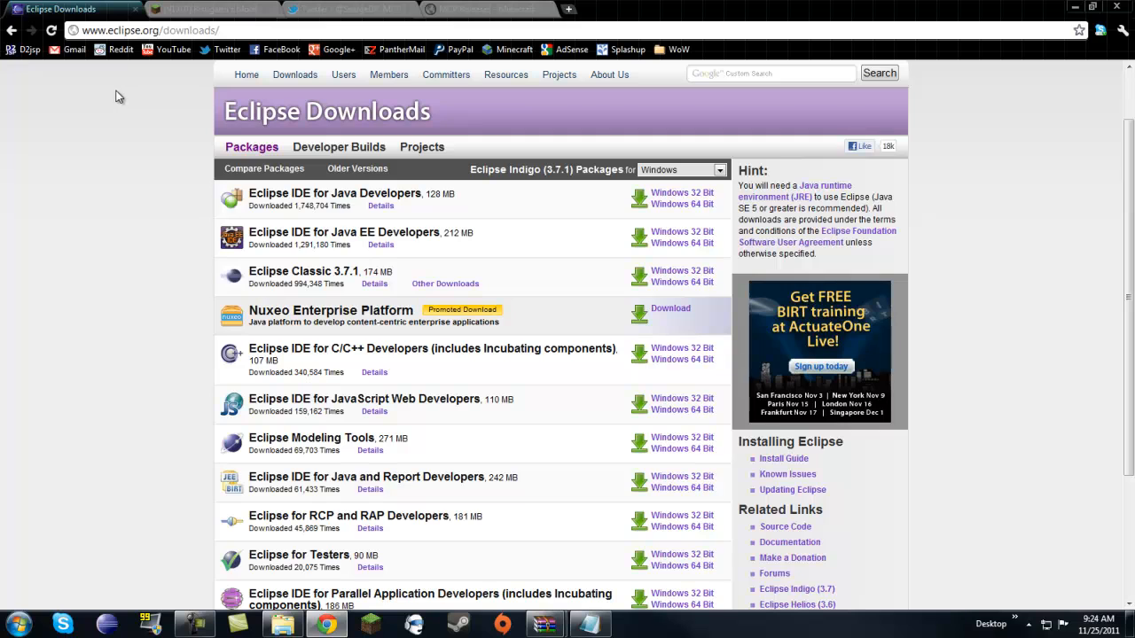
pyautogui.moveTo(131, 161)
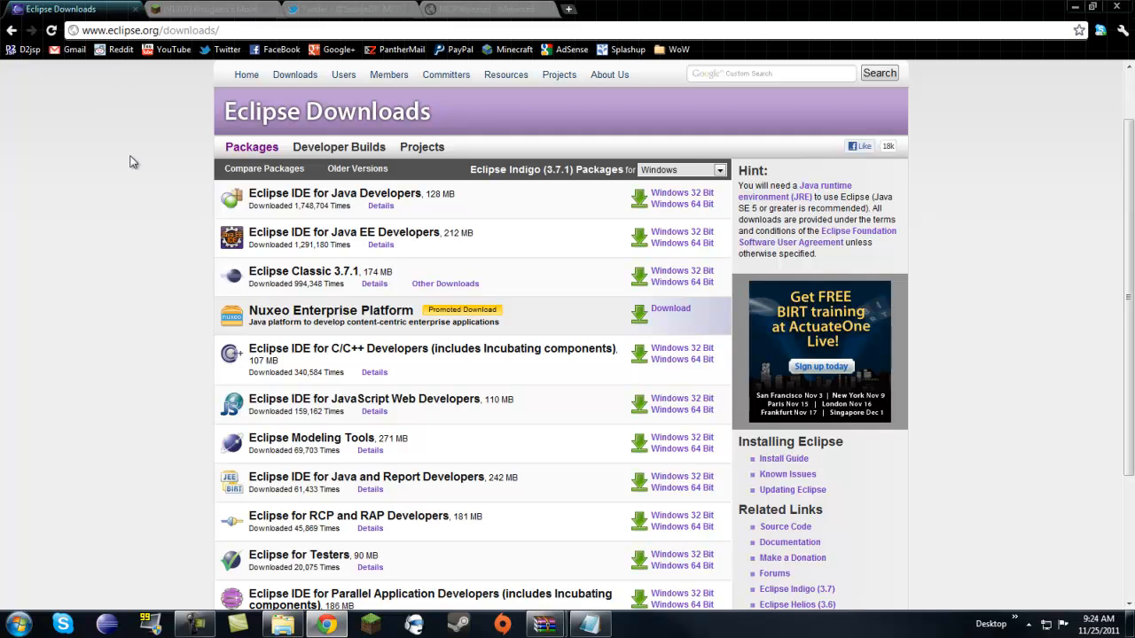
pyautogui.moveTo(228, 138)
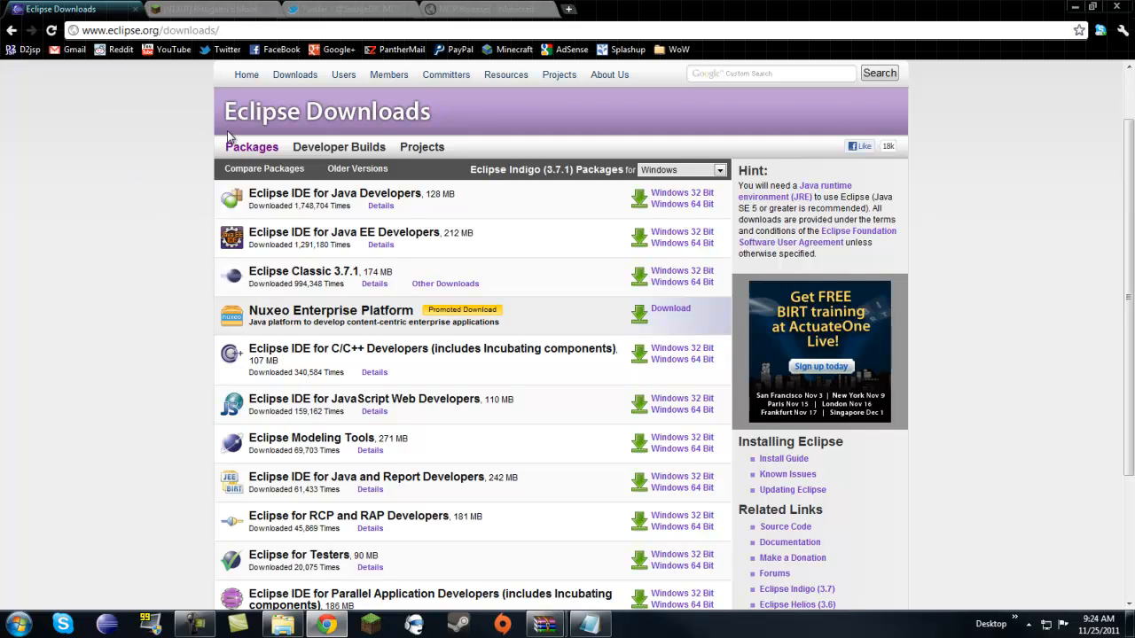
pyautogui.scroll(-3)
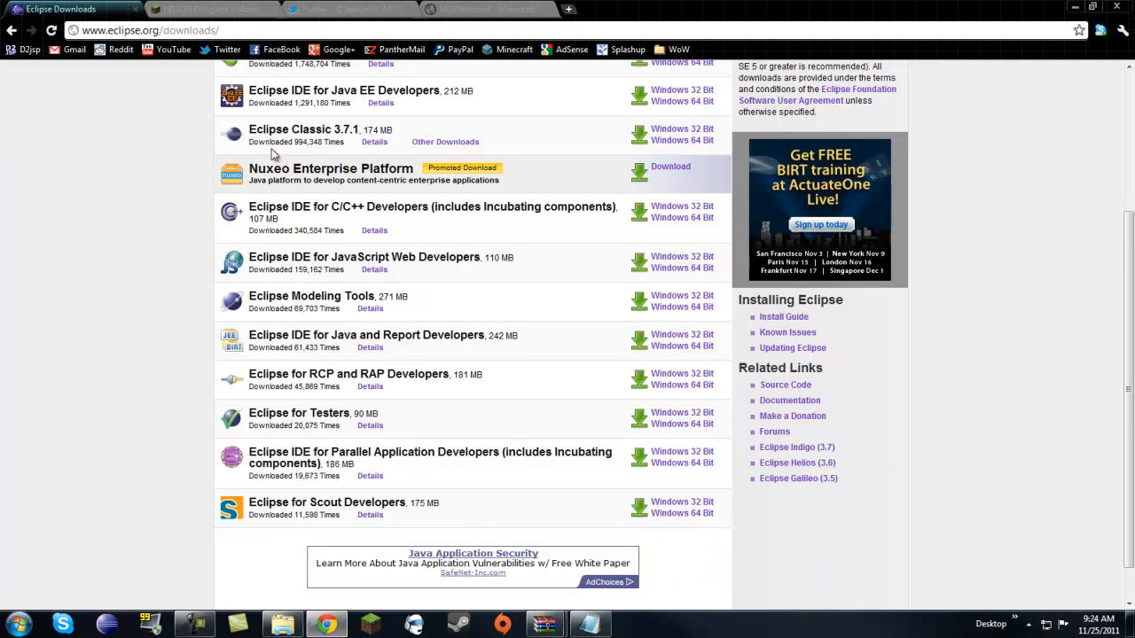
pyautogui.scroll(3)
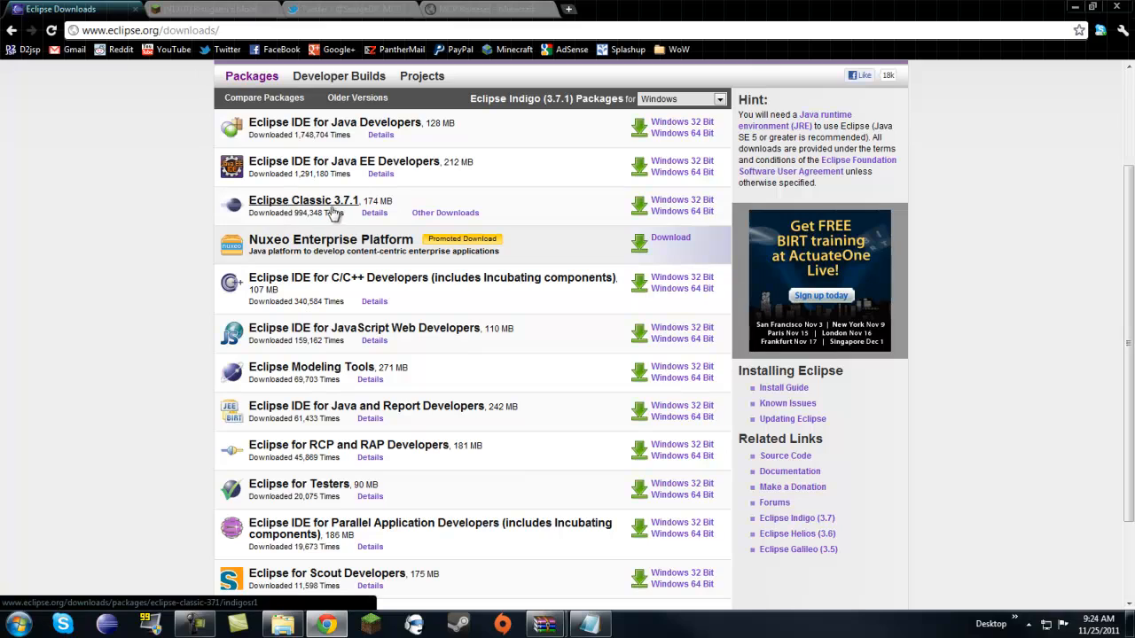
pyautogui.moveTo(585, 195)
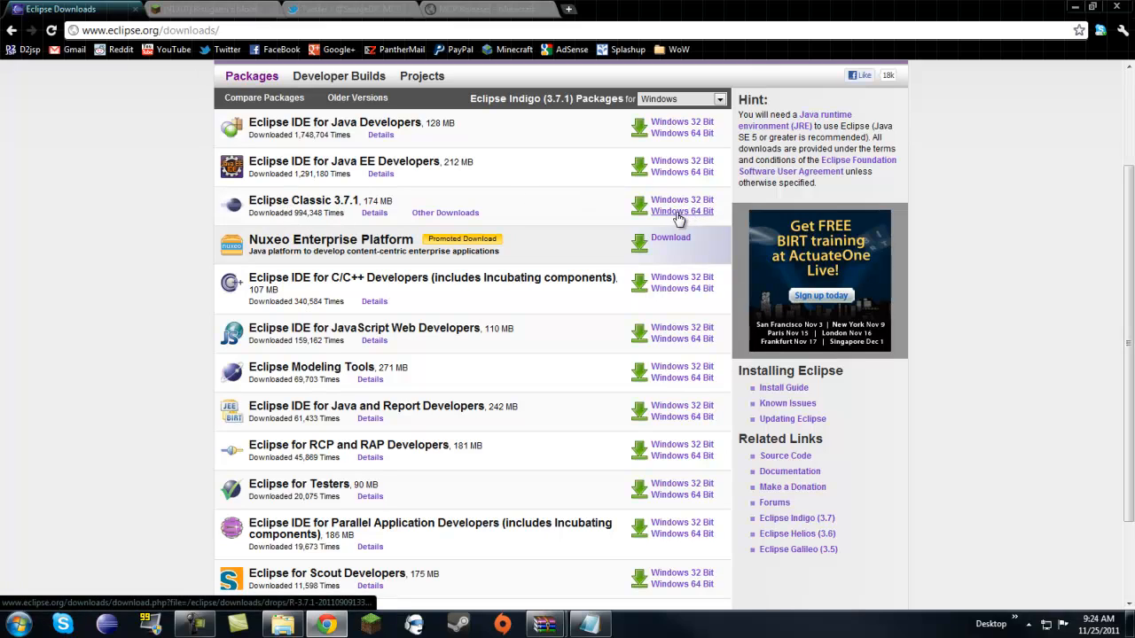
pyautogui.moveTo(680, 199)
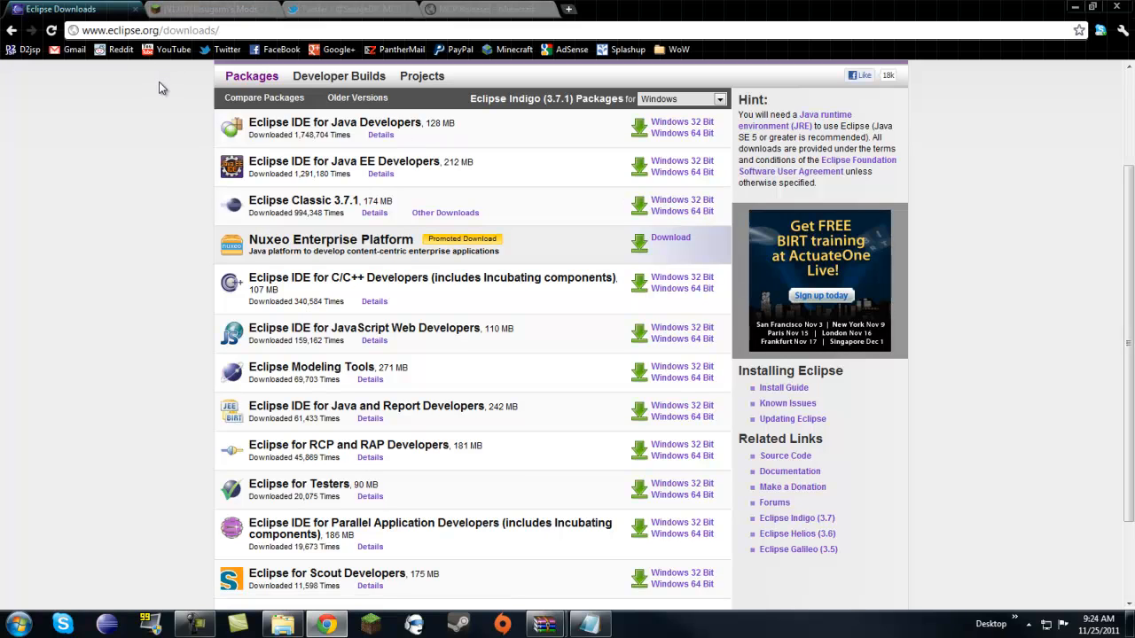
pyautogui.click(217, 9)
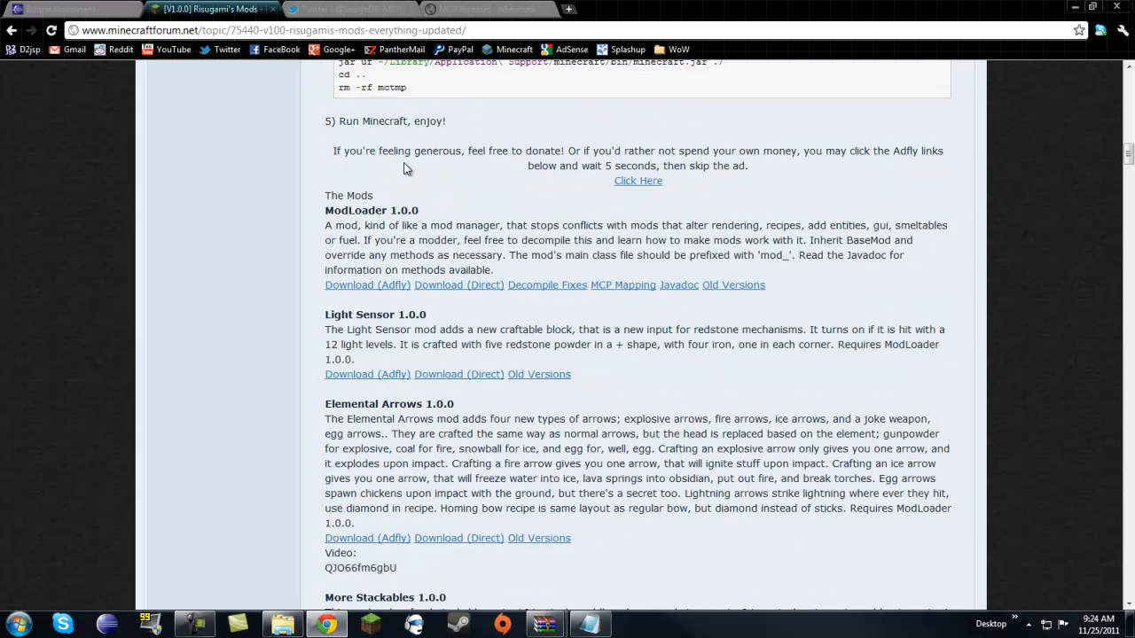
pyautogui.moveTo(239, 96)
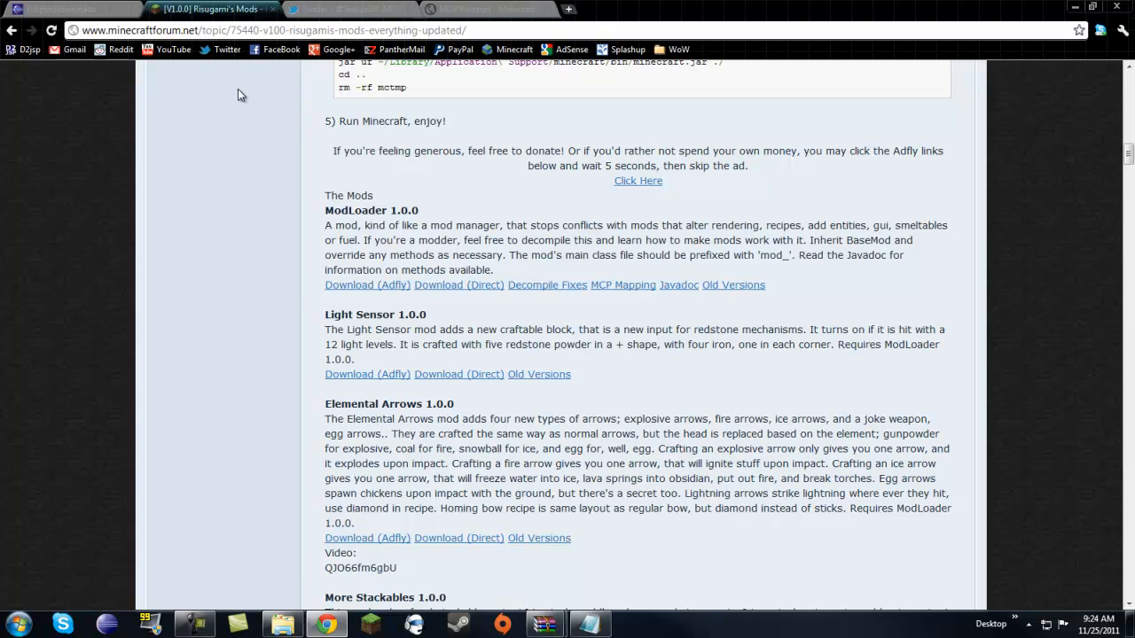
pyautogui.moveTo(334, 210)
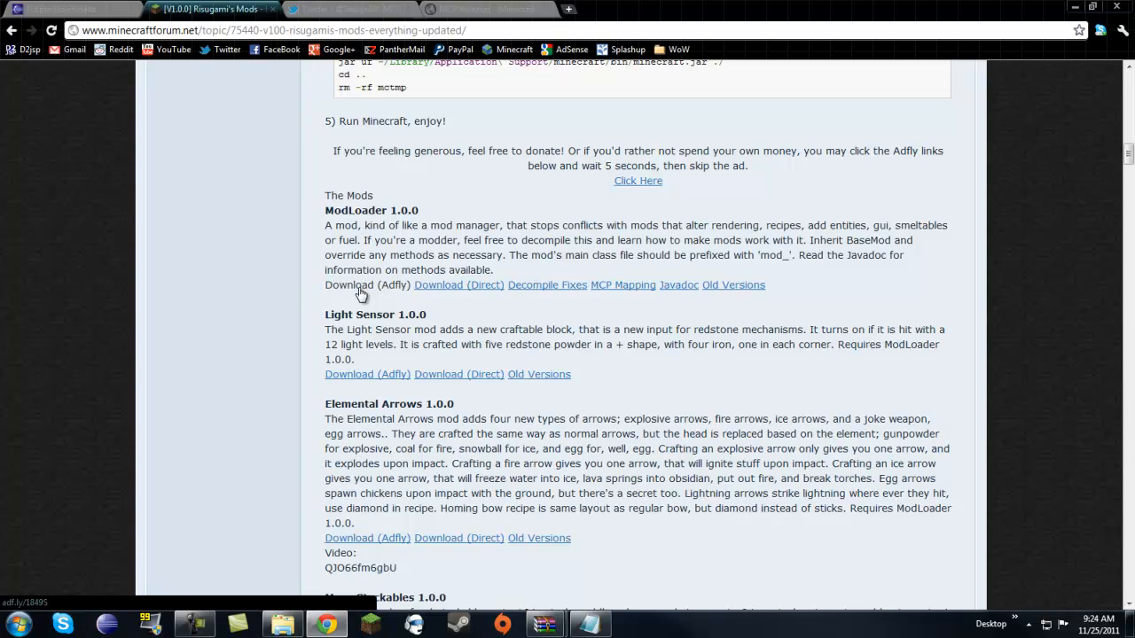
pyautogui.moveTo(359, 293)
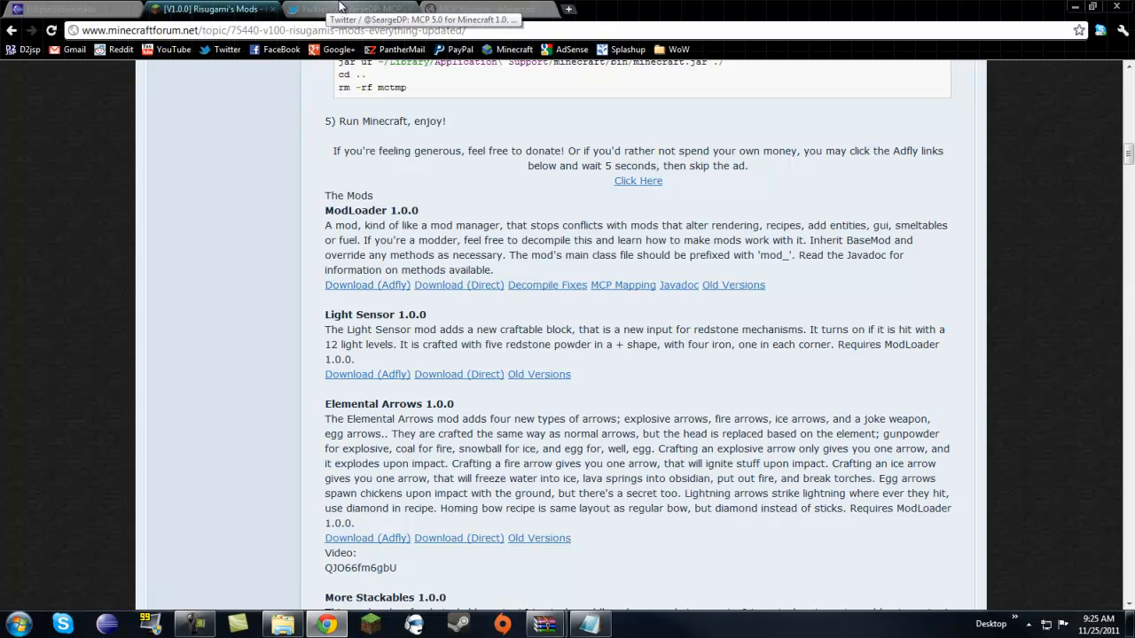
# - Switch from the ModLoader forum entry to the SeargeDP tweet announcing MCP 5.0
pyautogui.click(337, 9)
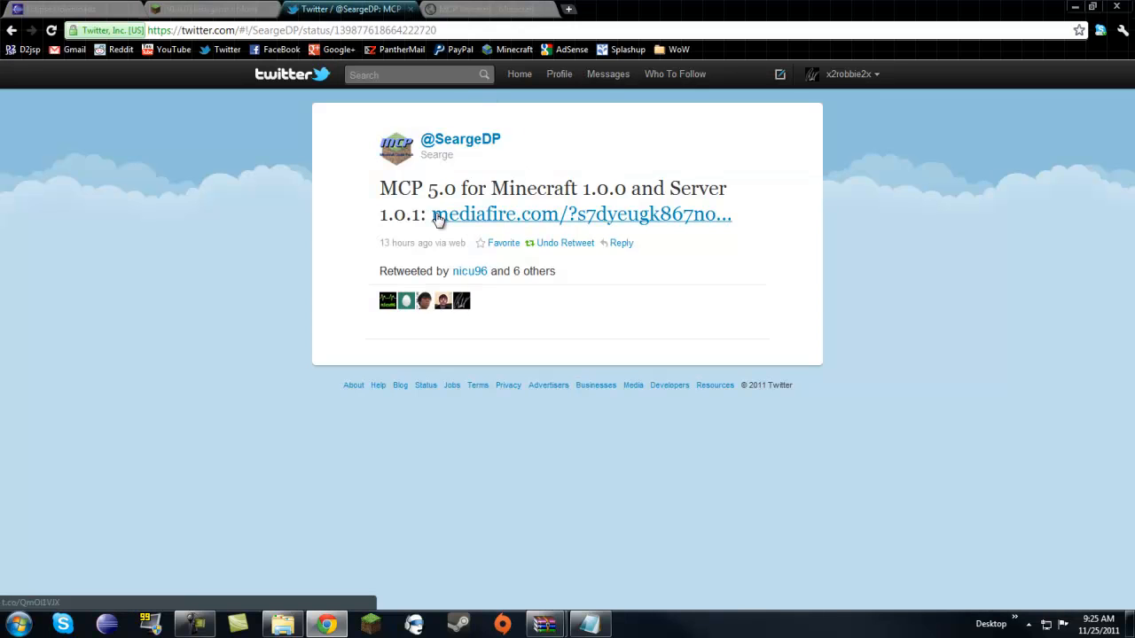
# - Check the MCP 5.x Releases section on the wiki, then return to the MCP 5.0 tweet
pyautogui.click(488, 8)
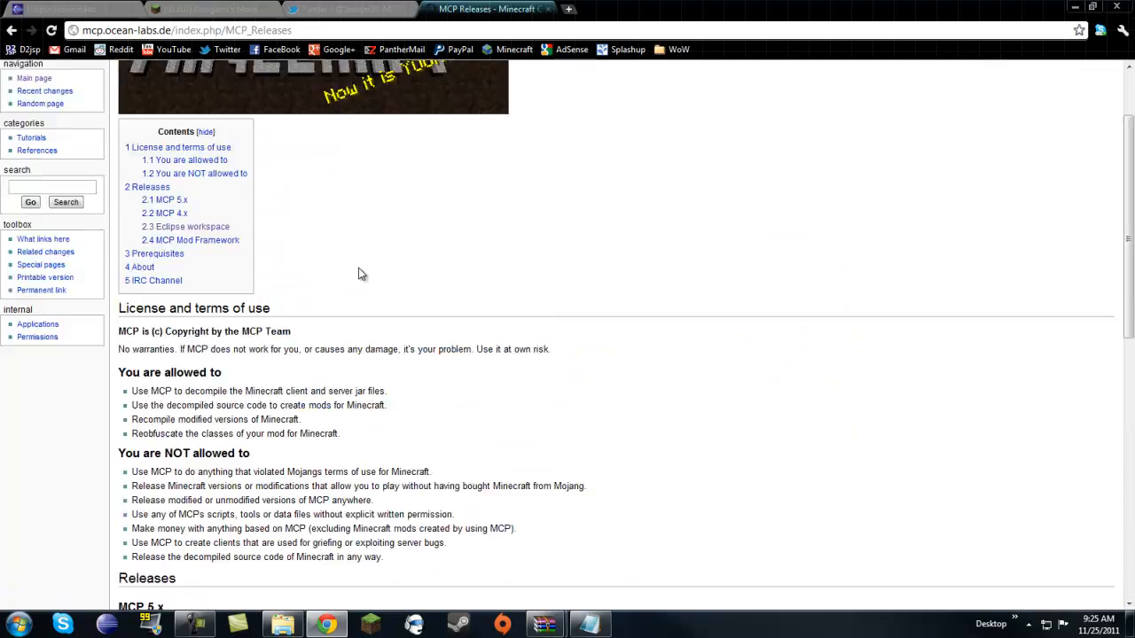
pyautogui.scroll(-3)
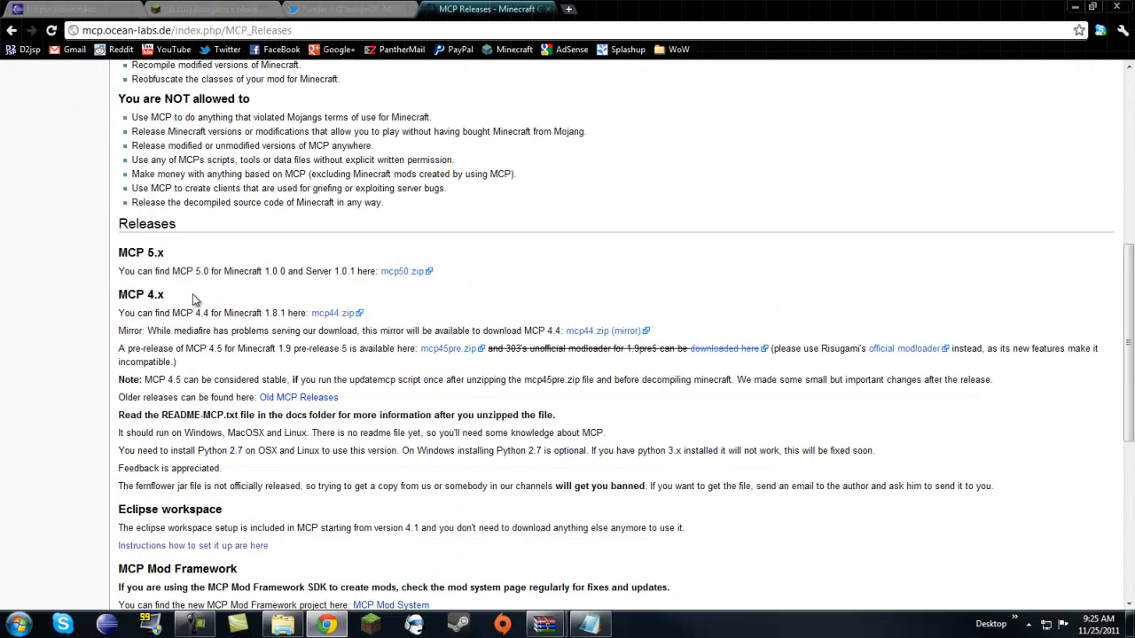
pyautogui.click(346, 9)
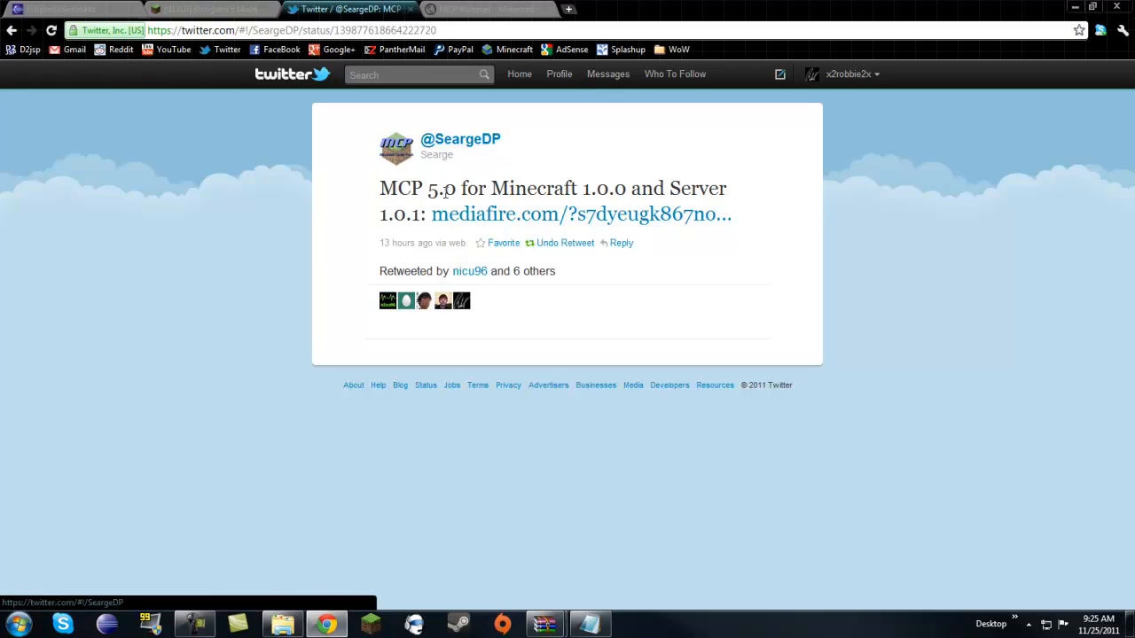
pyautogui.moveTo(500, 213)
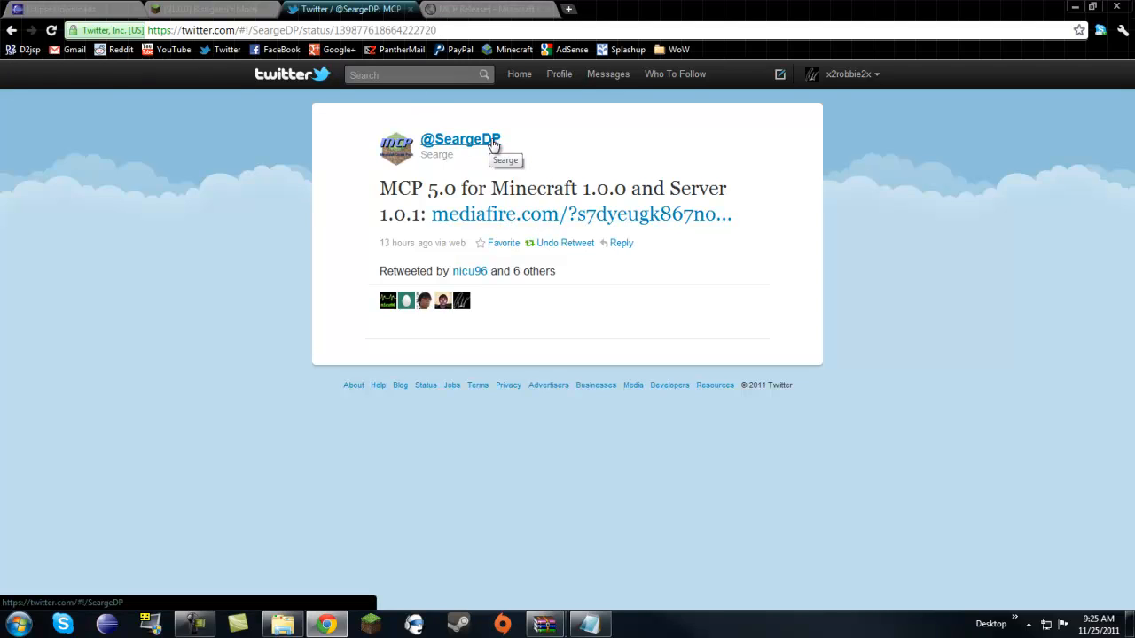
pyautogui.moveTo(465, 220)
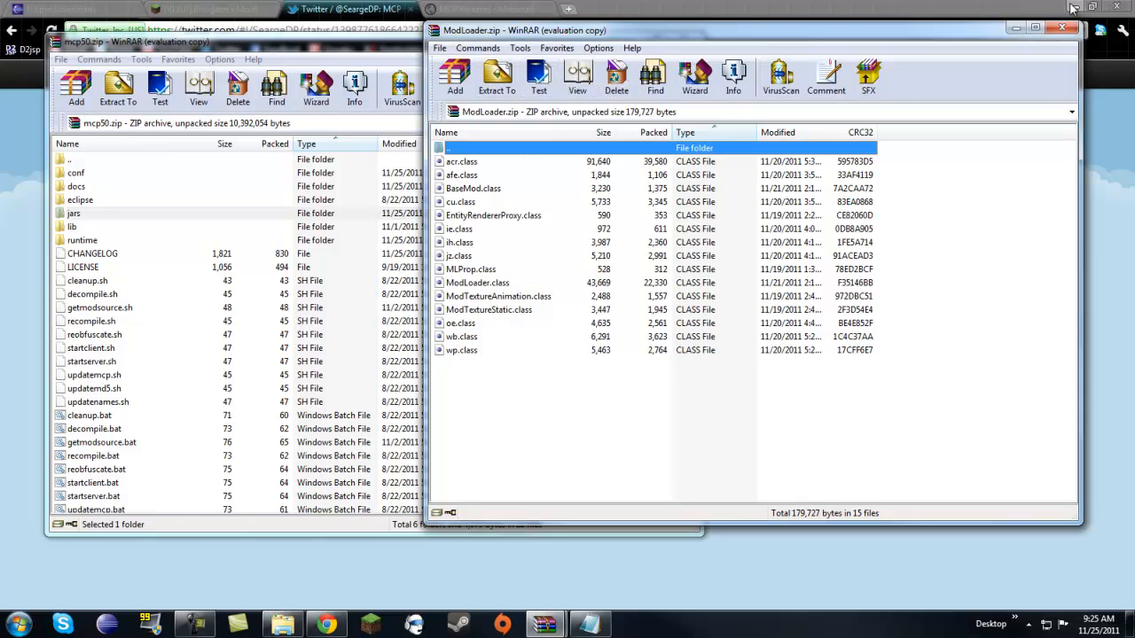
pyautogui.moveTo(127, 581)
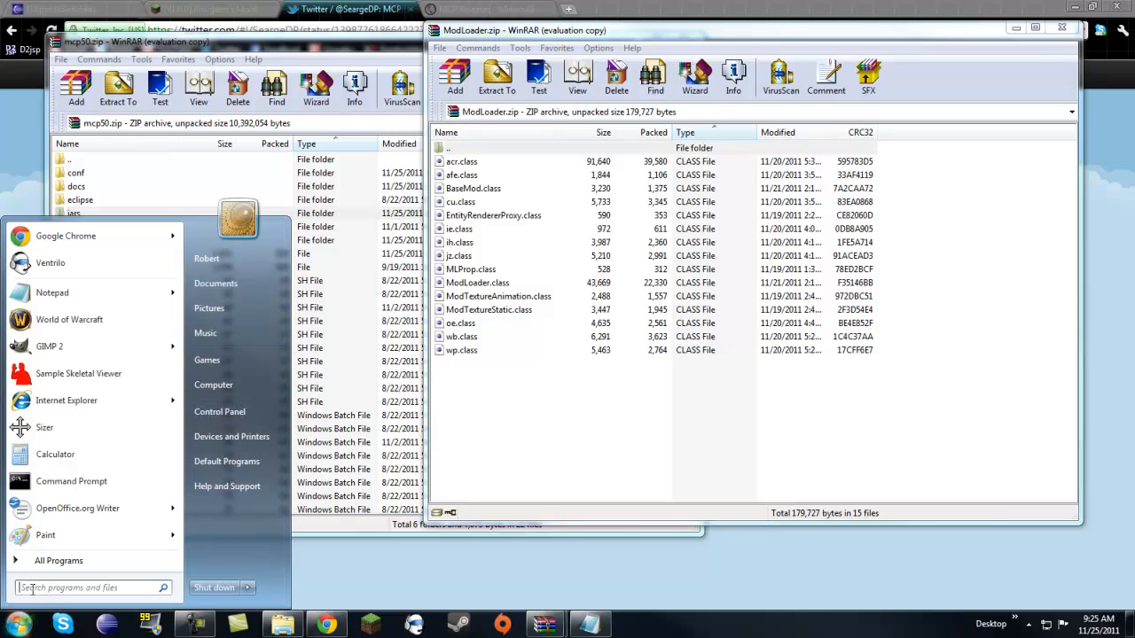
# - Reach Roaming via %appdata and delete the .minecraft folder to the Recycle Bin
pyautogui.write('%appda')
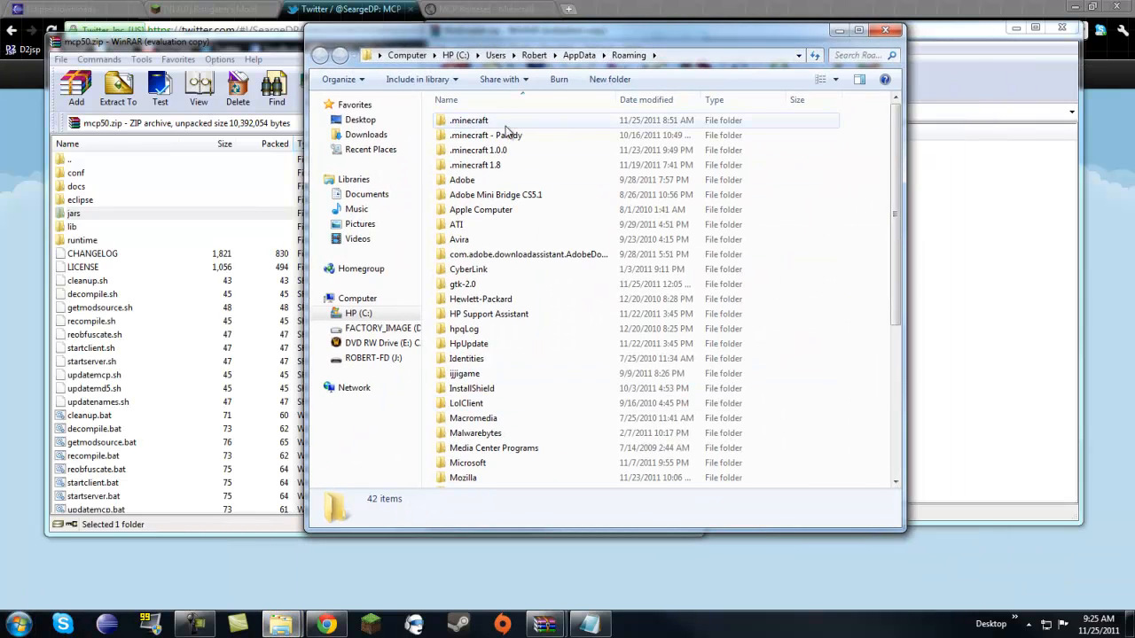
pyautogui.click(468, 121)
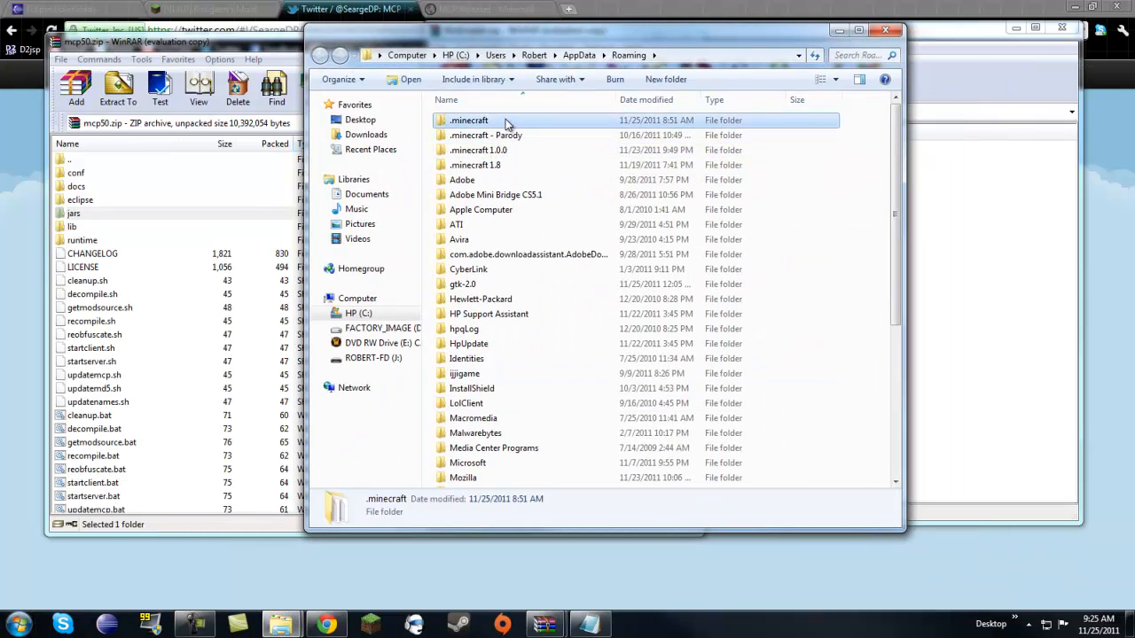
pyautogui.moveTo(479, 133)
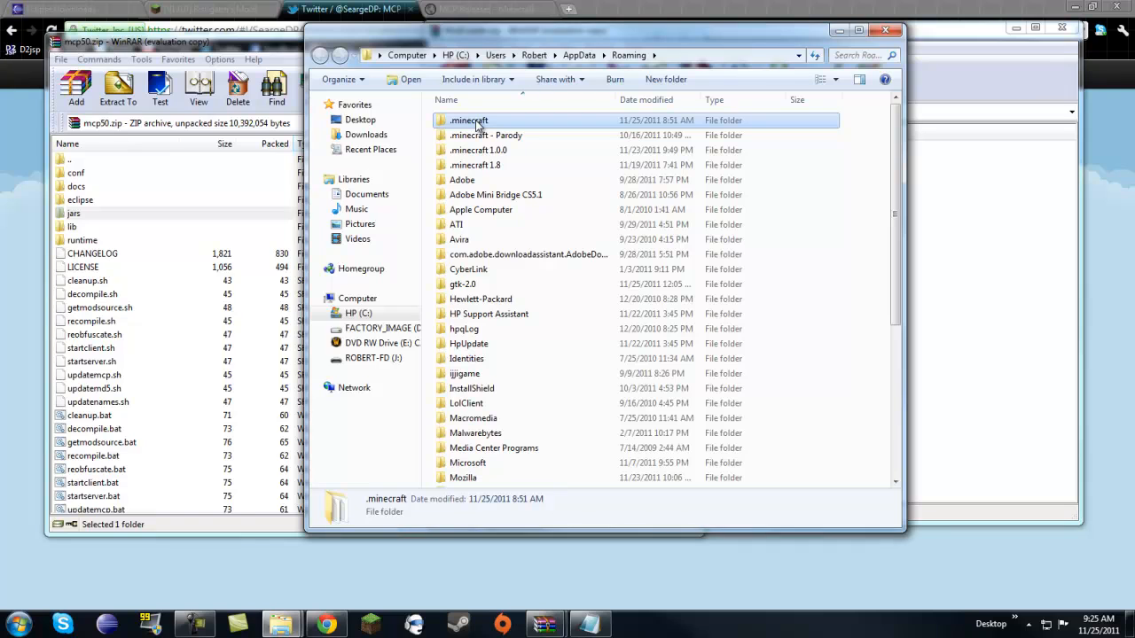
pyautogui.click(469, 120)
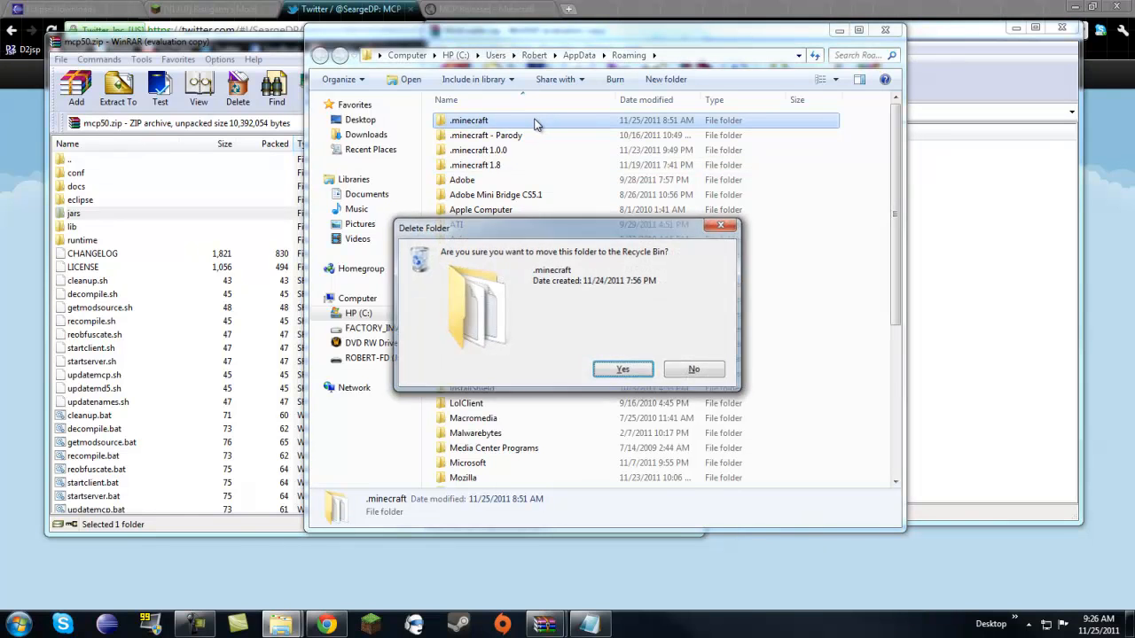
pyautogui.click(622, 369)
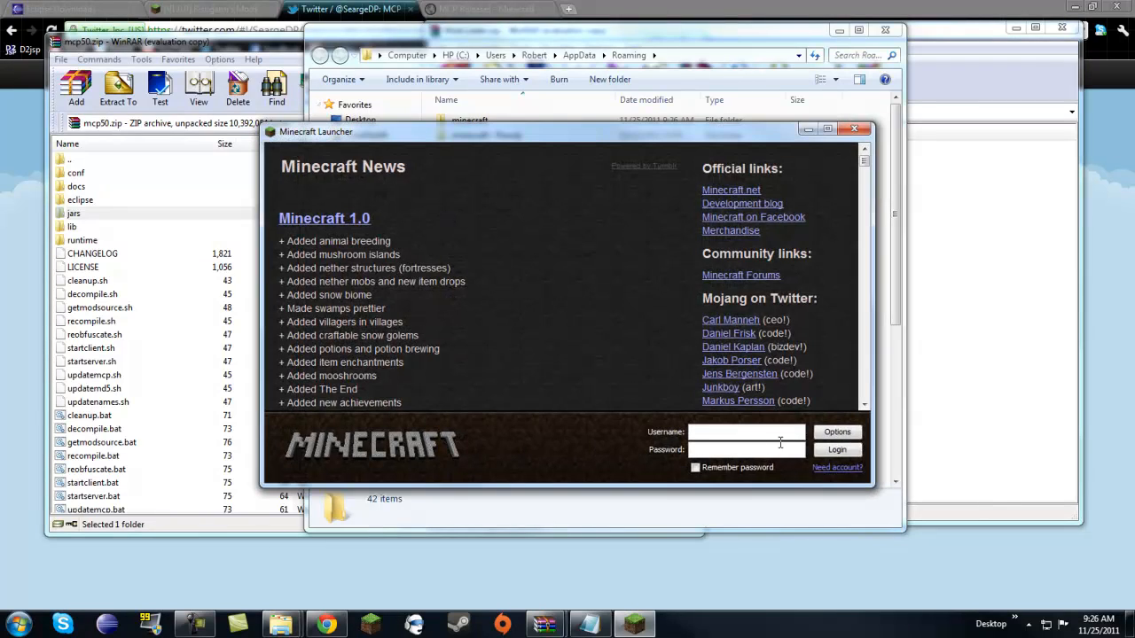
# - Log in as Roob3rt, create a default New World in singleplayer, then quit the game
pyautogui.write('Roob3rt')
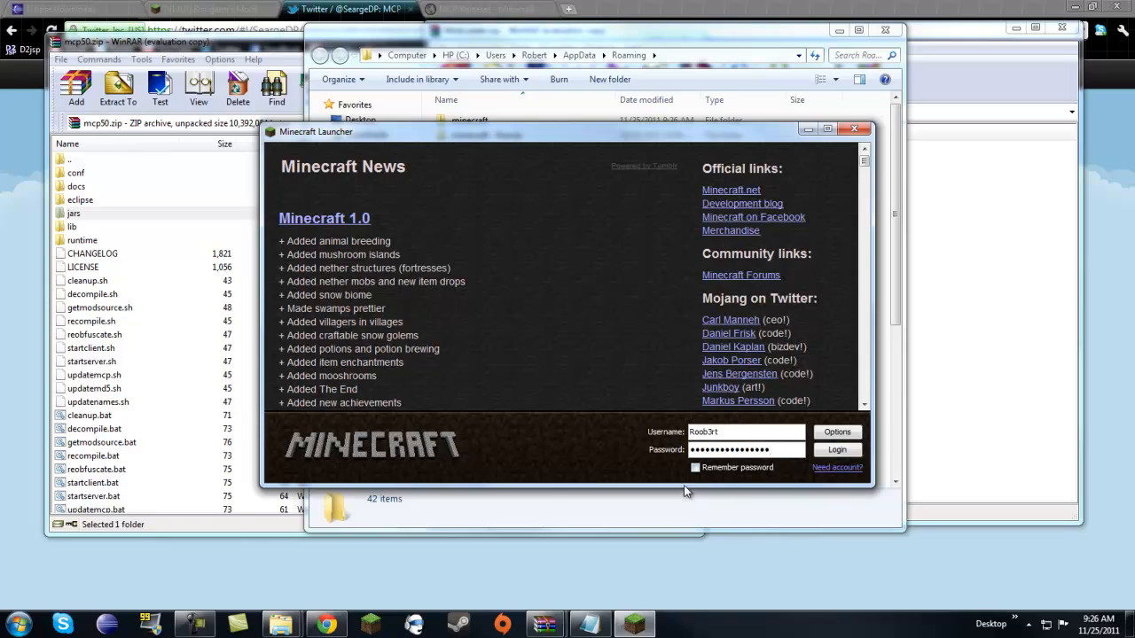
pyautogui.click(837, 450)
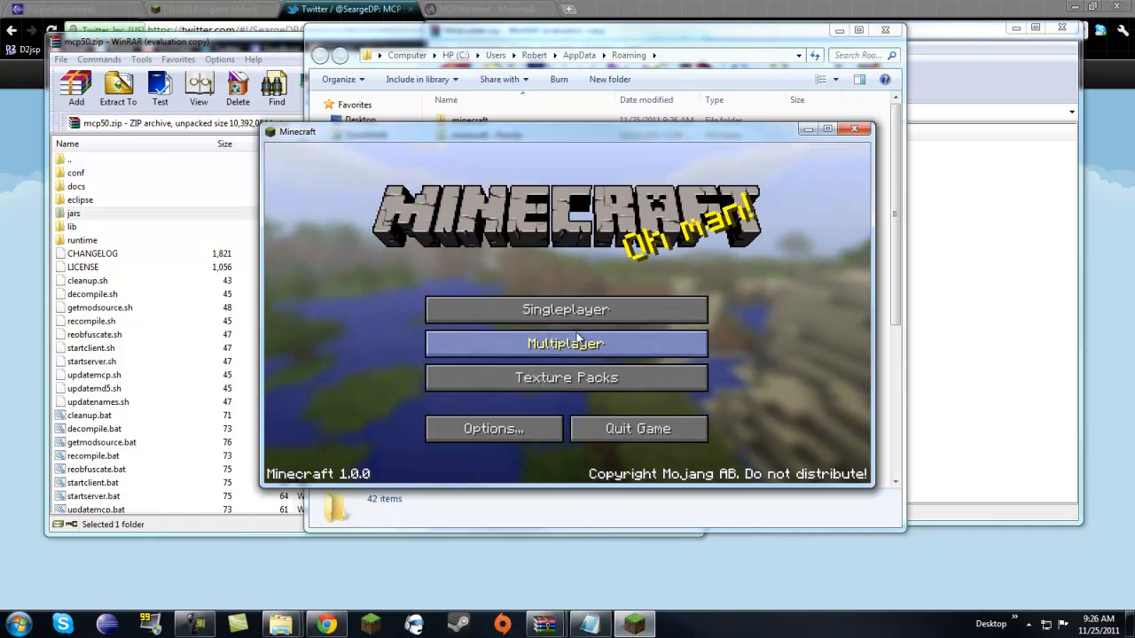
pyautogui.click(566, 308)
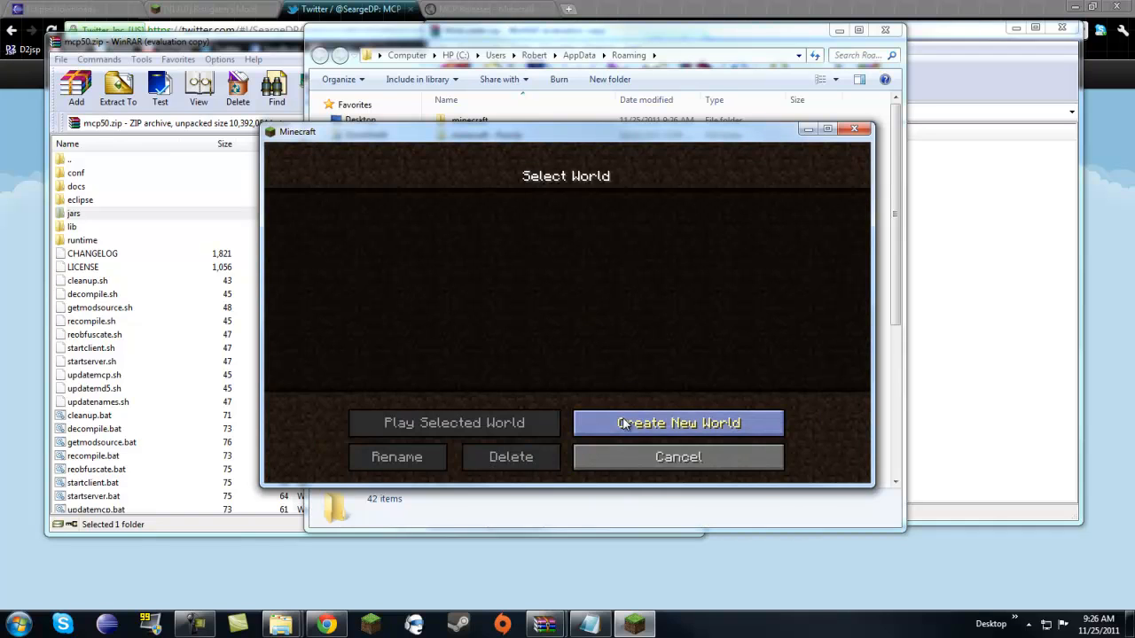
pyautogui.click(678, 422)
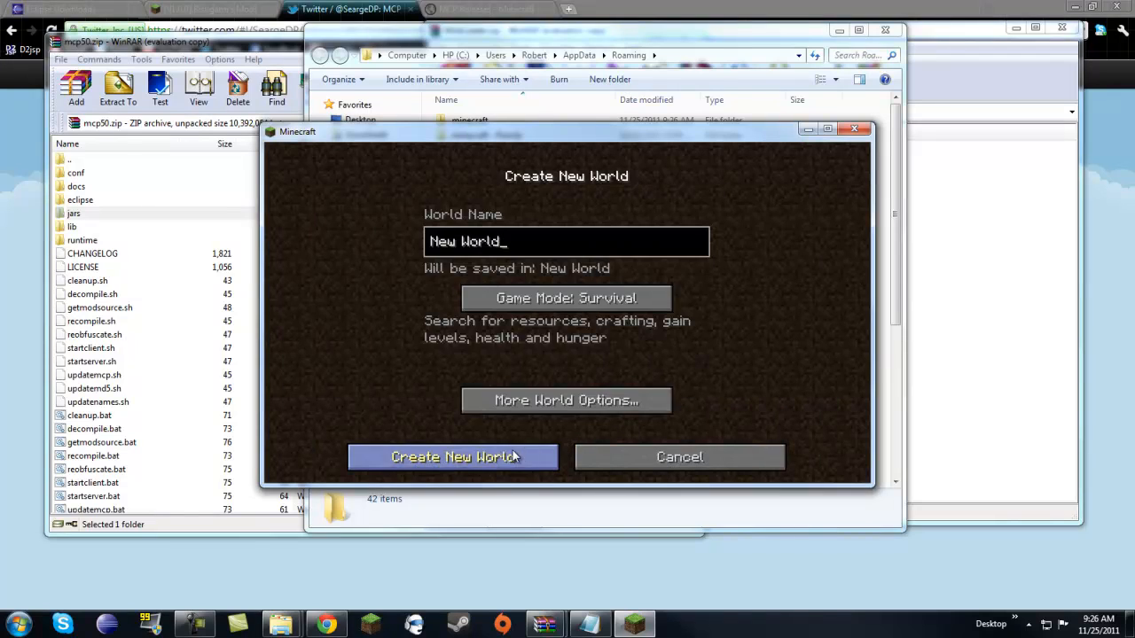
pyautogui.click(452, 457)
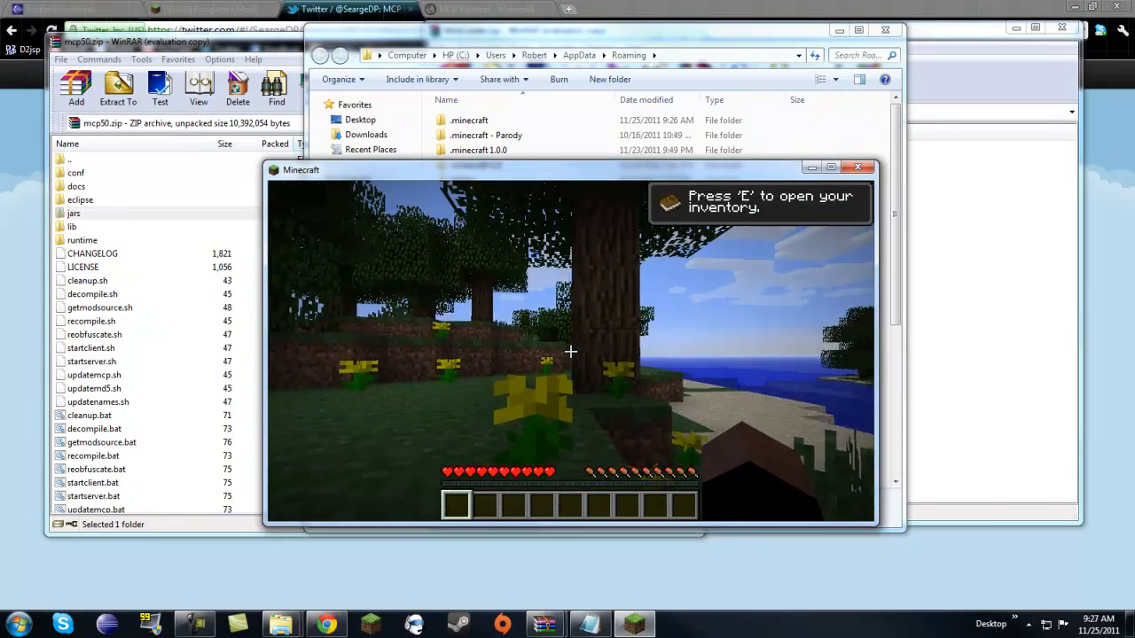
pyautogui.press('escape')
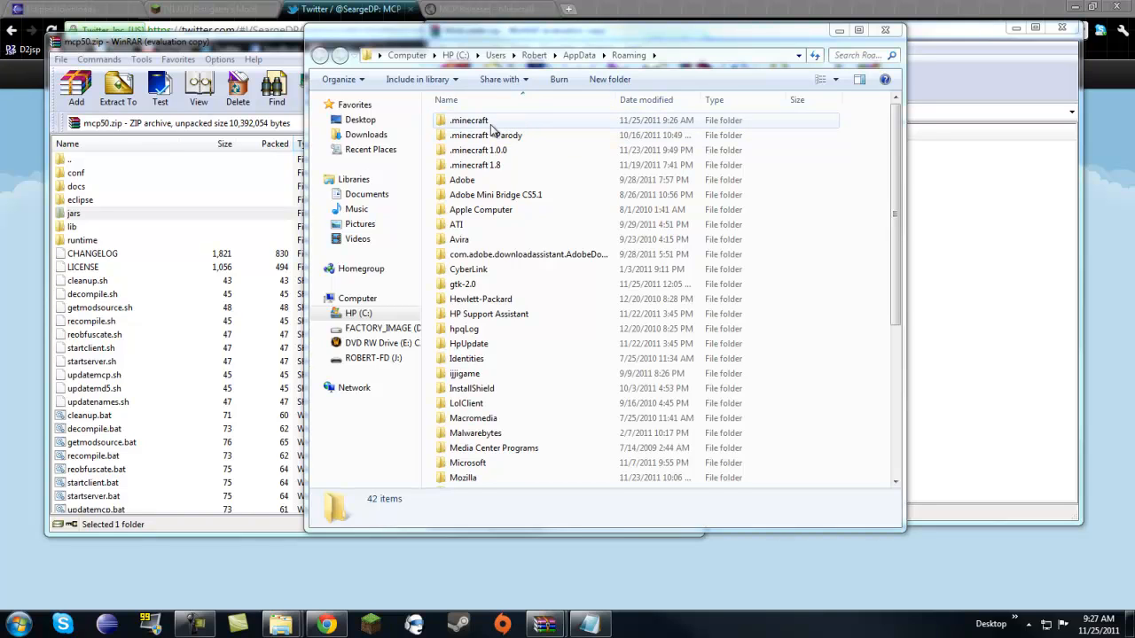
# - Open minecraft.jar from .minecraft\bin with the WinRAR archiver
pyautogui.click(468, 120)
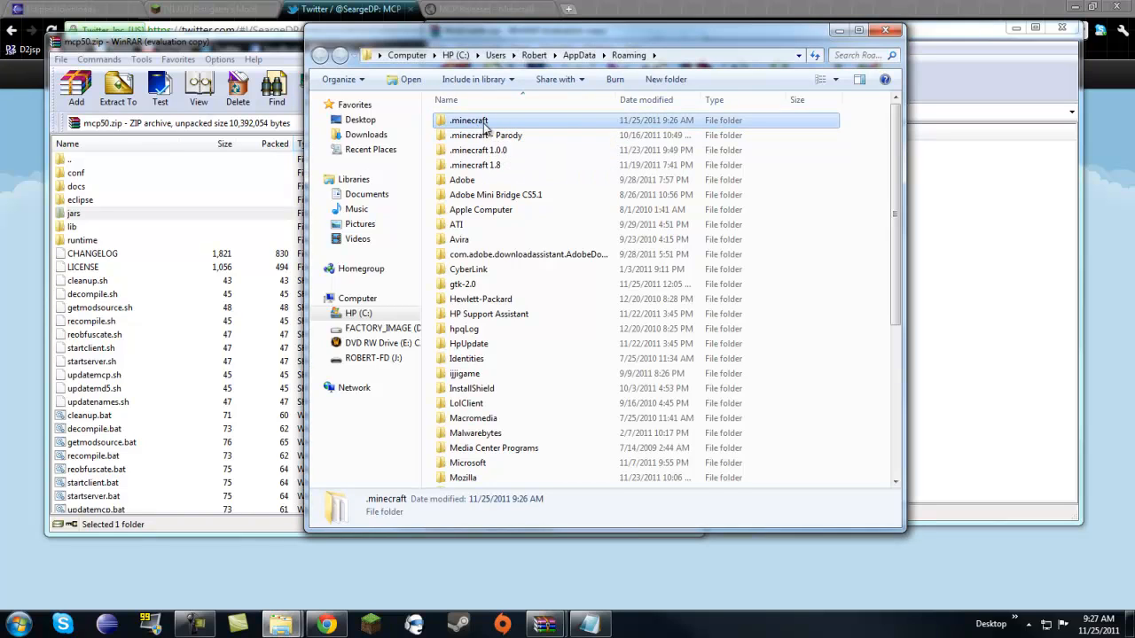
pyautogui.doubleClick(468, 121)
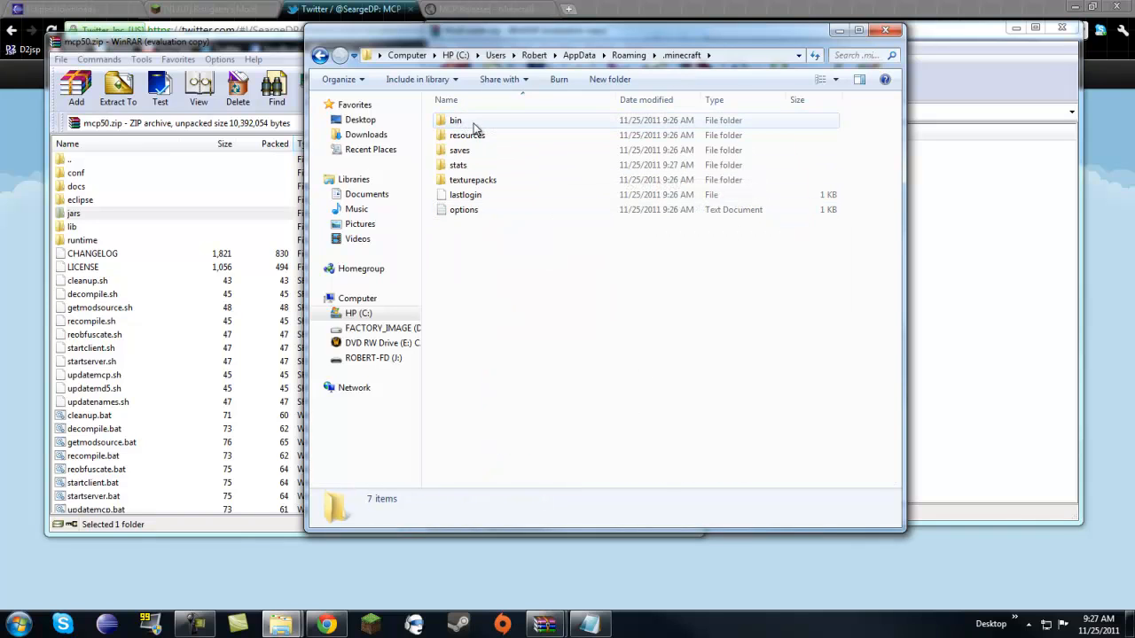
pyautogui.rightClick(468, 193)
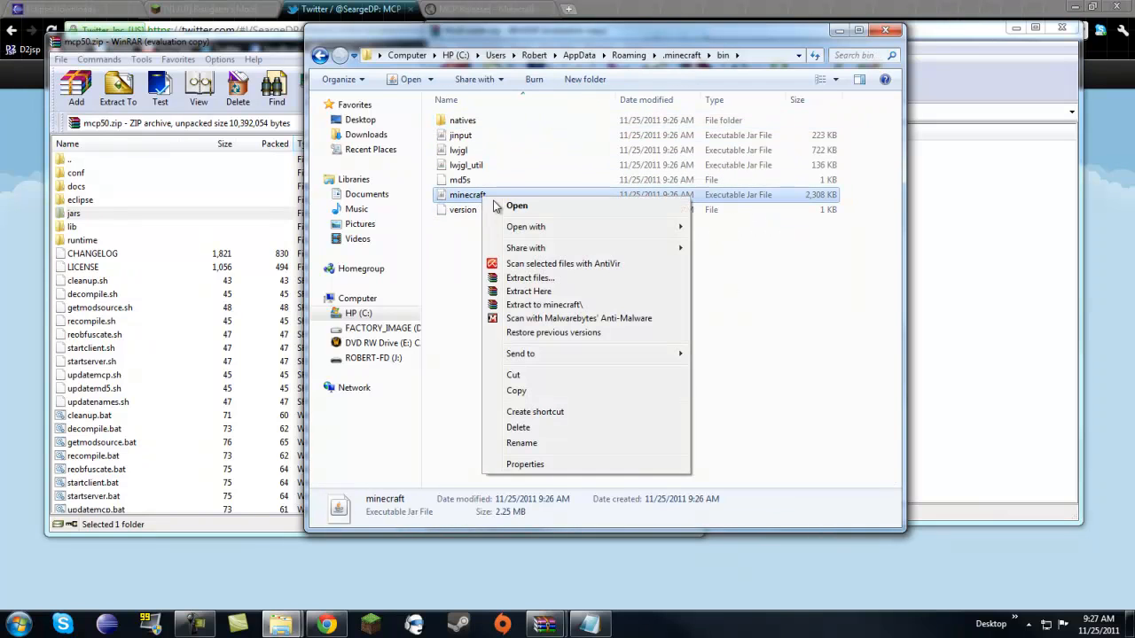
pyautogui.click(525, 227)
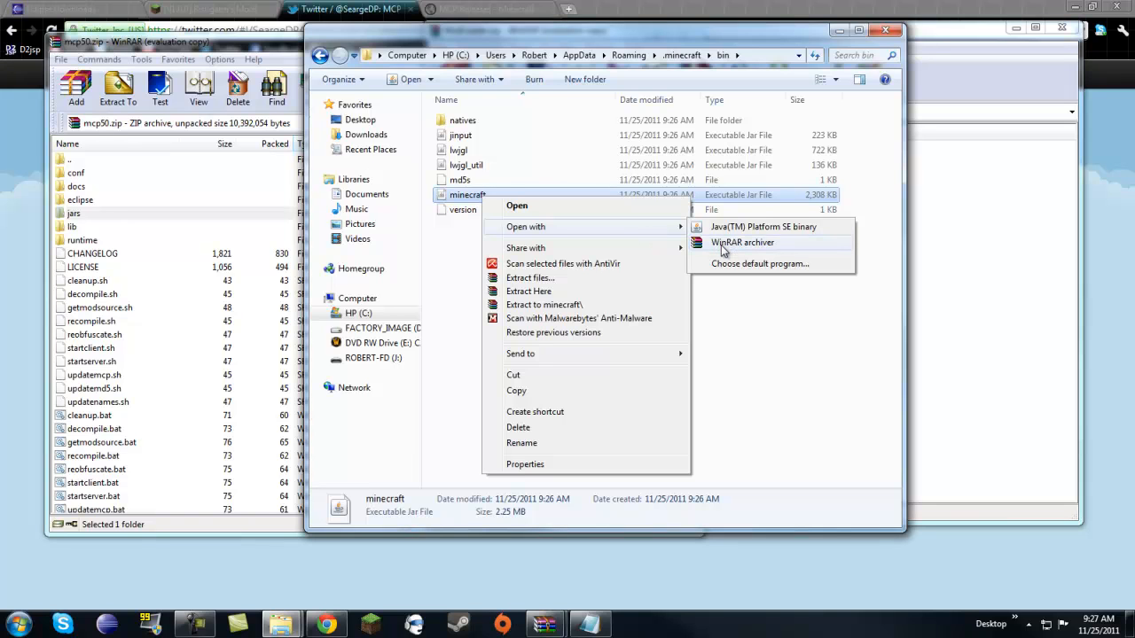
pyautogui.click(741, 241)
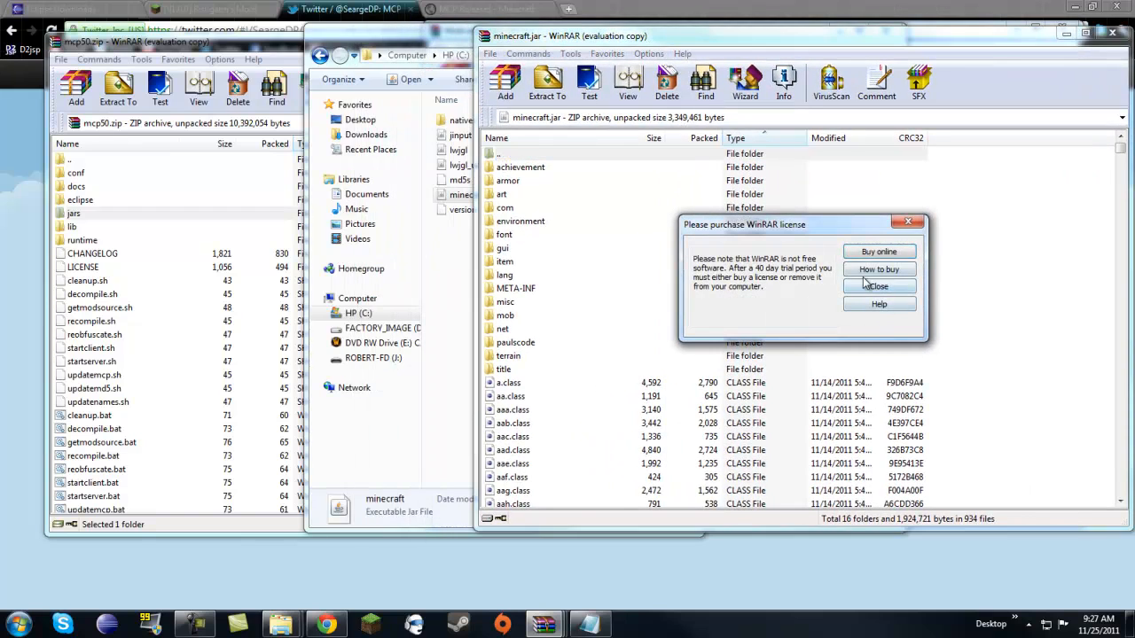
# - Dismiss the license reminder and delete META-INF from minecraft.jar
pyautogui.click(880, 269)
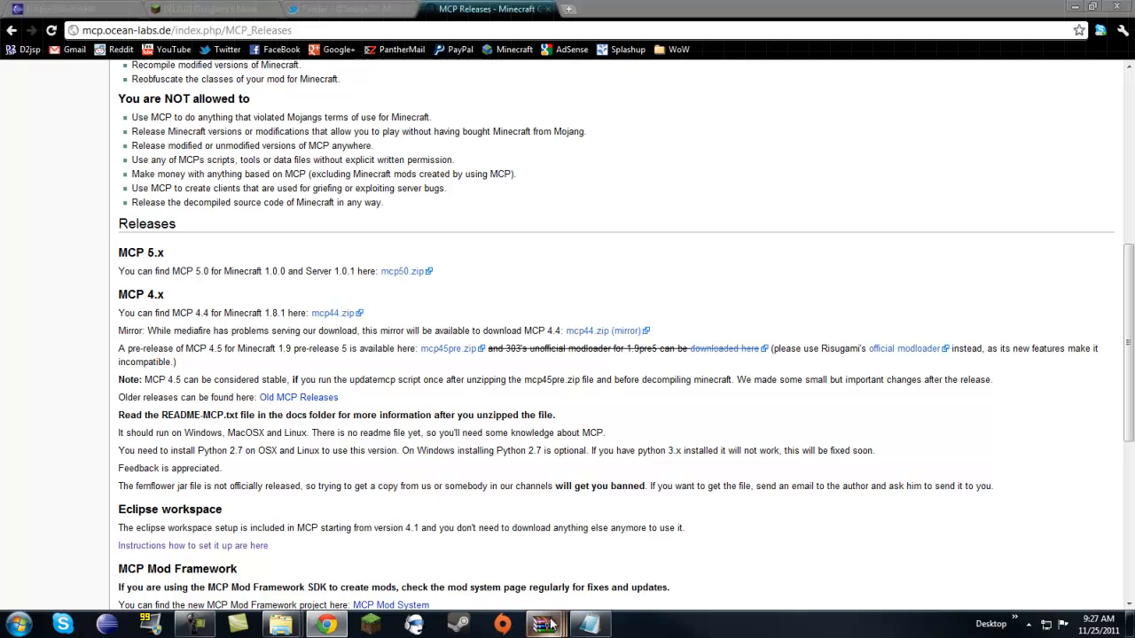
pyautogui.click(544, 624)
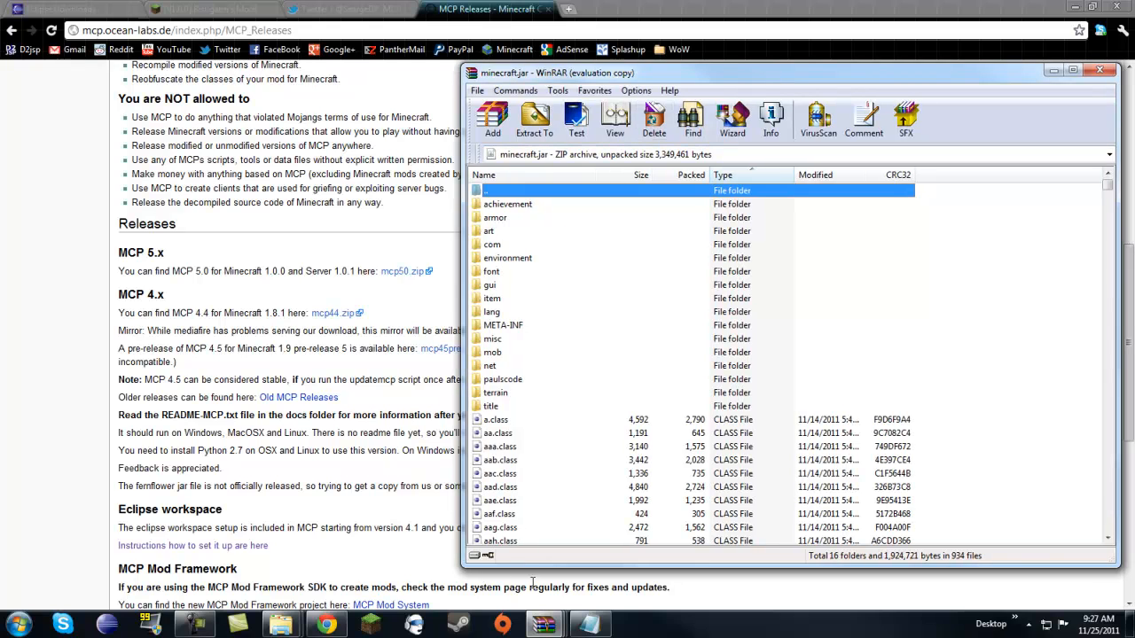
pyautogui.moveTo(547, 328)
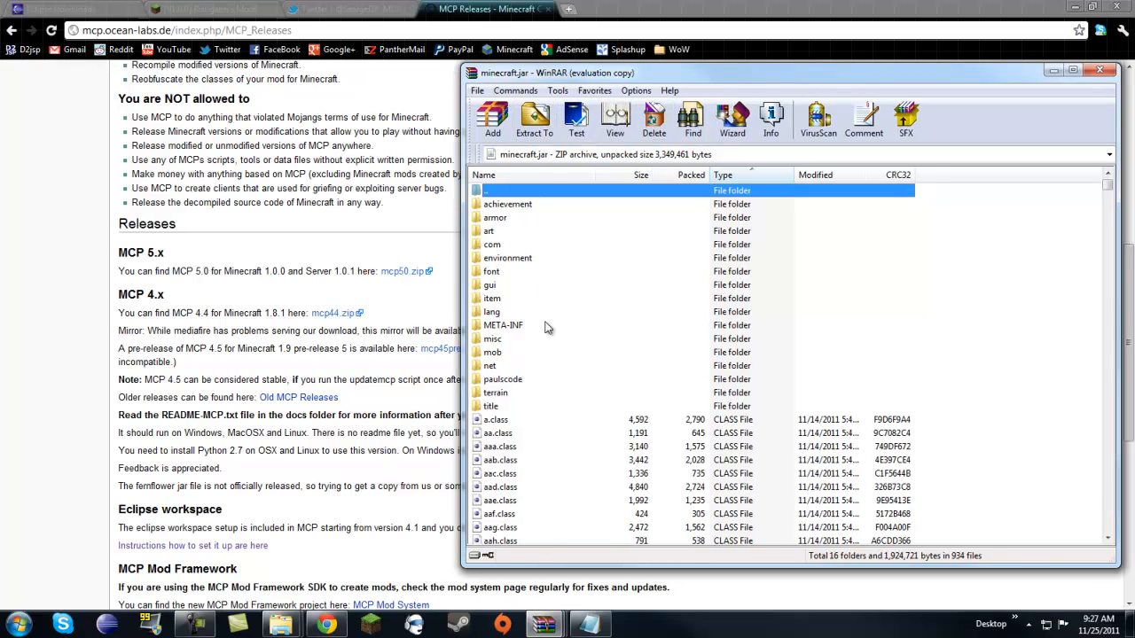
pyautogui.click(503, 324)
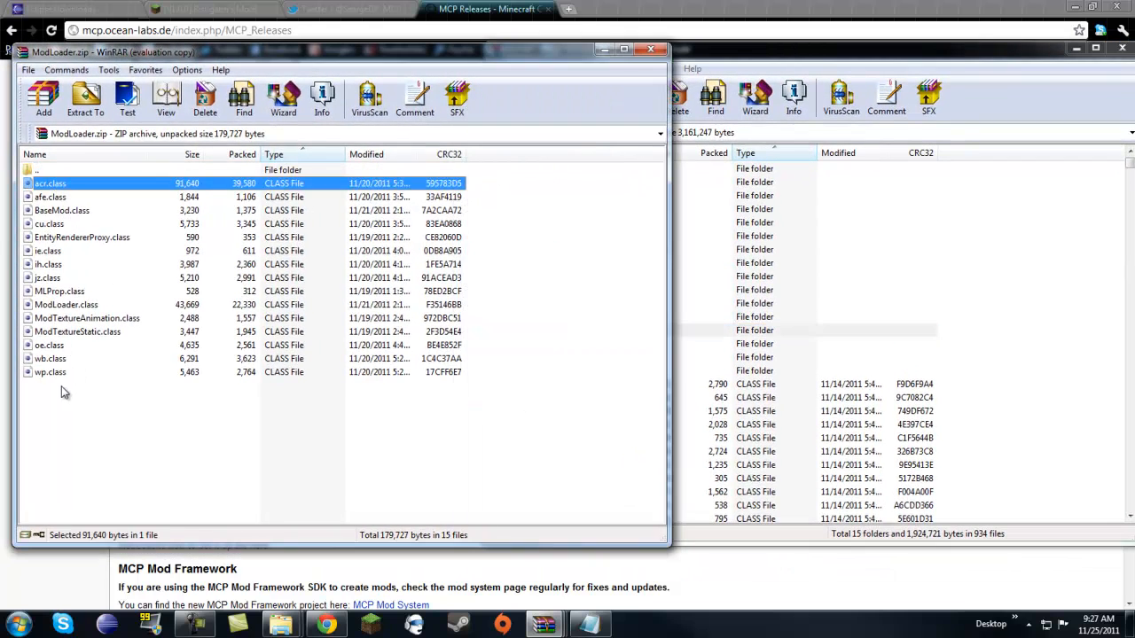
# - Add all ModLoader.zip class files into minecraft.jar, verify them, and close the archive
pyautogui.press('ctrl+a')
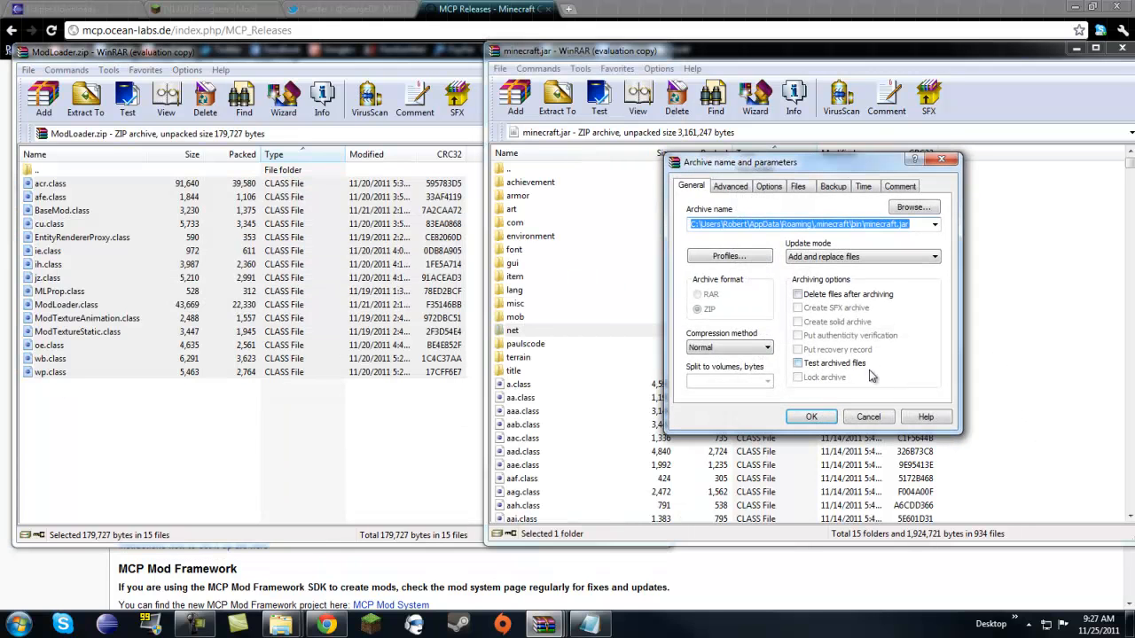
pyautogui.click(811, 417)
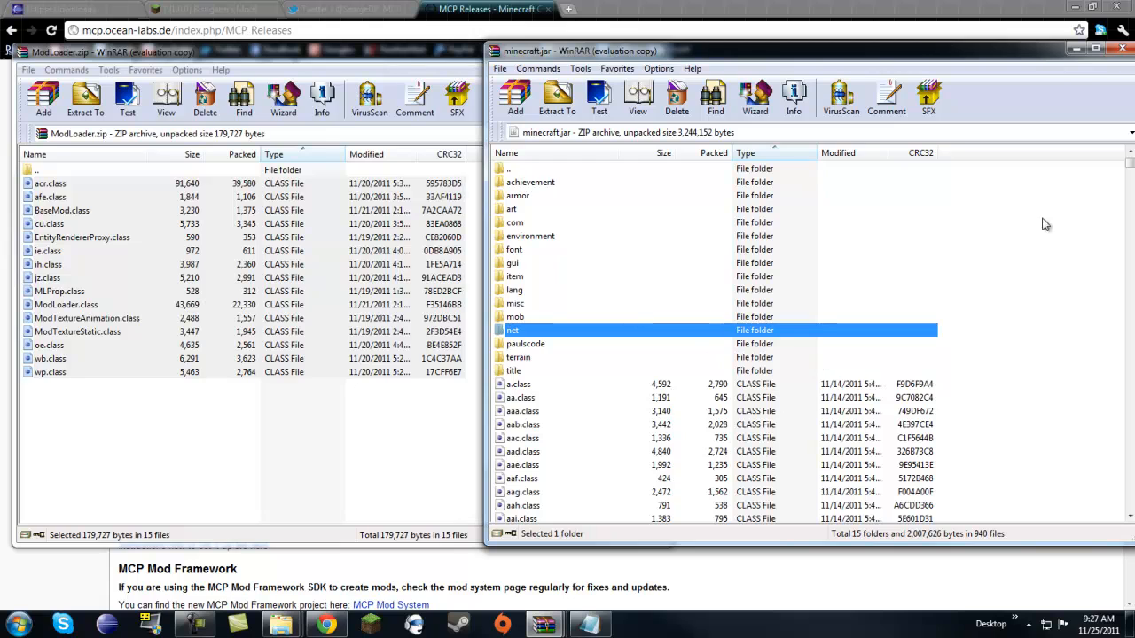
pyautogui.scroll(-3)
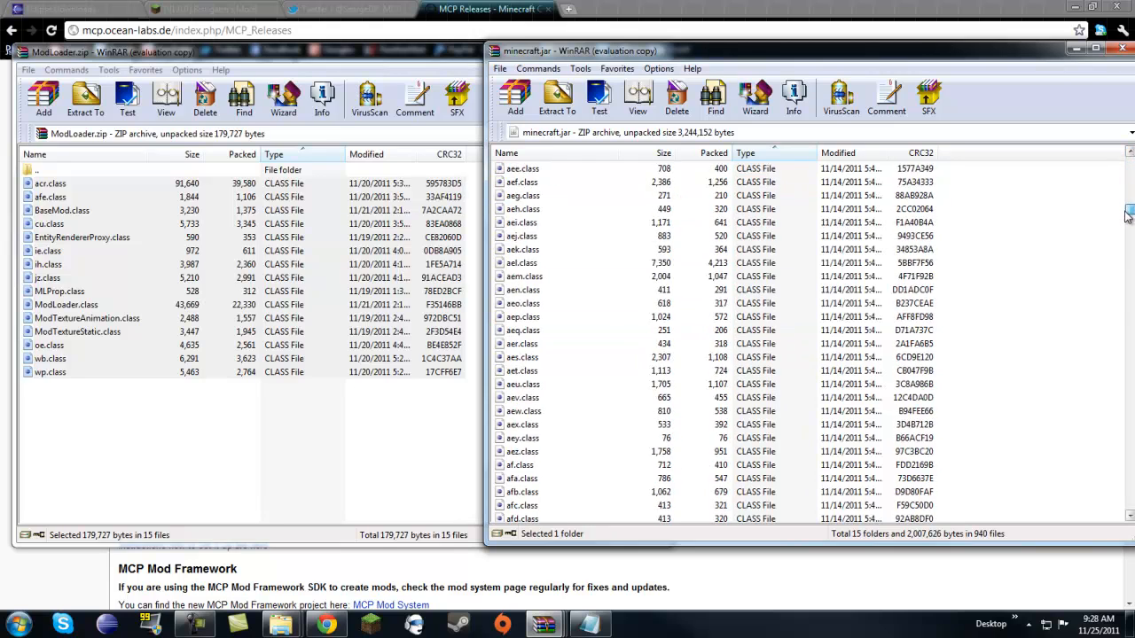
pyautogui.scroll(-3)
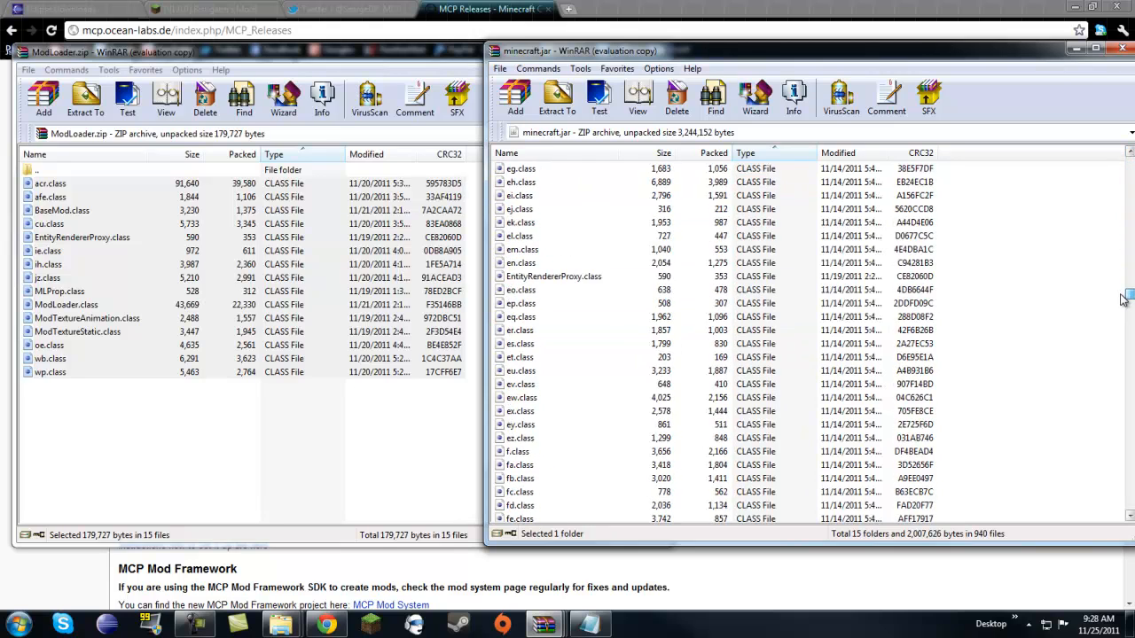
pyautogui.scroll(-3)
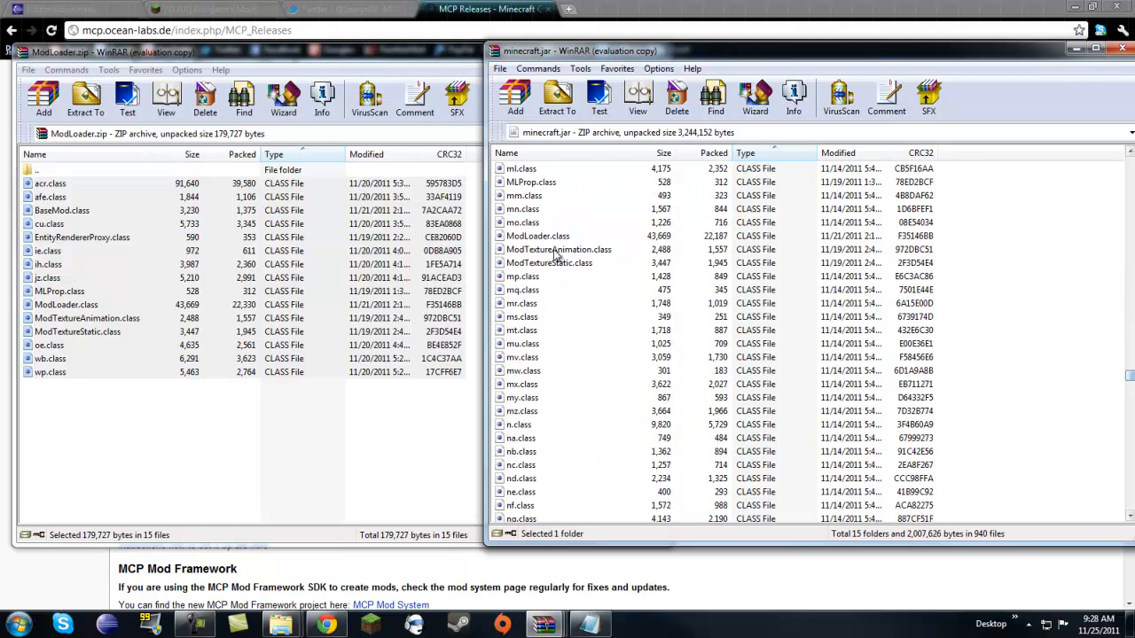
pyautogui.click(550, 262)
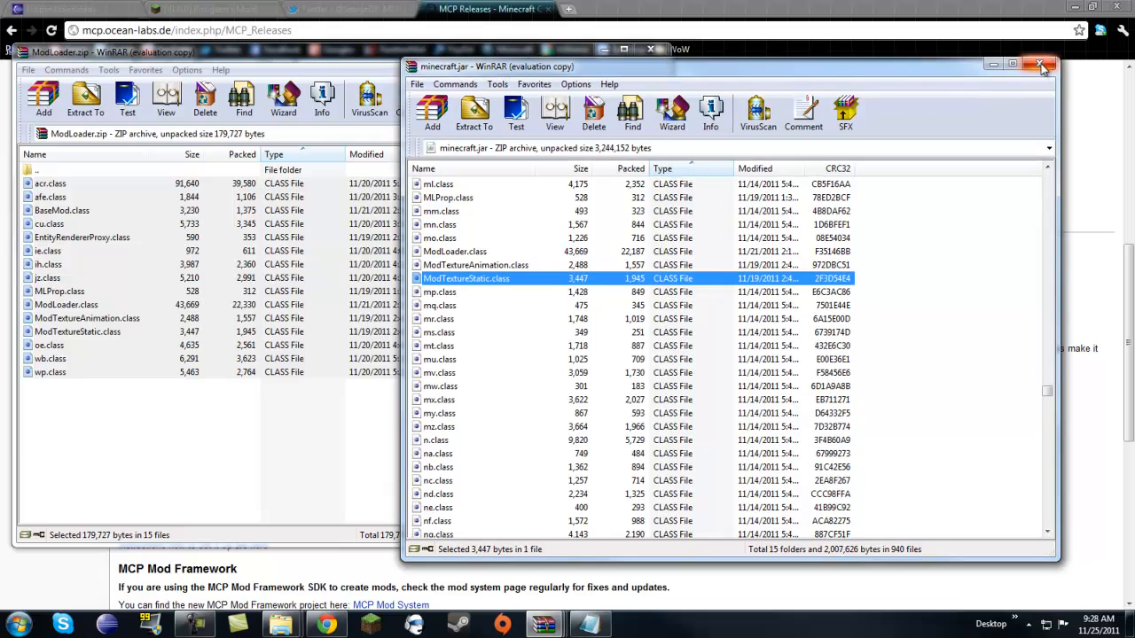
pyautogui.click(1043, 66)
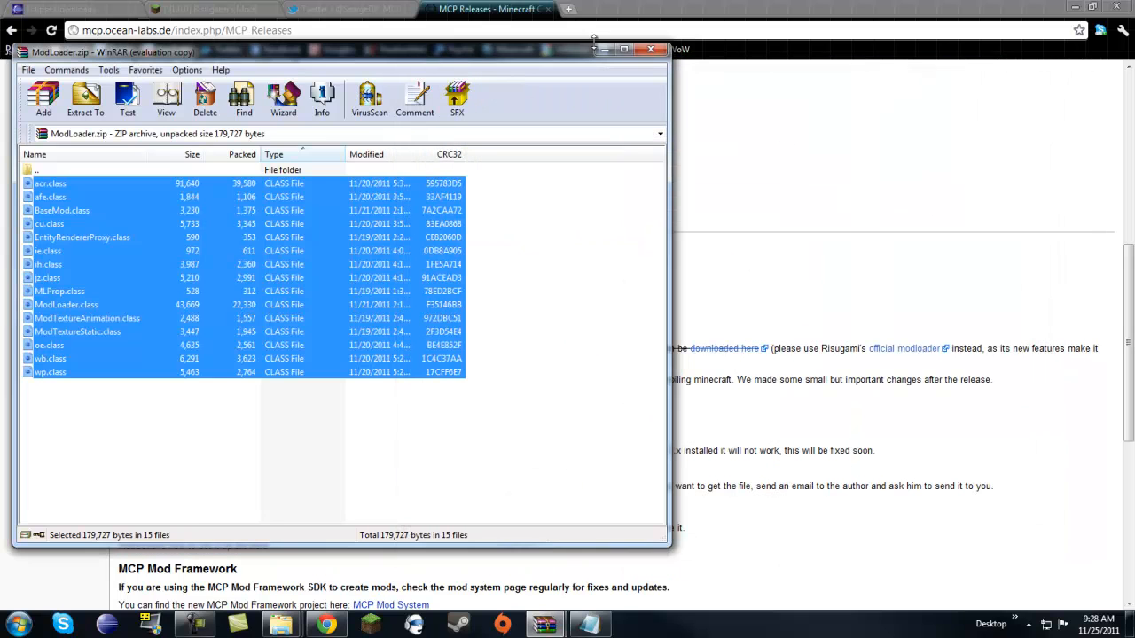
pyautogui.moveTo(401, 61)
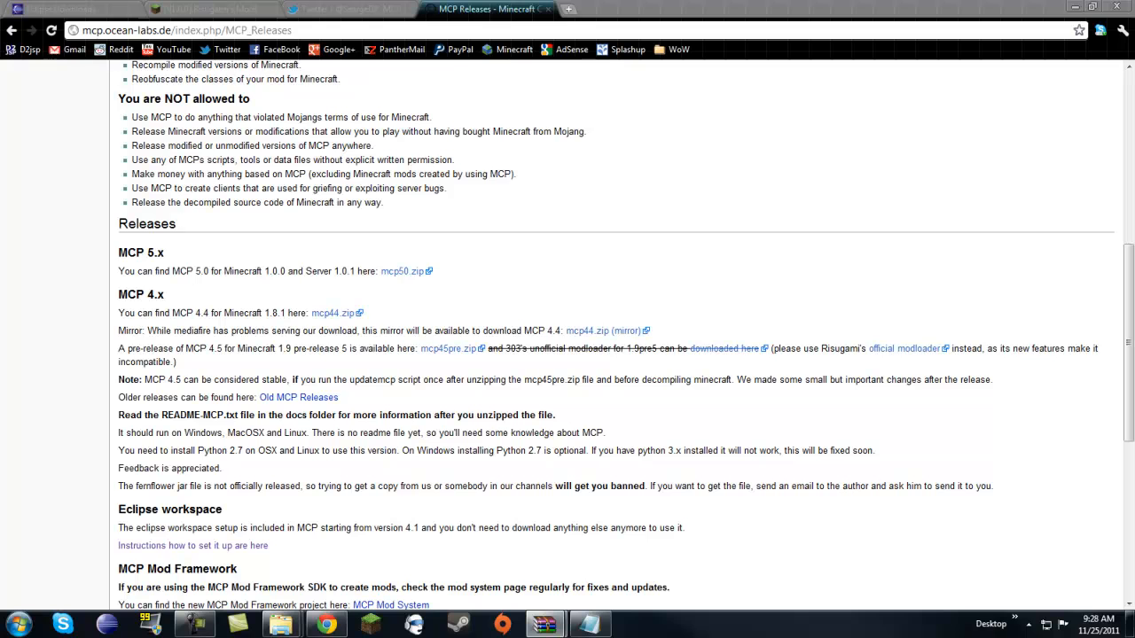
pyautogui.moveTo(628, 220)
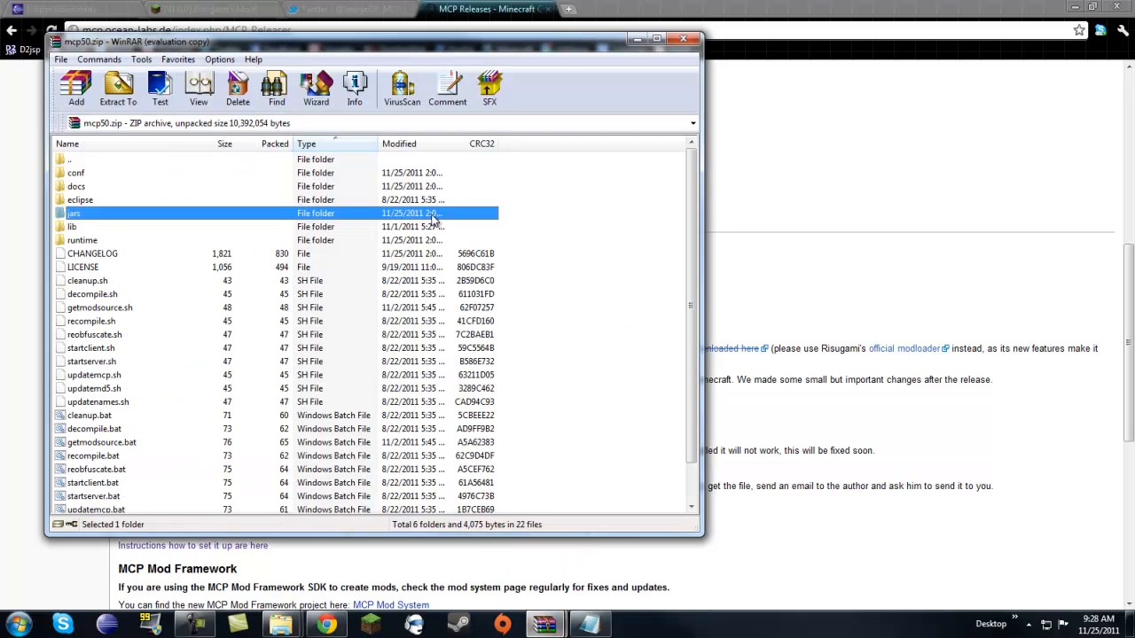
# - Move the mcp50 archive aside and open the MCP5.01 folder on the flash drive
pyautogui.moveTo(355, 43); pyautogui.dragTo(576, 37)
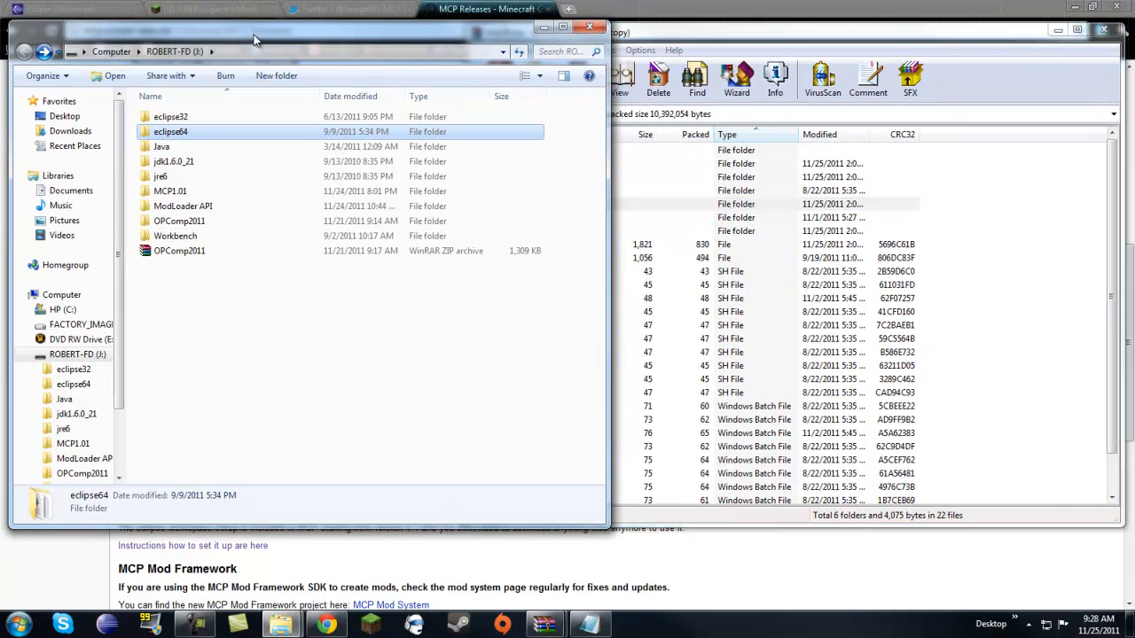
pyautogui.click(161, 146)
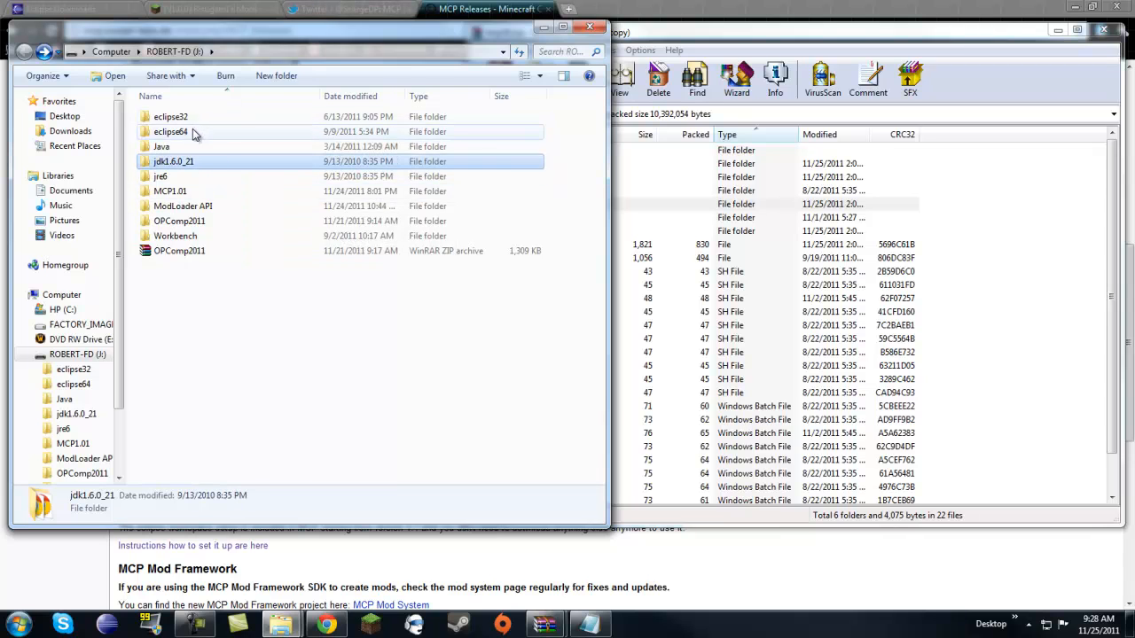
pyautogui.click(170, 131)
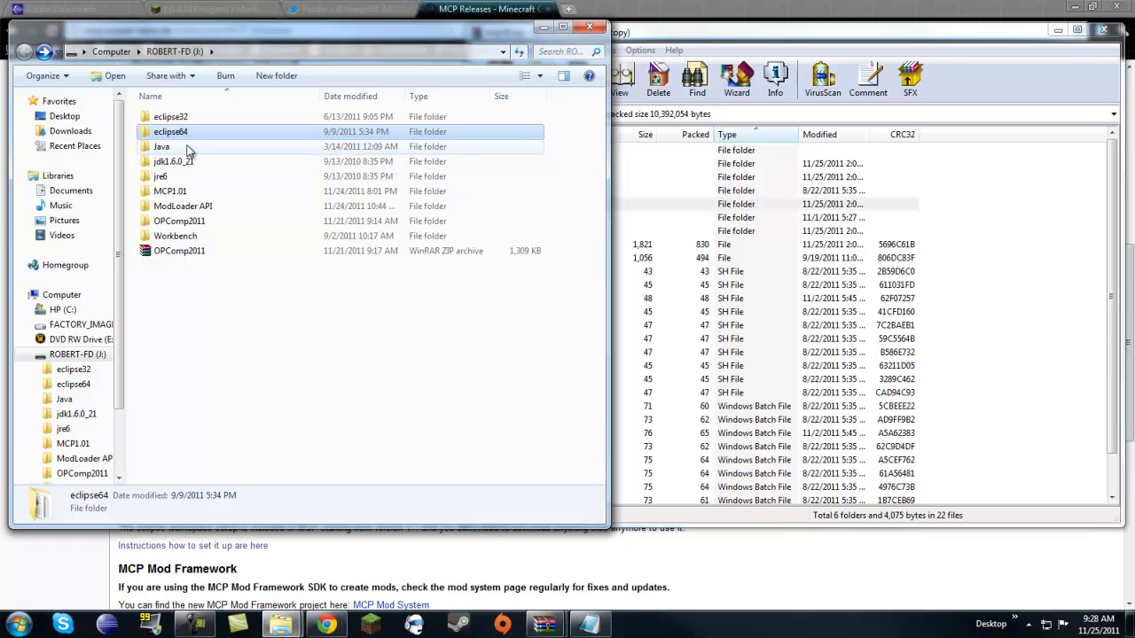
pyautogui.moveTo(177, 199)
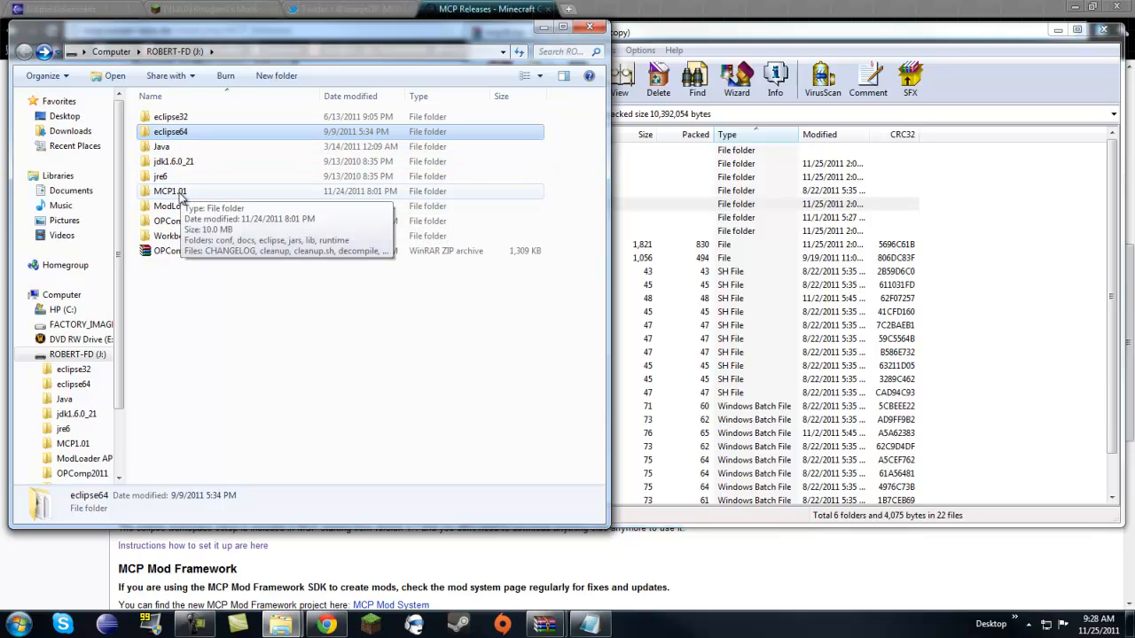
pyautogui.moveTo(176, 205)
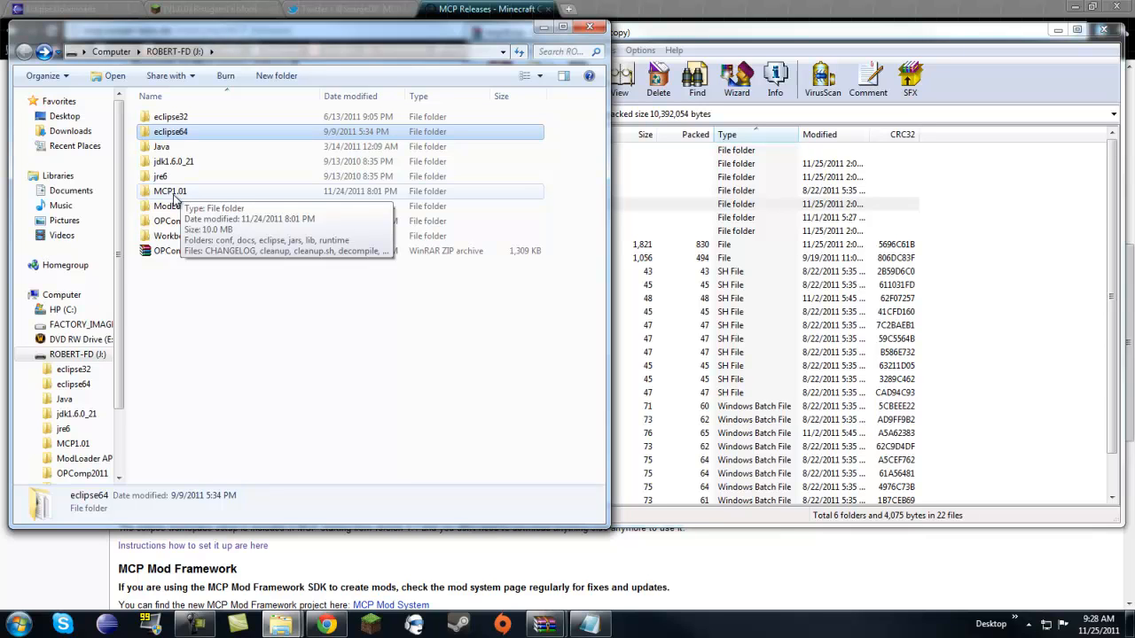
pyautogui.doubleClick(171, 192)
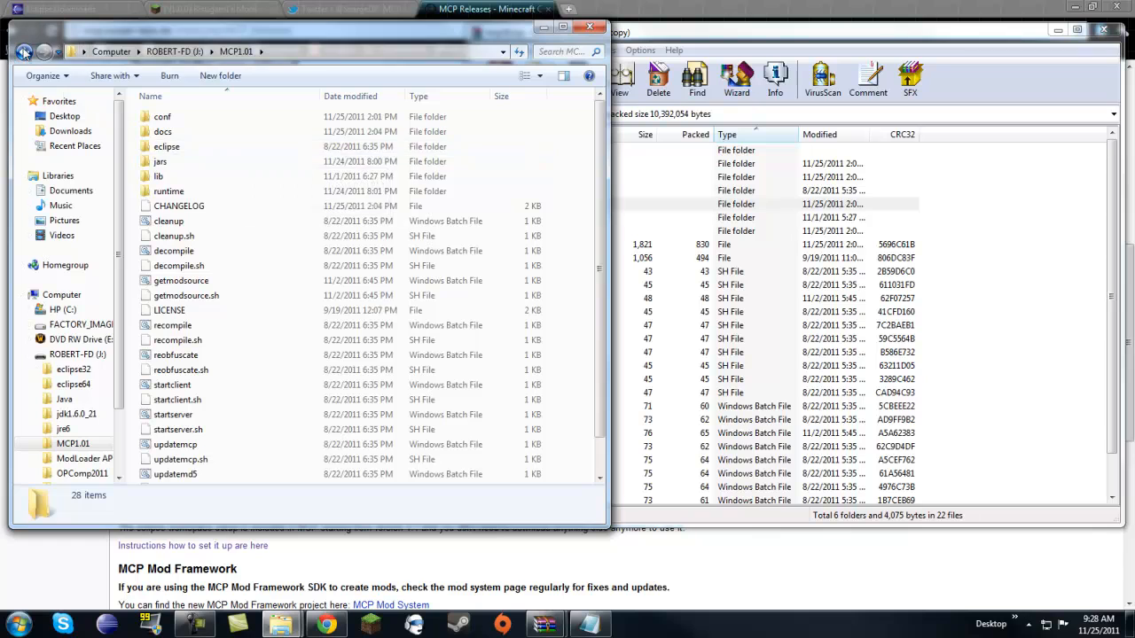
pyautogui.moveTo(716, 55)
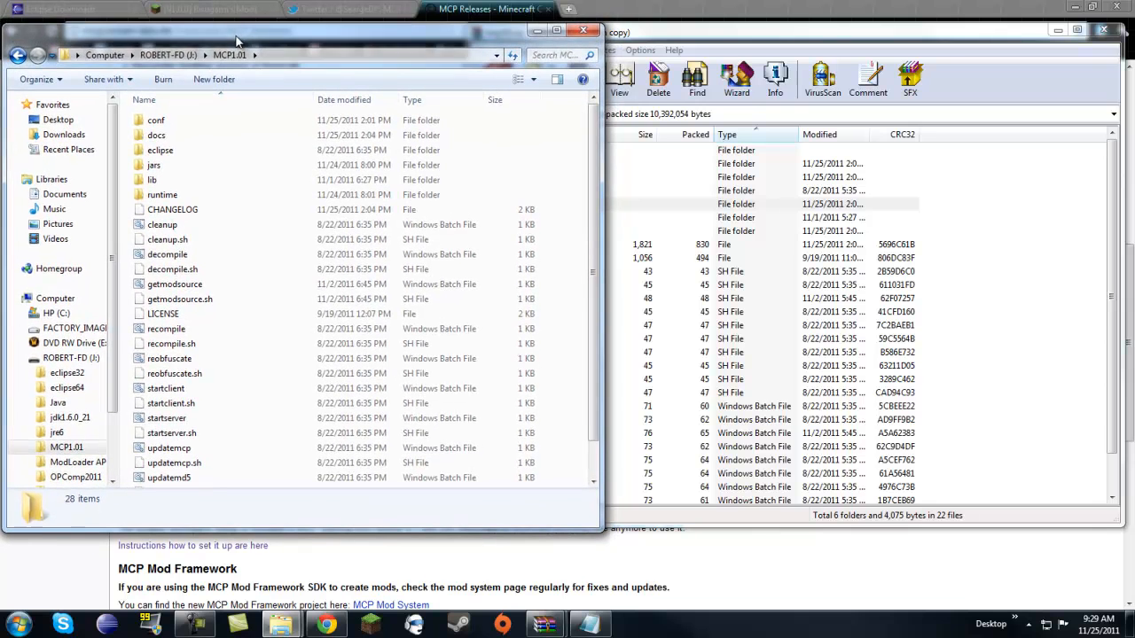
# - Bring the mcp50 archive back to the front beside the MCP5.01 folder
pyautogui.click(231, 55)
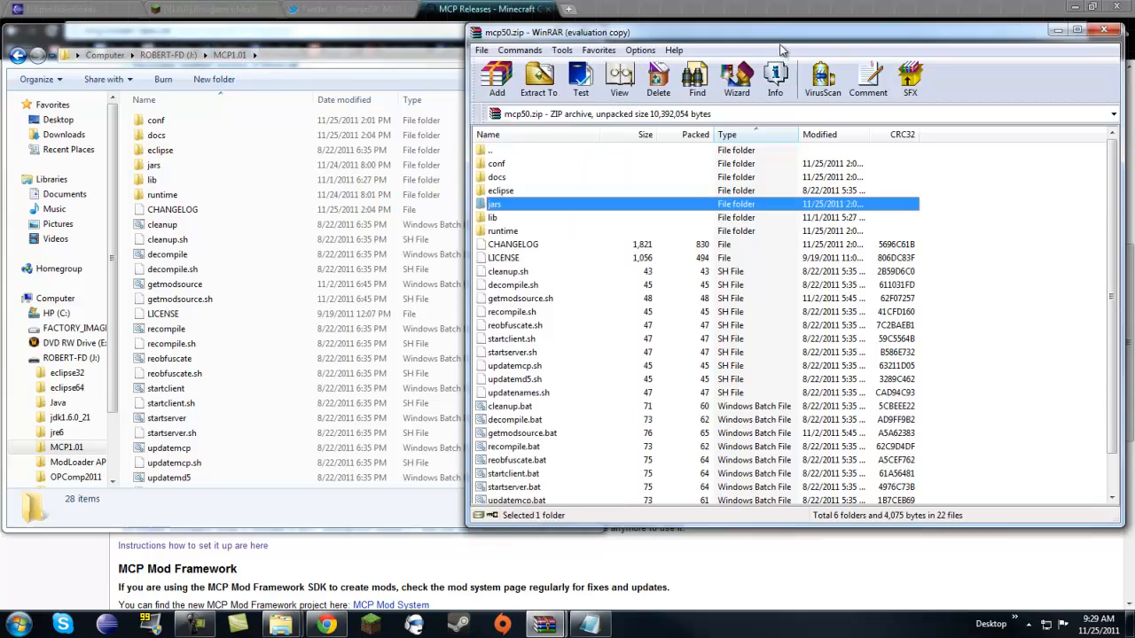
pyautogui.click(539, 78)
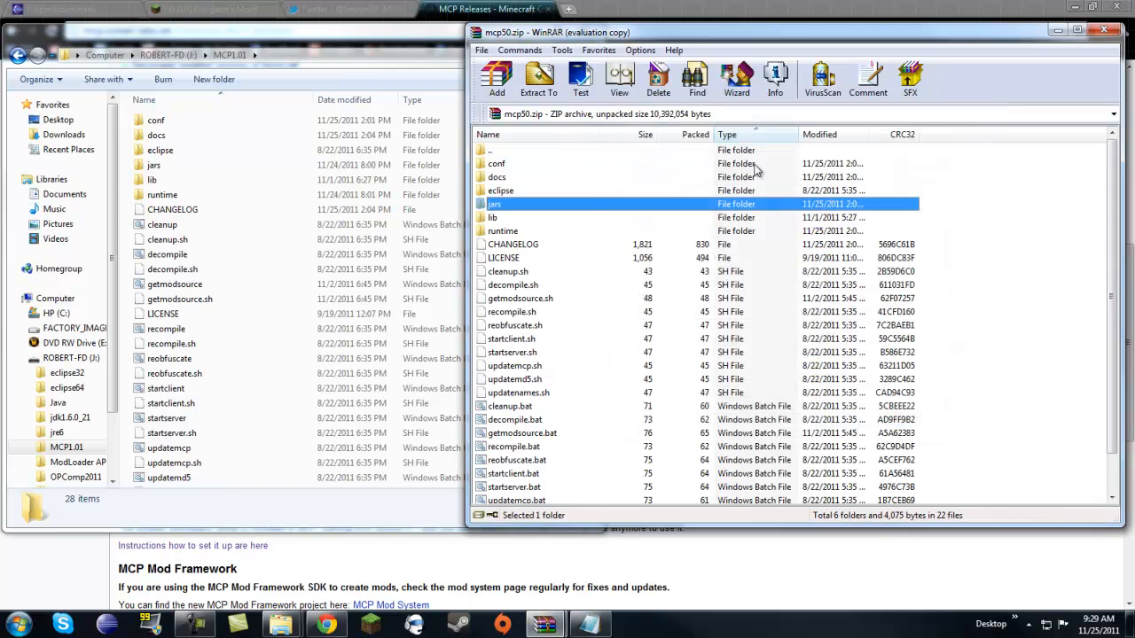
pyautogui.moveTo(532, 367)
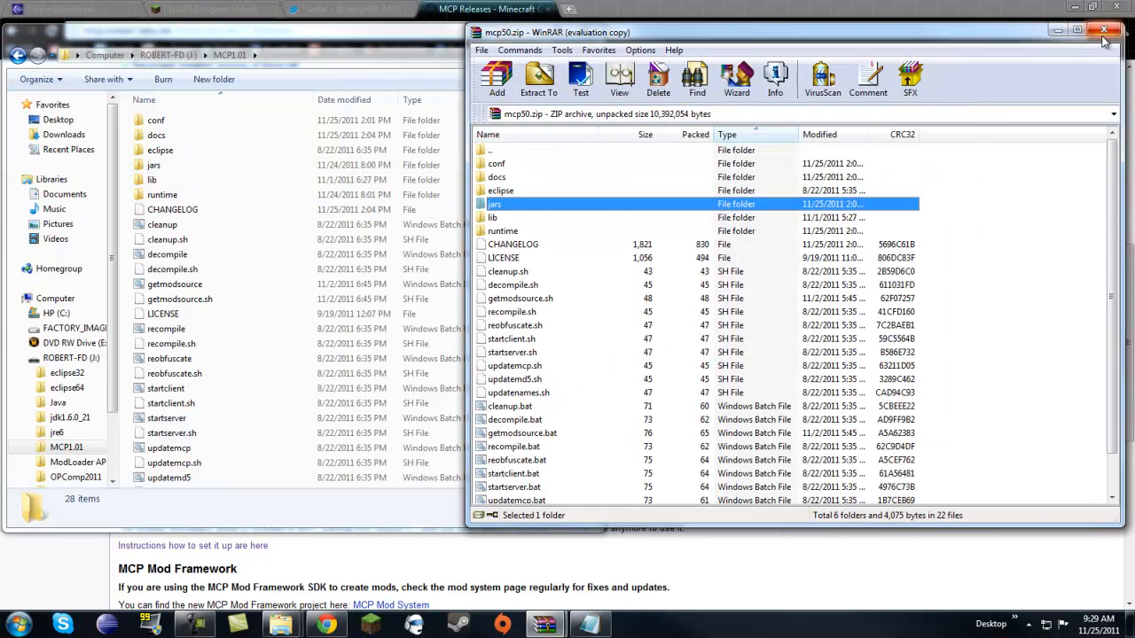
pyautogui.click(1103, 32)
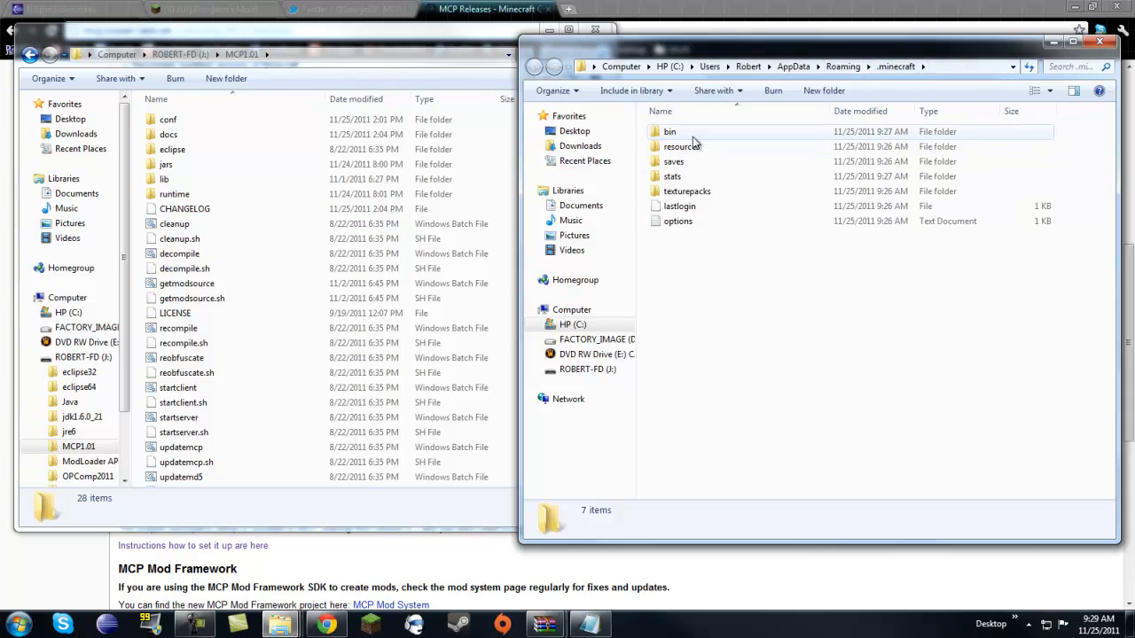
# - Copy bin and resources from .minecraft into the MCP jars folder
pyautogui.click(670, 132)
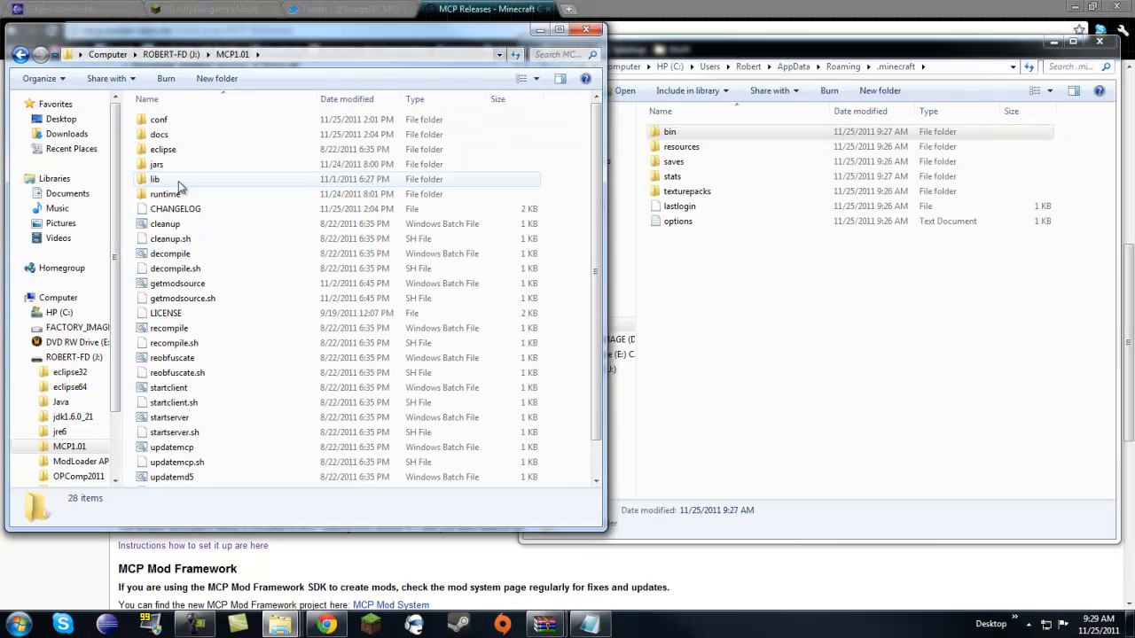
pyautogui.doubleClick(156, 163)
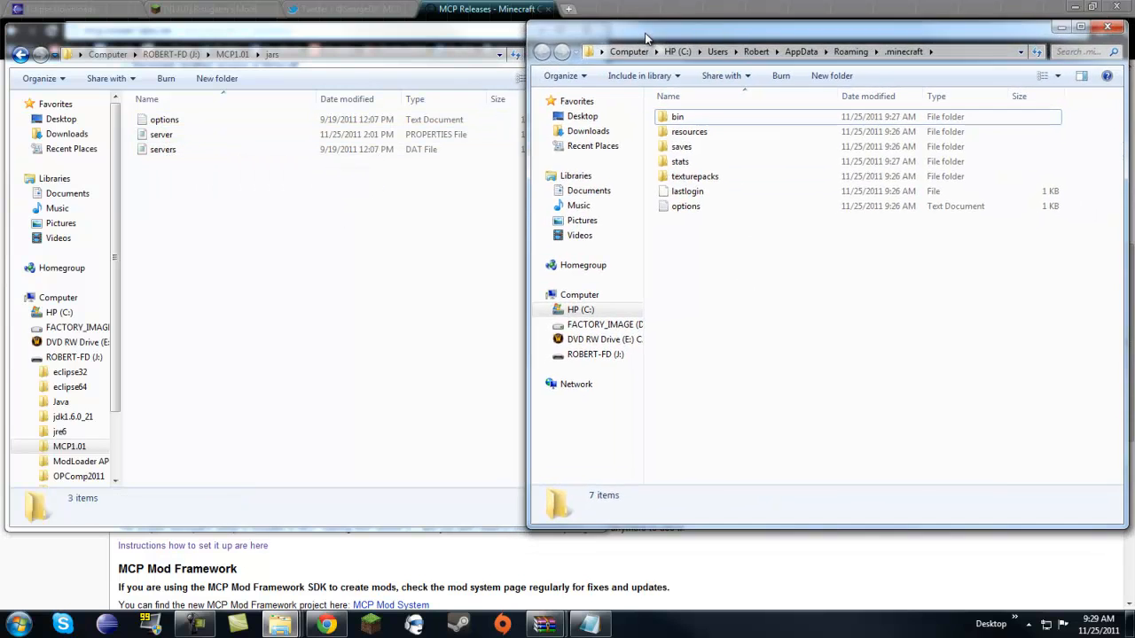
pyautogui.click(677, 117)
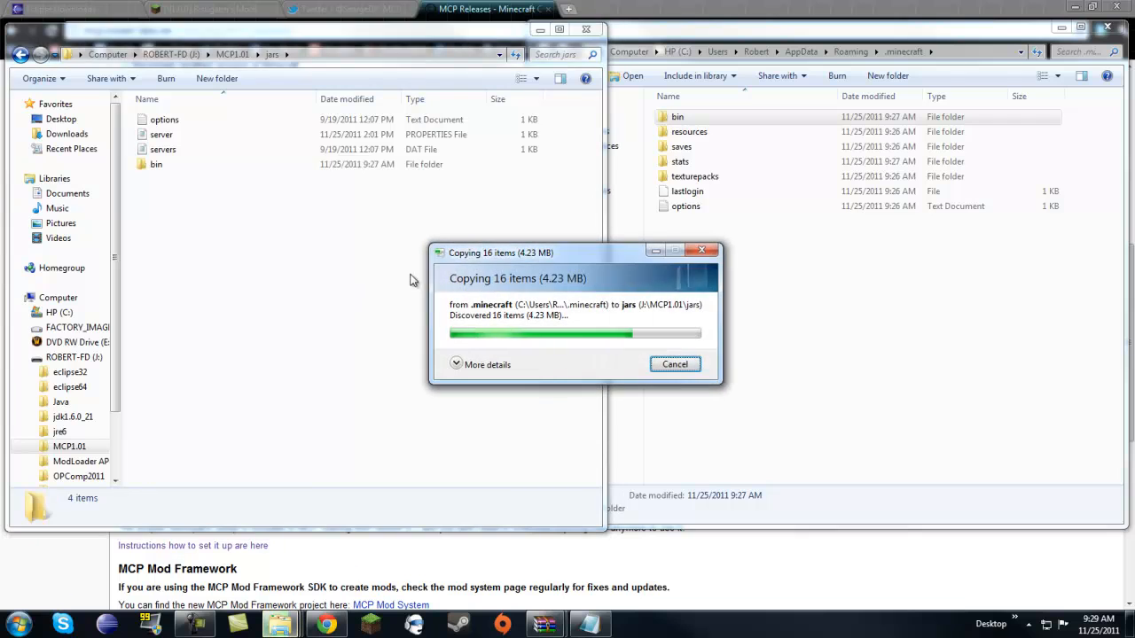
pyautogui.click(156, 163)
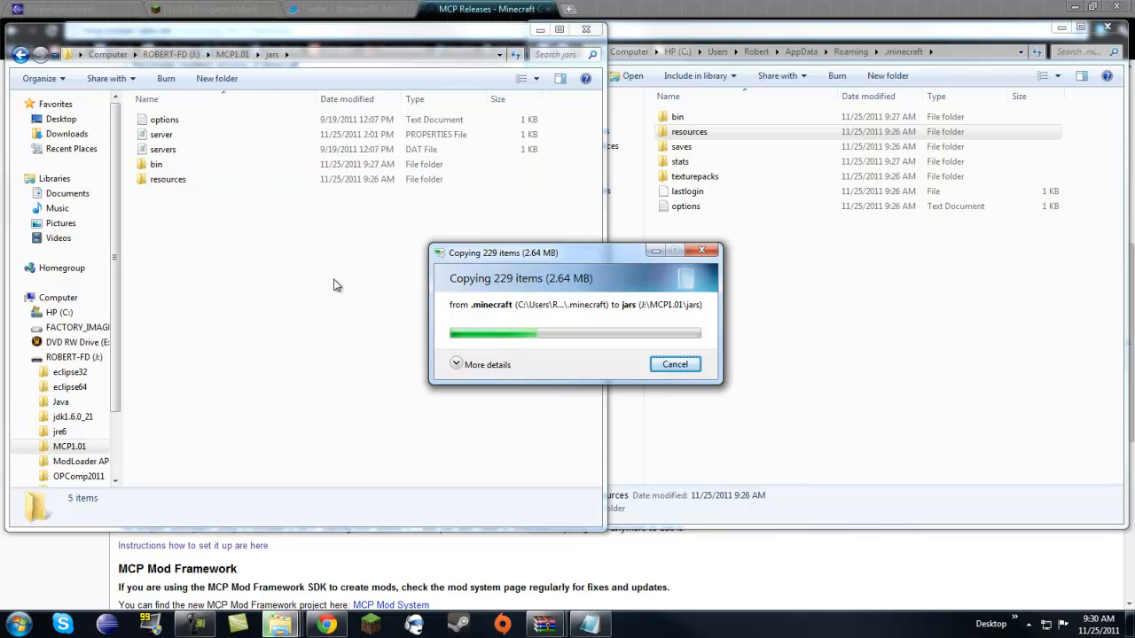
pyautogui.moveTo(372, 305)
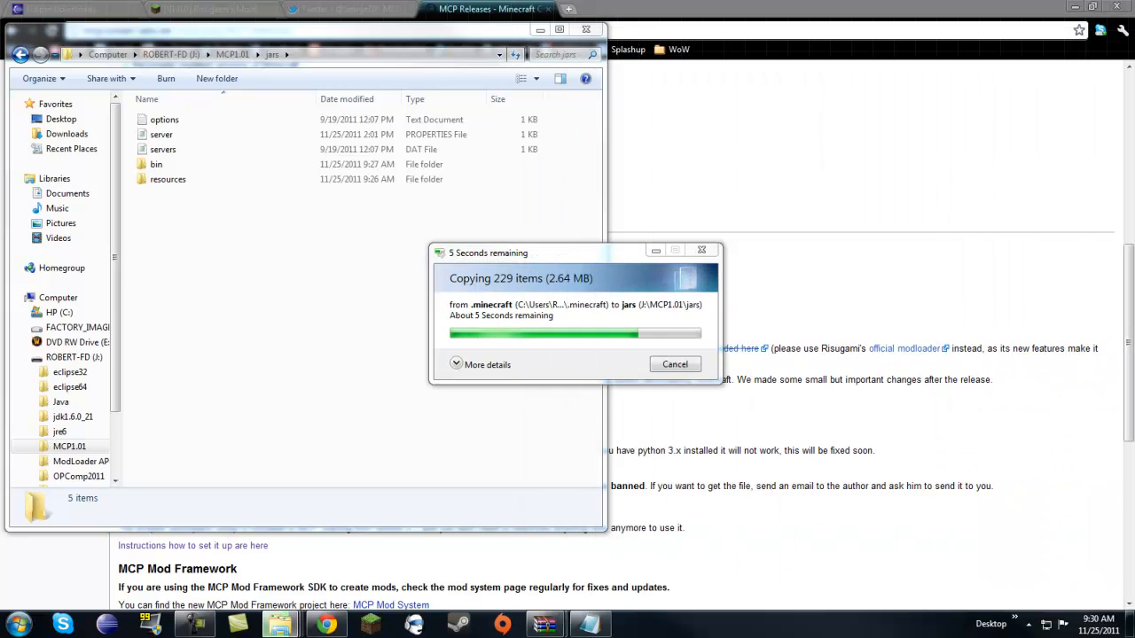
pyautogui.moveTo(493, 263)
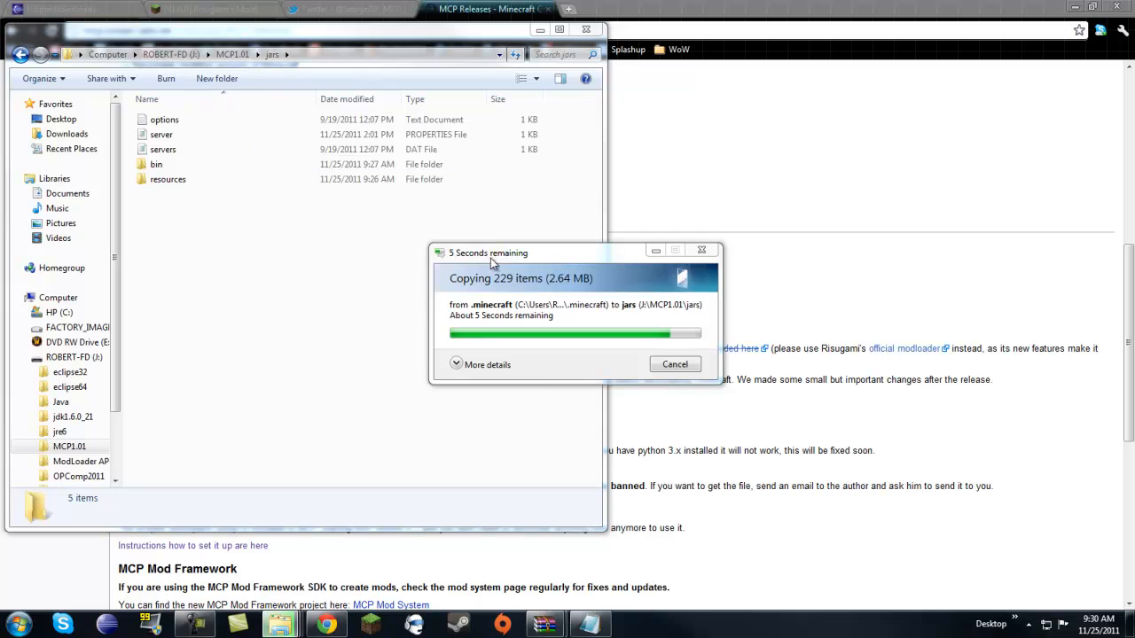
pyautogui.click(166, 179)
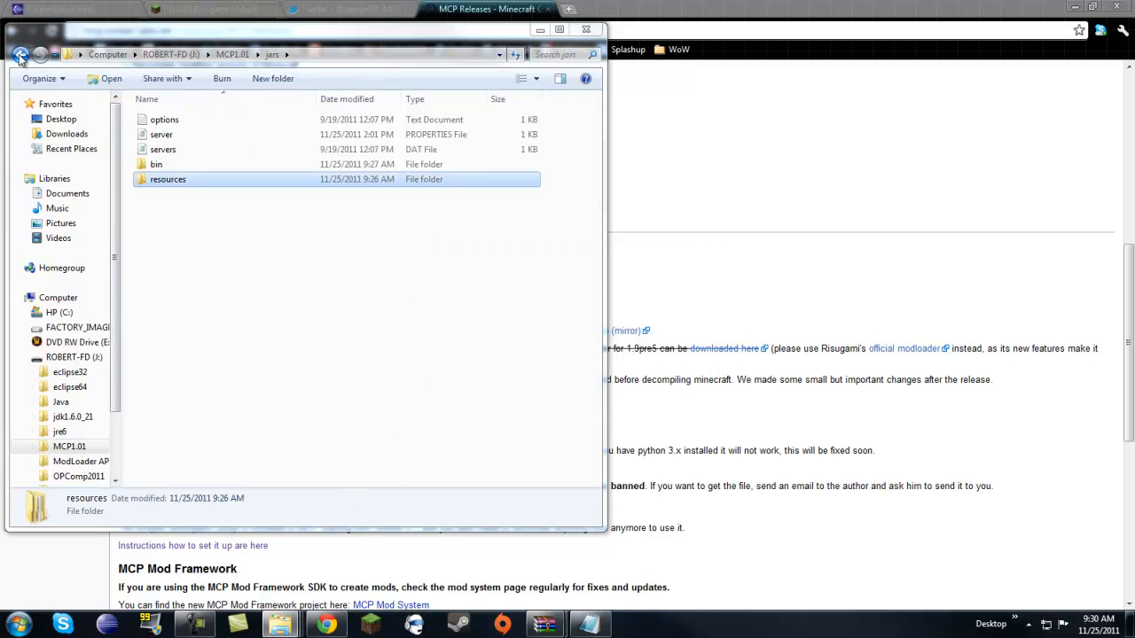
# - Go back to the MCP1.01 folder and run decompile.bat
pyautogui.click(20, 55)
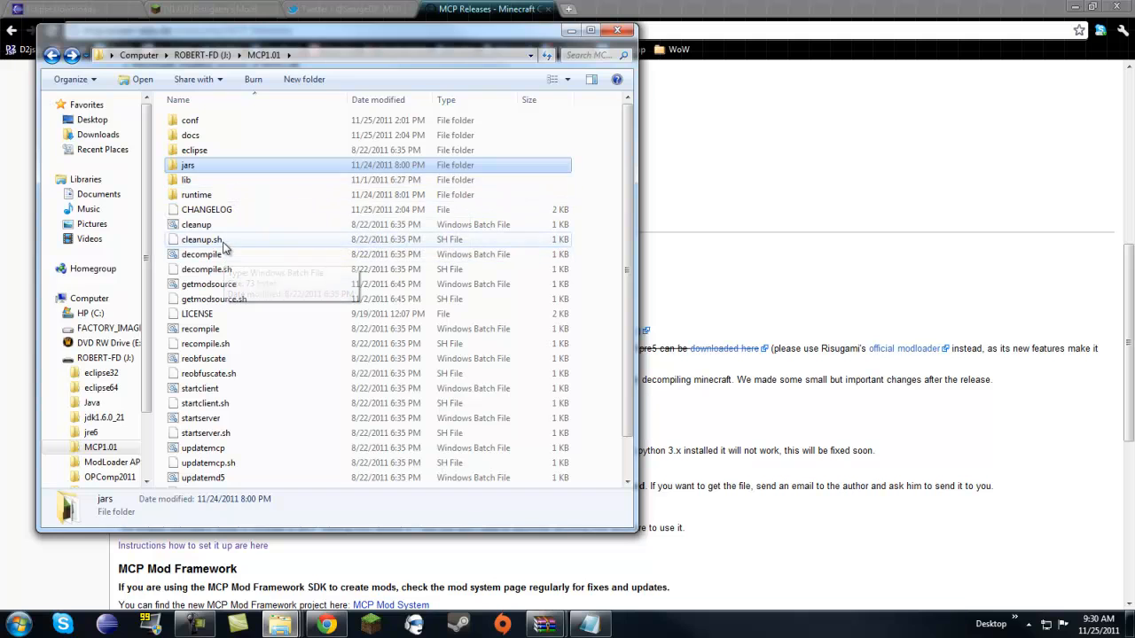
pyautogui.doubleClick(201, 255)
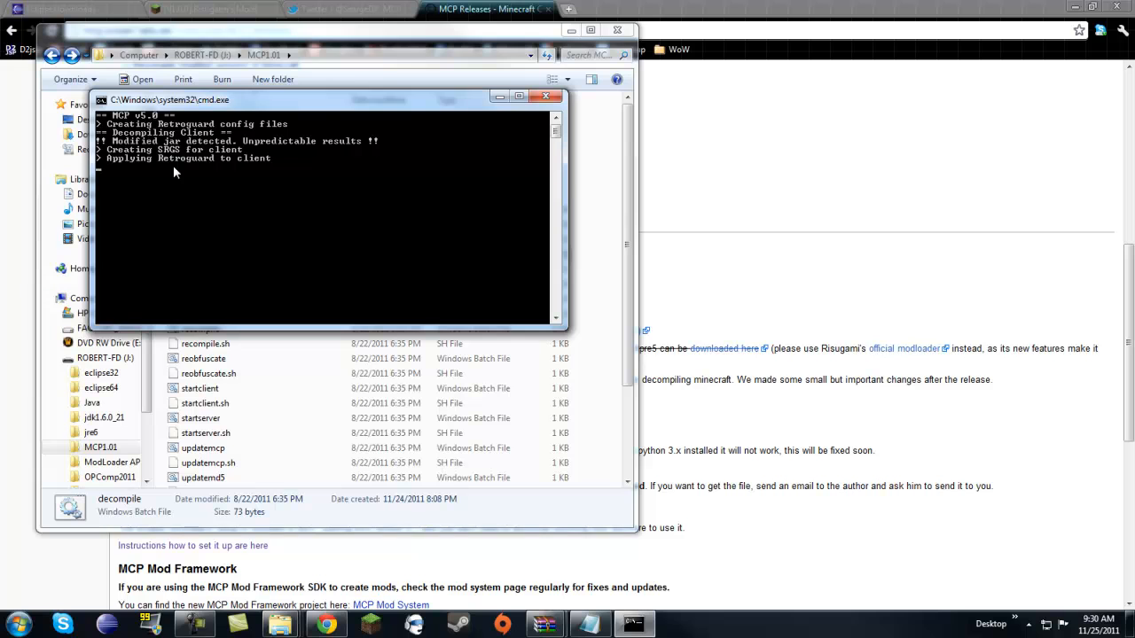
pyautogui.moveTo(525, 285)
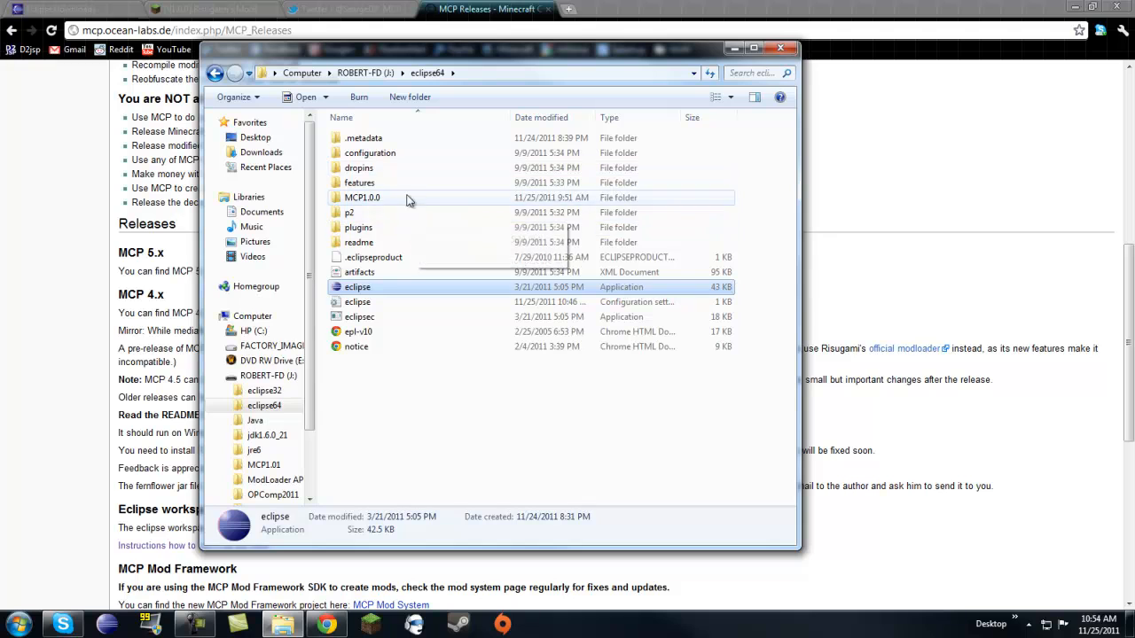
# - Browse to the eclipse64 folder and open eclipse.ini in Notepad
pyautogui.click(214, 73)
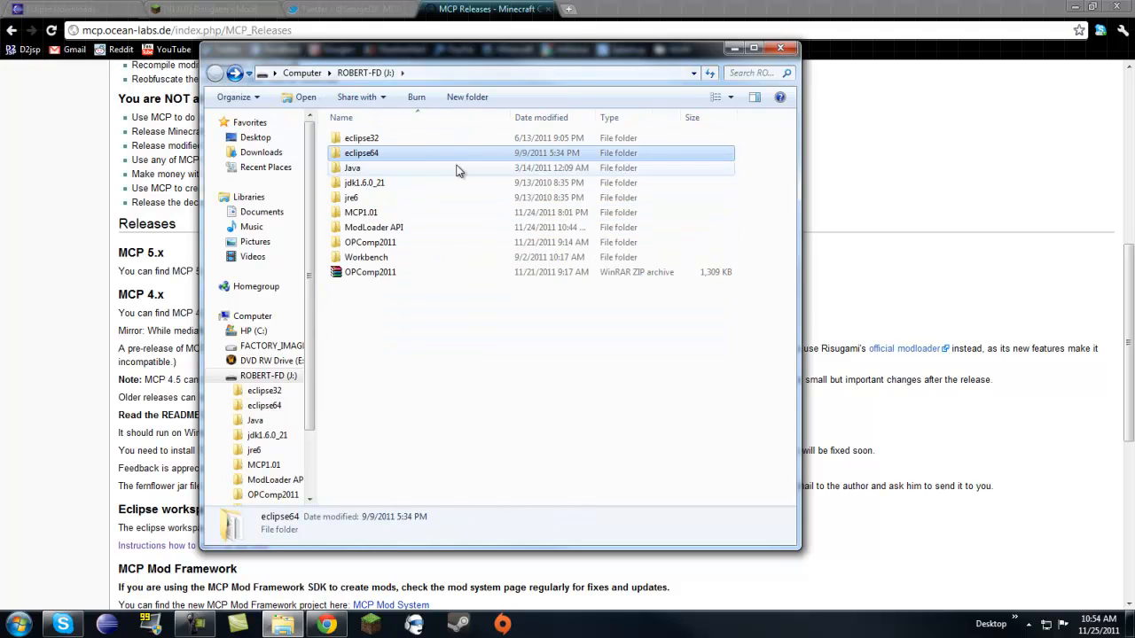
pyautogui.doubleClick(362, 153)
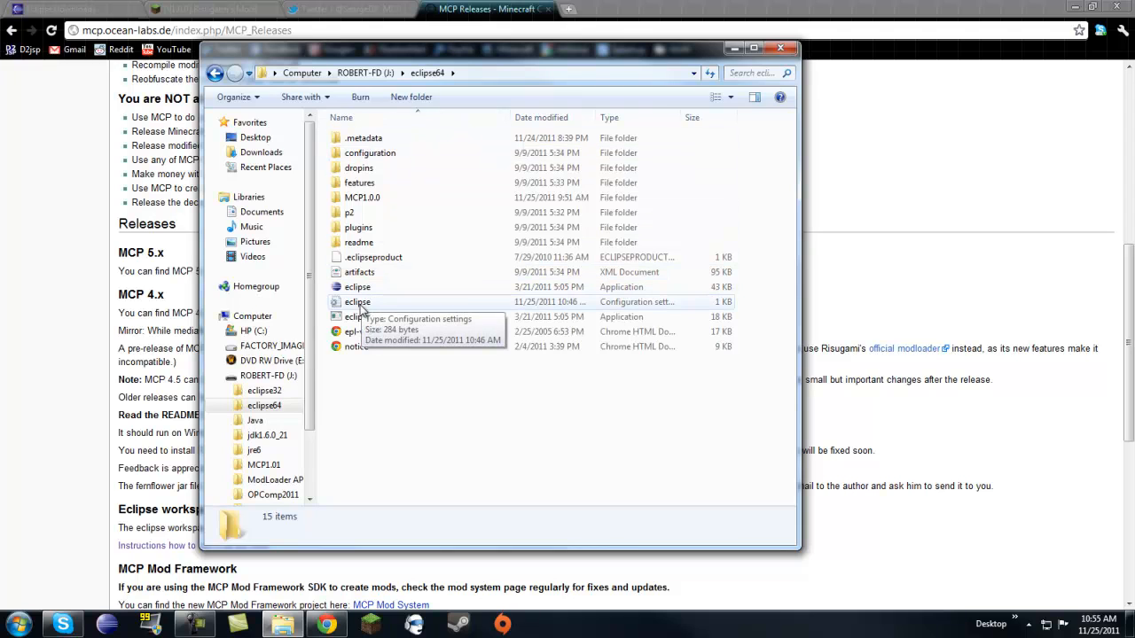
pyautogui.click(358, 301)
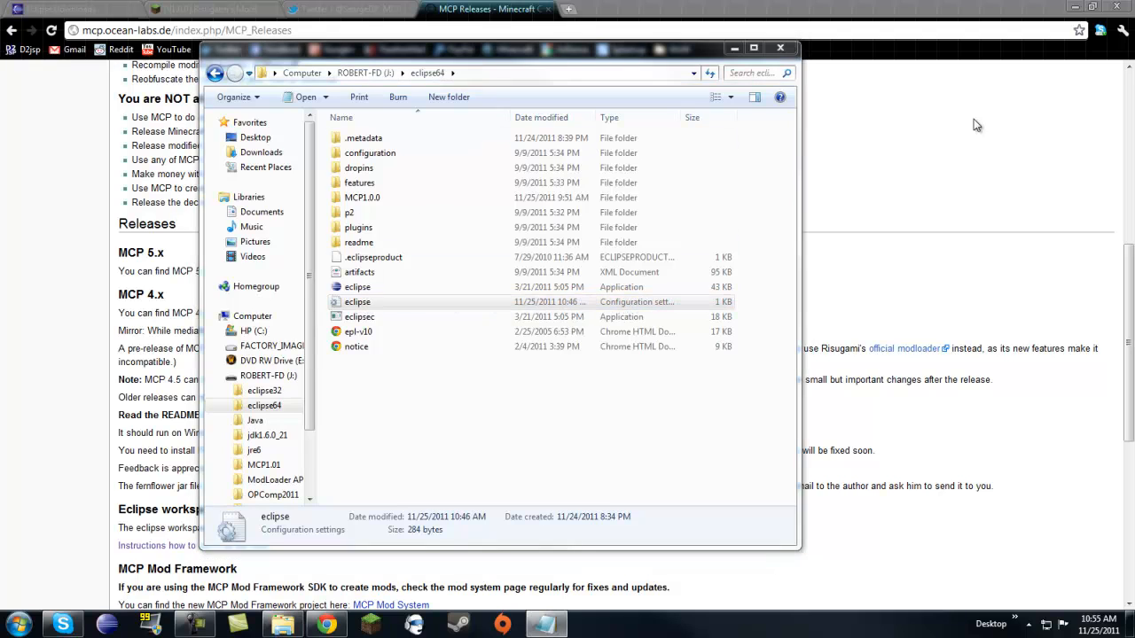
pyautogui.doubleClick(358, 301)
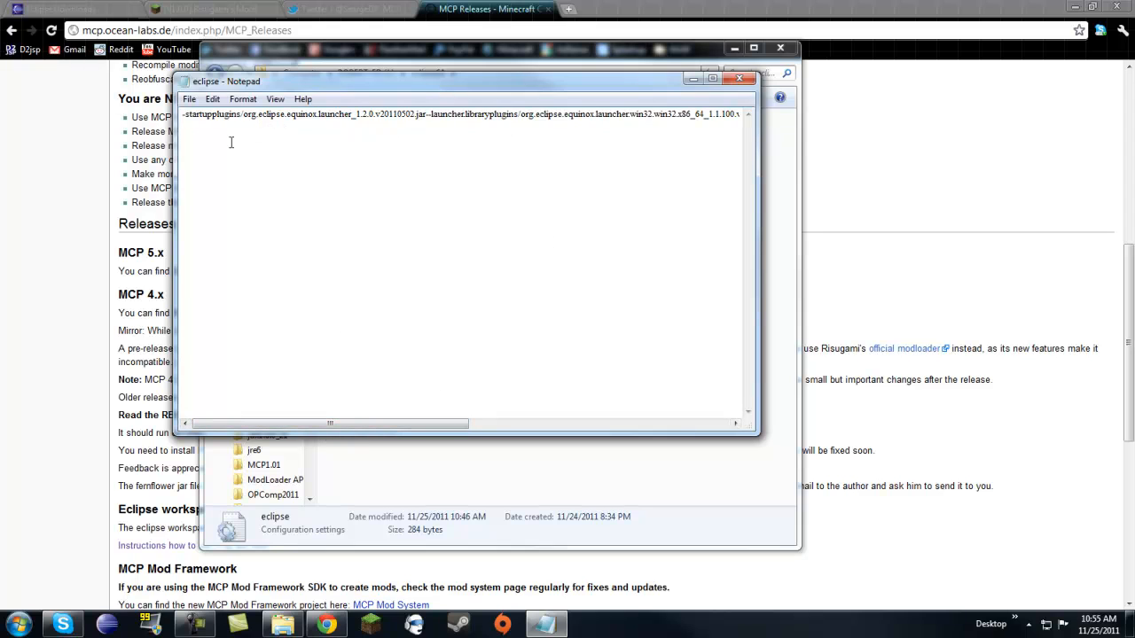
pyautogui.moveTo(190, 330)
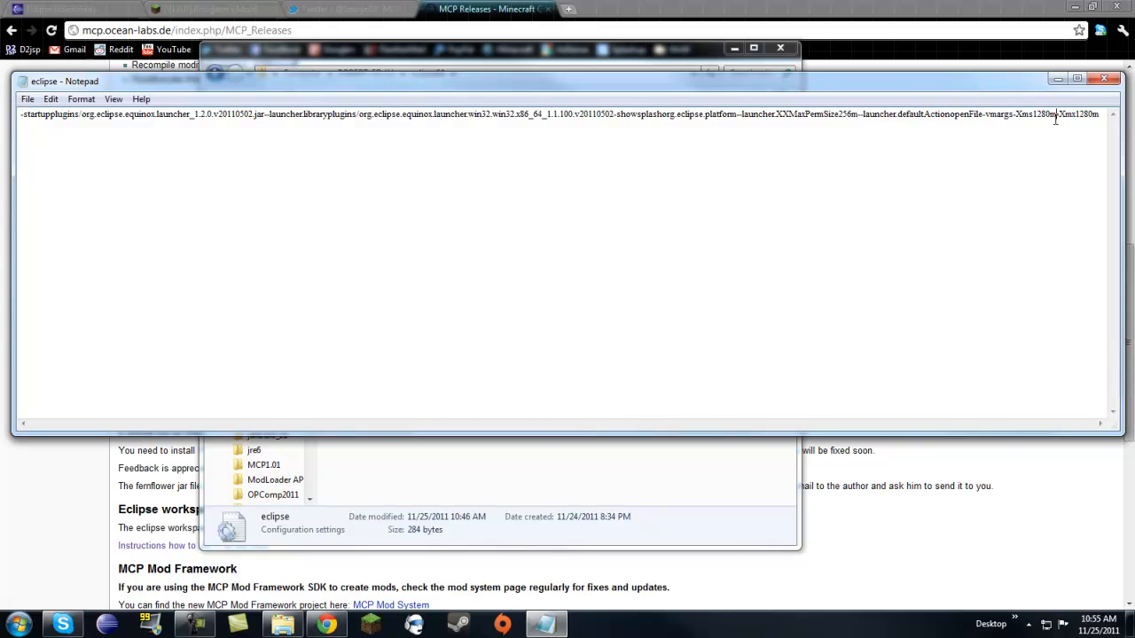
# - Replace the -Xms/-Xmx memory value in eclipse.ini with 1024
pyautogui.doubleClick(1037, 113)
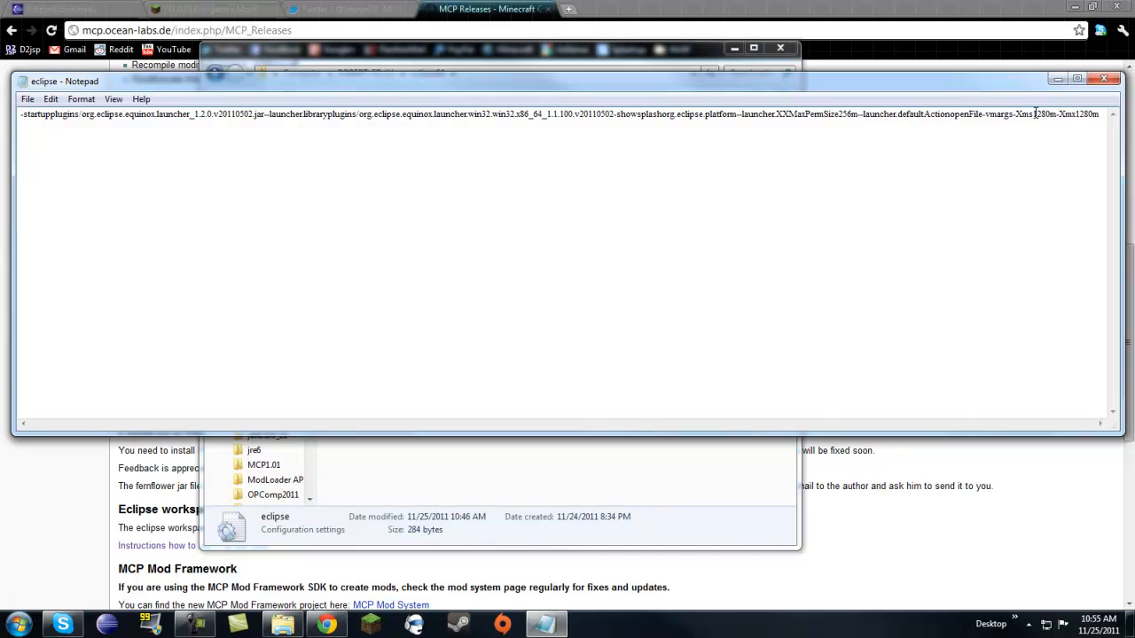
pyautogui.doubleClick(1042, 114)
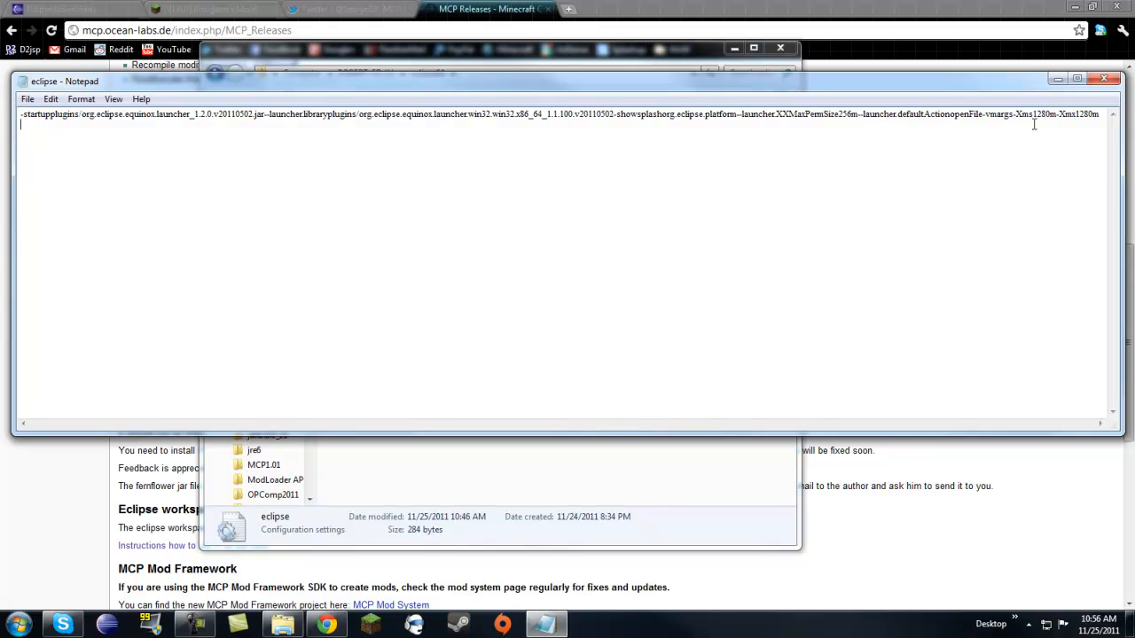
pyautogui.moveTo(1039, 120)
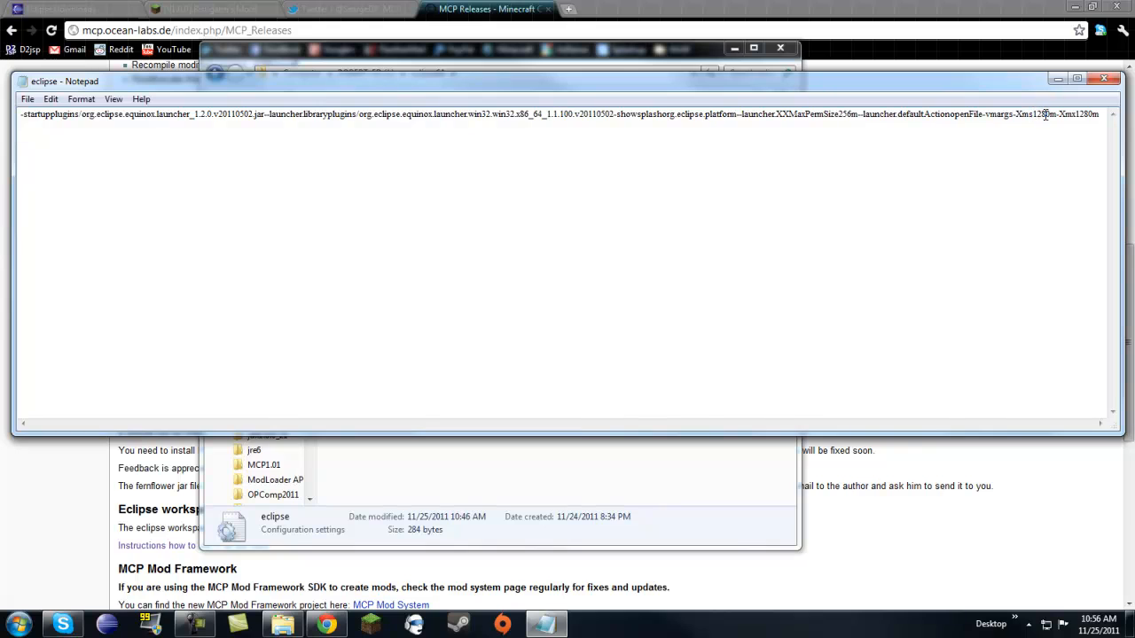
pyautogui.doubleClick(1039, 113)
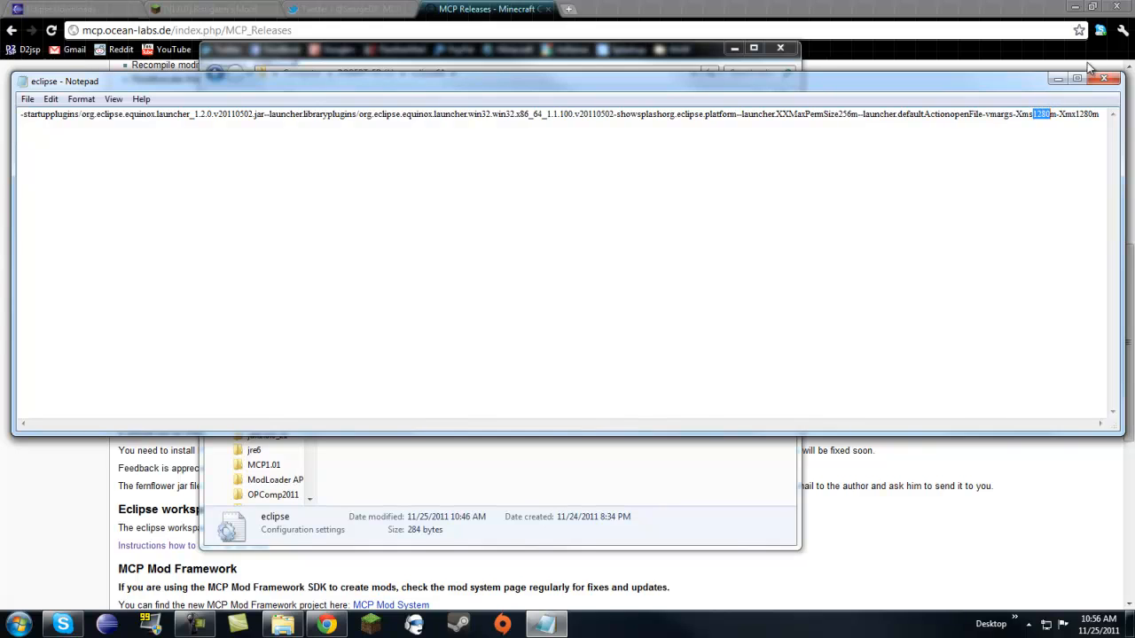
pyautogui.write('1024')
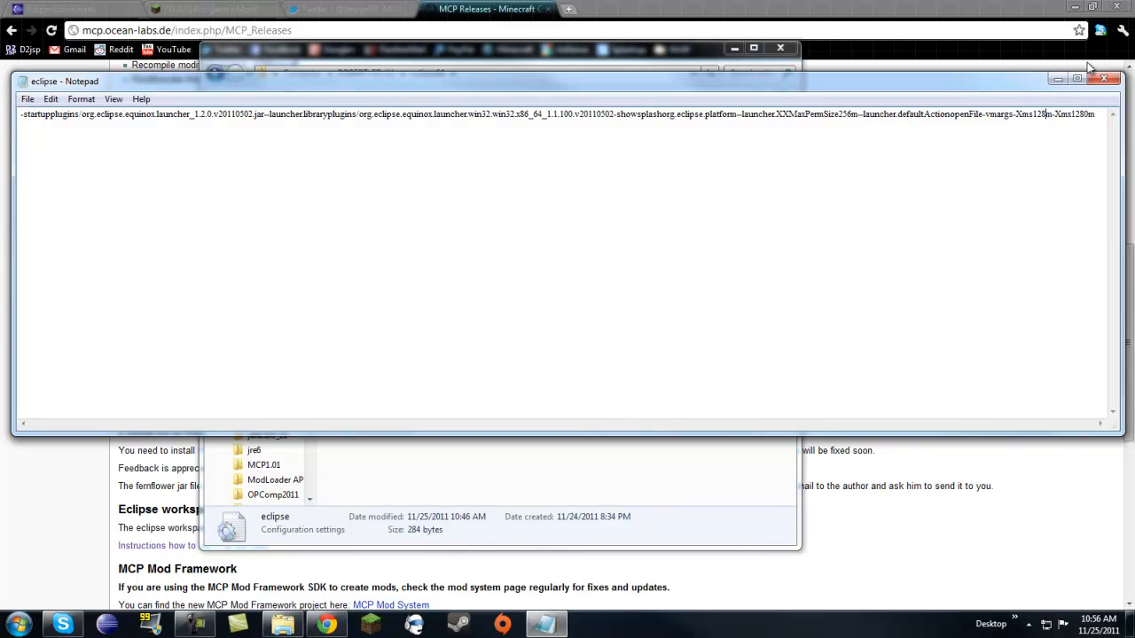
pyautogui.write('0')
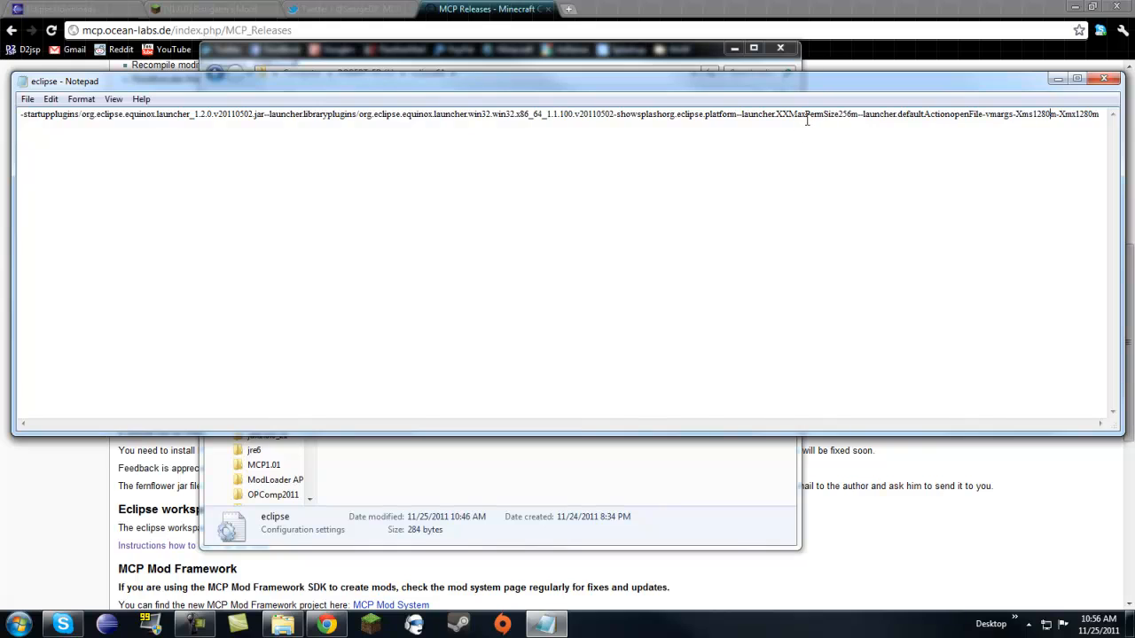
pyautogui.moveTo(497, 147)
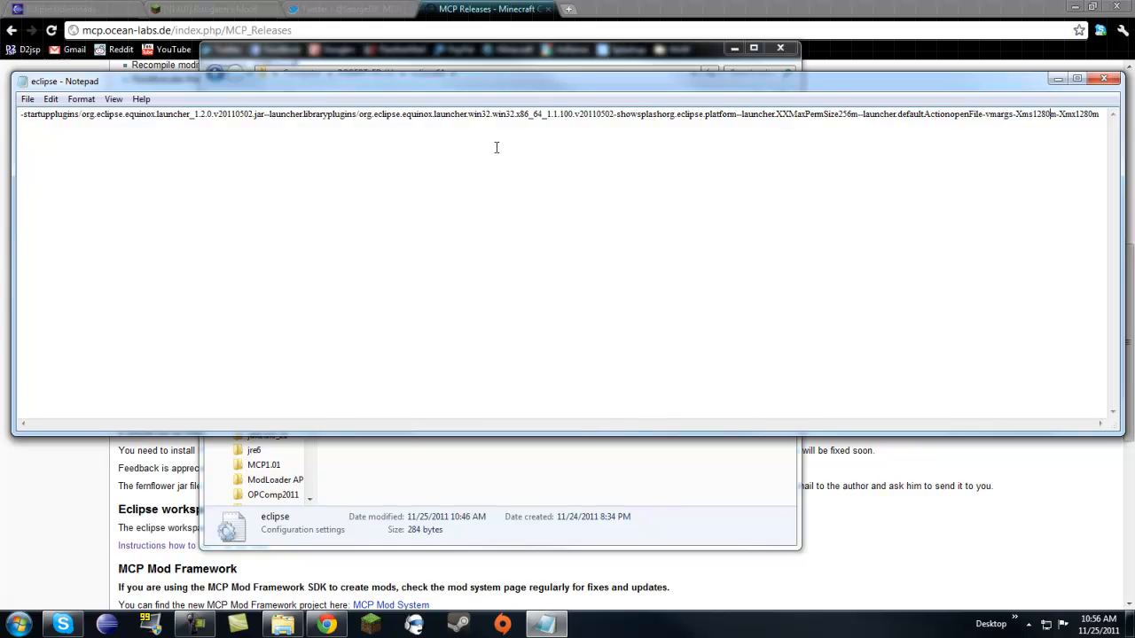
pyautogui.moveTo(138, 123)
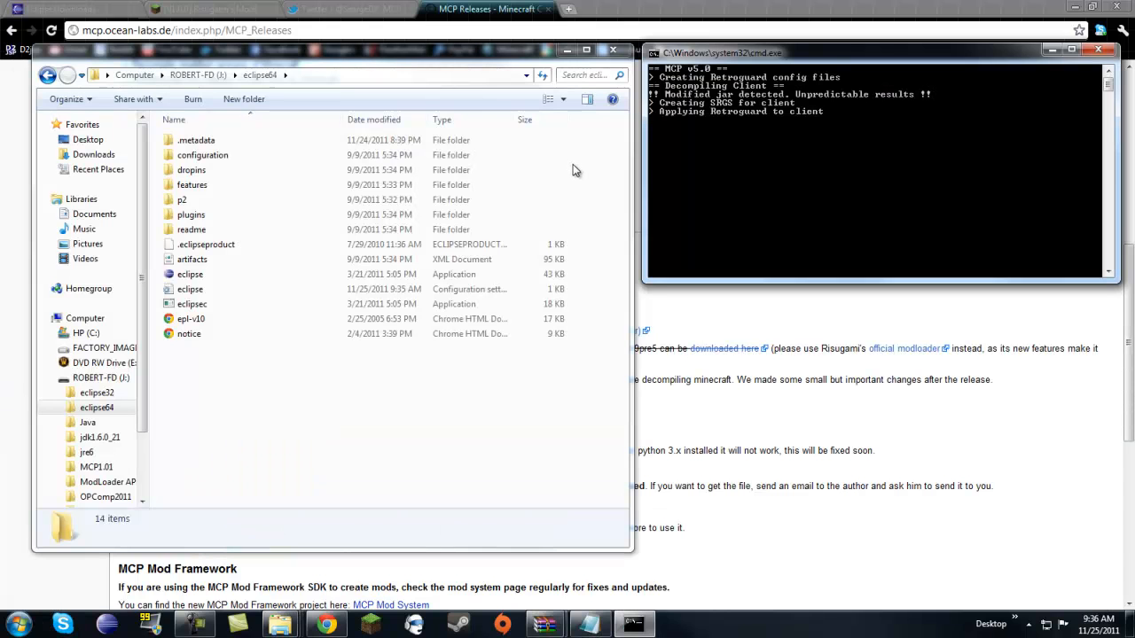
# - Close Notepad and select eclipse.exe in the eclipse64 folder
pyautogui.click(195, 140)
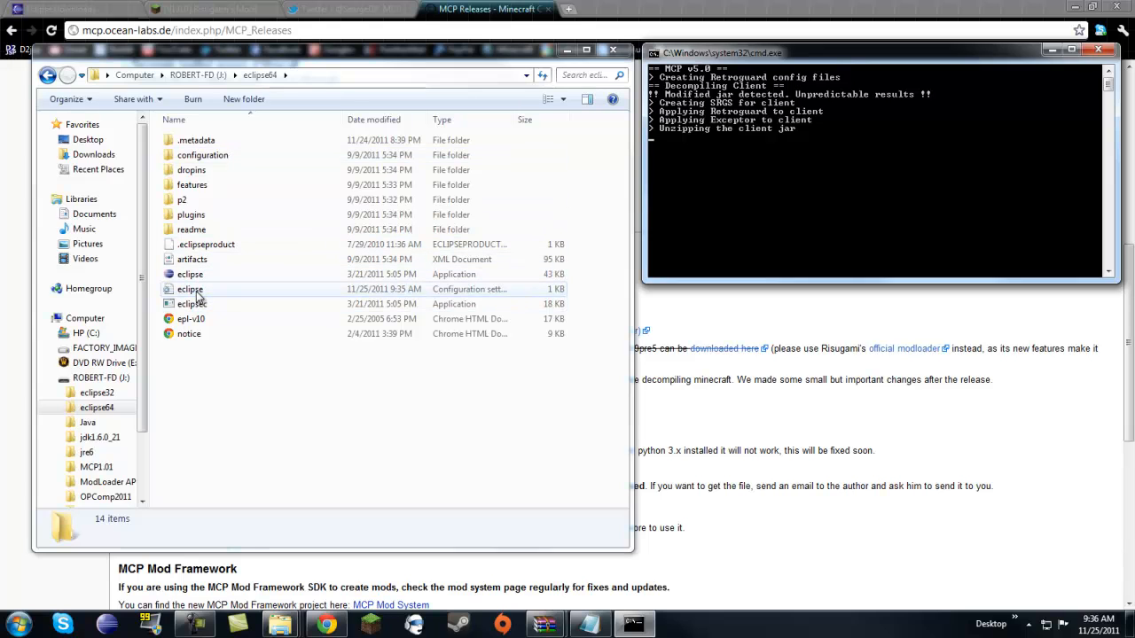
pyautogui.click(190, 273)
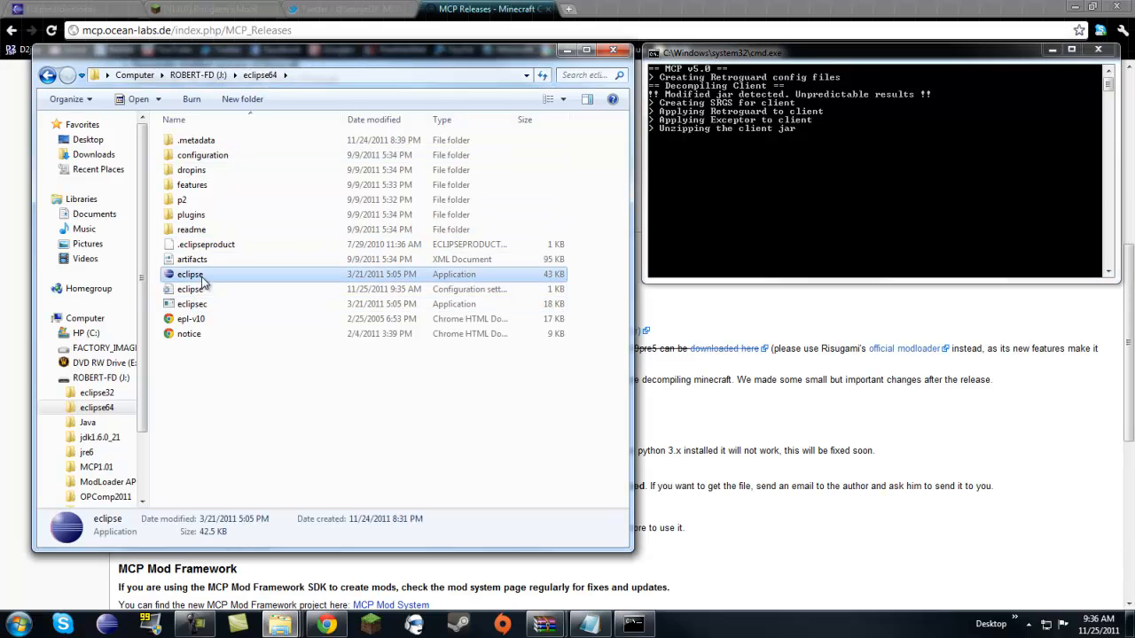
# - Launch Eclipse and browse into the MCP1.01 folder in Explorer
pyautogui.doubleClick(190, 274)
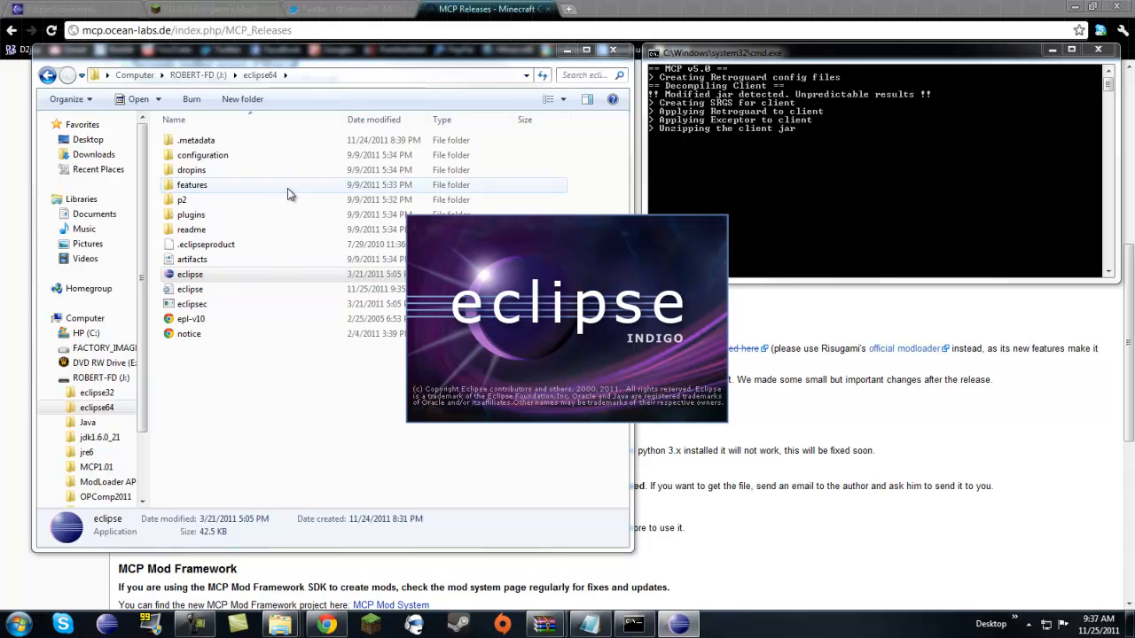
pyautogui.moveTo(535, 270)
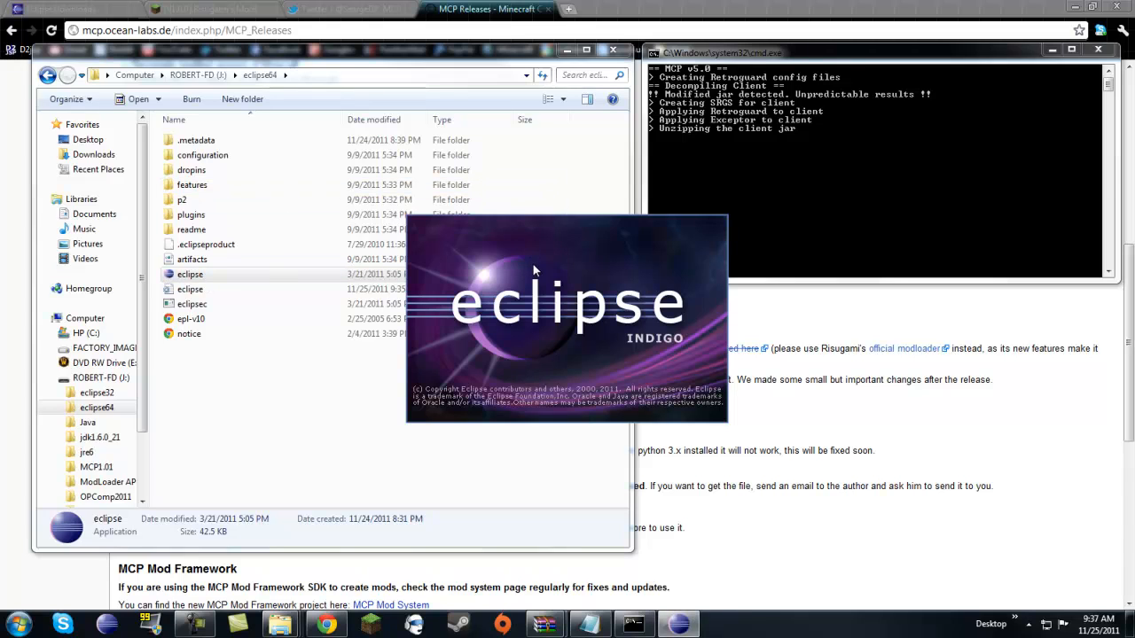
pyautogui.moveTo(628, 276)
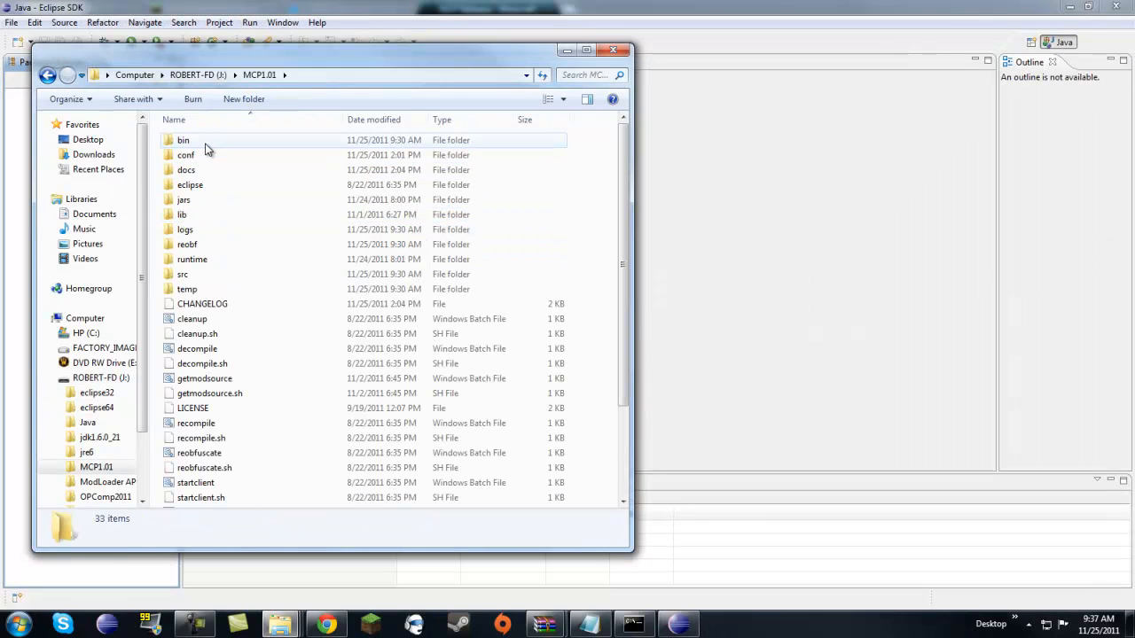
pyautogui.moveTo(211, 220)
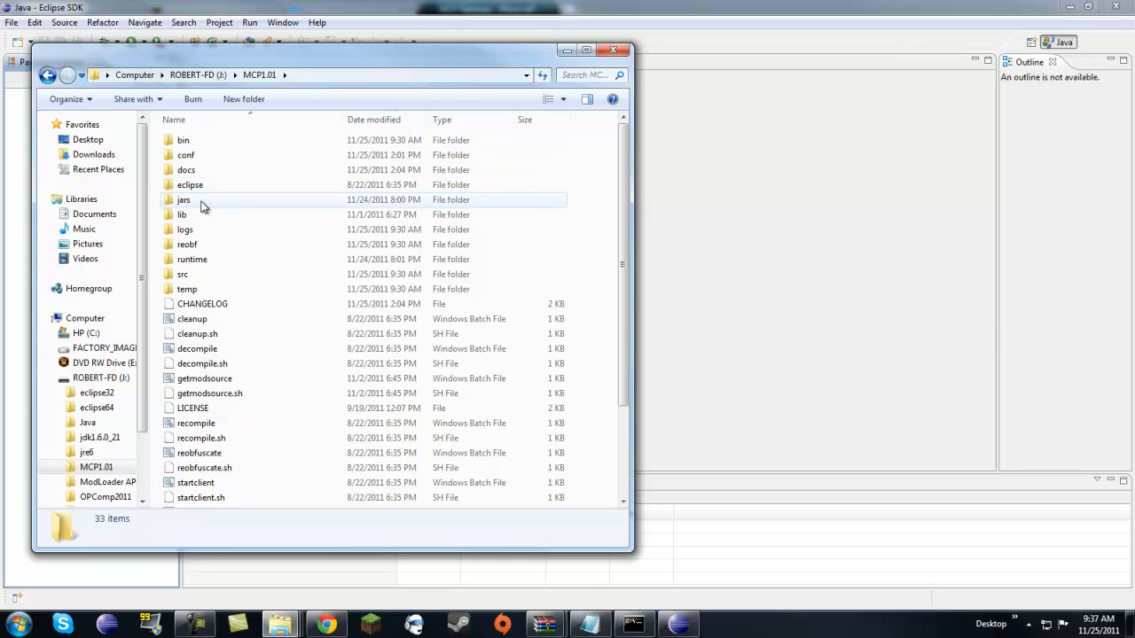
pyautogui.doubleClick(190, 184)
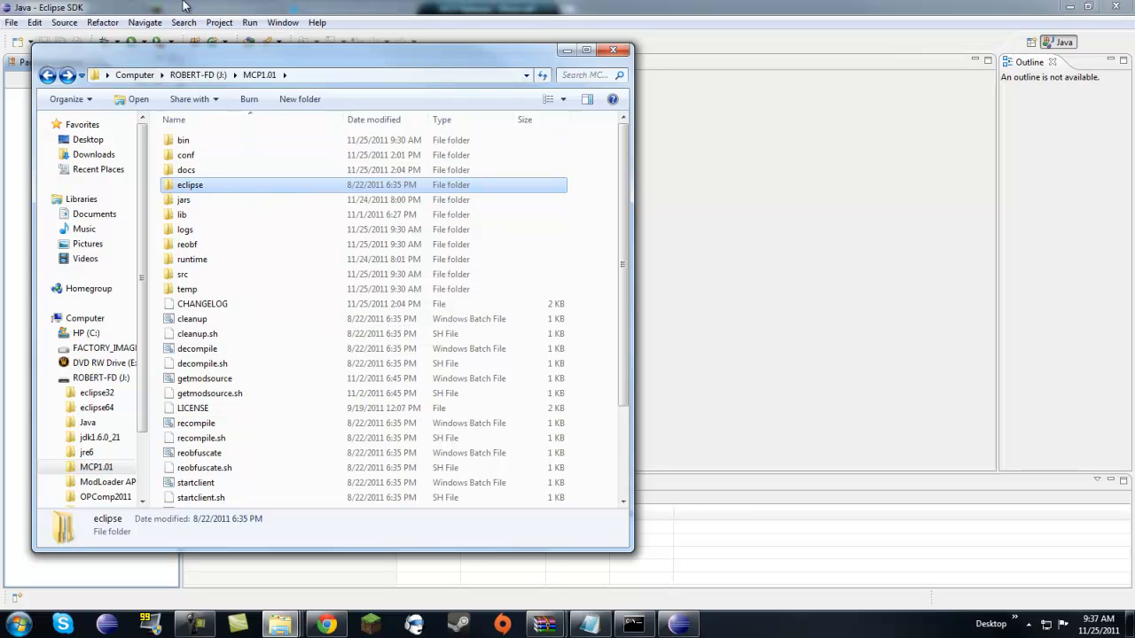
# - Switch Eclipse to a different, empty workspace folder via File > Switch Workspace
pyautogui.click(11, 21)
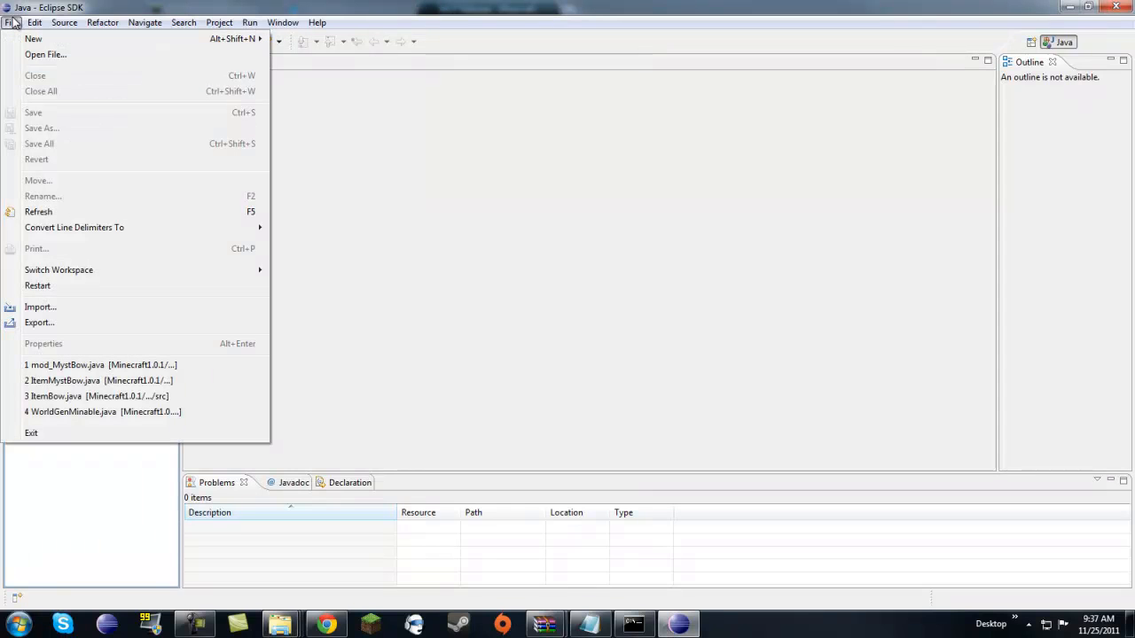
pyautogui.moveTo(59, 270)
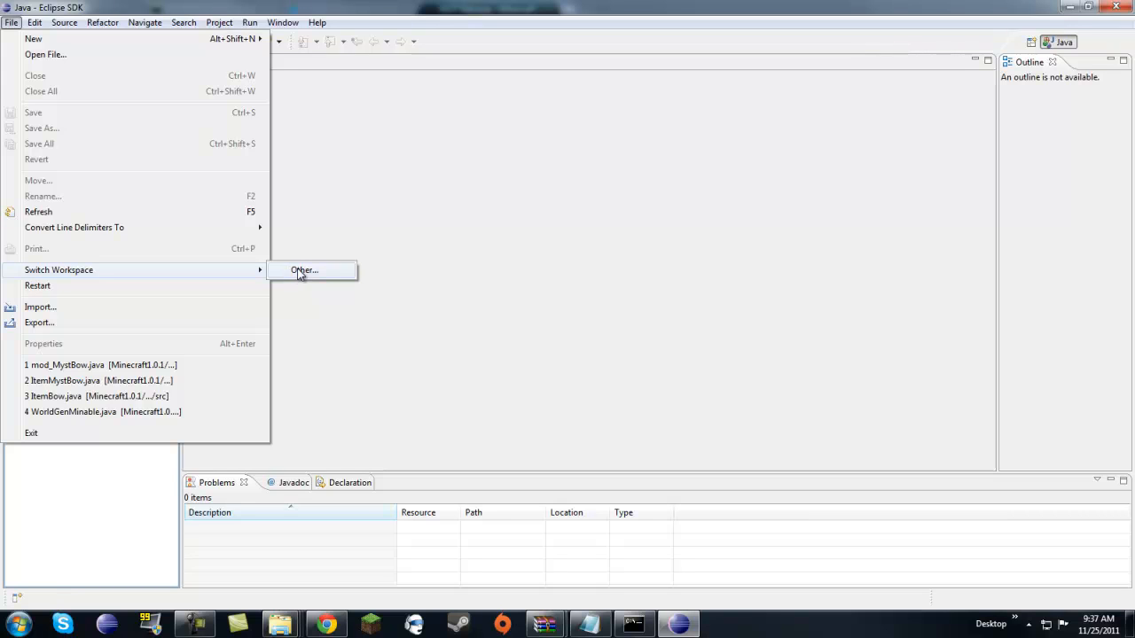
pyautogui.click(305, 270)
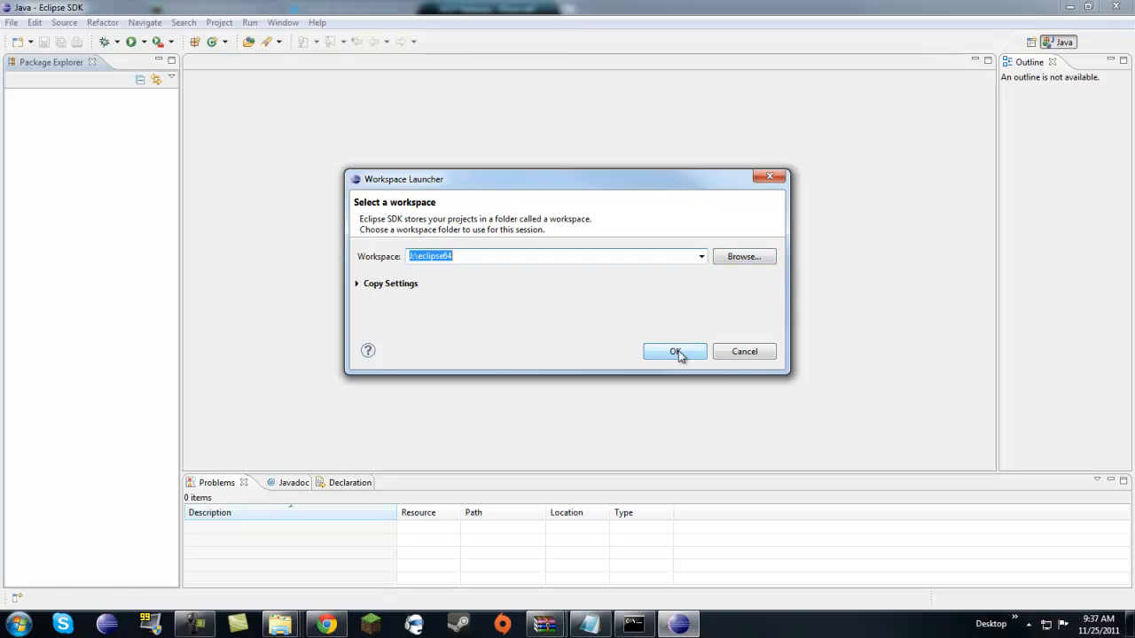
pyautogui.click(674, 351)
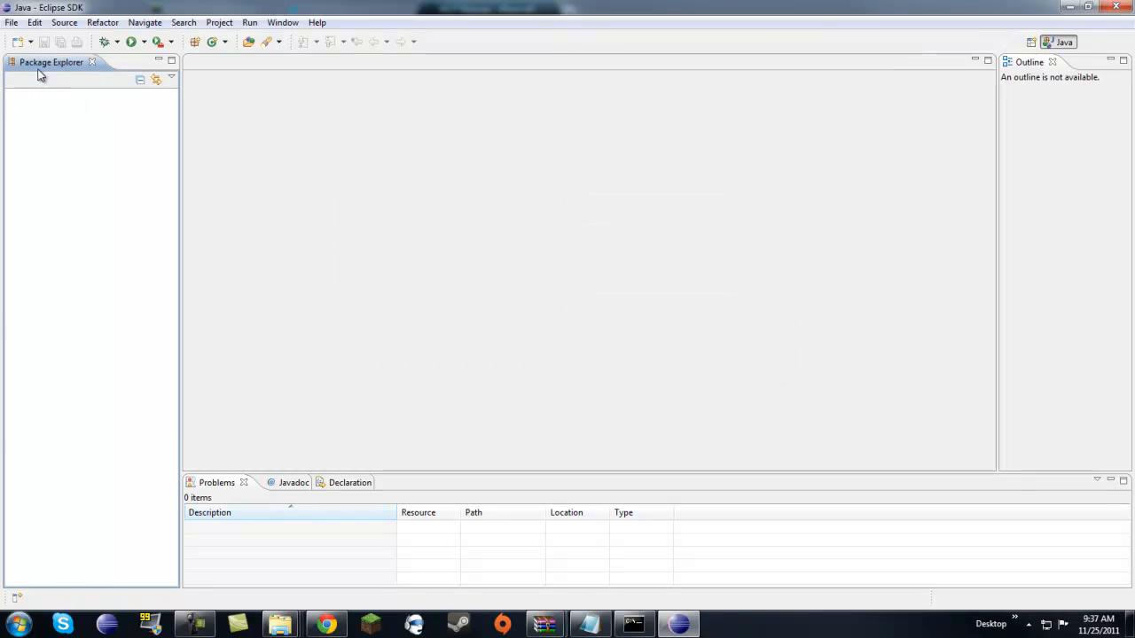
pyautogui.click(11, 22)
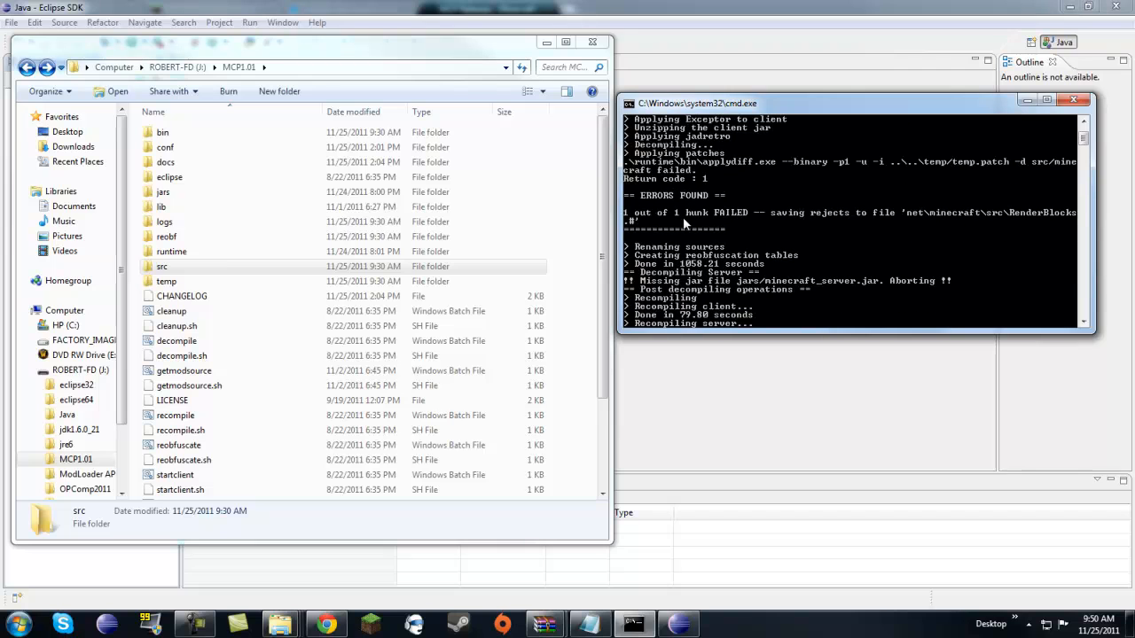
pyautogui.moveTo(795, 219)
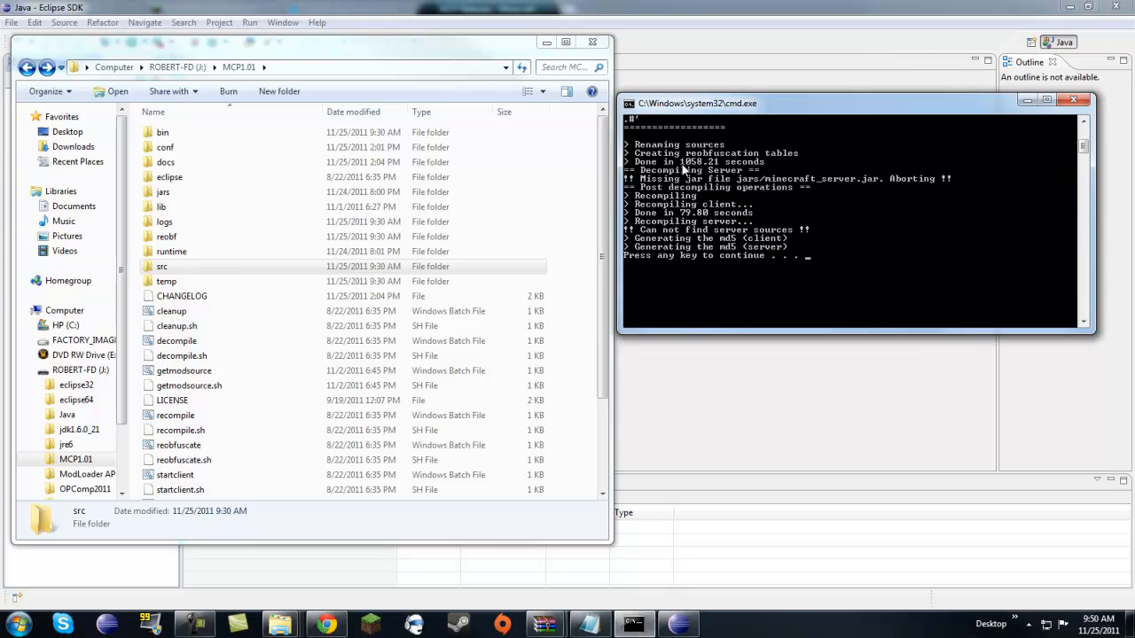
pyautogui.moveTo(683, 170)
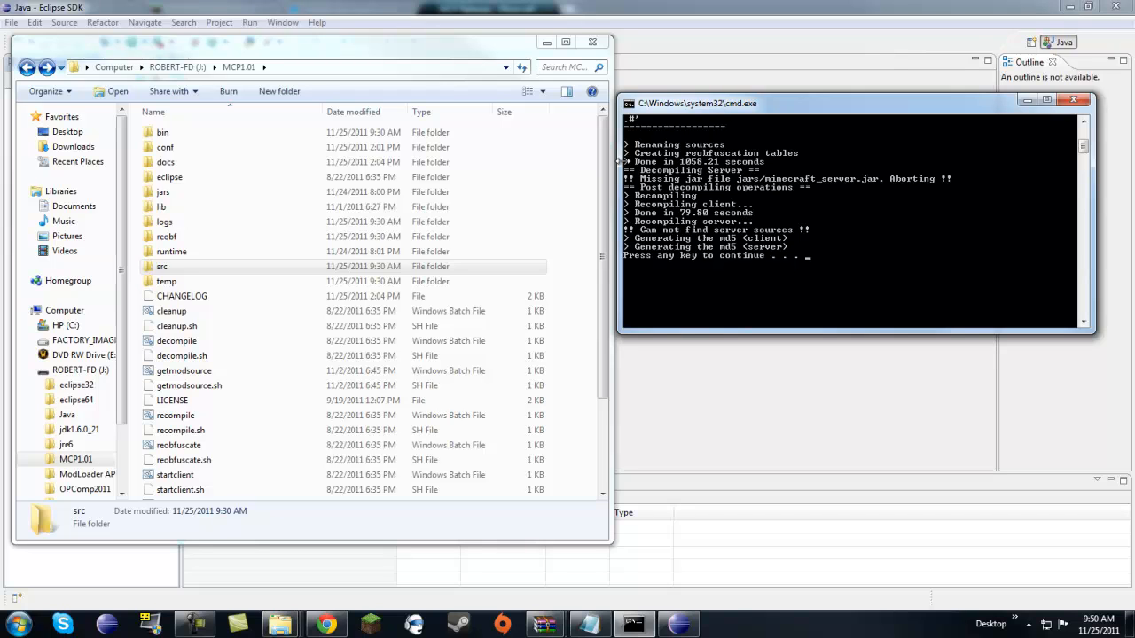
pyautogui.moveTo(703, 186)
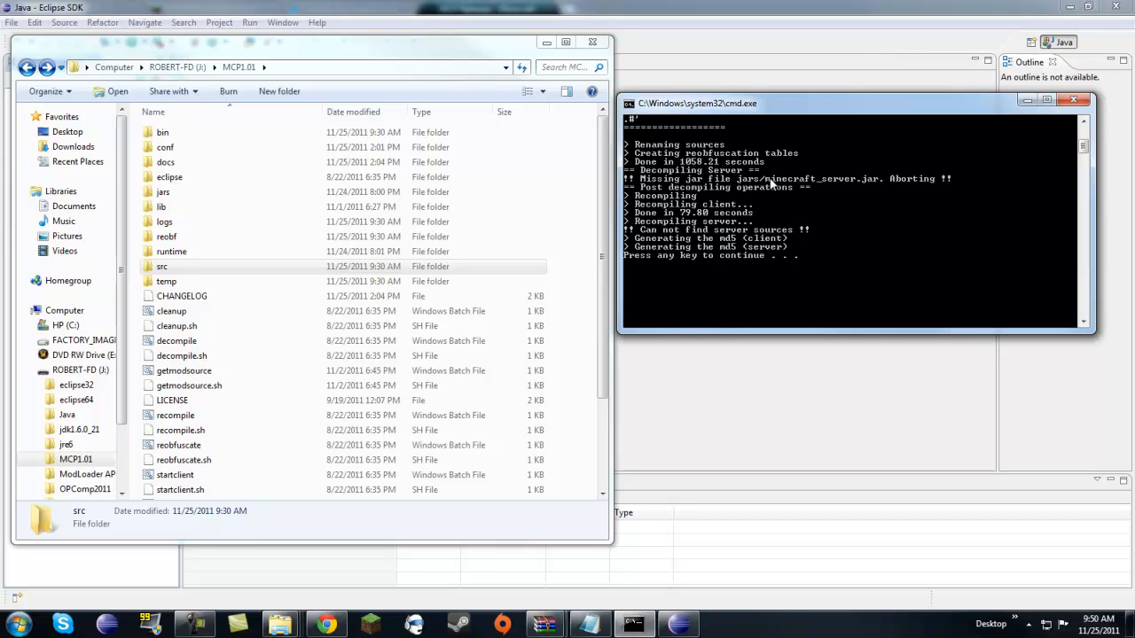
pyautogui.moveTo(752, 179)
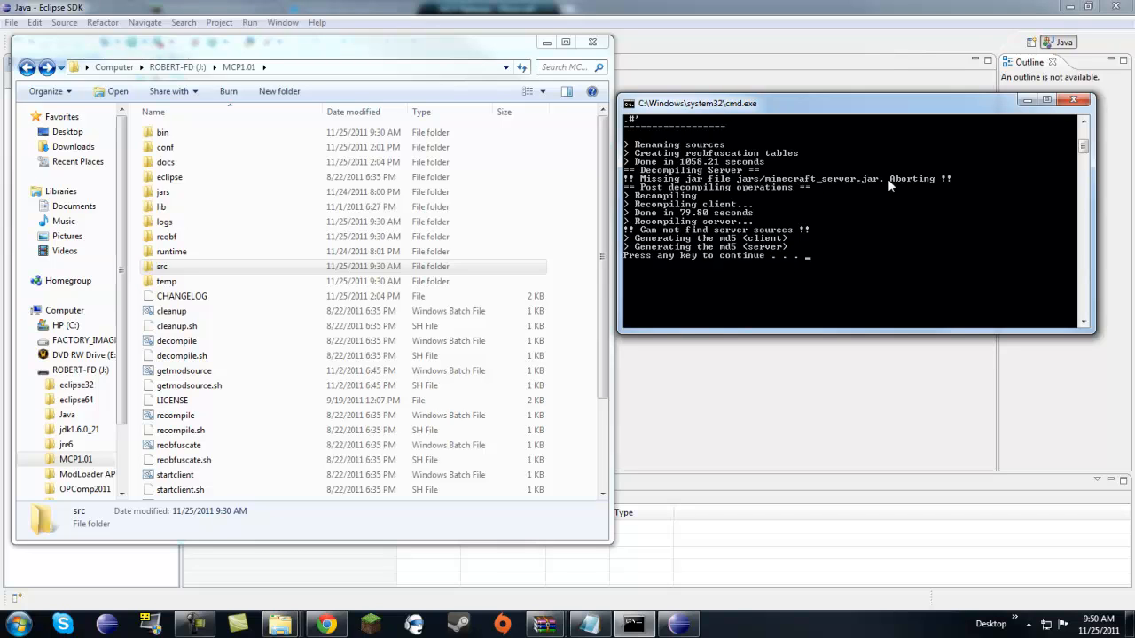
pyautogui.moveTo(931, 150)
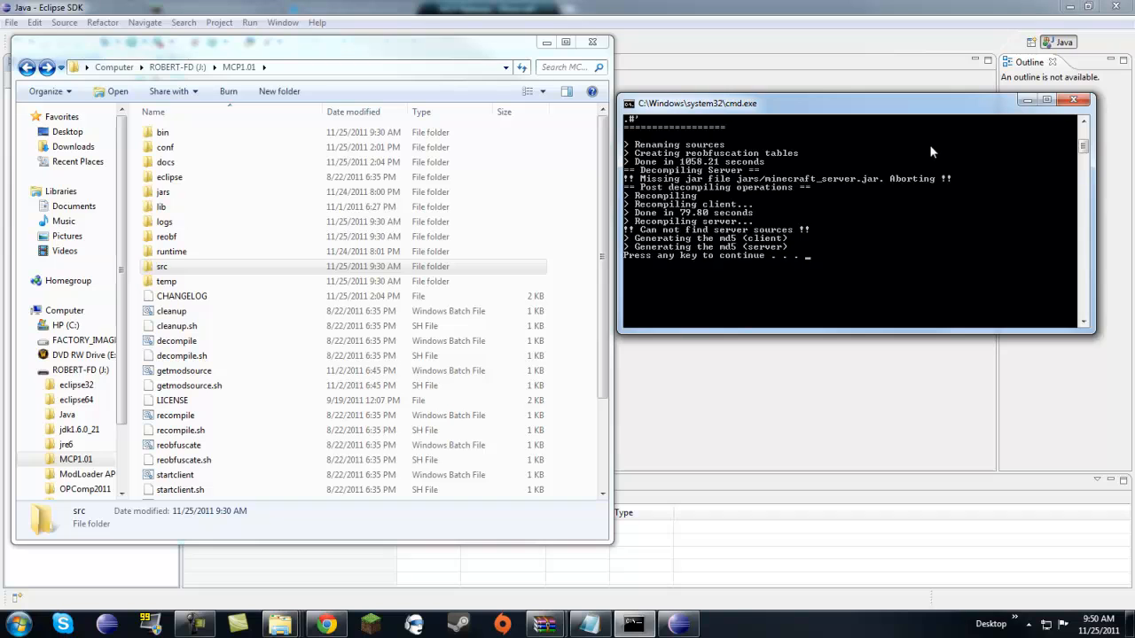
pyautogui.moveTo(617, 202)
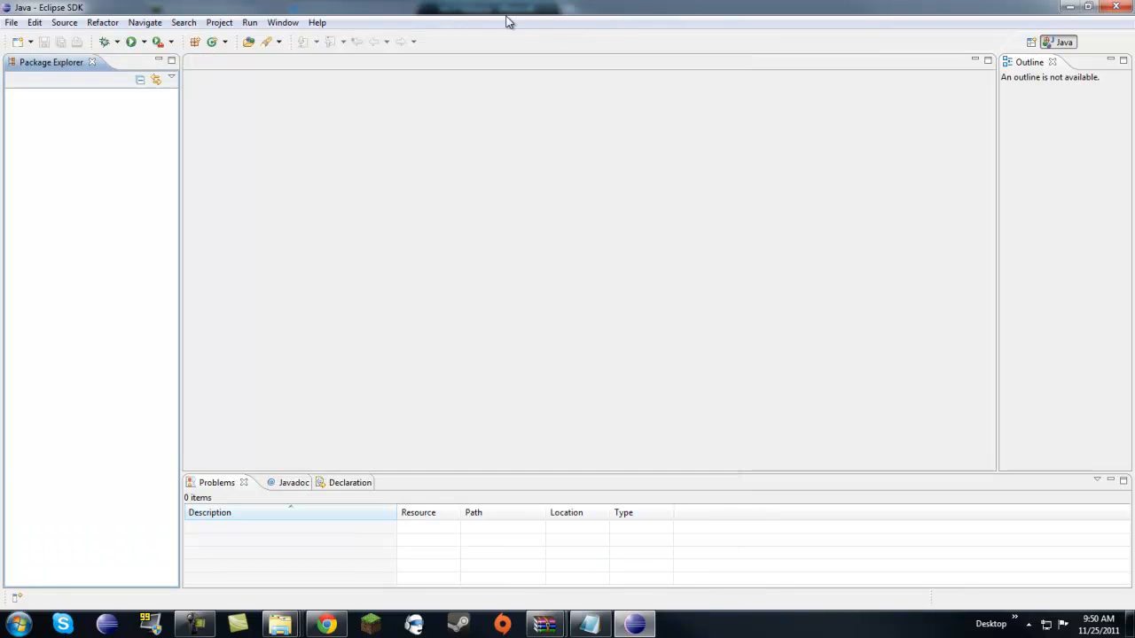
# - Create a new Java project named MCP1.0.0 and expand it in Package Explorer
pyautogui.click(35, 21)
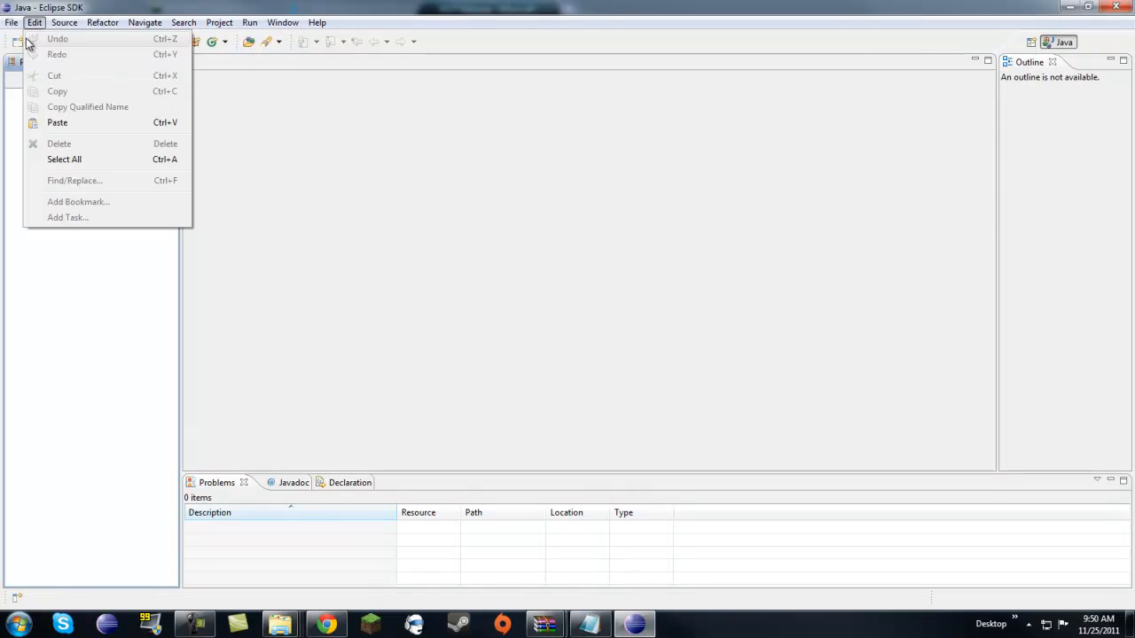
pyautogui.click(11, 21)
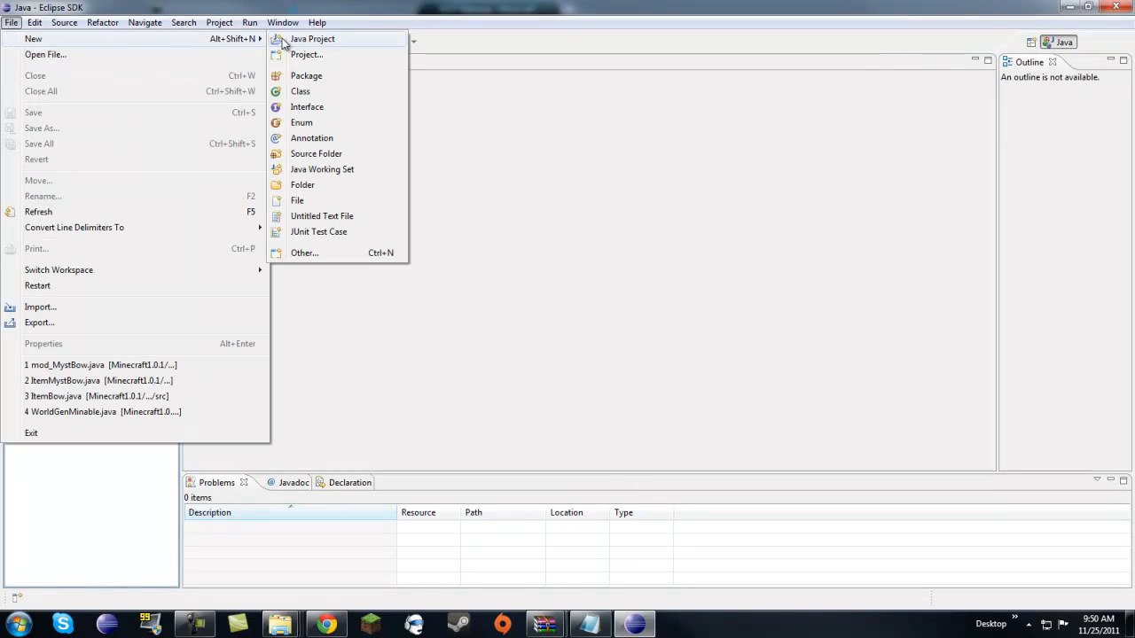
pyautogui.click(312, 39)
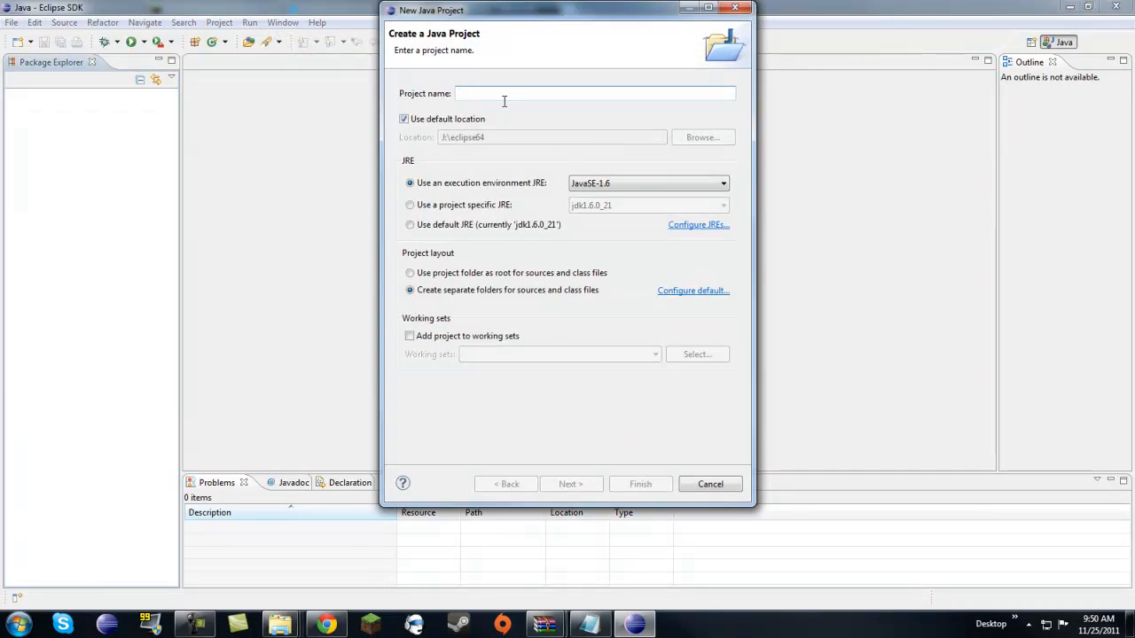
pyautogui.write('MCP1.0.0')
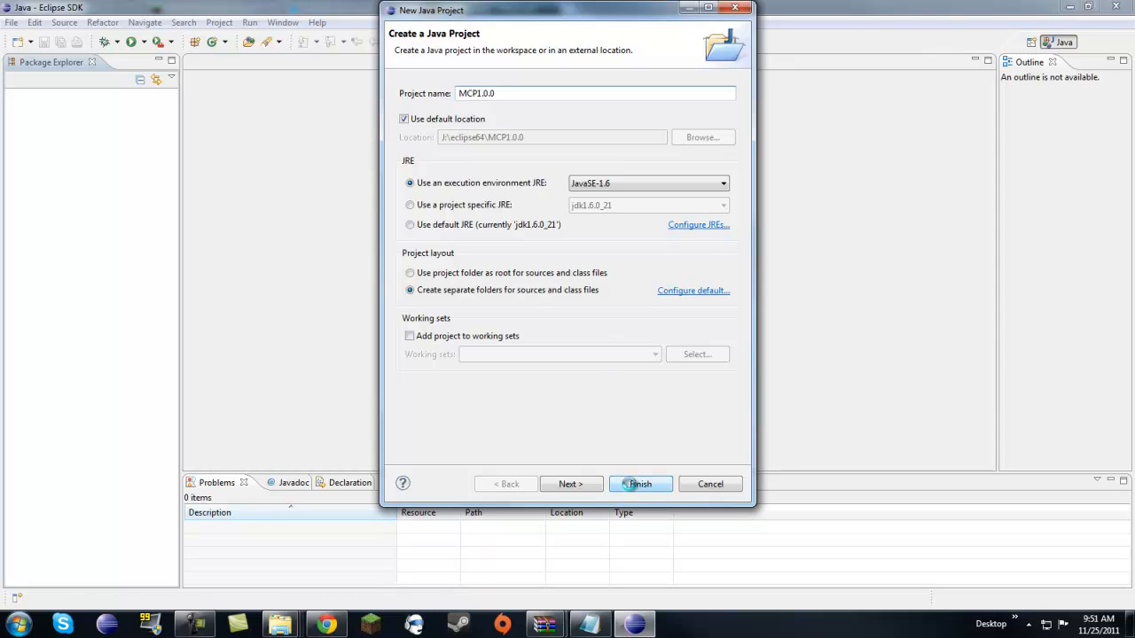
pyautogui.click(640, 484)
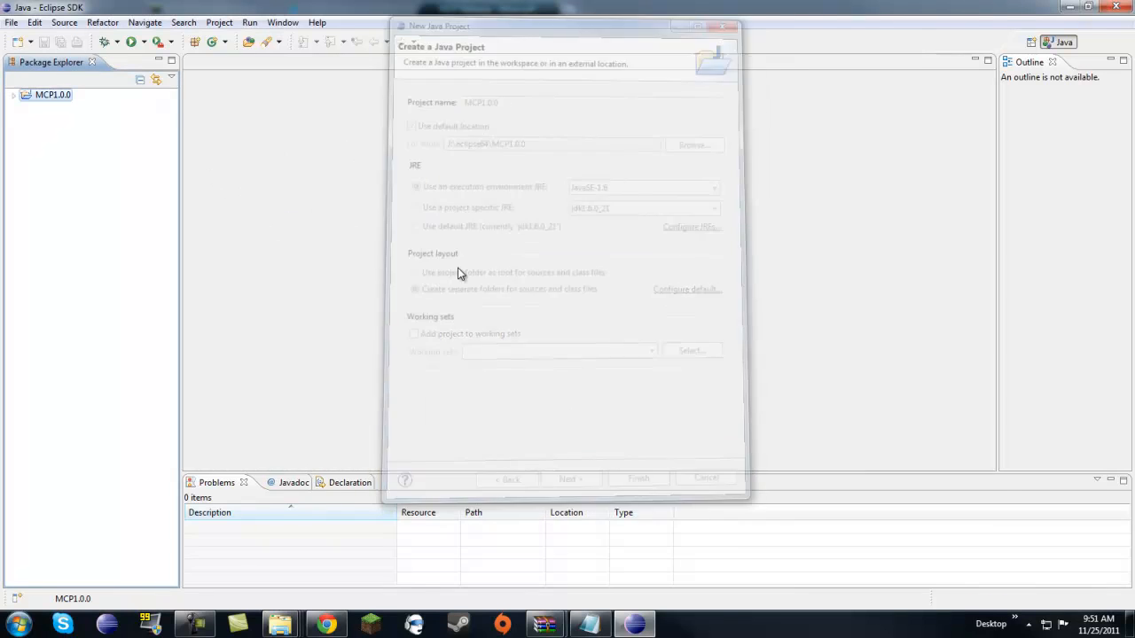
pyautogui.click(638, 479)
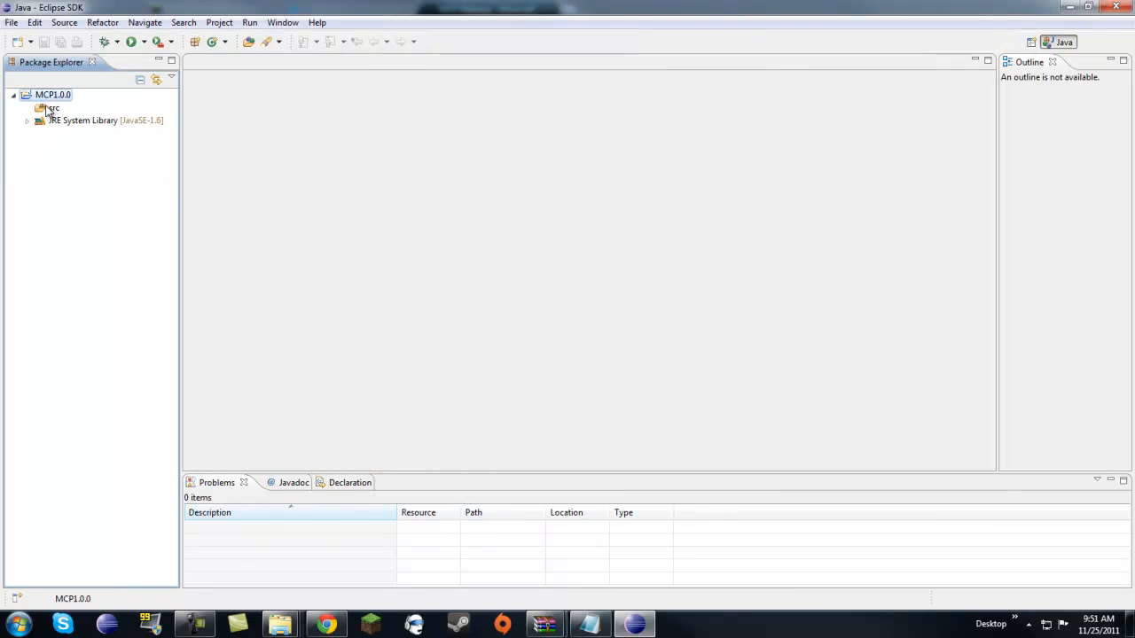
# - Link MCP1.01\src\minecraft into MCP1.0.0 as a source folder
pyautogui.click(53, 108)
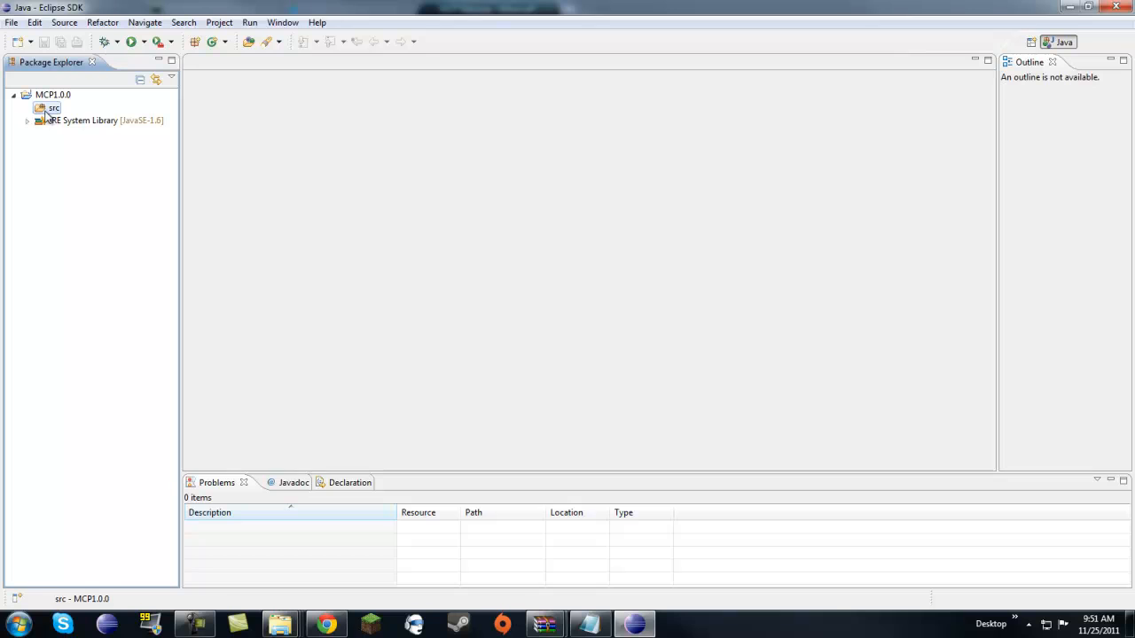
pyautogui.rightClick(54, 96)
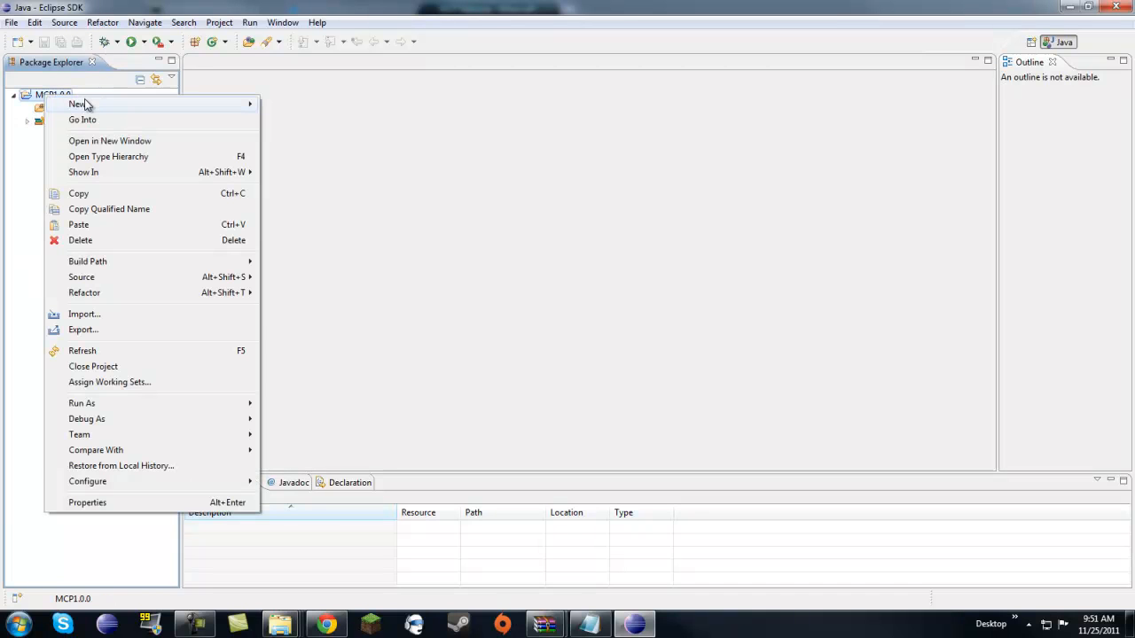
pyautogui.moveTo(87, 260)
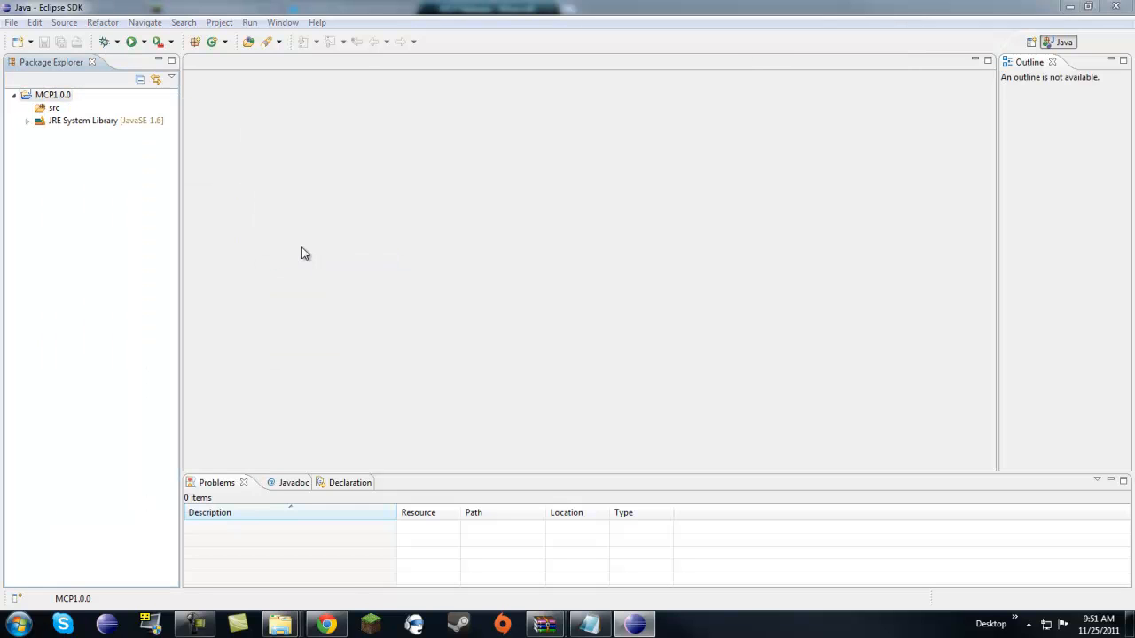
pyautogui.click(639, 151)
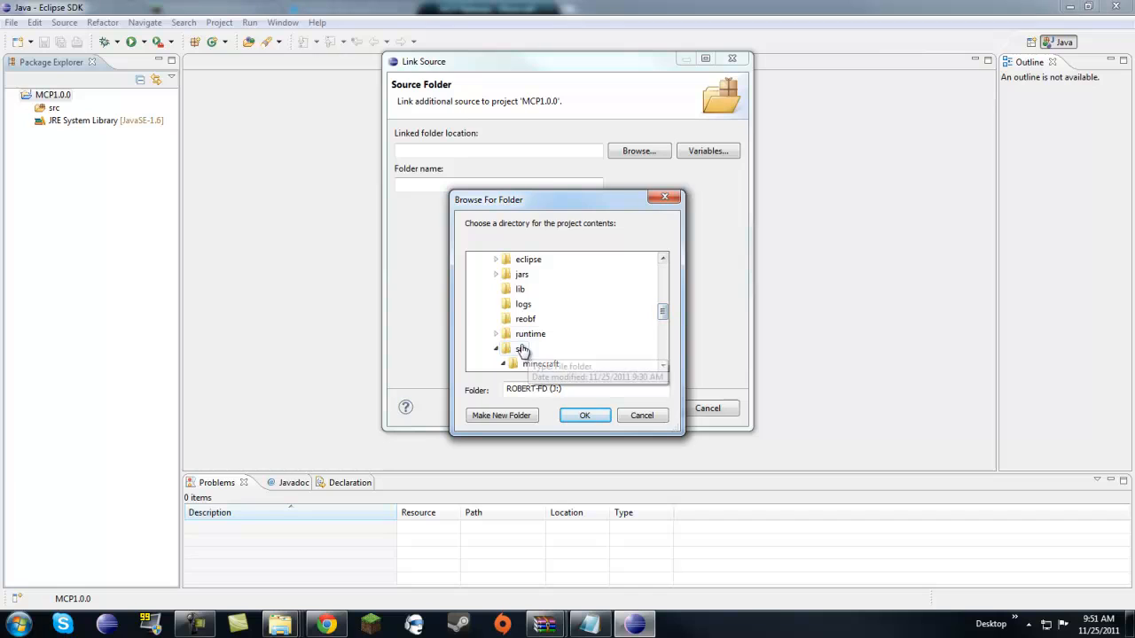
pyautogui.click(507, 348)
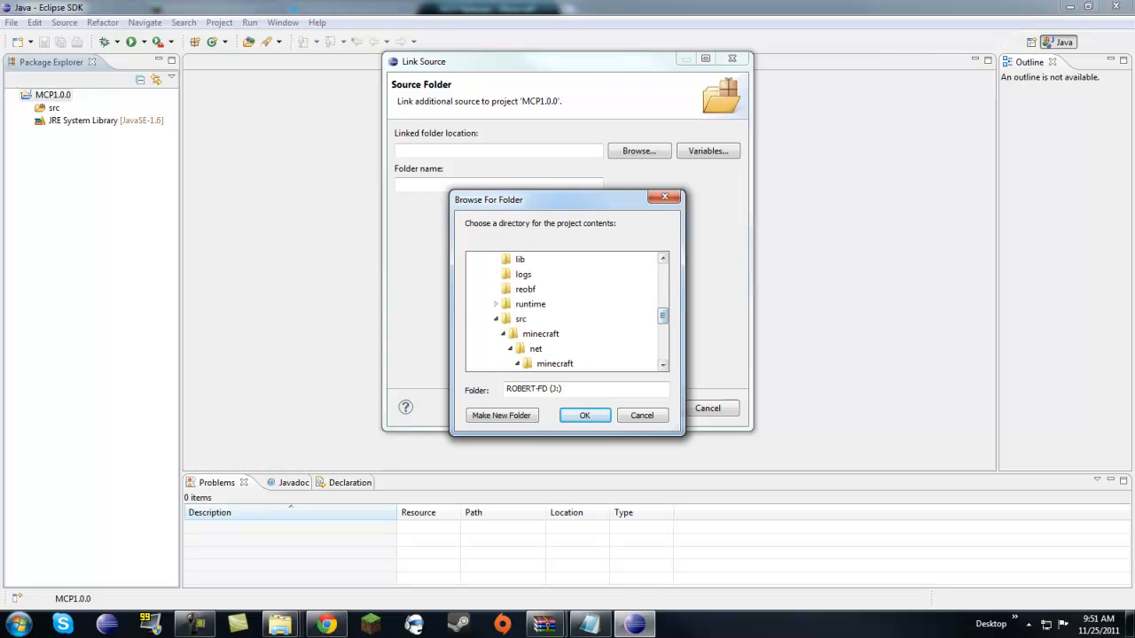
pyautogui.click(541, 333)
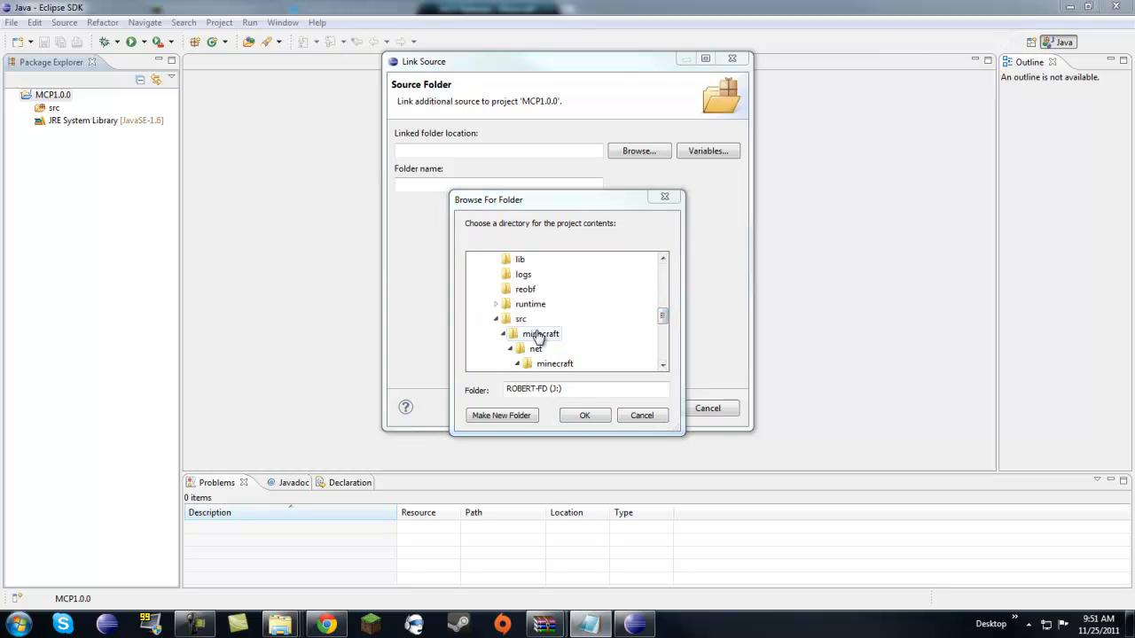
pyautogui.click(539, 333)
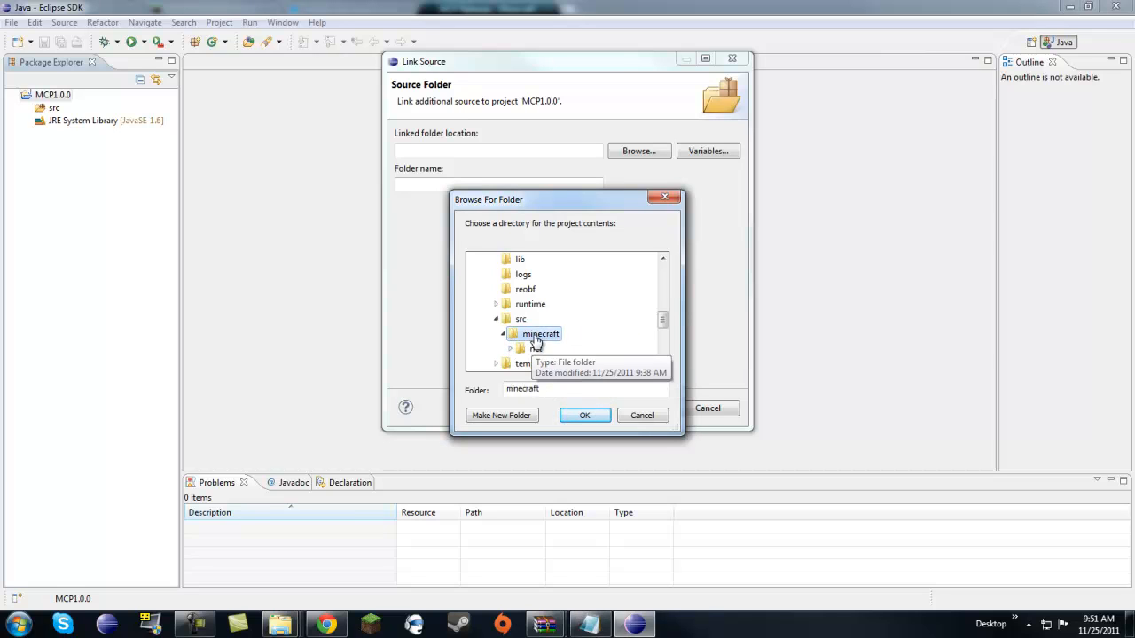
pyautogui.click(585, 415)
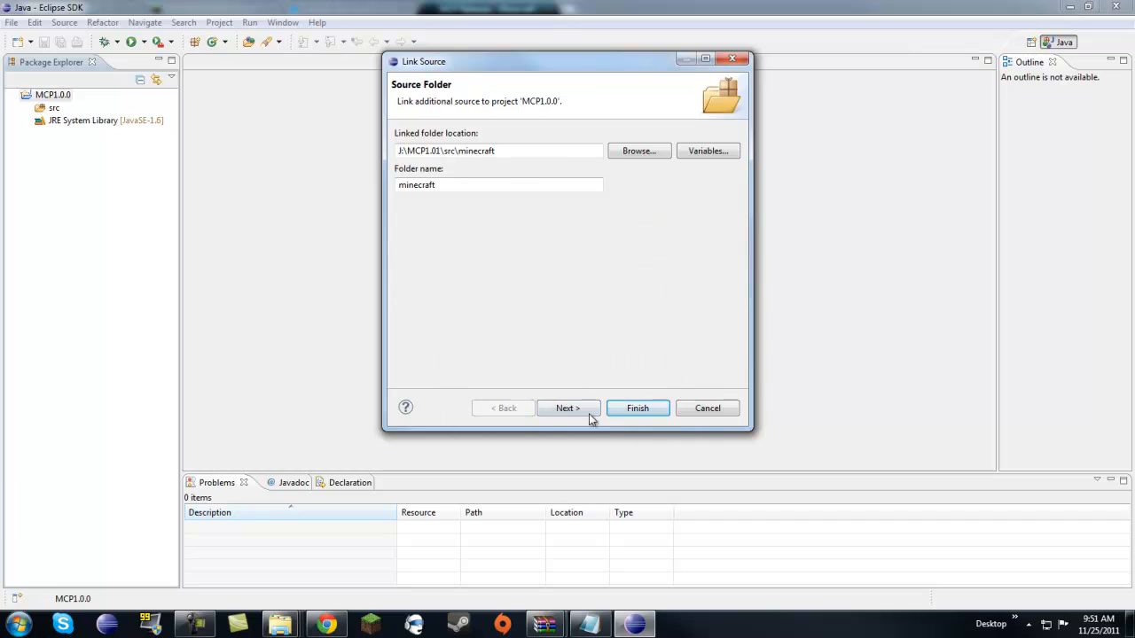
pyautogui.click(639, 408)
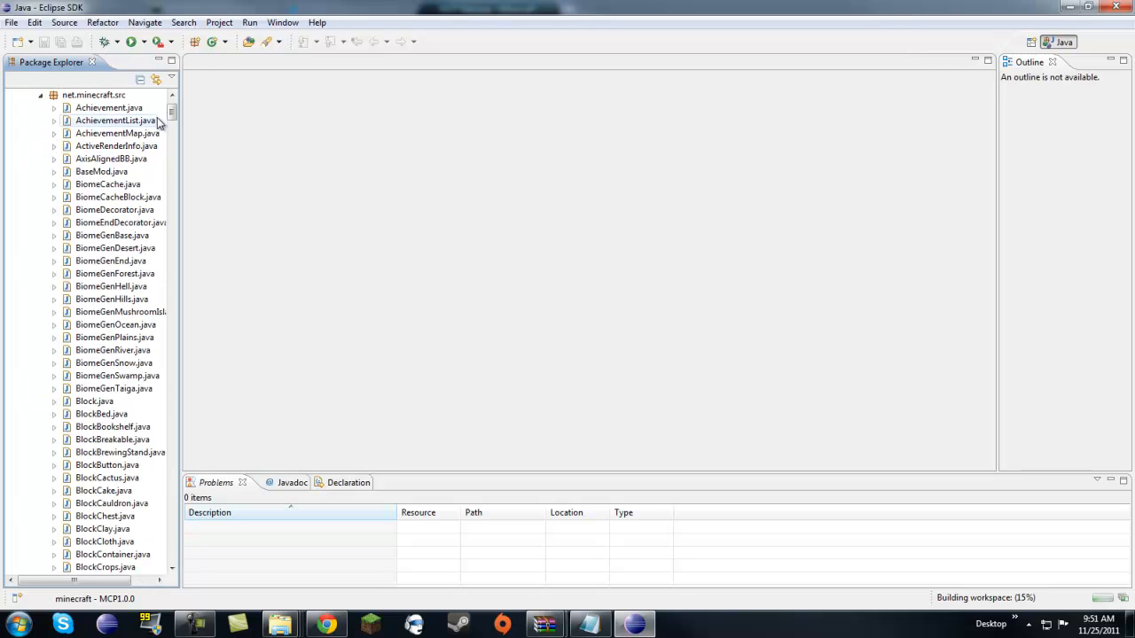
# - Run New_configuration and scroll the Console's javaw usage output
pyautogui.scroll(-3)
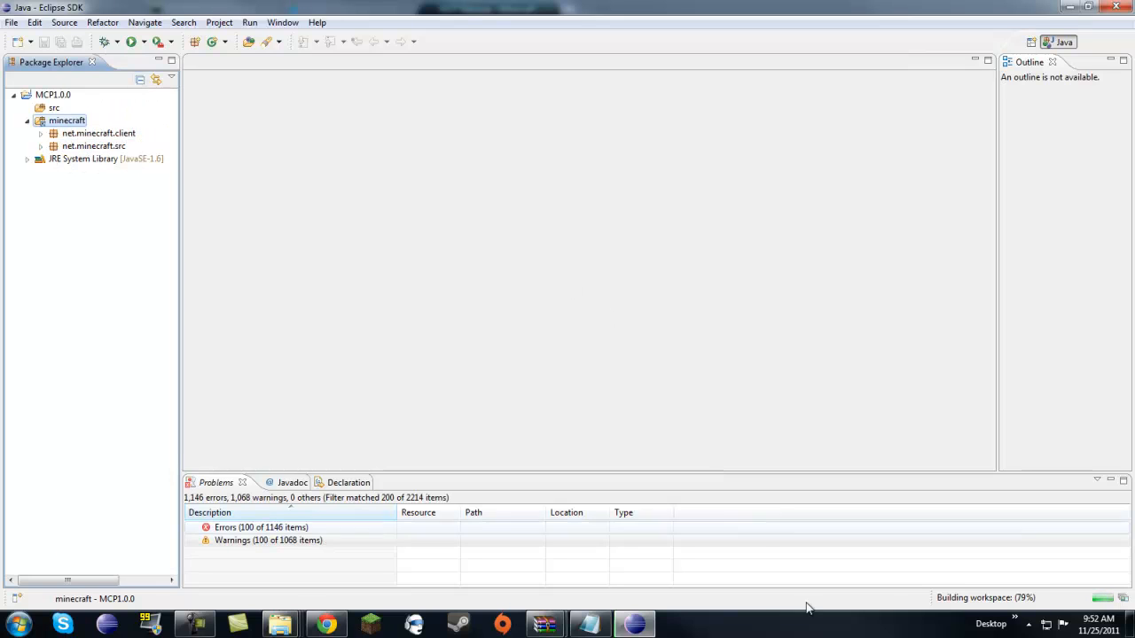
pyautogui.click(268, 539)
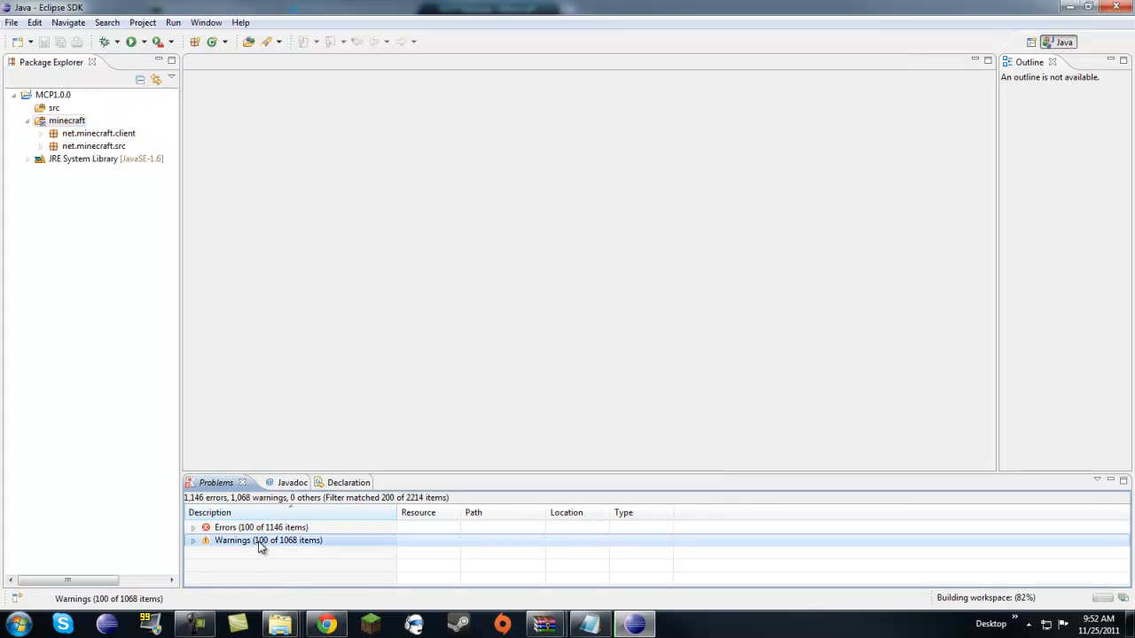
pyautogui.click(261, 529)
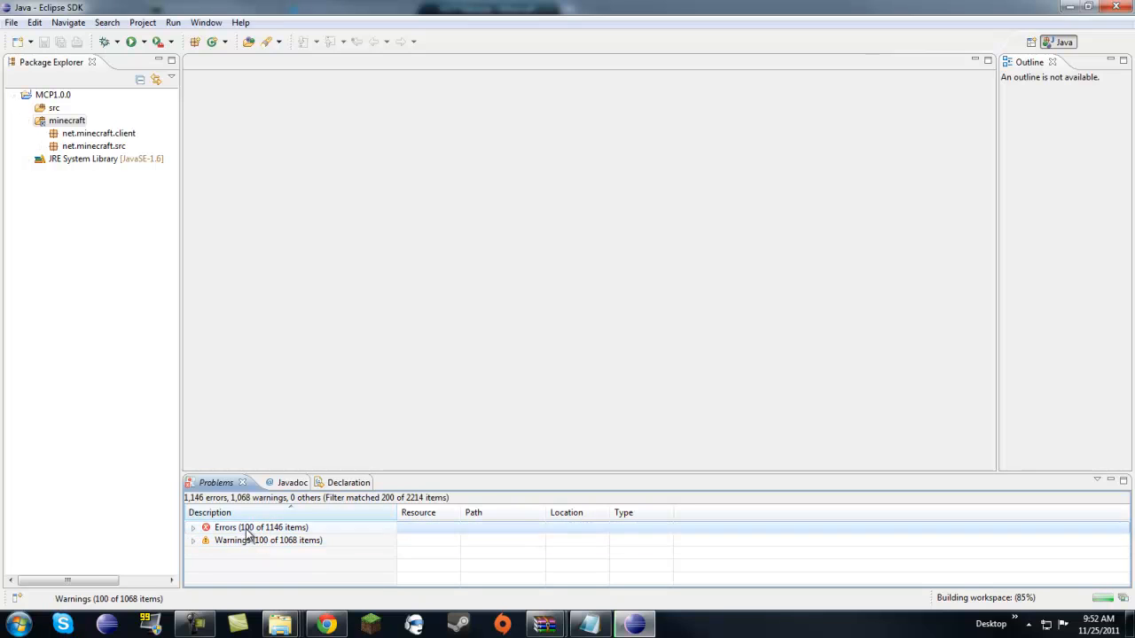
pyautogui.click(67, 120)
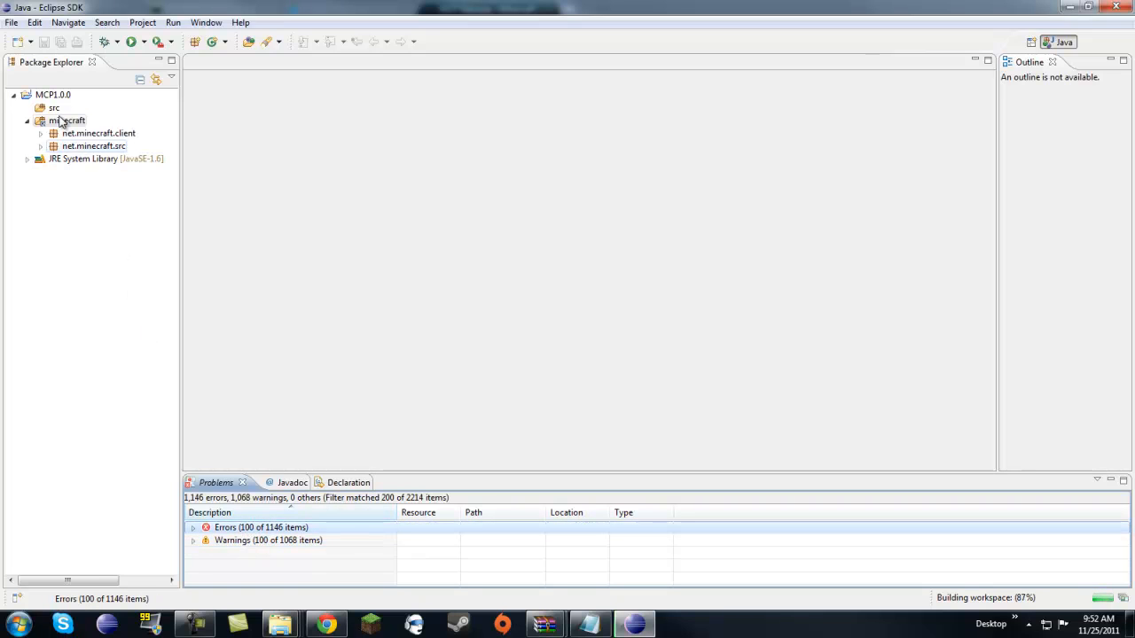
pyautogui.click(68, 120)
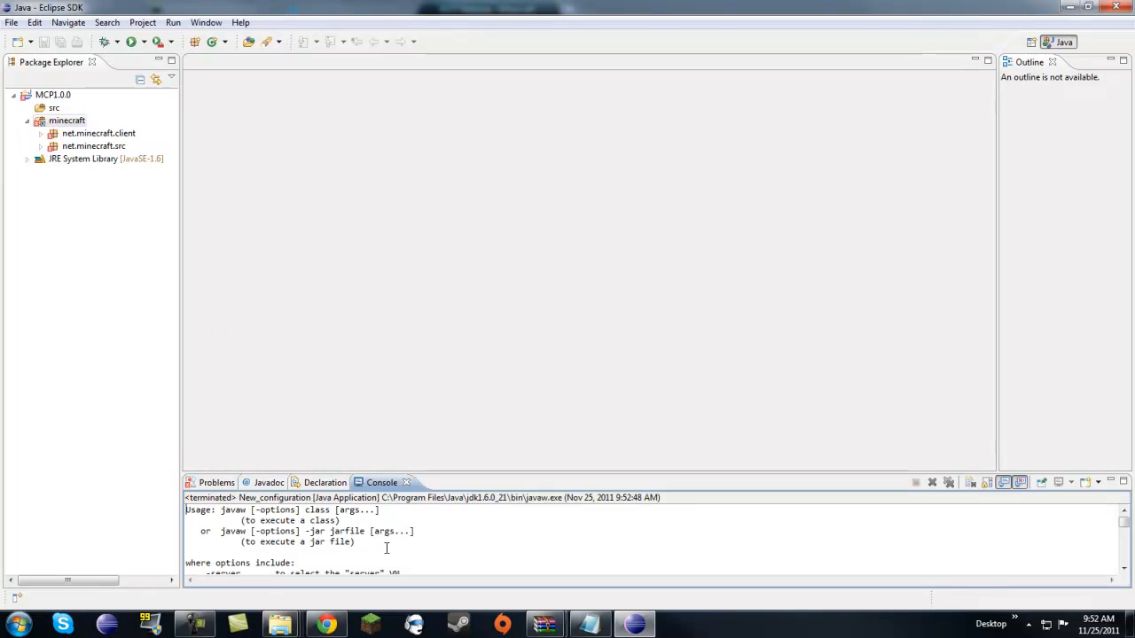
pyautogui.scroll(-3)
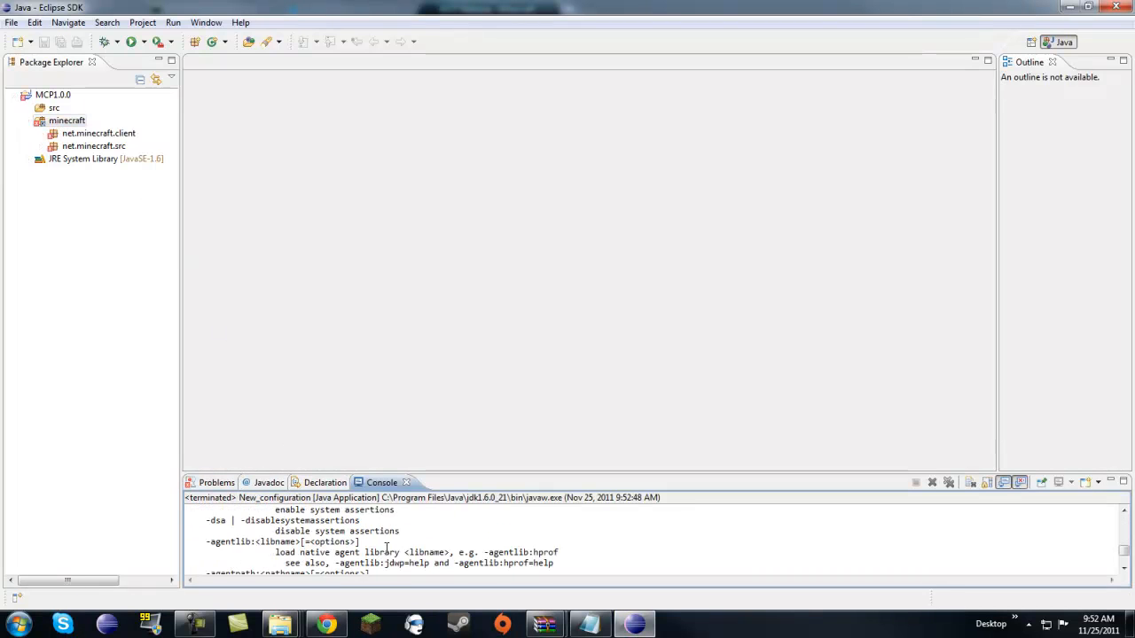
pyautogui.scroll(-3)
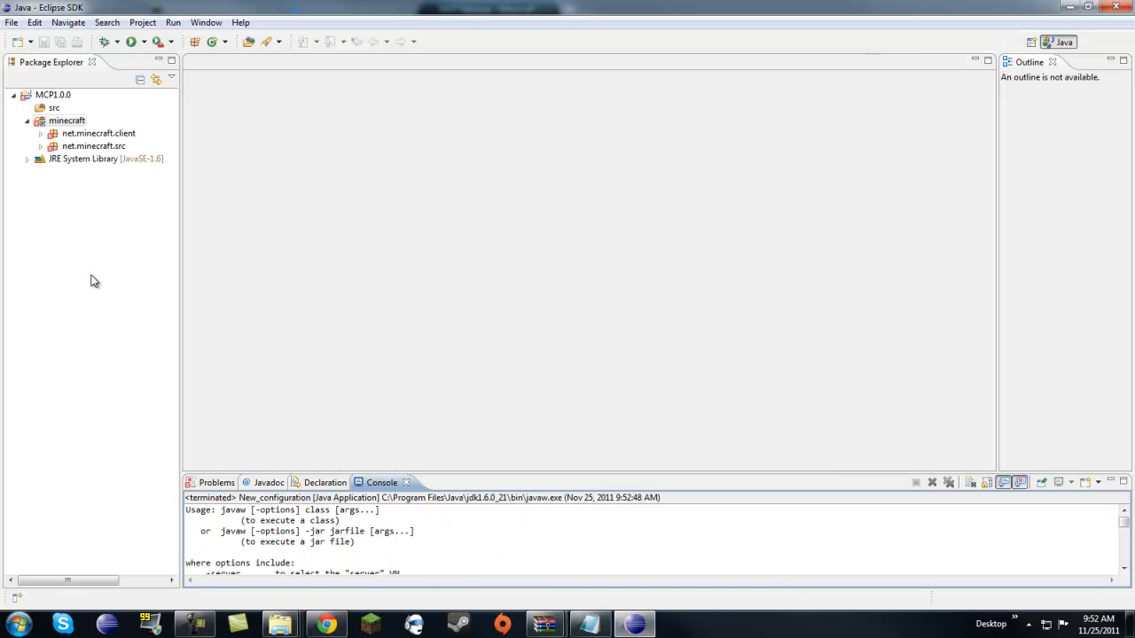
# - Open the MCP1.0.0 project's Java Build Path settings via Configure Build Path
pyautogui.click(67, 121)
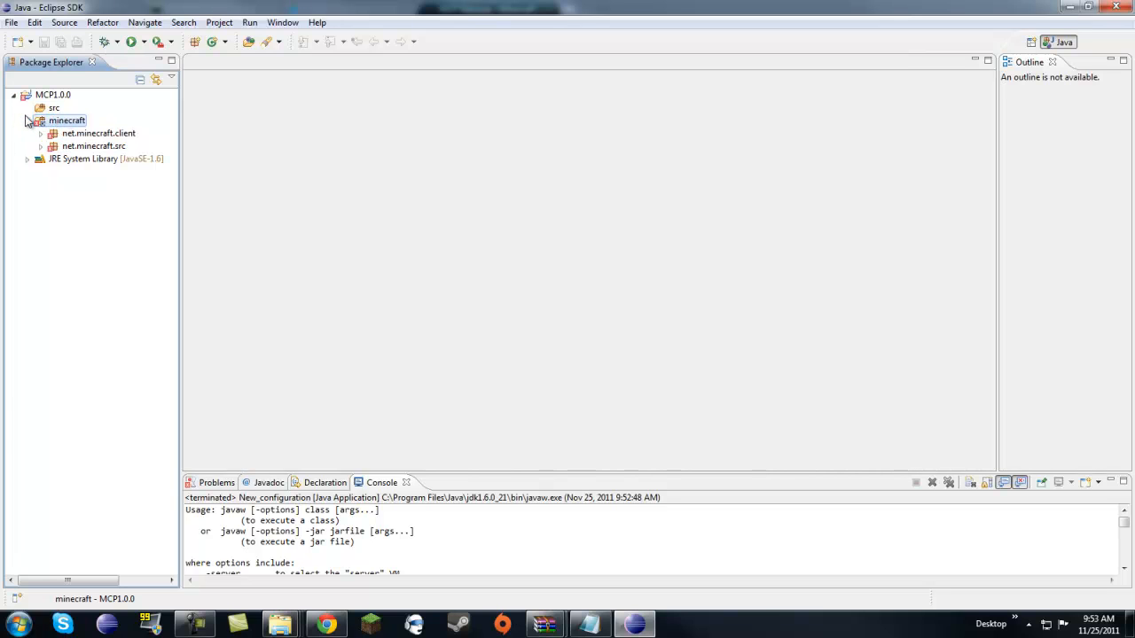
pyautogui.rightClick(53, 94)
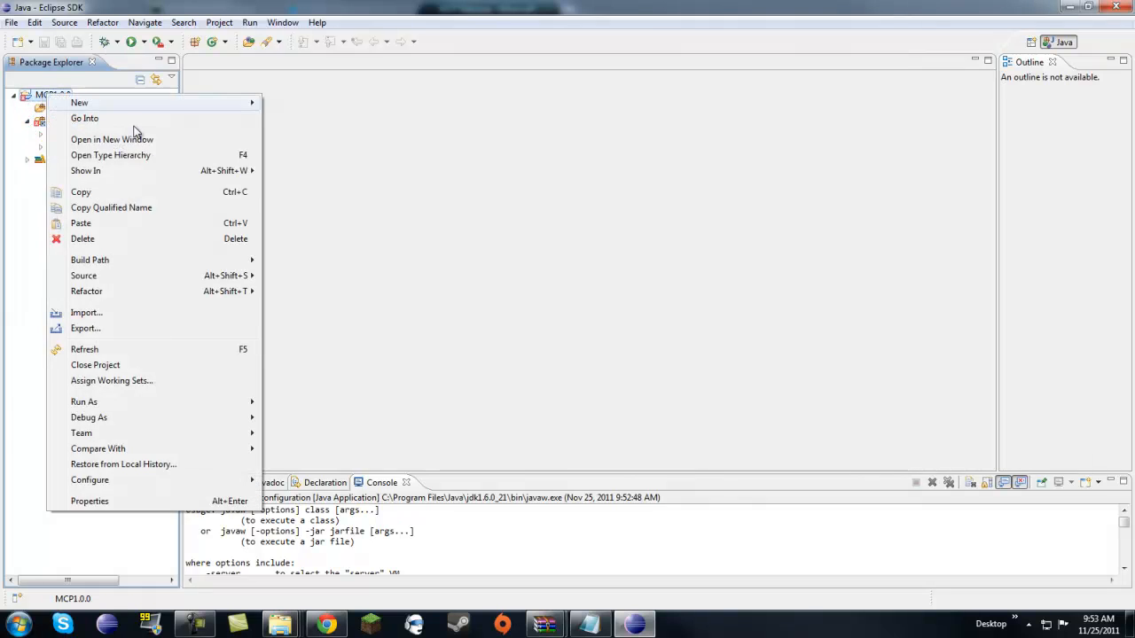
pyautogui.moveTo(88, 259)
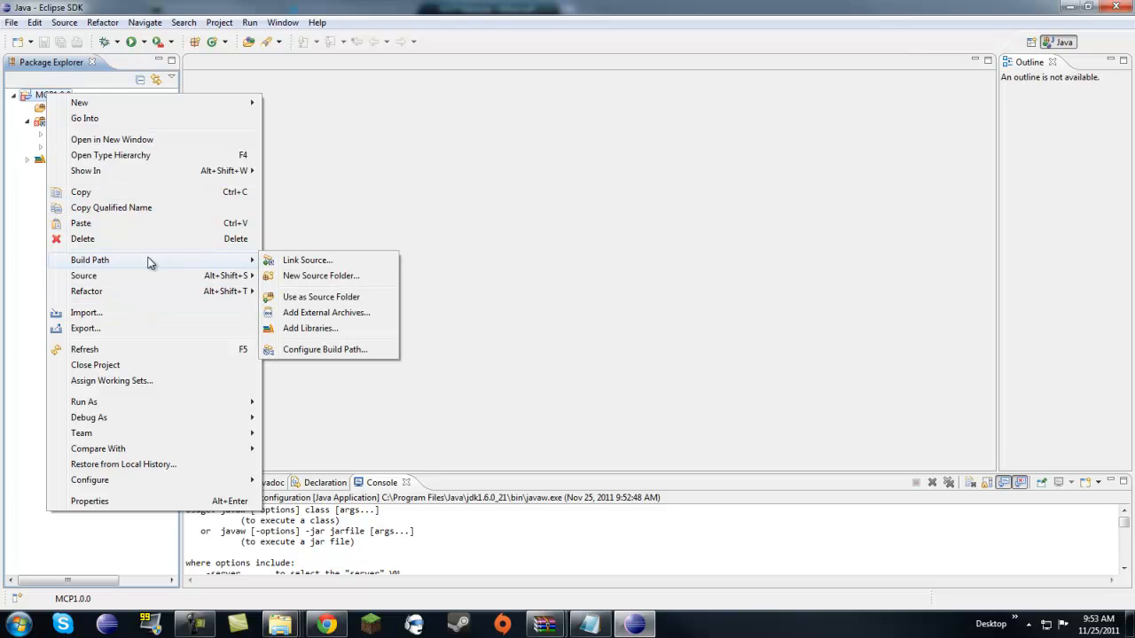
pyautogui.moveTo(322, 347)
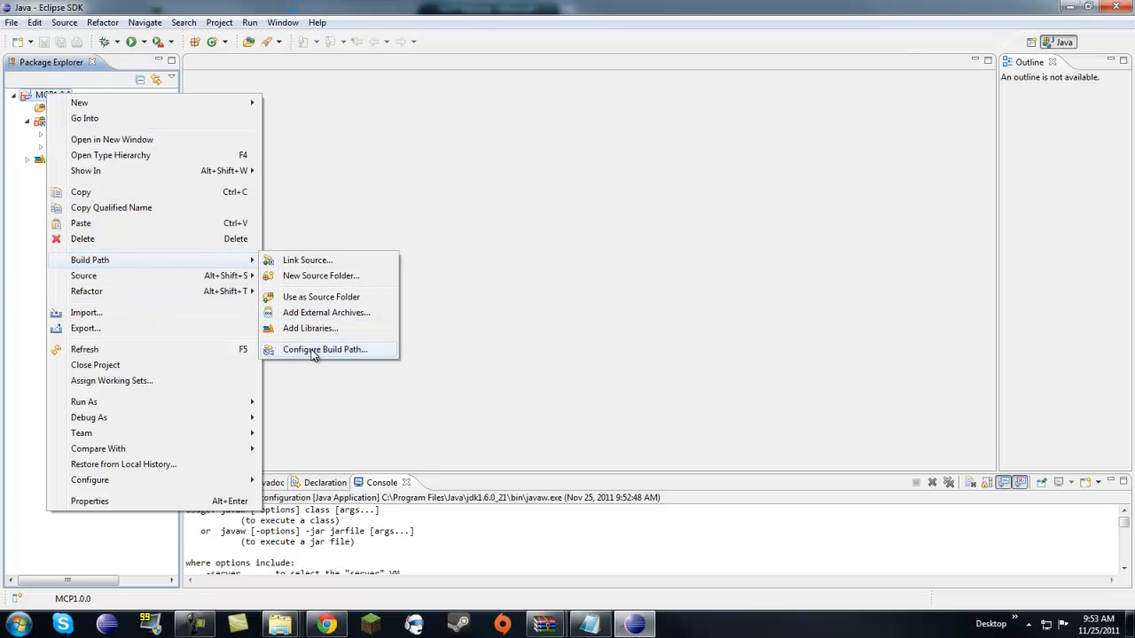
pyautogui.click(323, 348)
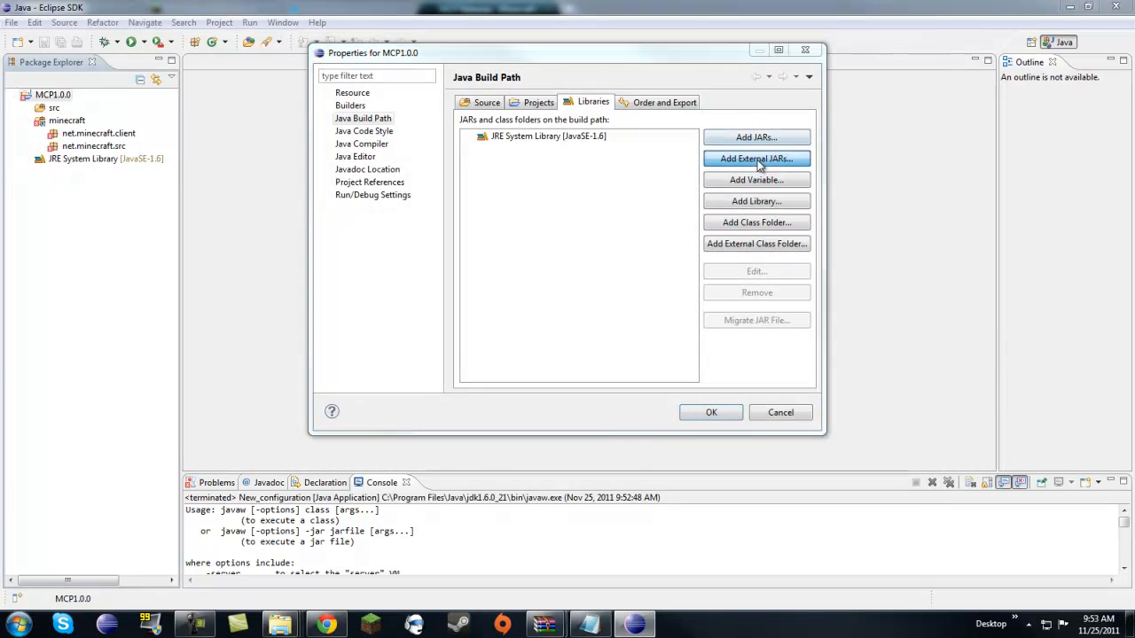
# - Add jinput, lwjgl, lwjgl_util and minecraft jars from jars\bin as external libraries
pyautogui.click(755, 157)
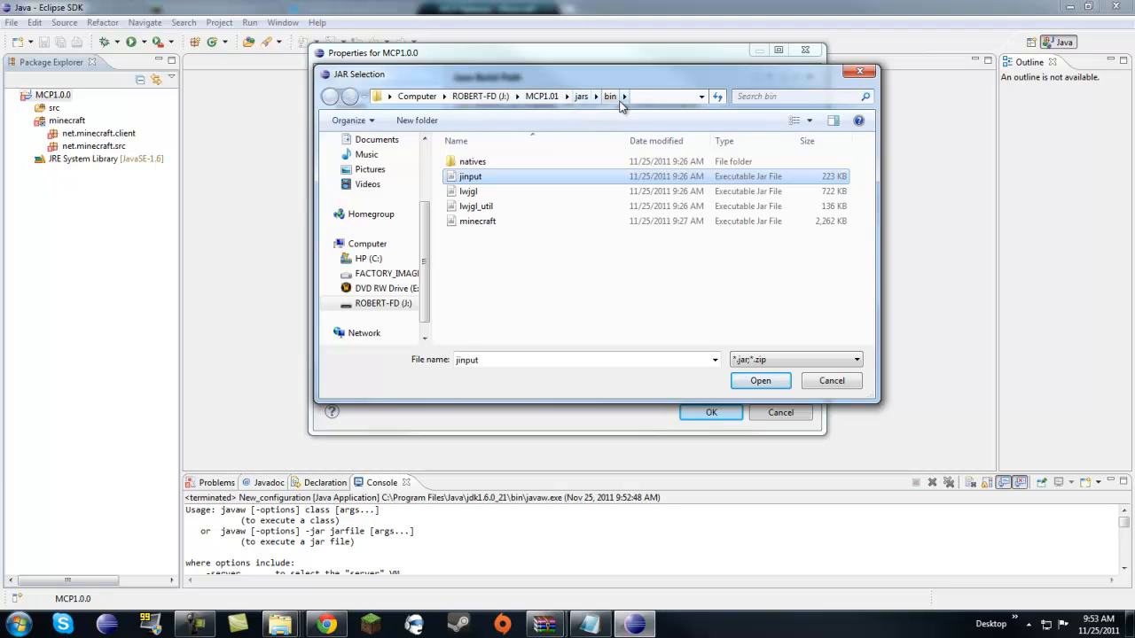
pyautogui.moveTo(475, 229)
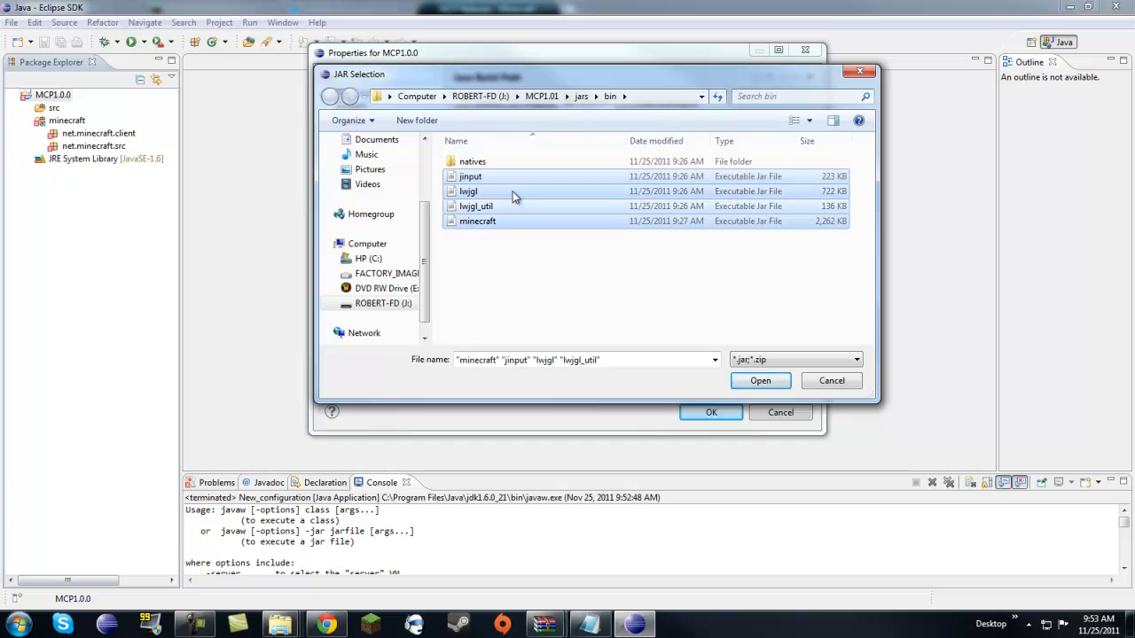
pyautogui.click(759, 379)
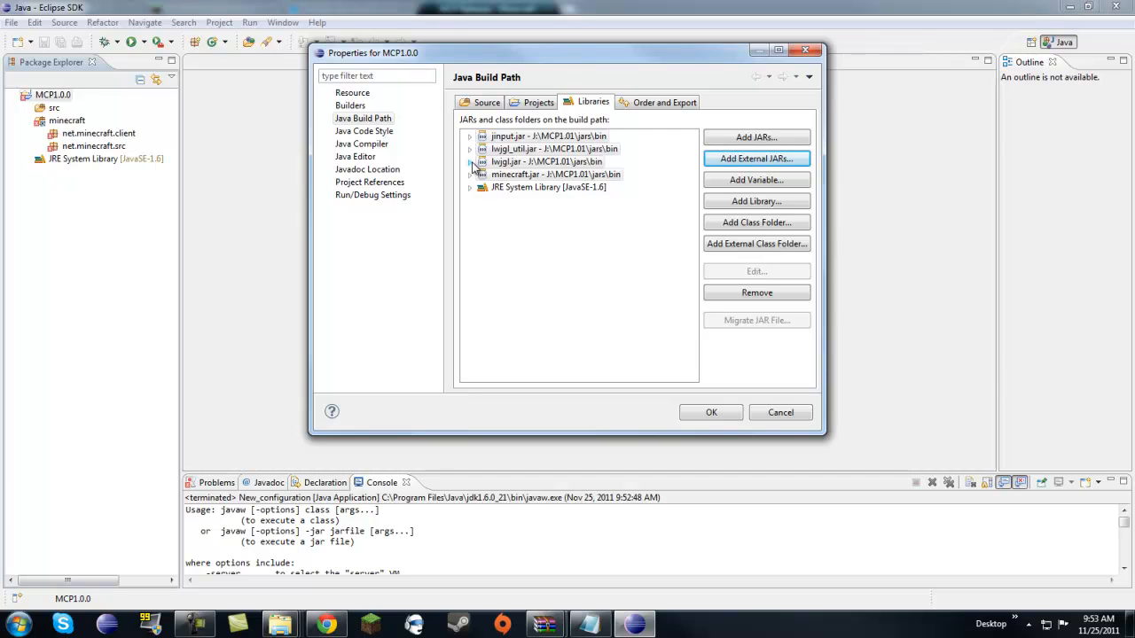
pyautogui.click(470, 161)
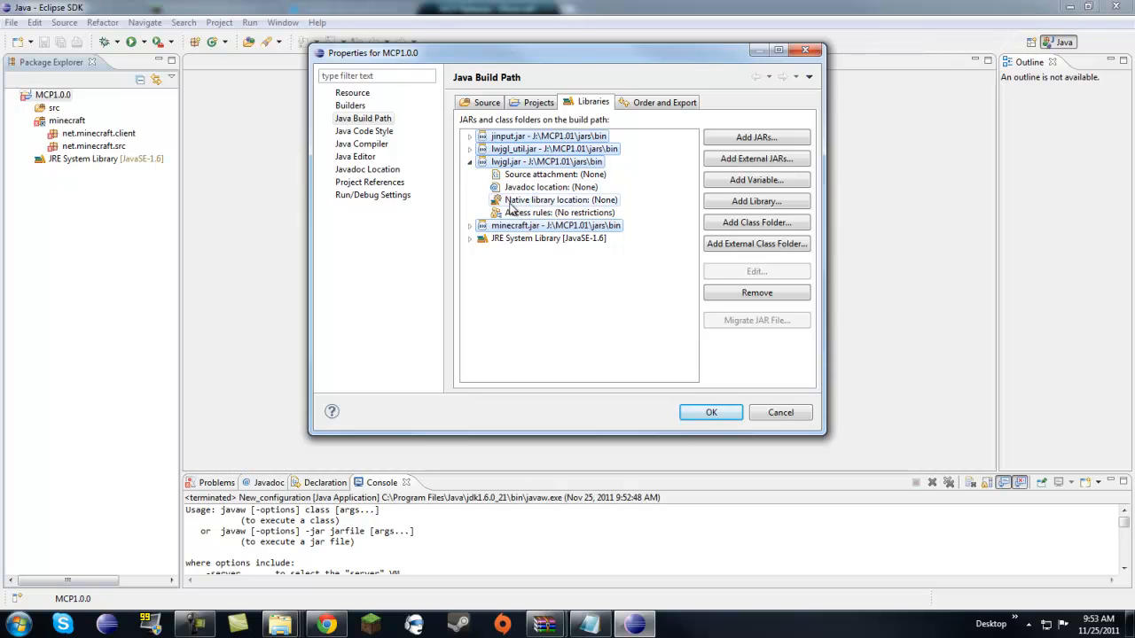
# - Edit lwjgl.jar's native library location and browse to the MCP folder tree
pyautogui.click(560, 199)
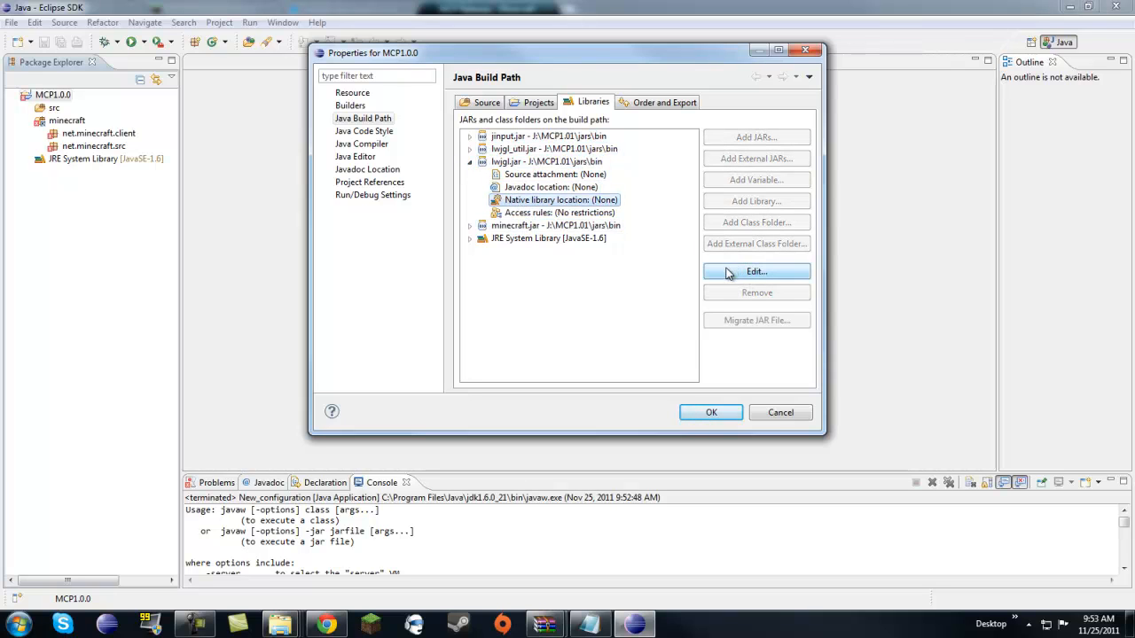
pyautogui.click(755, 271)
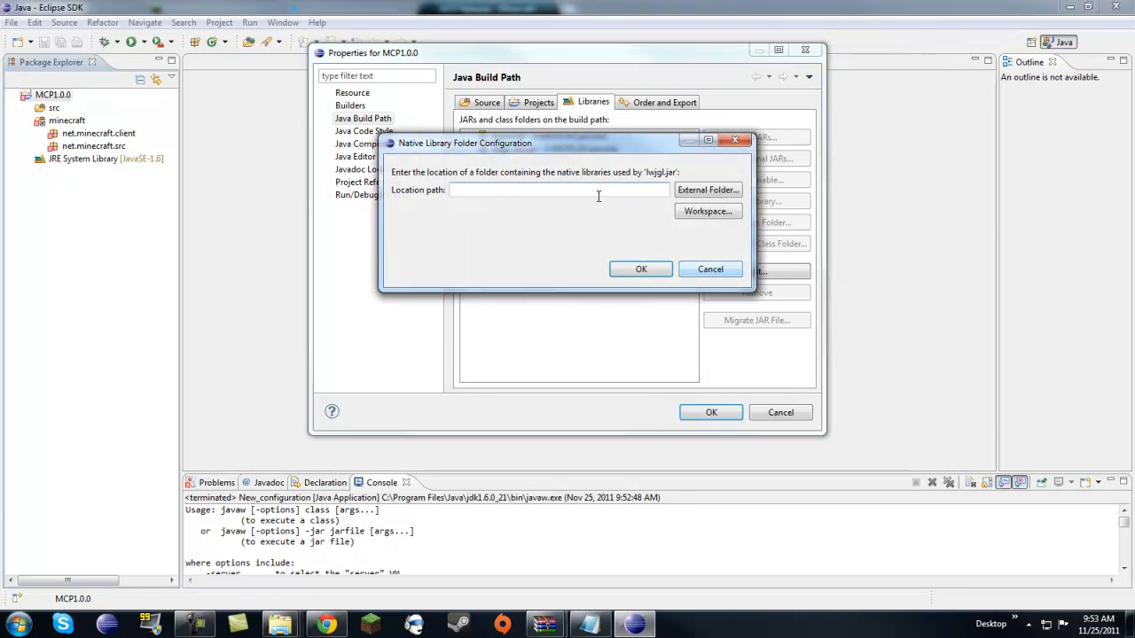
pyautogui.click(707, 190)
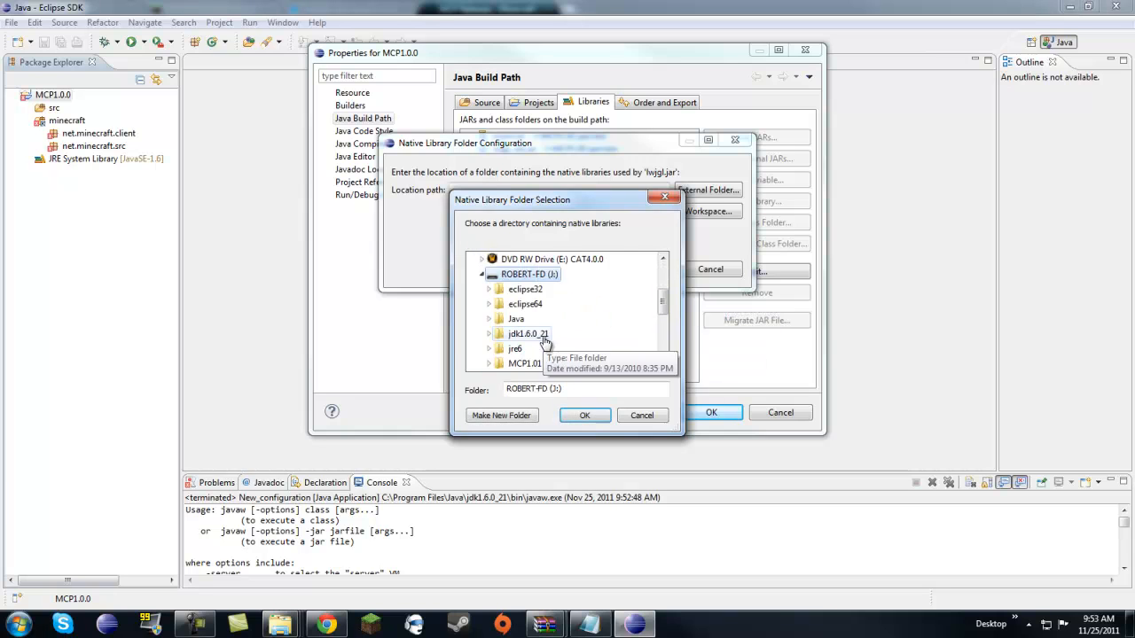
pyautogui.click(525, 364)
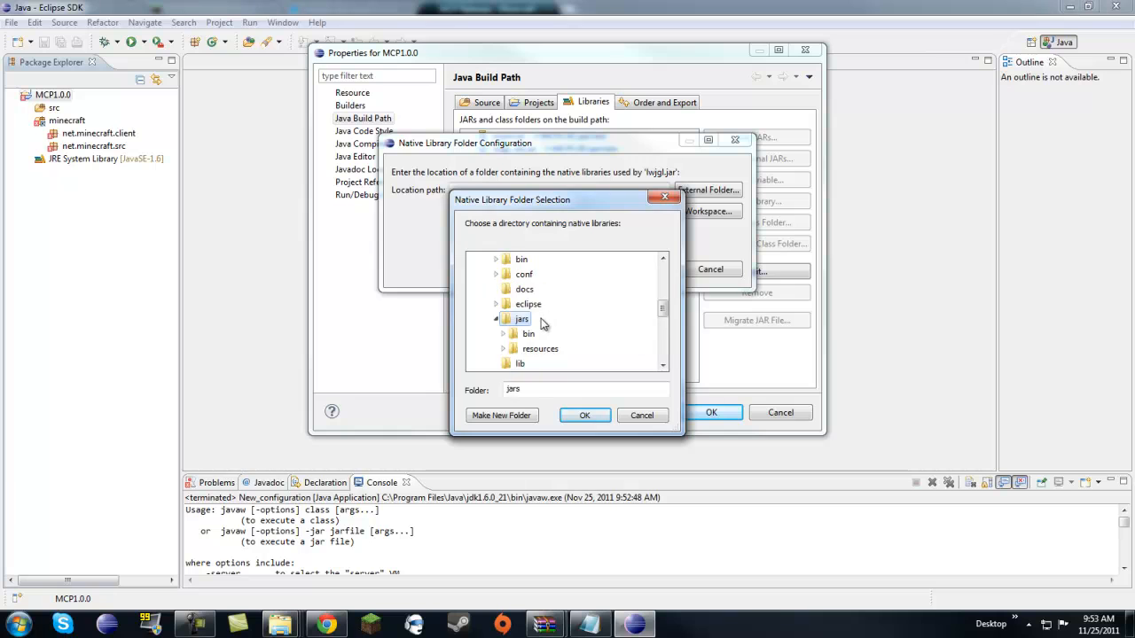
# - Set jars\bin\natives as the native library folder and apply the build path changes
pyautogui.click(542, 333)
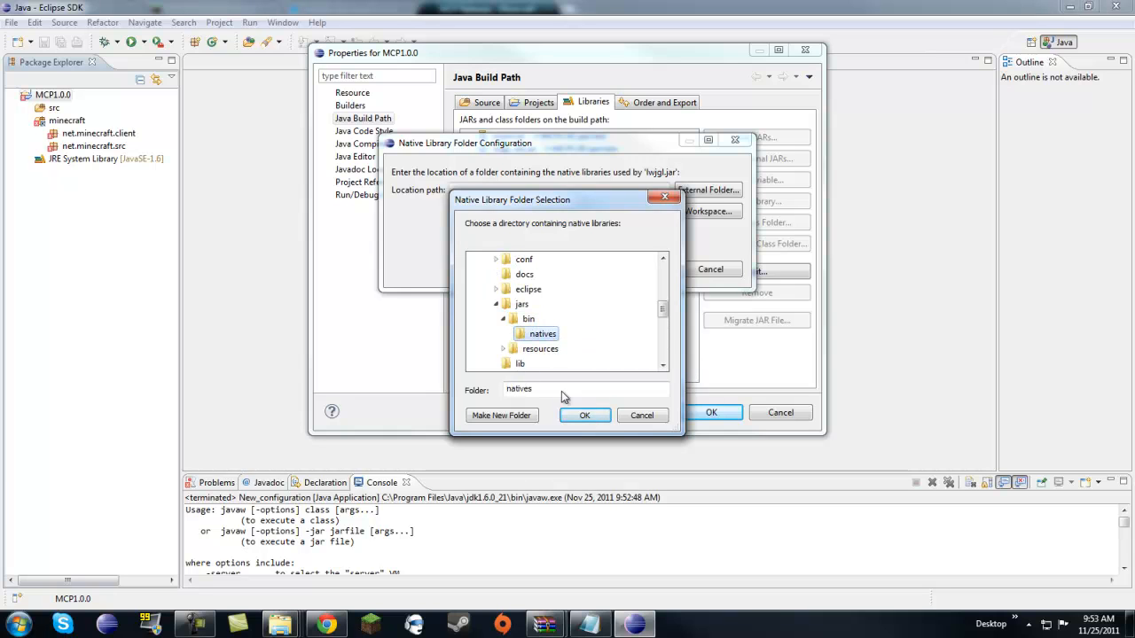
pyautogui.click(585, 415)
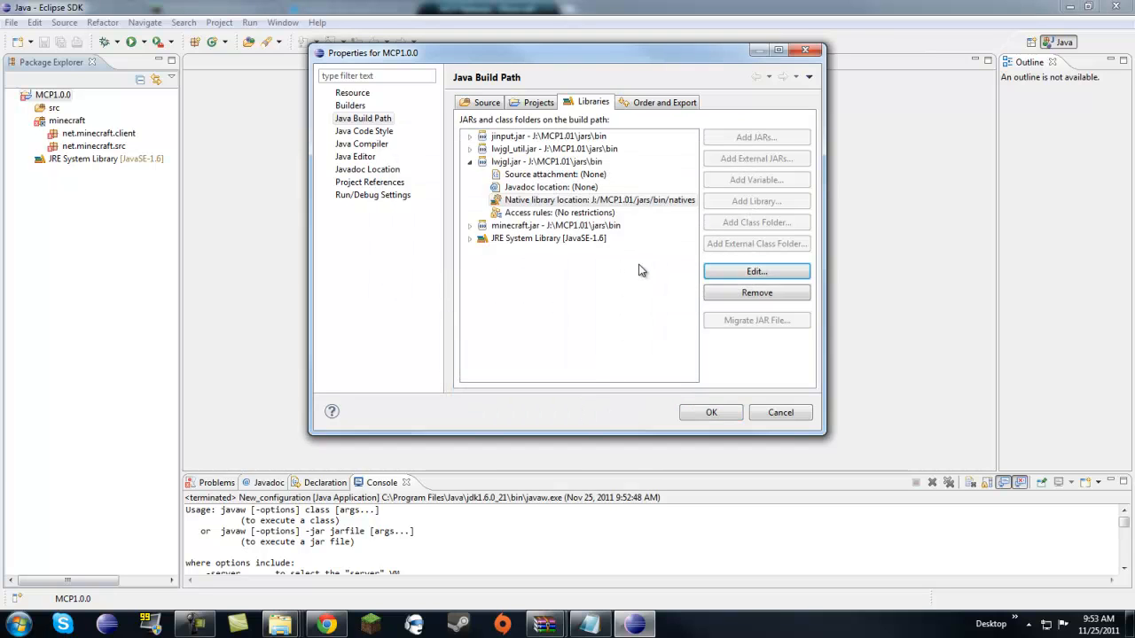
pyautogui.click(709, 411)
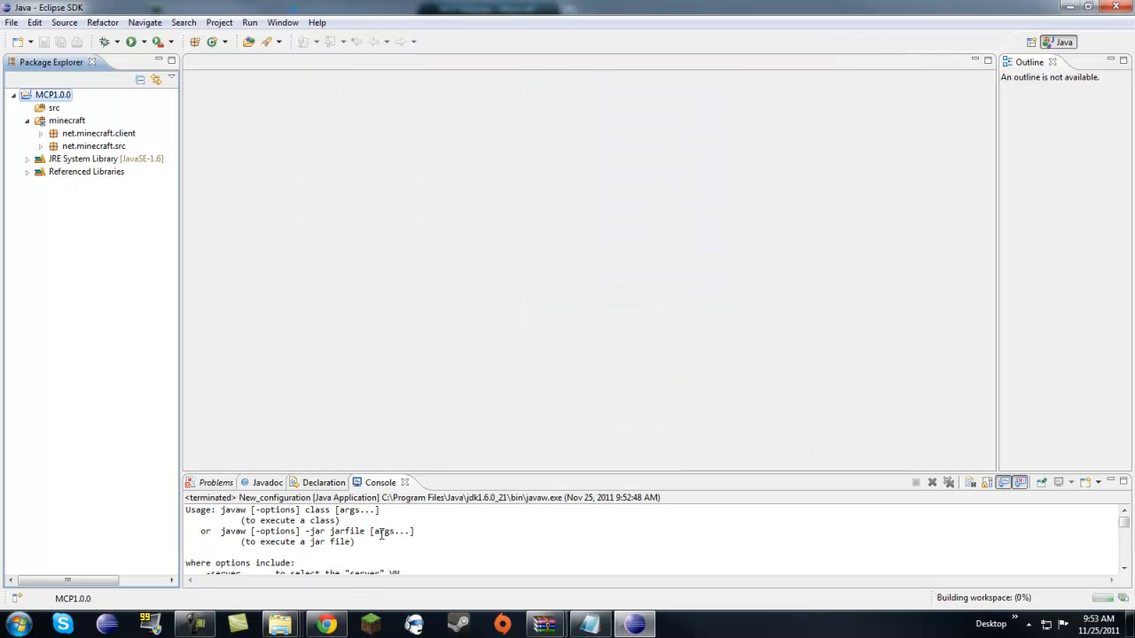
pyautogui.moveTo(931, 592)
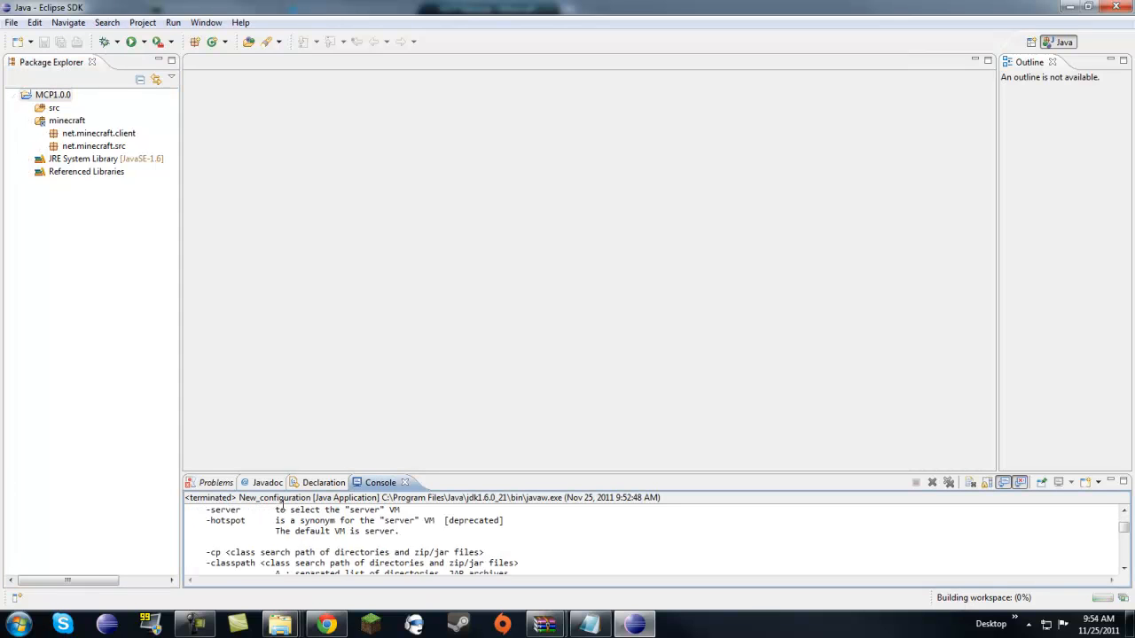
# - Relaunch New_configuration and review the Java usage help printed in the Console
pyautogui.click(215, 482)
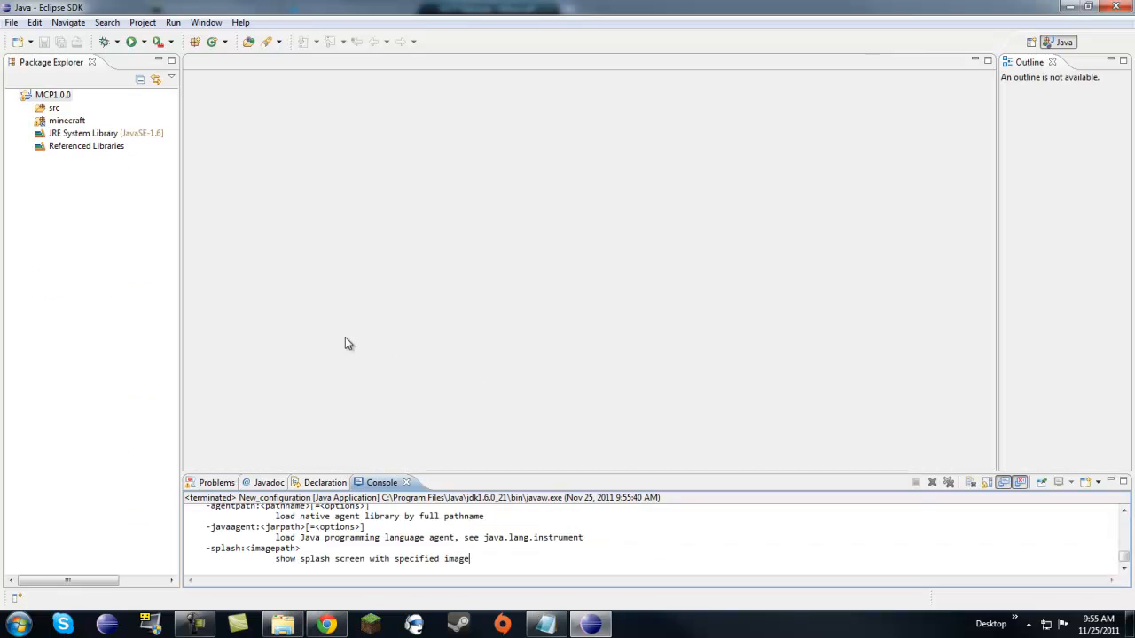
pyautogui.scroll(-3)
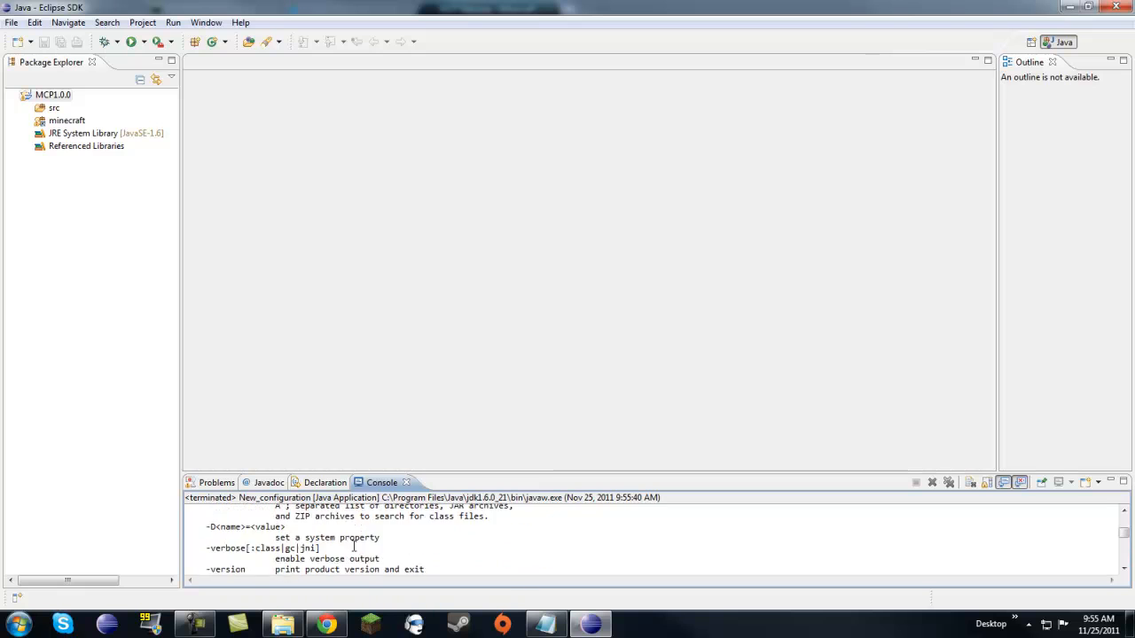
pyautogui.scroll(-3)
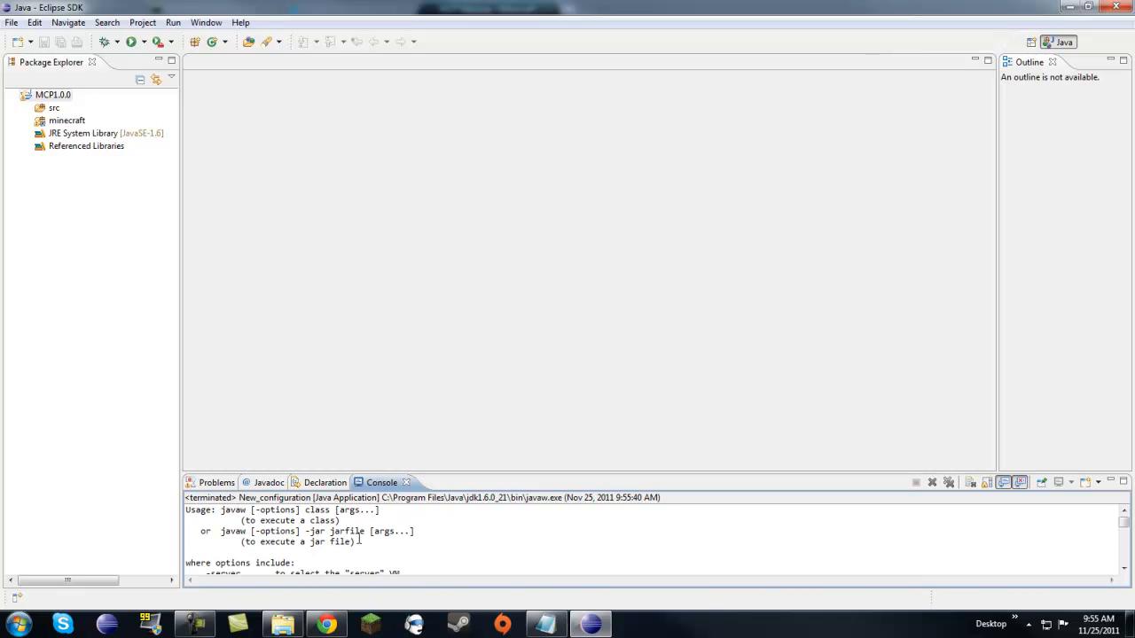
pyautogui.scroll(-3)
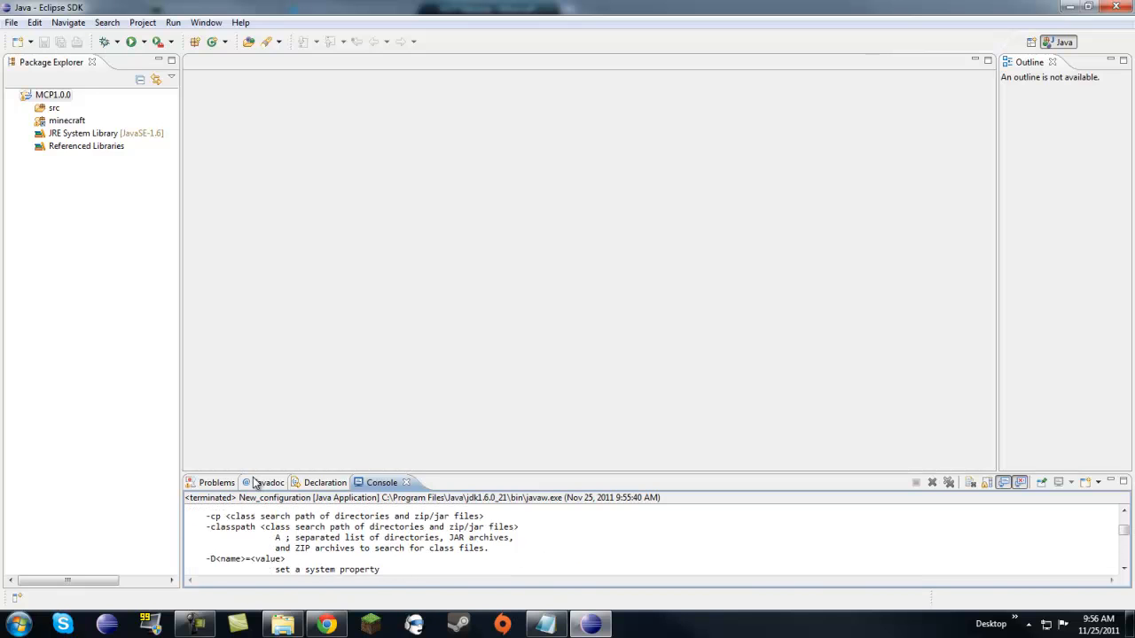
# - Collapse the minecraft source folder in the MCP1.0.0 project's Package Explorer
pyautogui.click(28, 121)
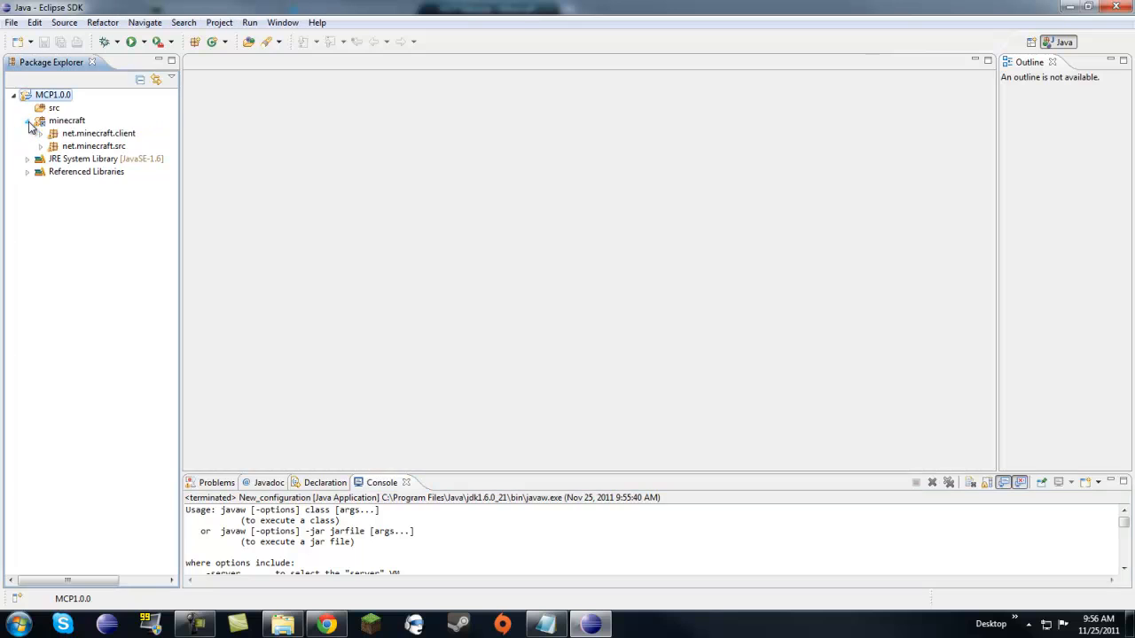
pyautogui.click(28, 121)
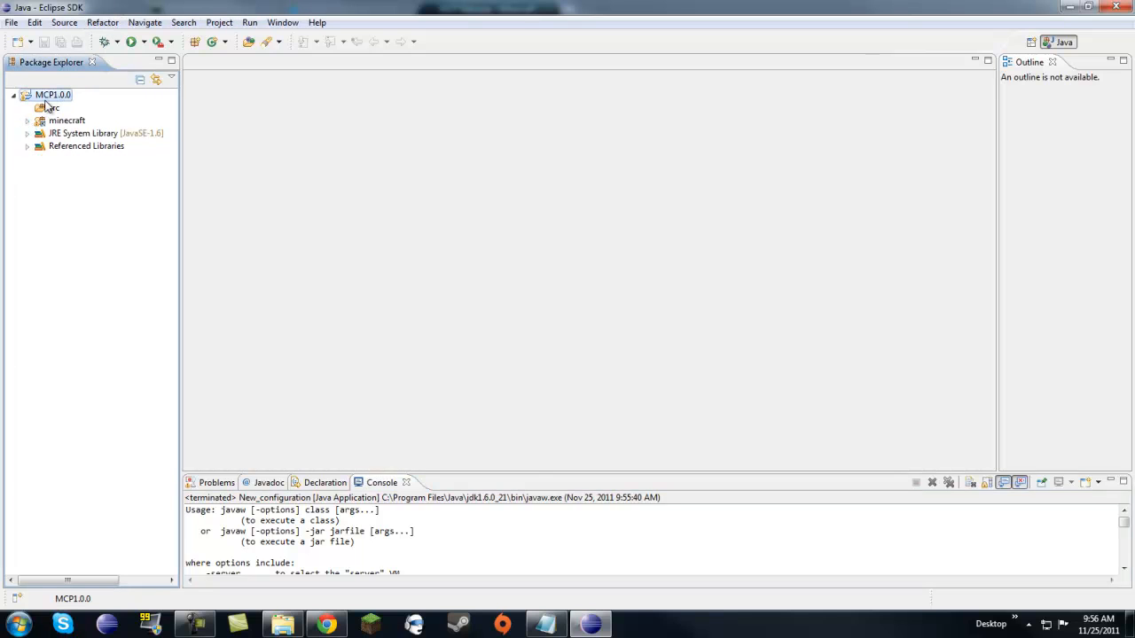
pyautogui.rightClick(53, 94)
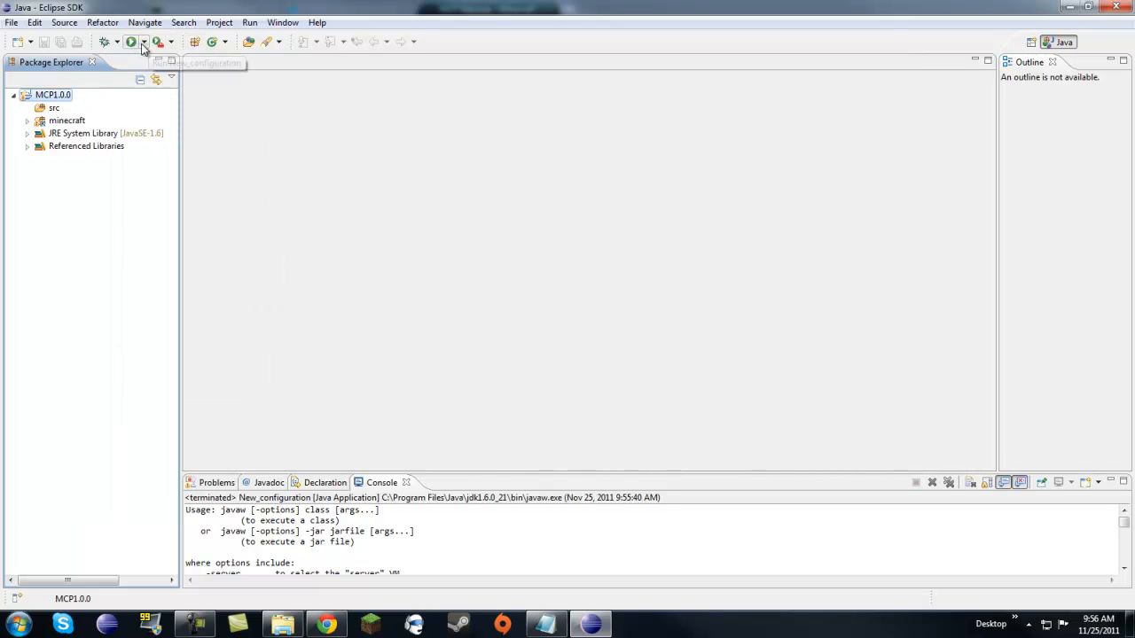
# - Bring up Run Configurations and select the existing New_configuration under Java Application
pyautogui.click(144, 42)
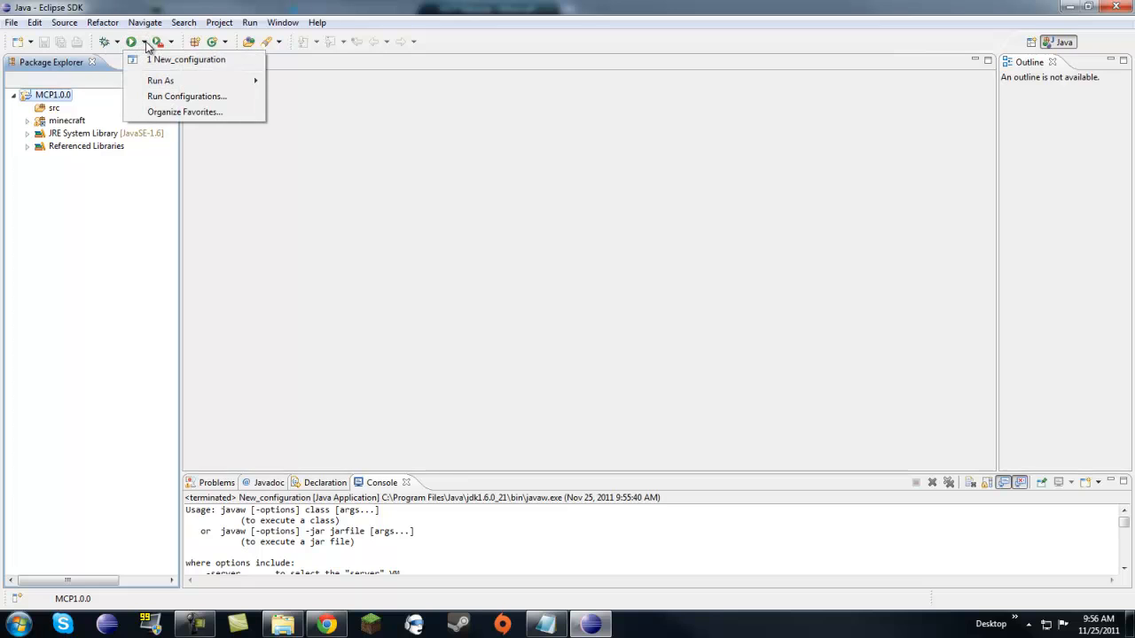
pyautogui.click(186, 96)
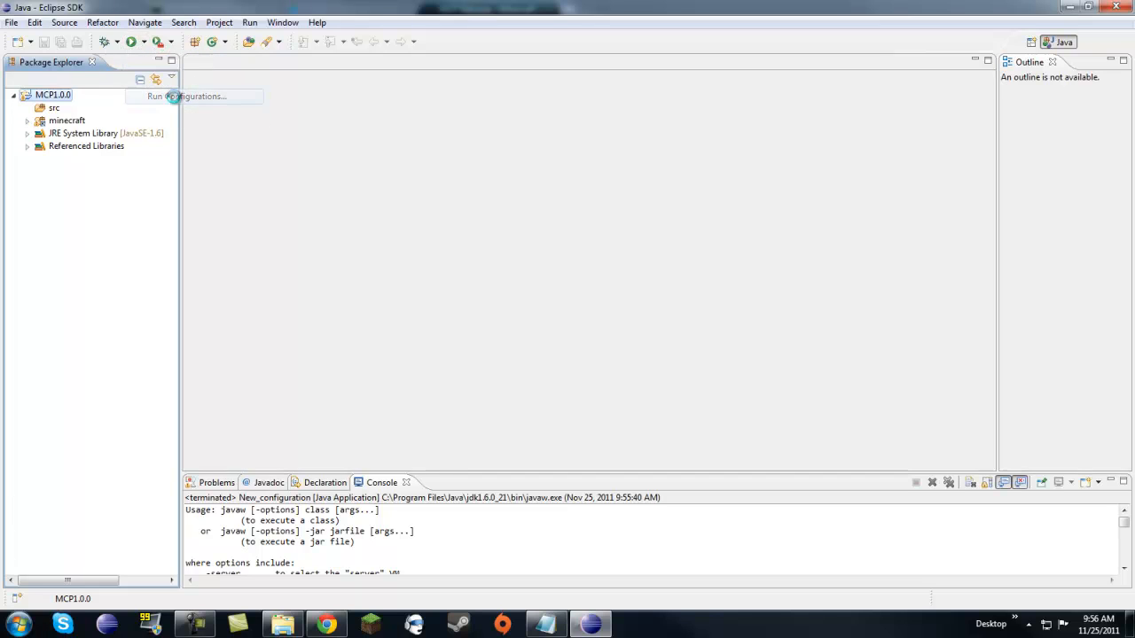
pyautogui.click(192, 96)
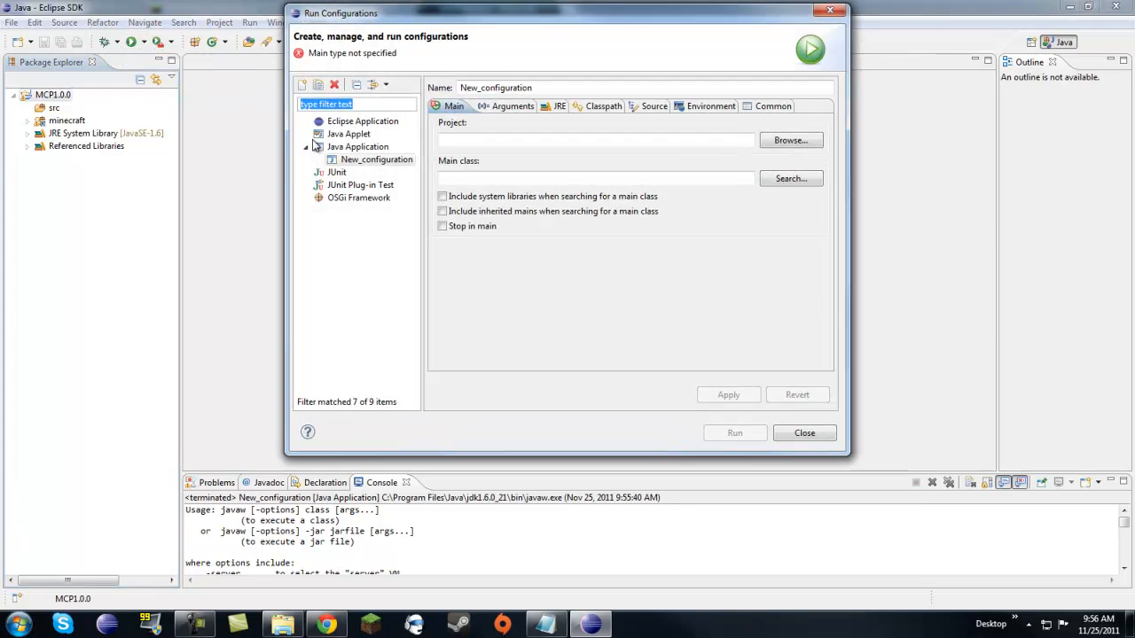
pyautogui.click(376, 160)
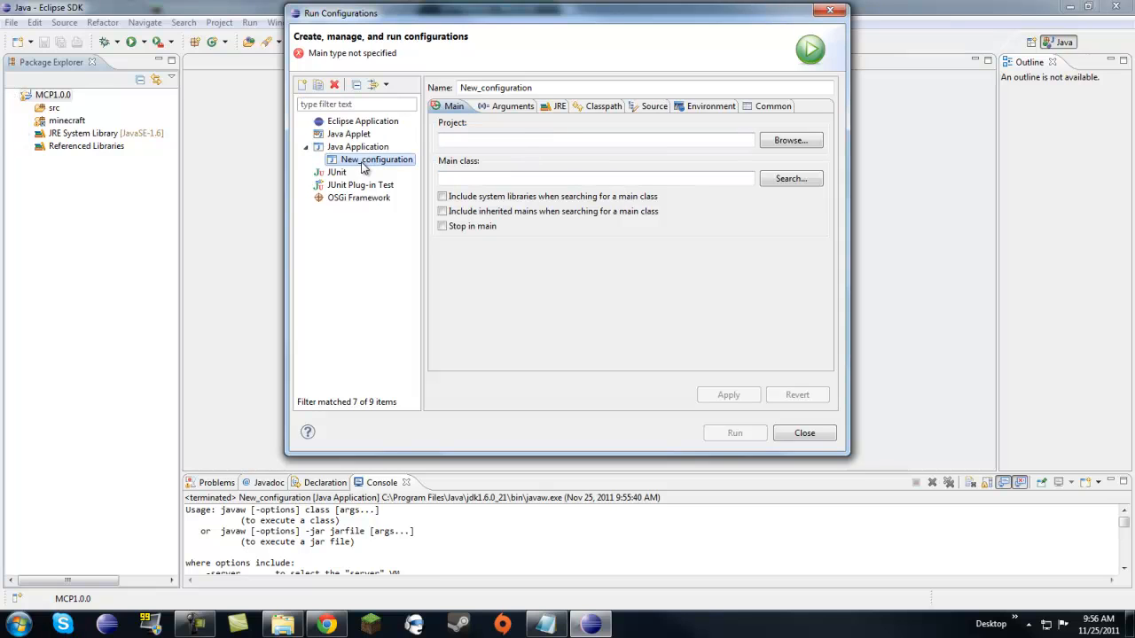
pyautogui.moveTo(503, 138)
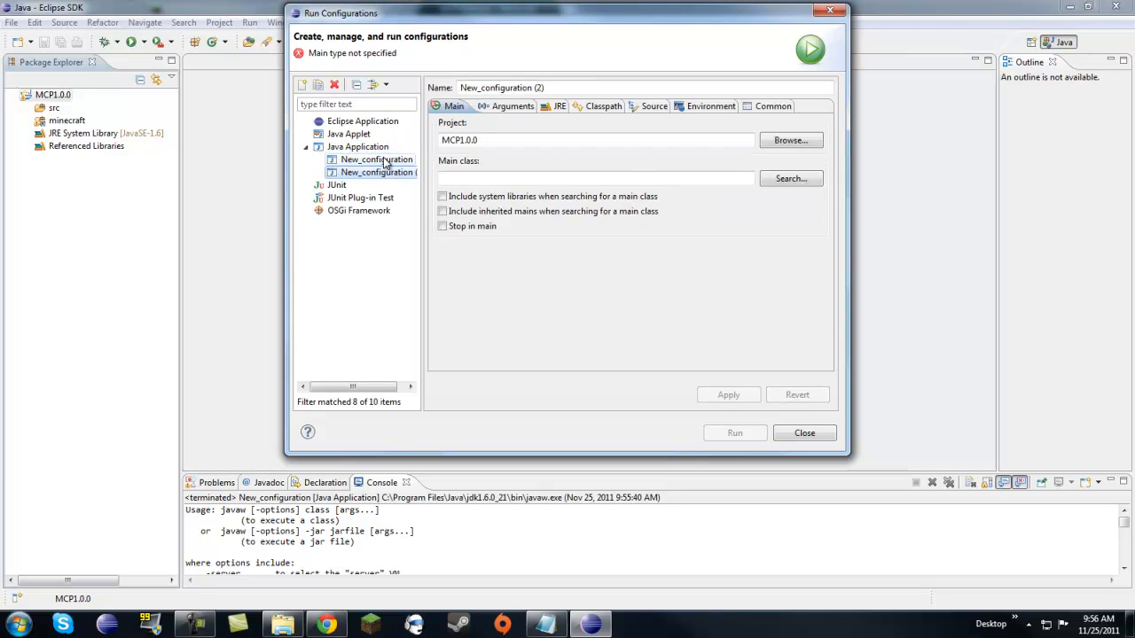
# - Delete the duplicate New_configuration (2) launch setup
pyautogui.rightClick(376, 172)
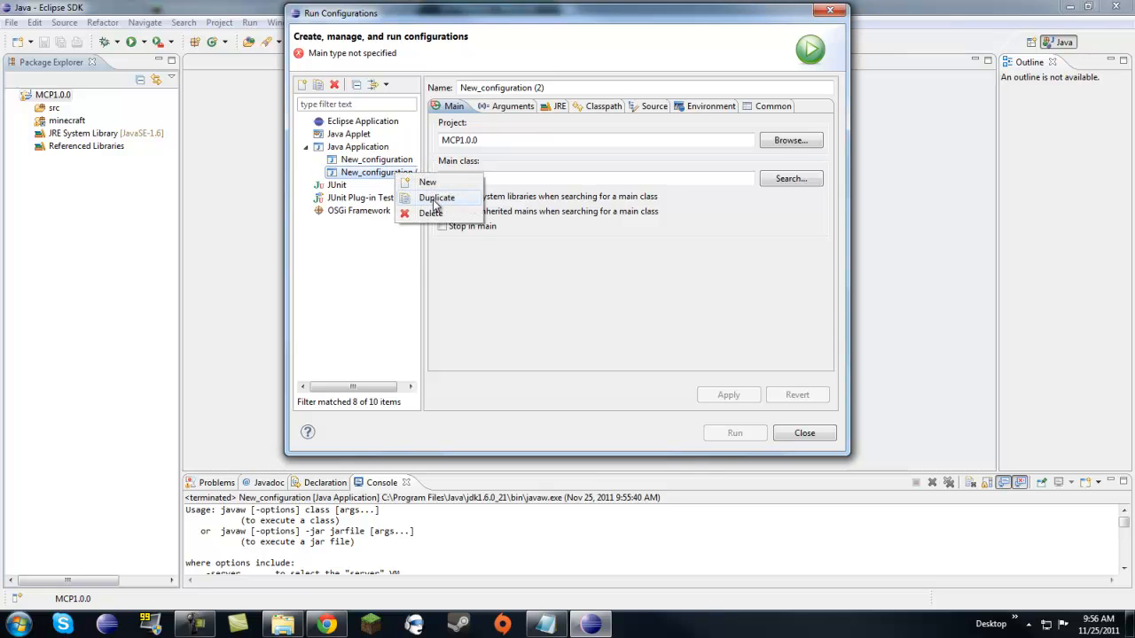
pyautogui.click(429, 213)
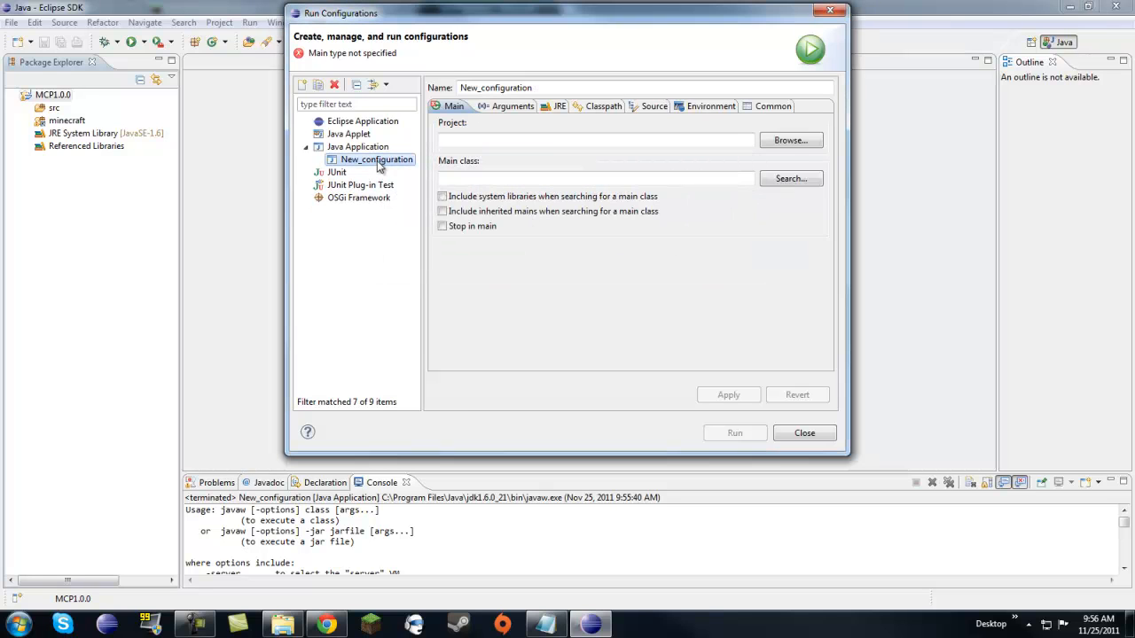
# - Set MCP1.0.0 as the launch configuration's project
pyautogui.click(789, 140)
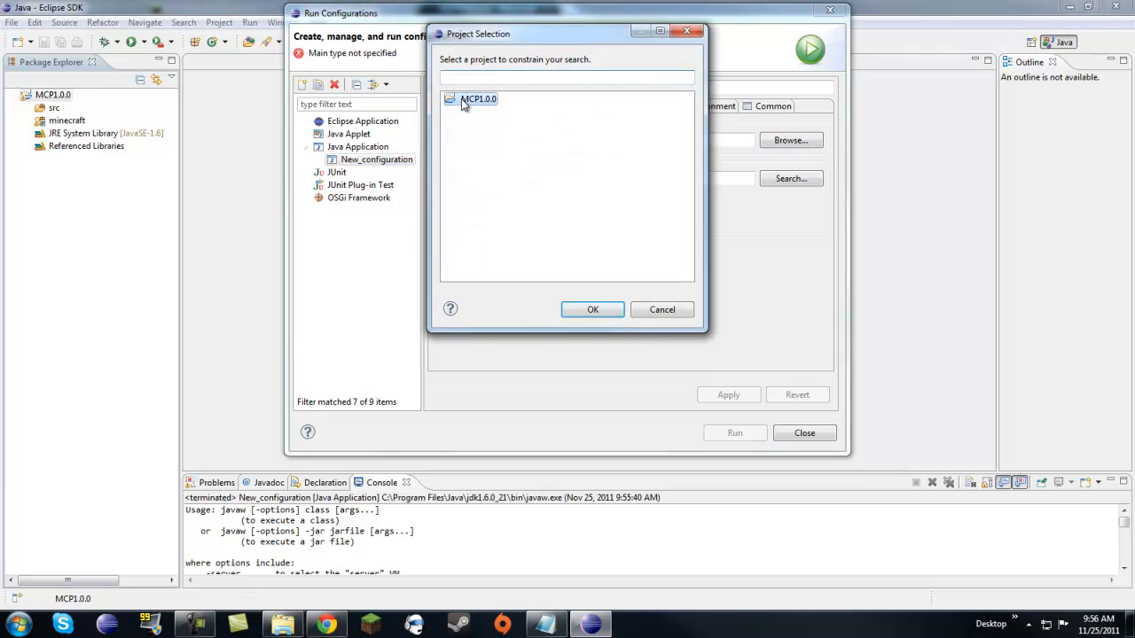
pyautogui.click(592, 308)
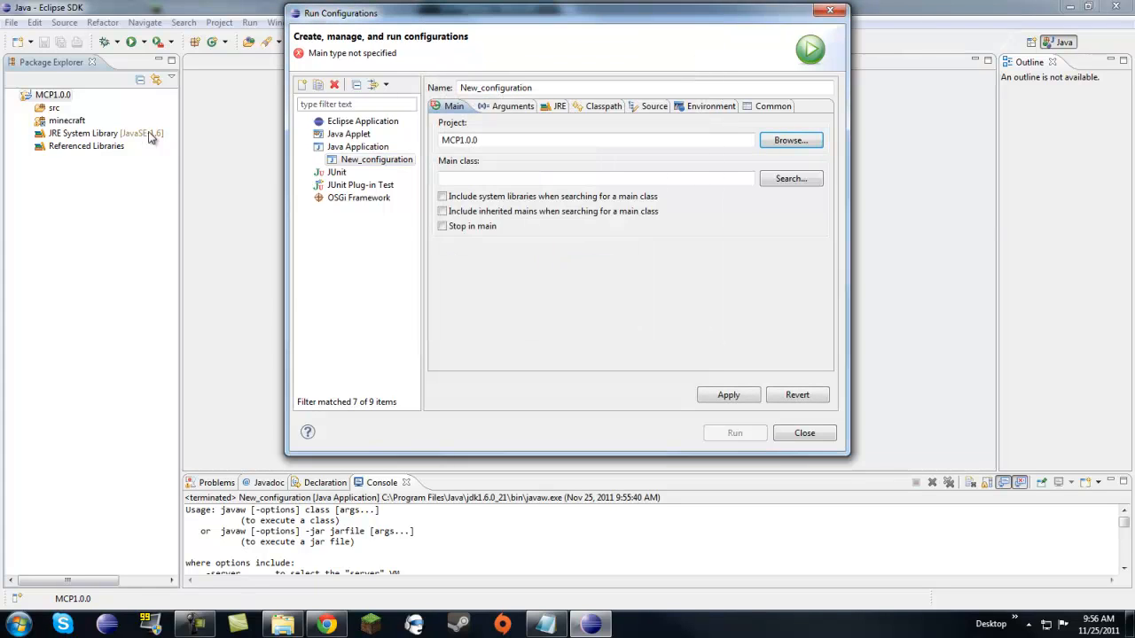
# - Set net.minecraft.client.Minecraft as the main class and apply the configuration
pyautogui.click(789, 178)
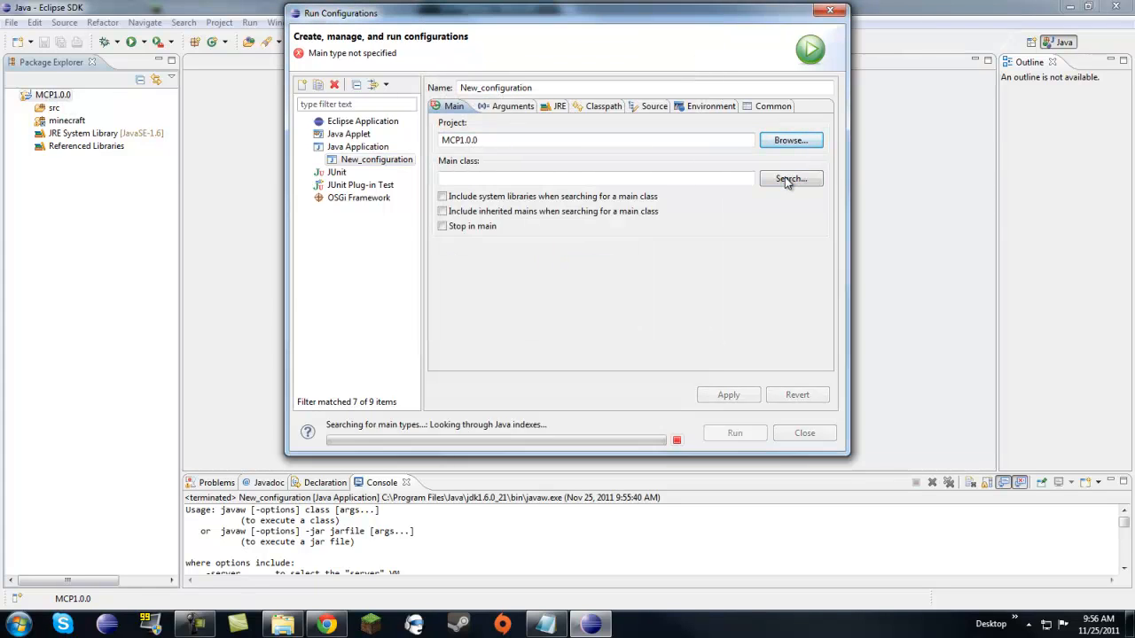
pyautogui.click(789, 178)
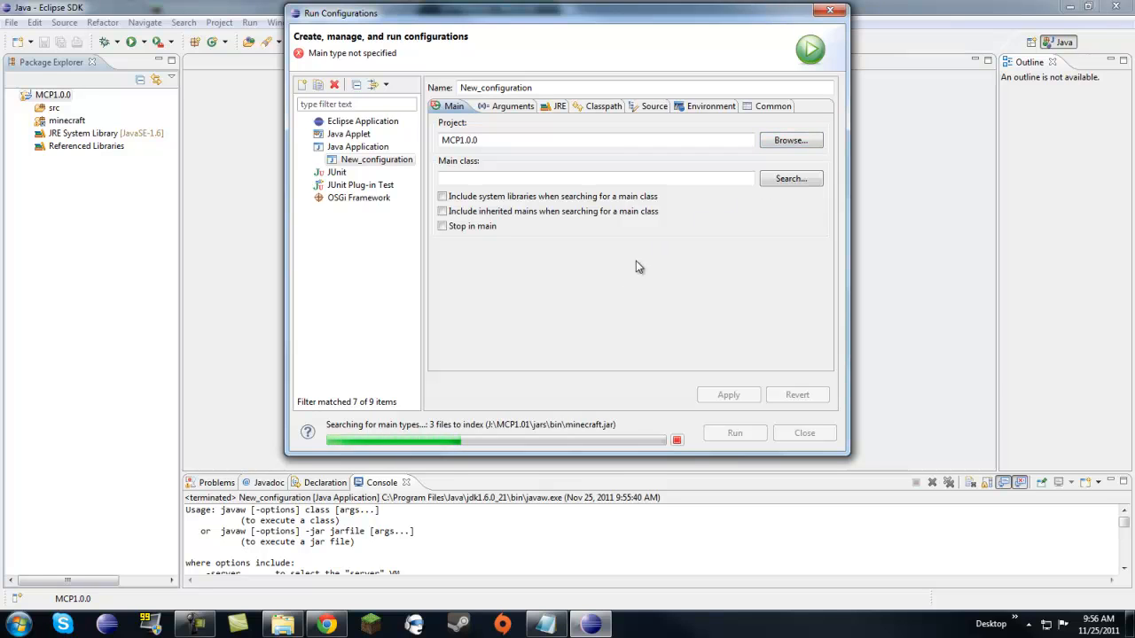
pyautogui.moveTo(495, 371)
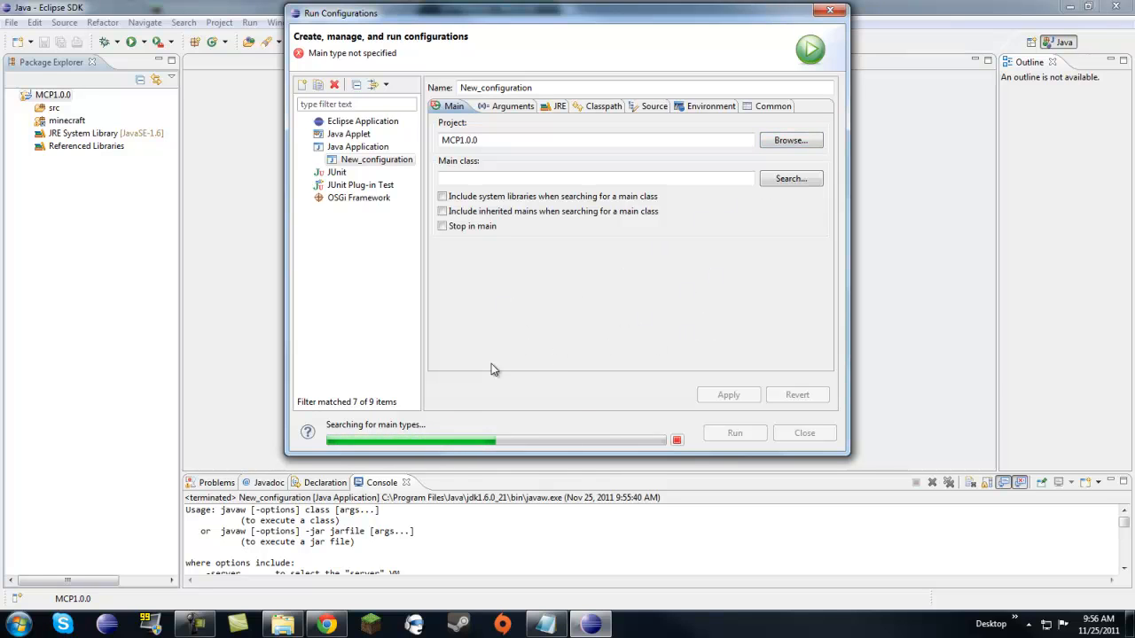
pyautogui.click(789, 177)
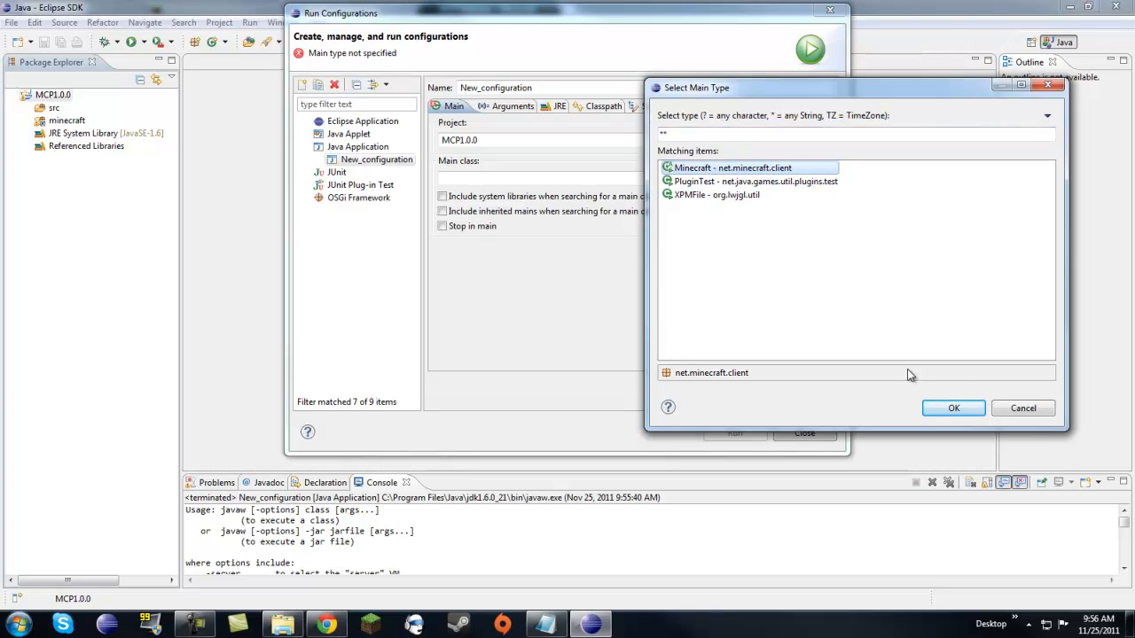
pyautogui.click(954, 408)
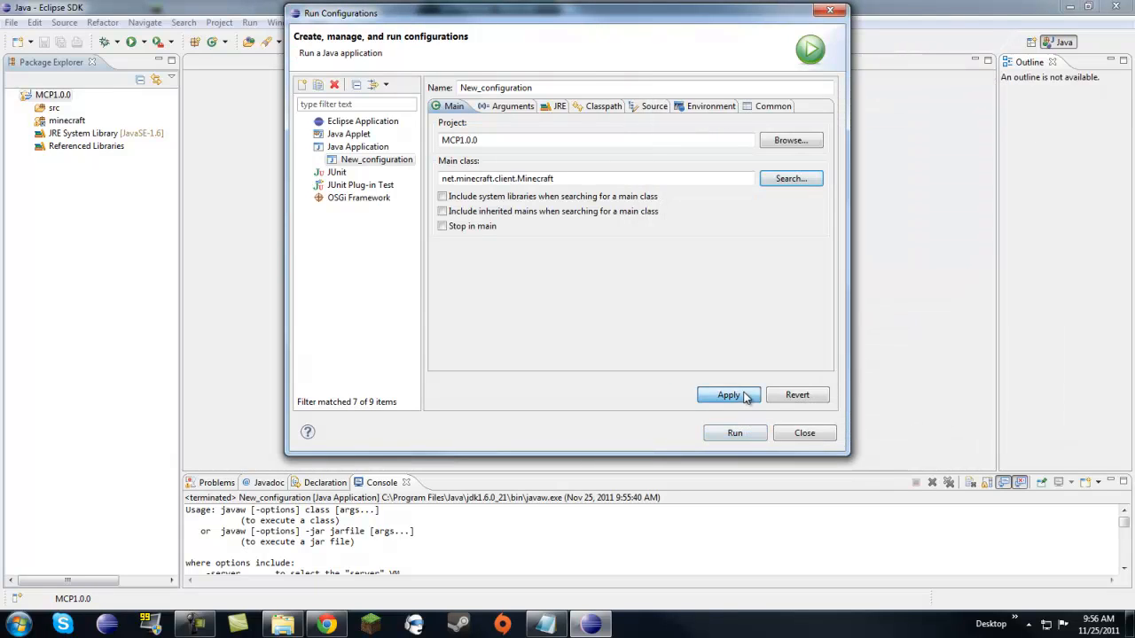
pyautogui.click(806, 433)
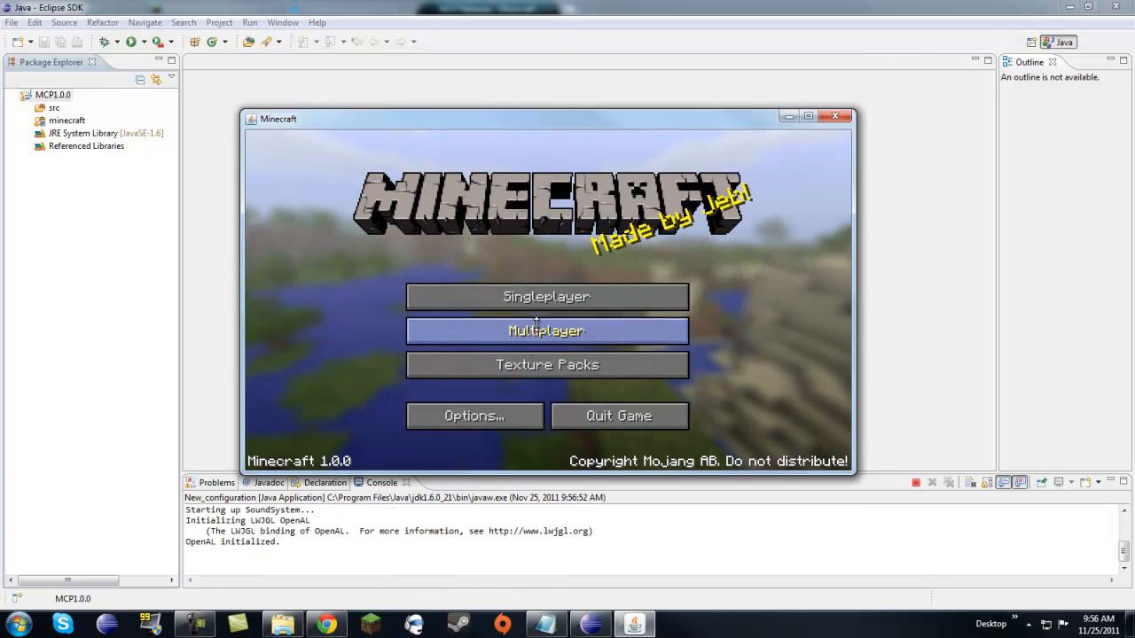
# - Load the existing New World from the Singleplayer list
pyautogui.click(546, 296)
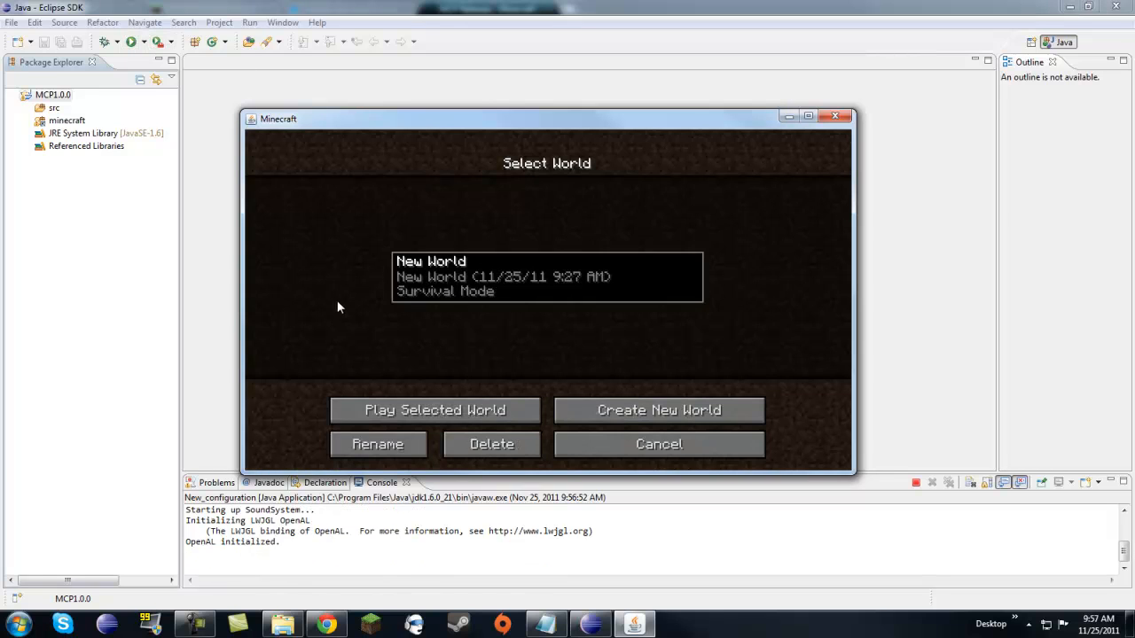
pyautogui.click(658, 443)
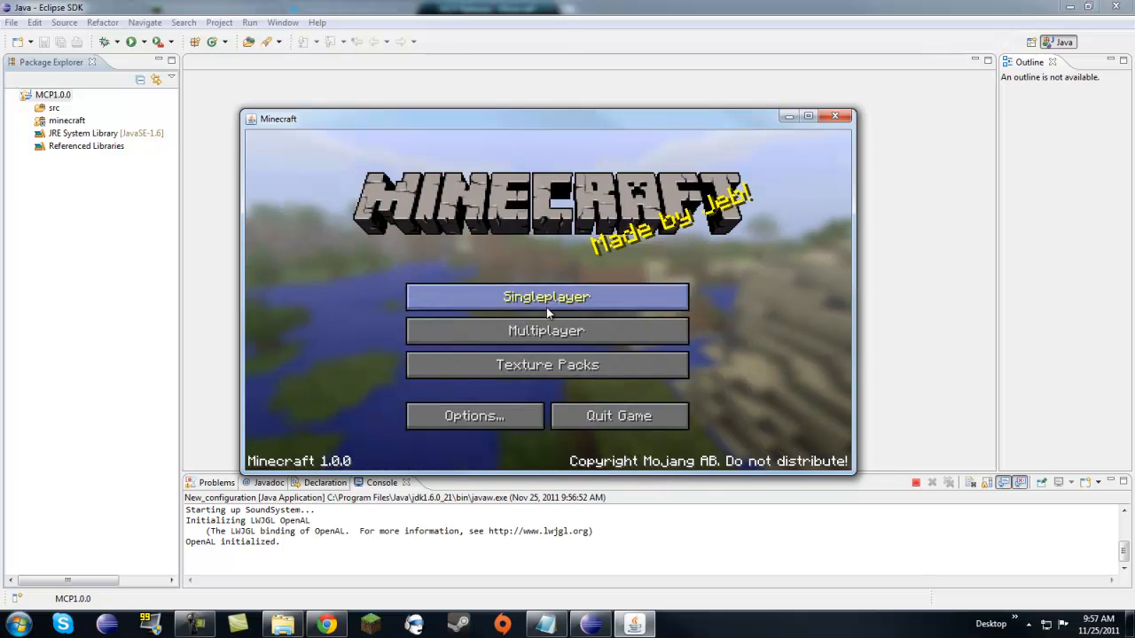
pyautogui.click(546, 296)
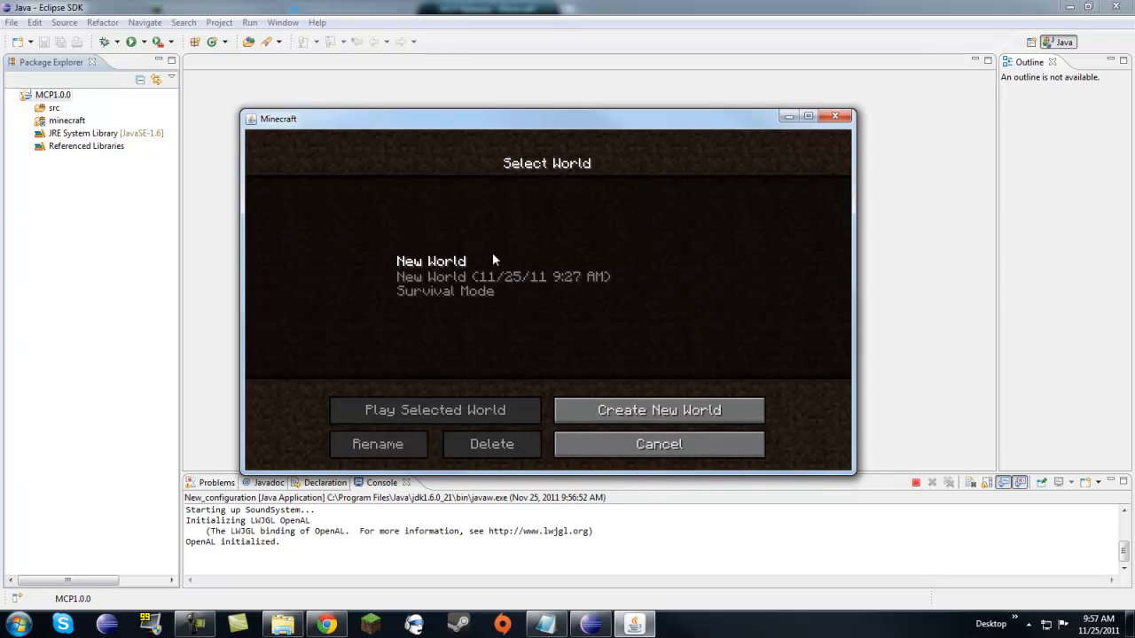
pyautogui.click(435, 410)
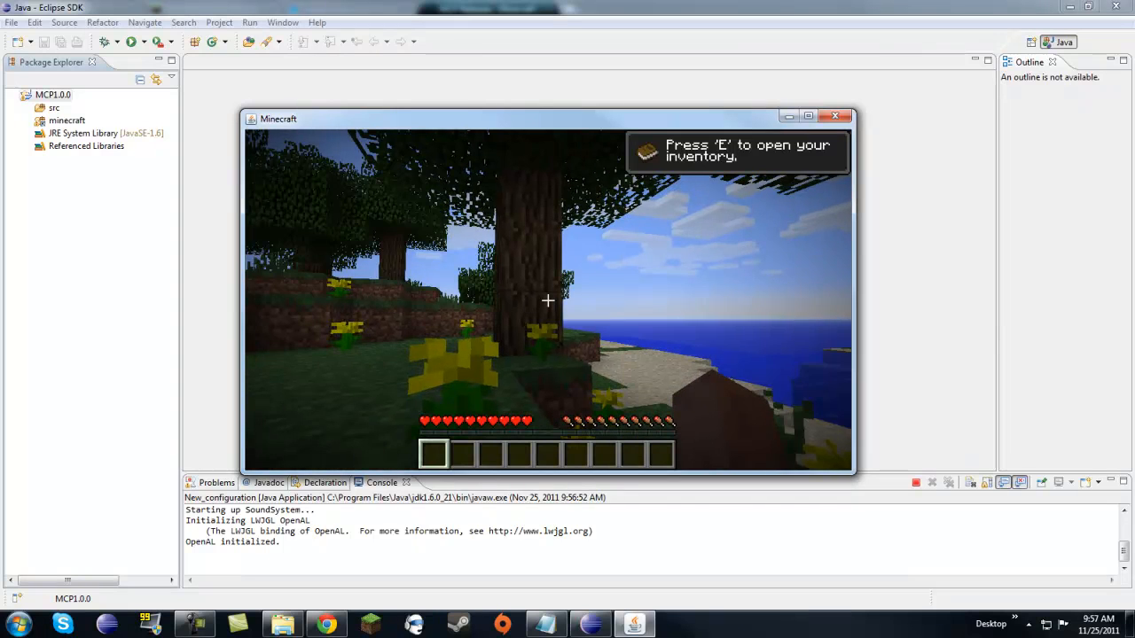
# - Save and quit to the title screen, then close the Minecraft window
pyautogui.press('Escape')
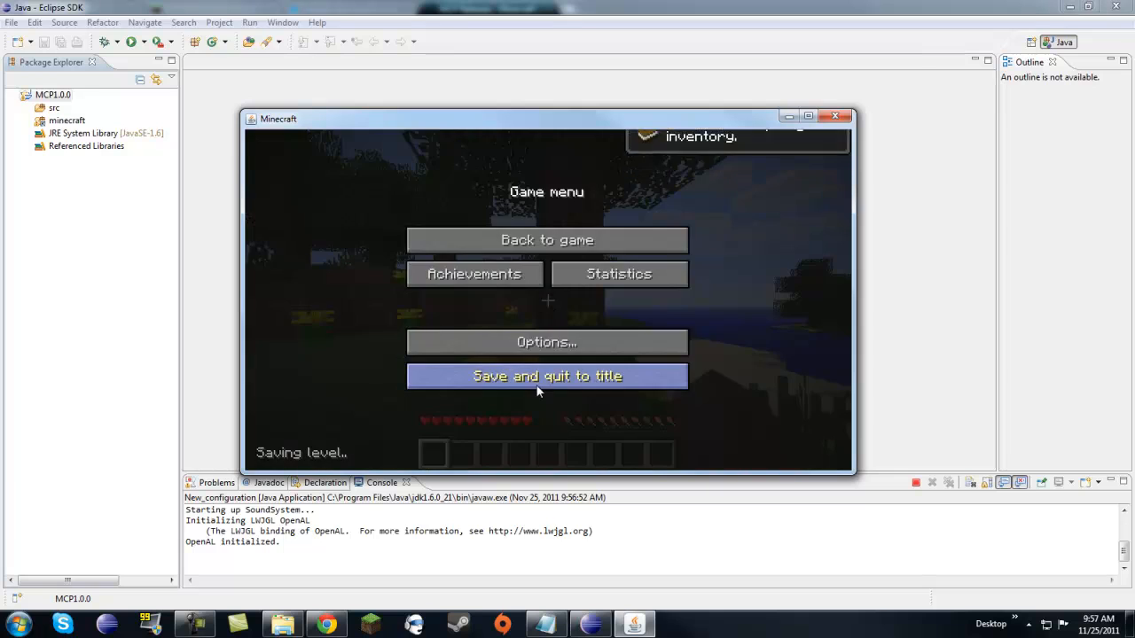
pyautogui.click(547, 376)
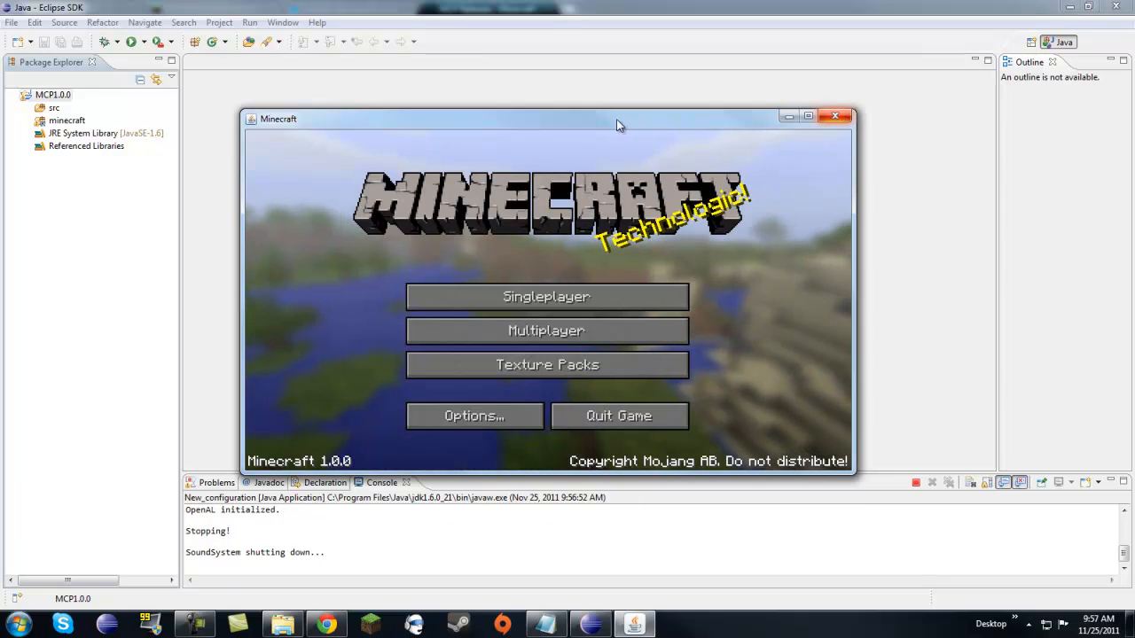
pyautogui.click(27, 133)
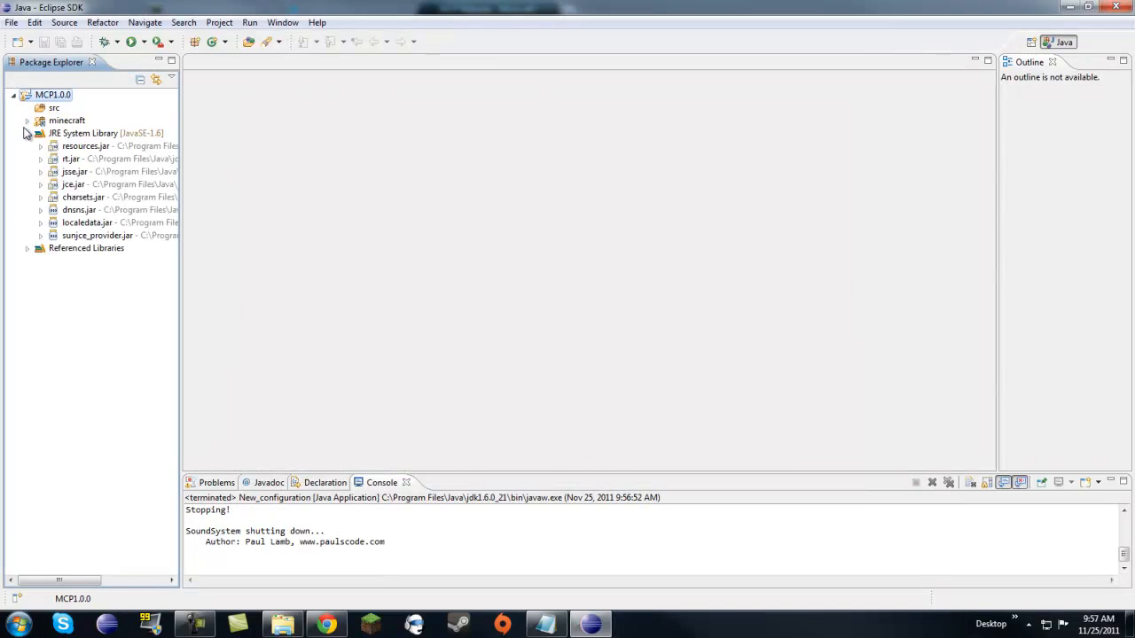
# - Expand the minecraft source package and select EntitySnowball.java among the Entity classes
pyautogui.click(27, 121)
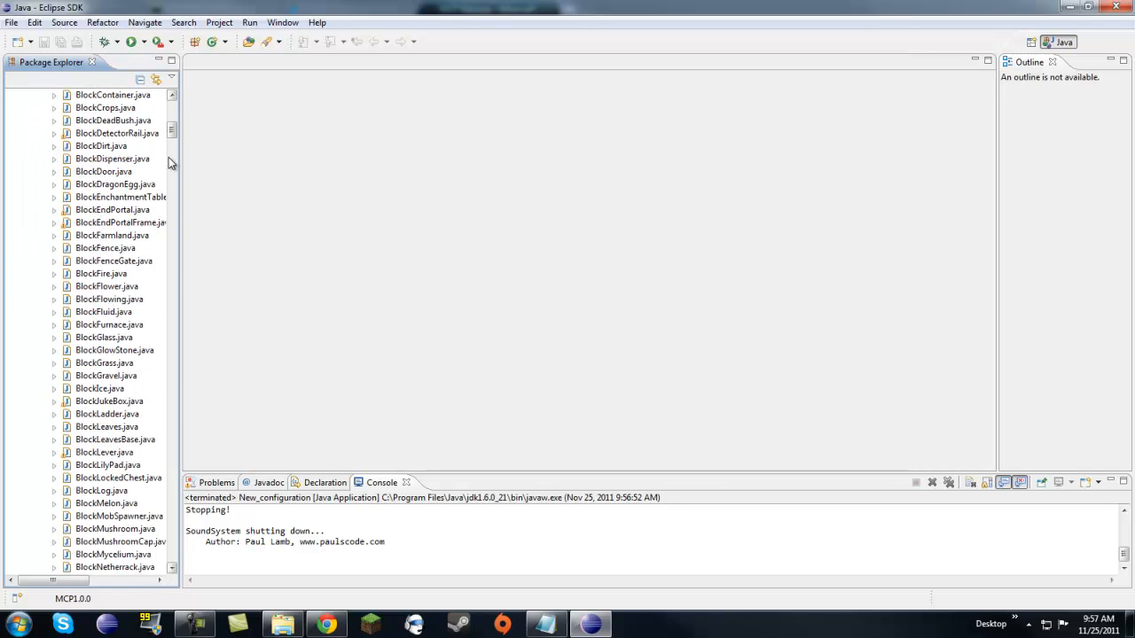
pyautogui.scroll(-3)
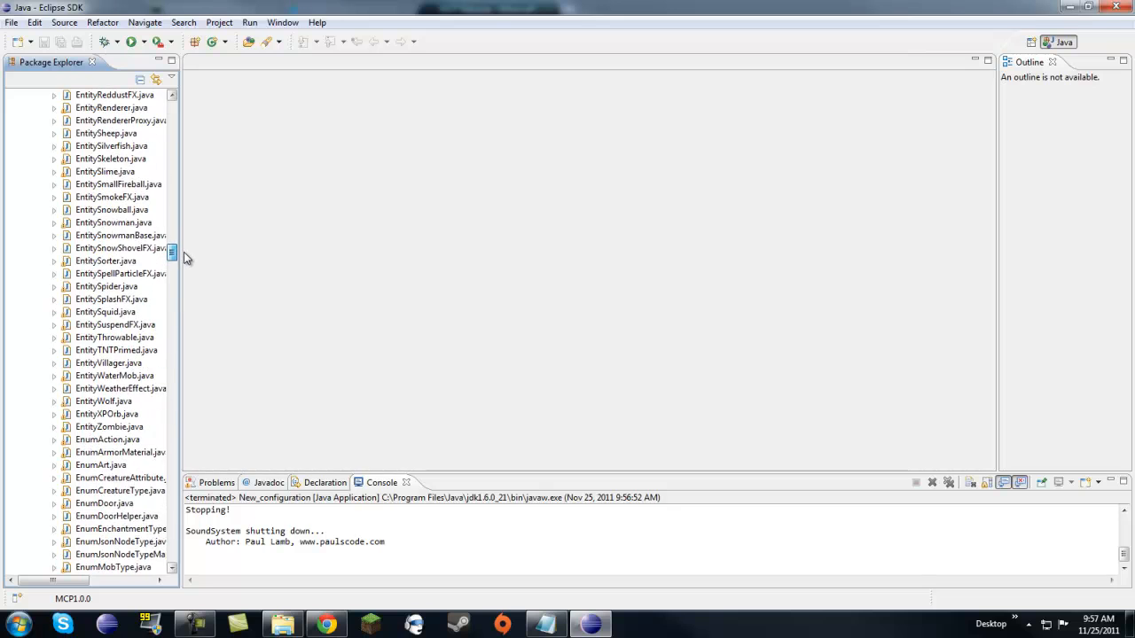
pyautogui.click(111, 224)
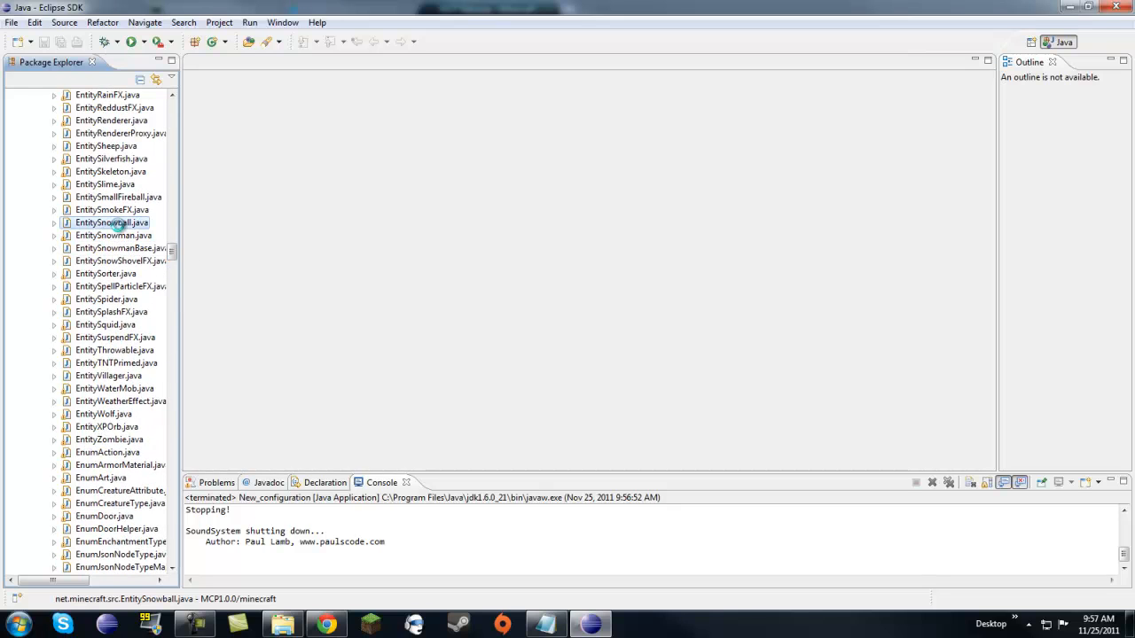
# - In EntitySnowball.java keep byte0 = 3 for blazes and raise the base damage from 0 to 10
pyautogui.doubleClick(110, 223)
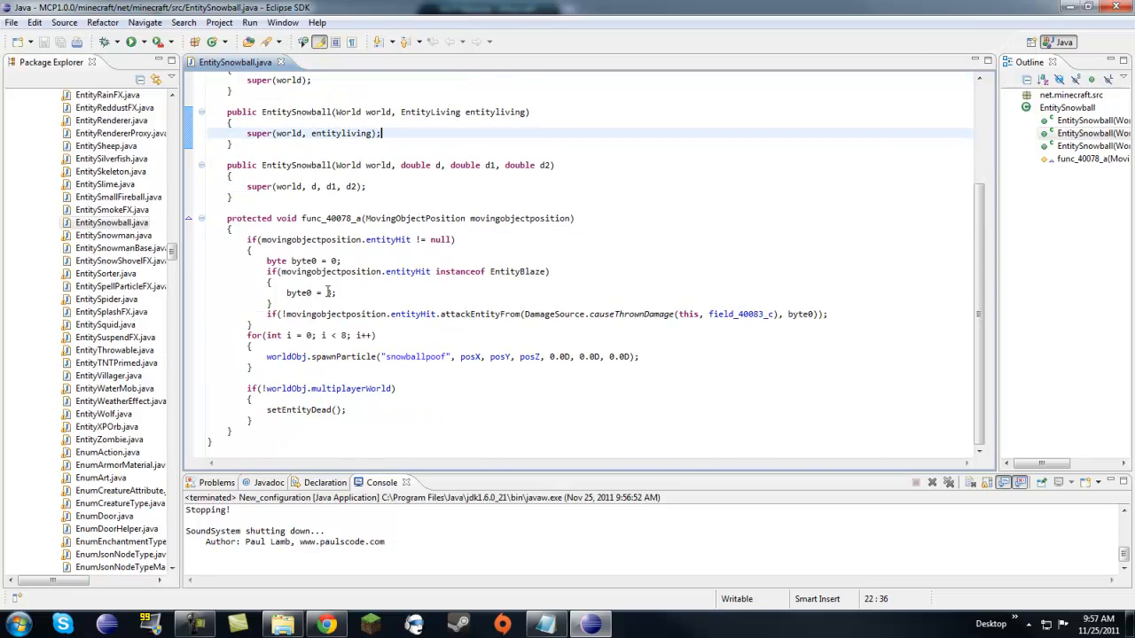
pyautogui.write('3')
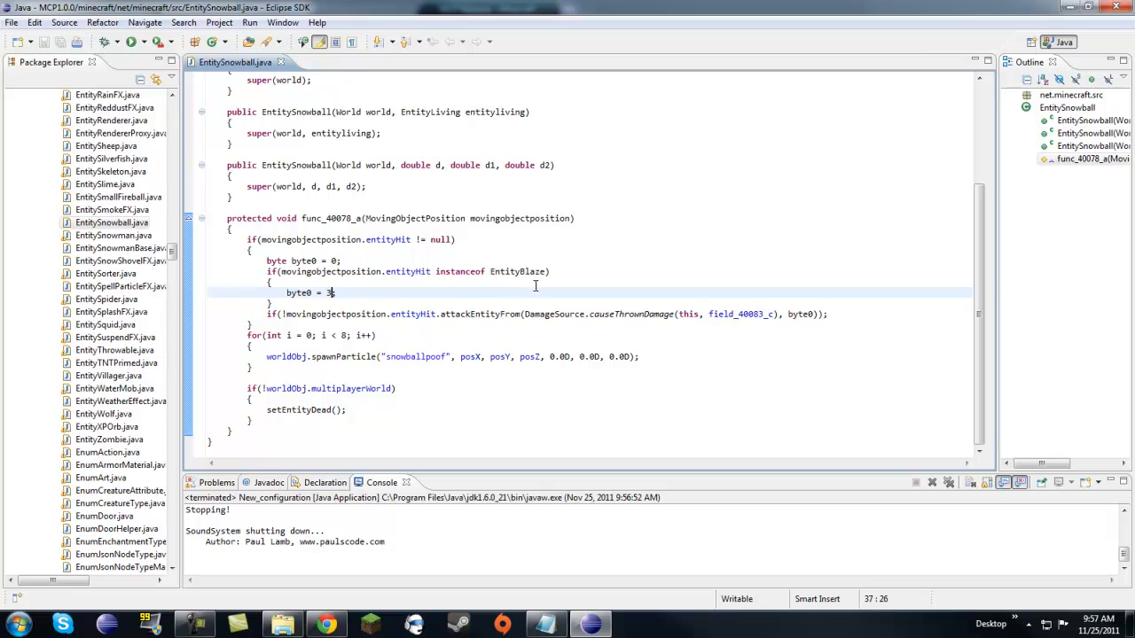
pyautogui.moveTo(596, 294)
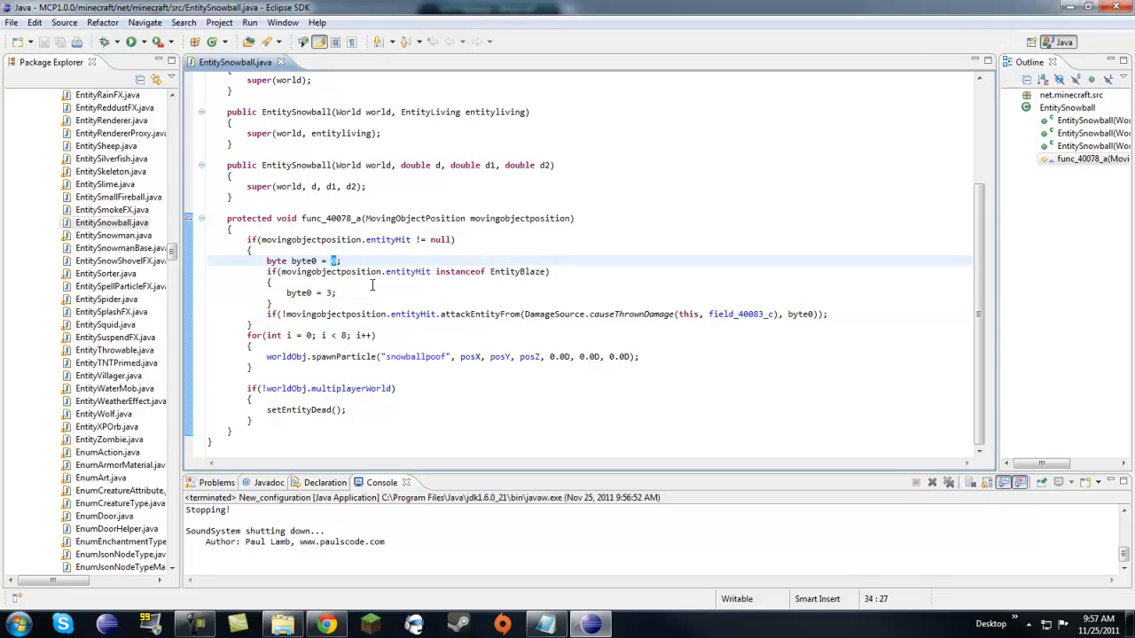
pyautogui.moveTo(516, 271)
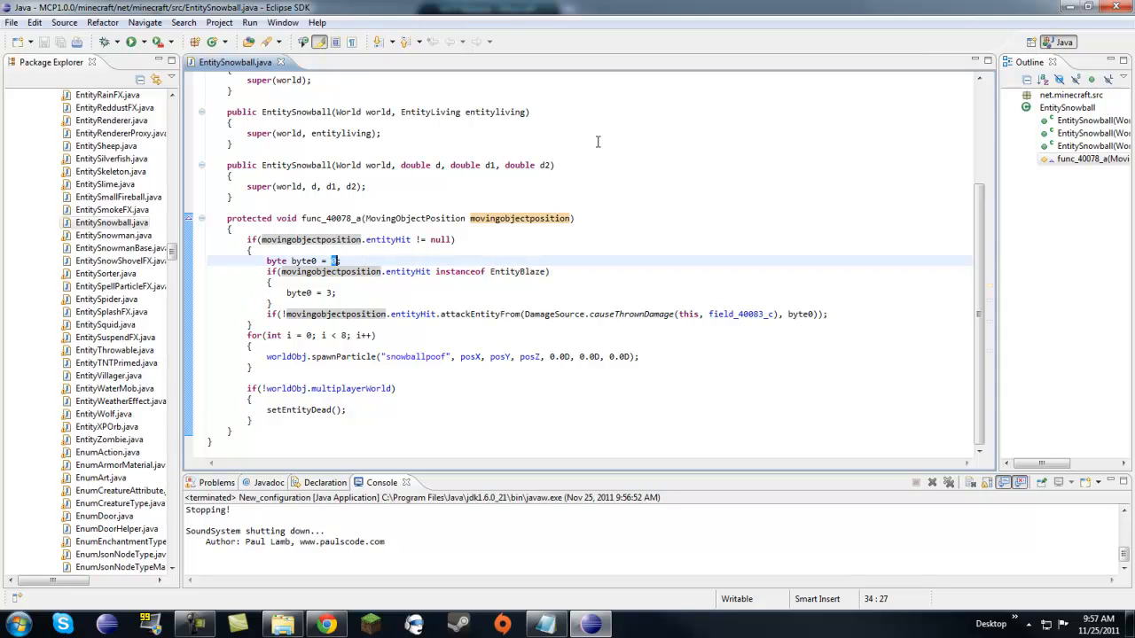
pyautogui.write('10')
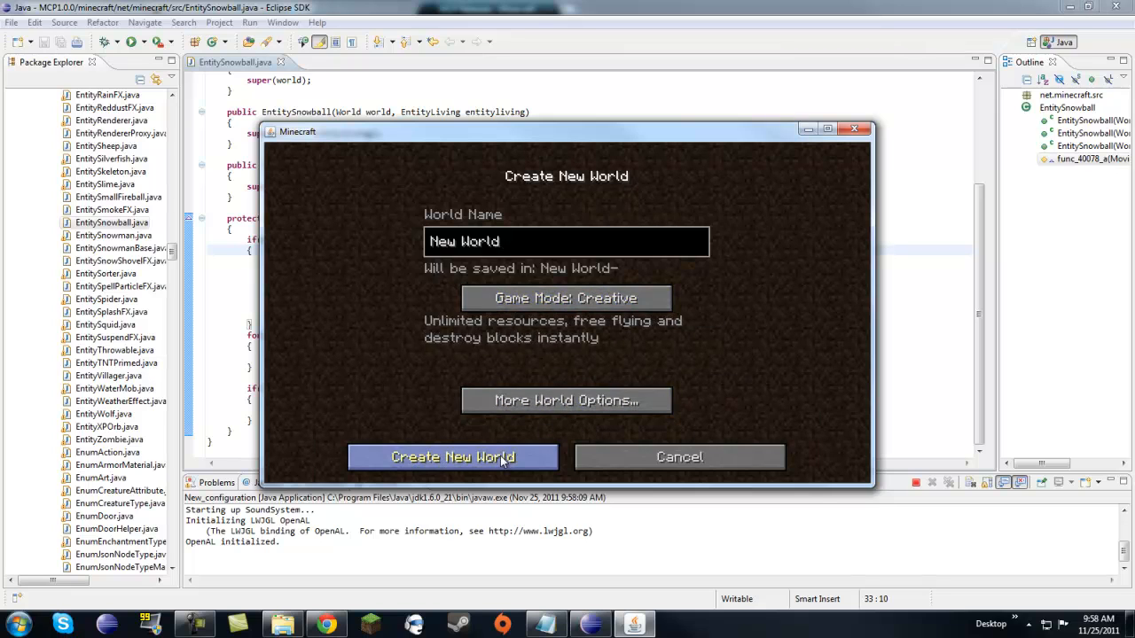
# - Generate the Creative world and pick snowballs from the item inventory to test
pyautogui.click(452, 457)
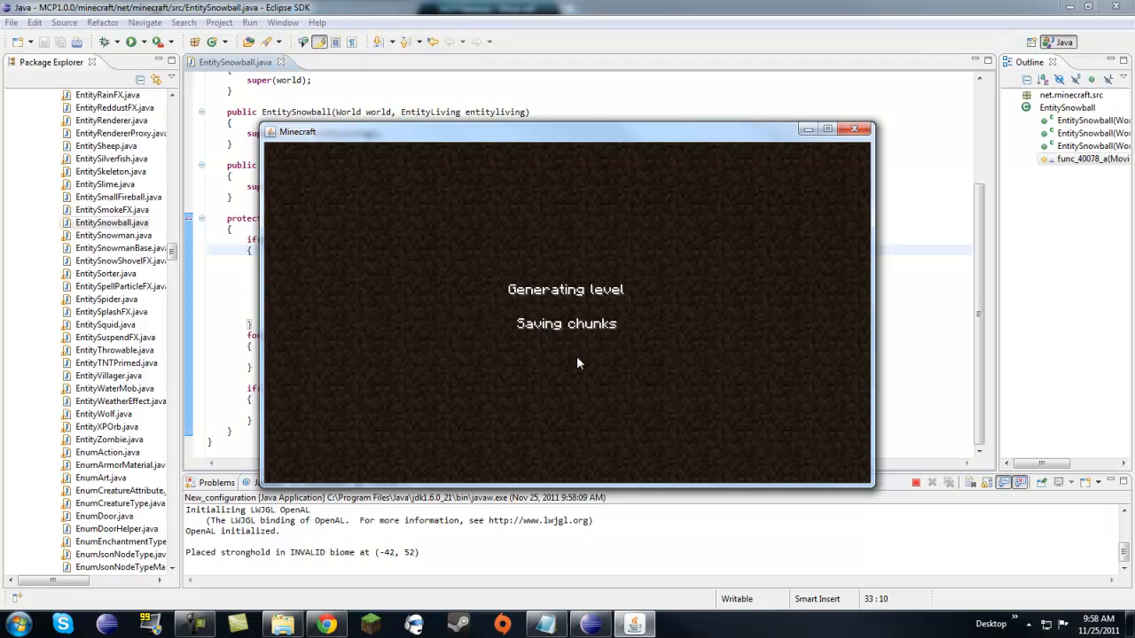
pyautogui.moveTo(630, 294)
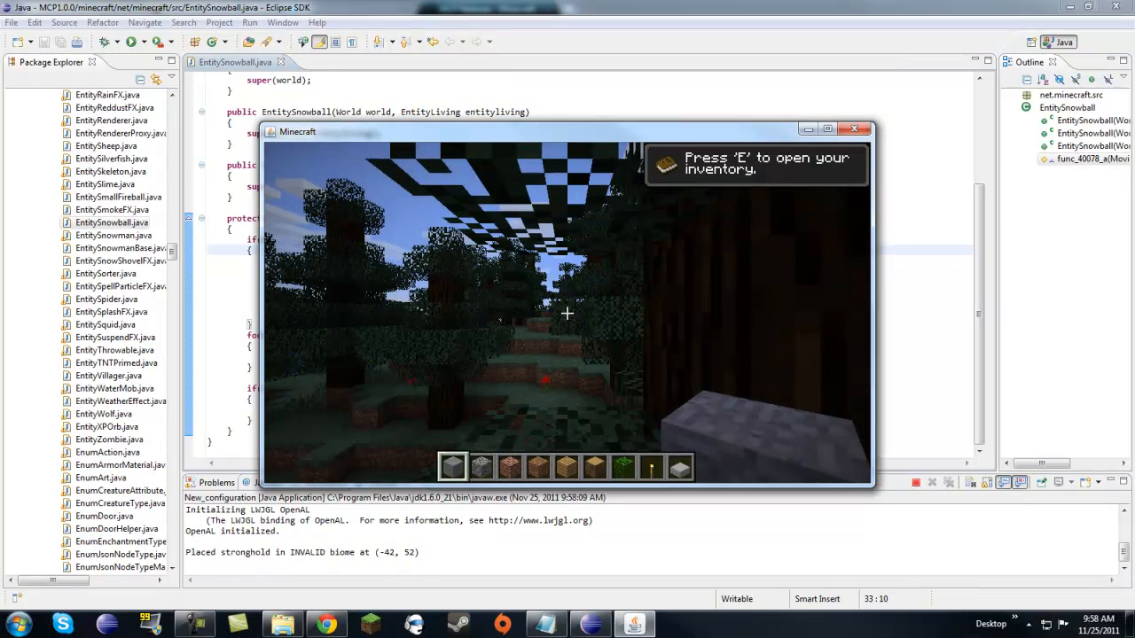
pyautogui.press('e')
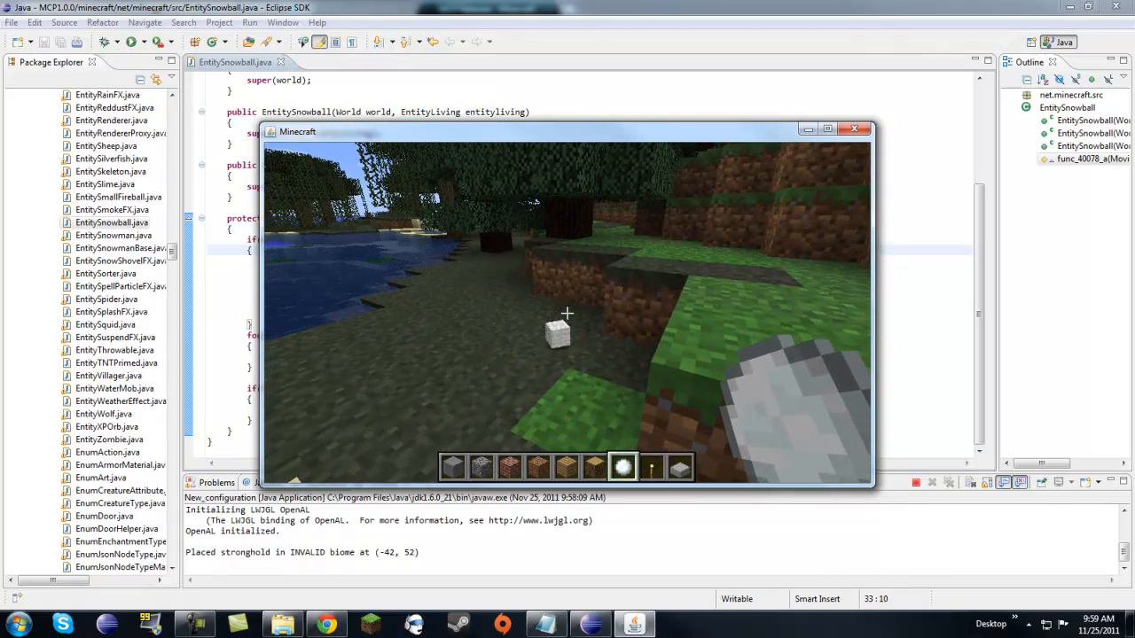
pyautogui.press('e')
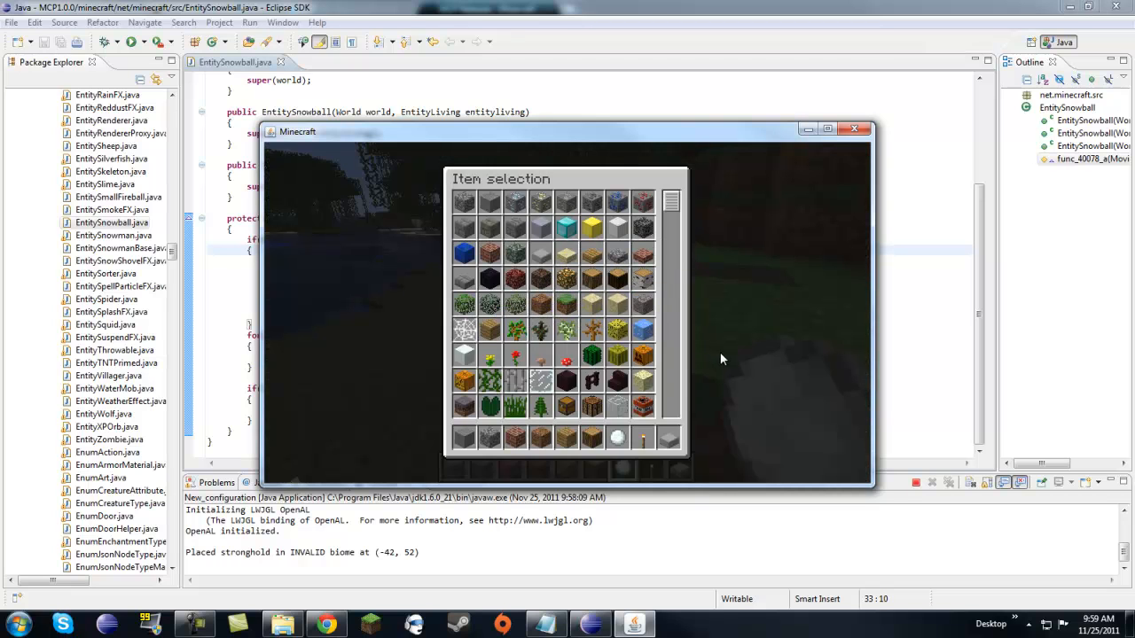
pyautogui.scroll(-3)
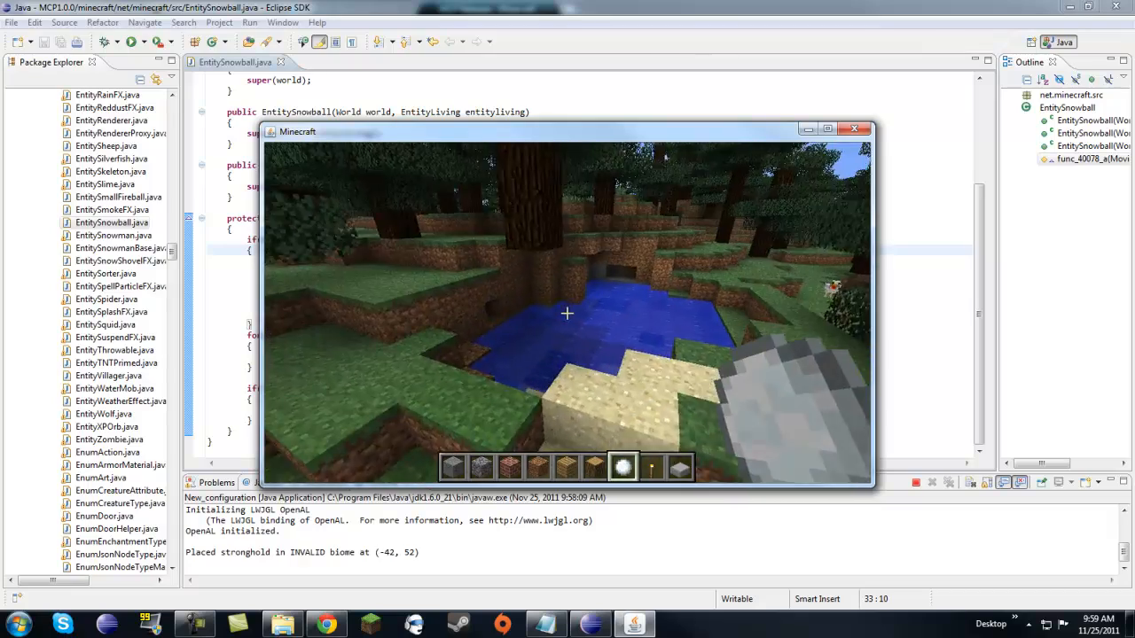
# - Save the world and quit back to the title screen
pyautogui.press('Escape')
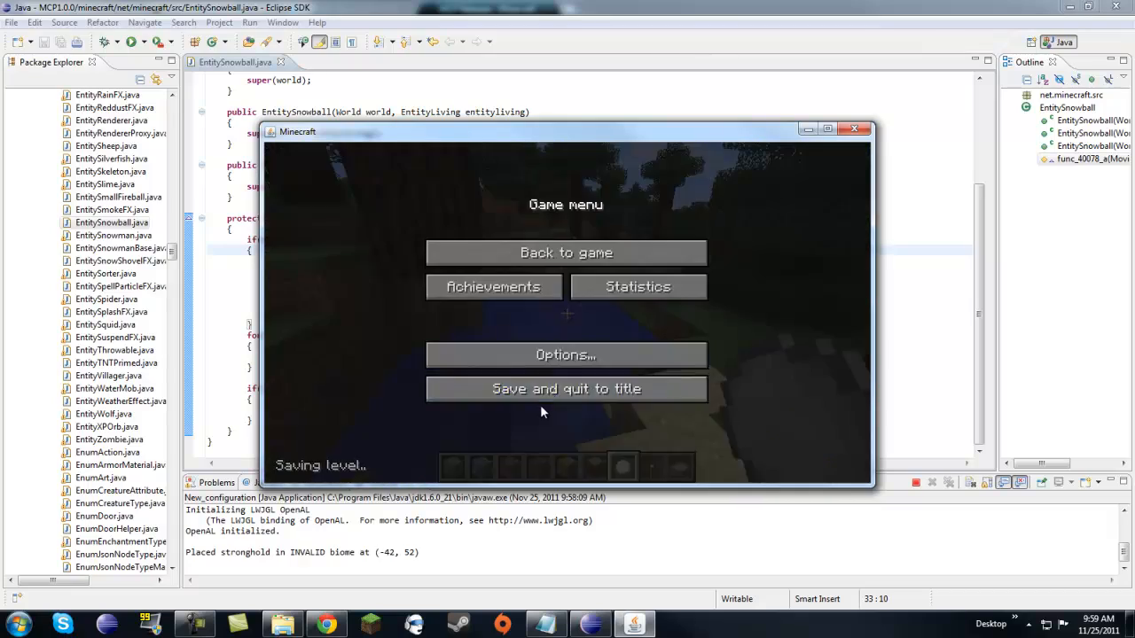
pyautogui.click(565, 388)
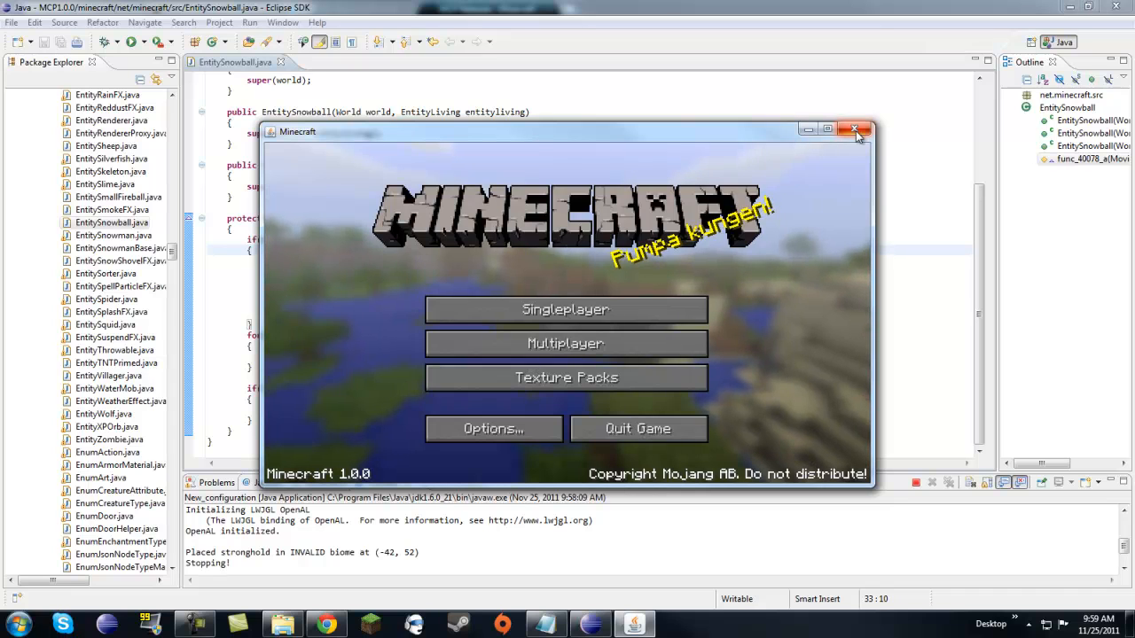
# - Close the Minecraft window so the run terminates and EntitySnowball.java returns to view
pyautogui.click(854, 131)
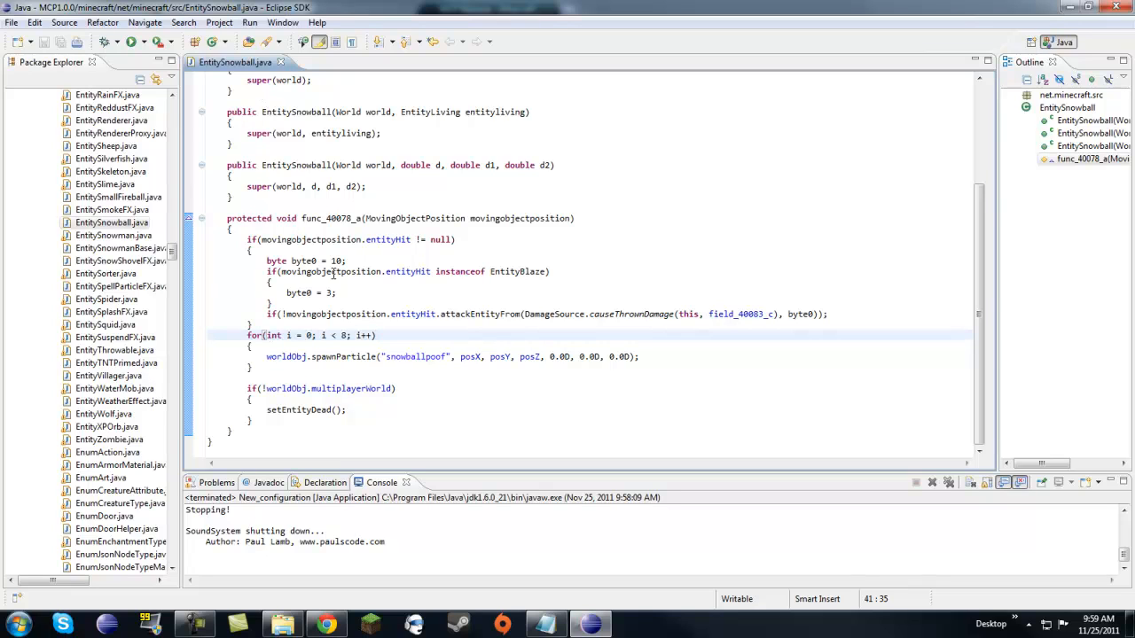
pyautogui.moveTo(132, 43)
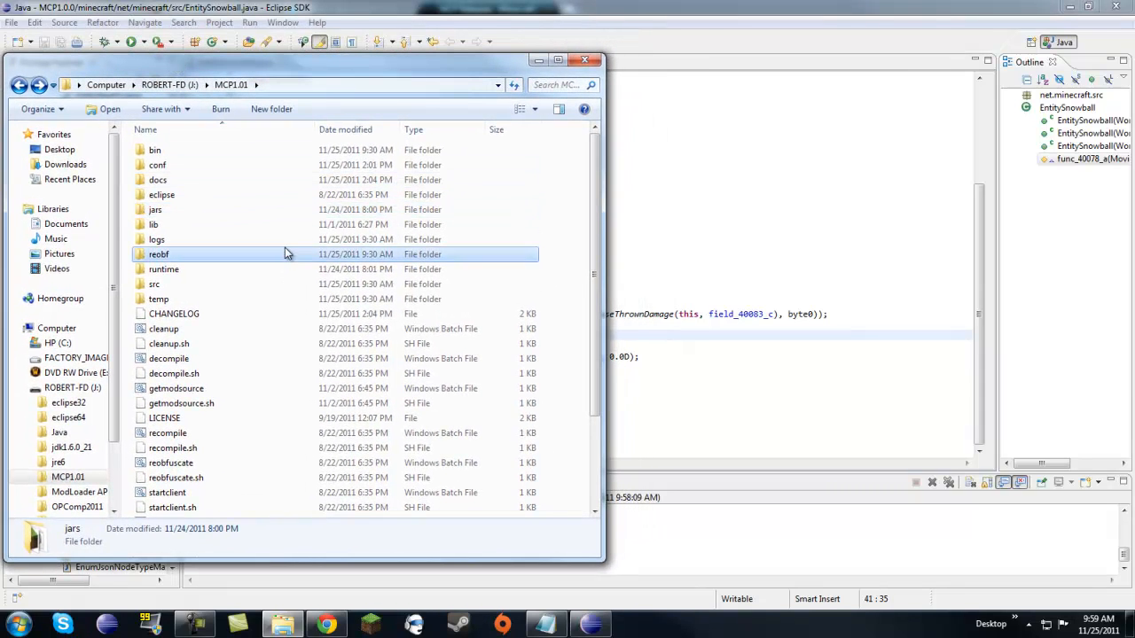
# - Select the reobf folder and the recompile scripts in the MCP1.01 folder
pyautogui.click(158, 255)
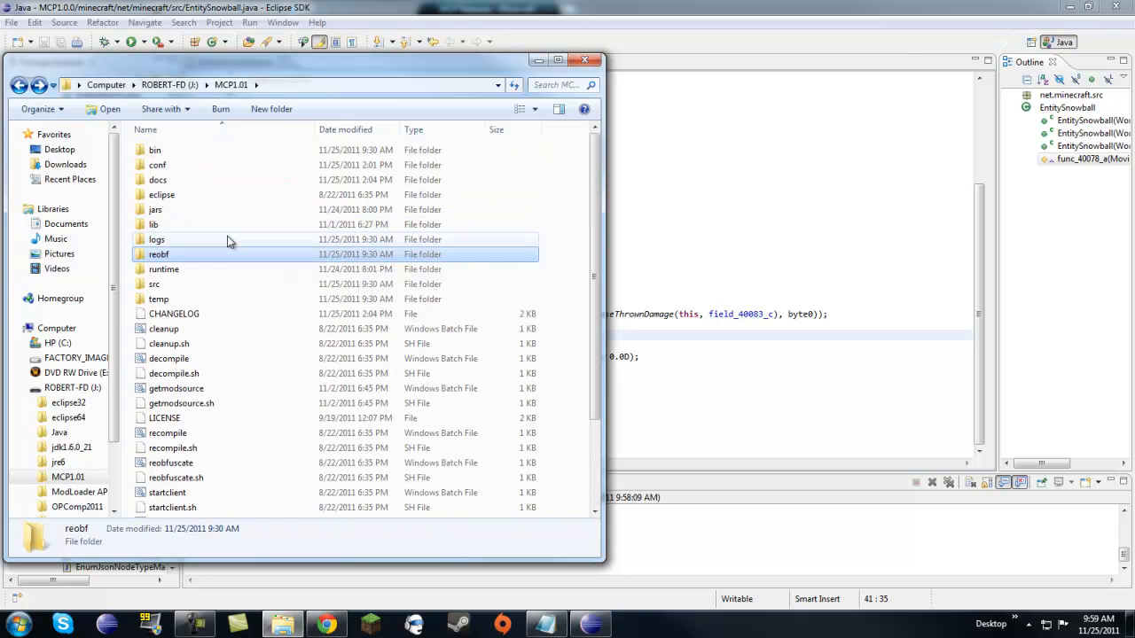
pyautogui.click(156, 240)
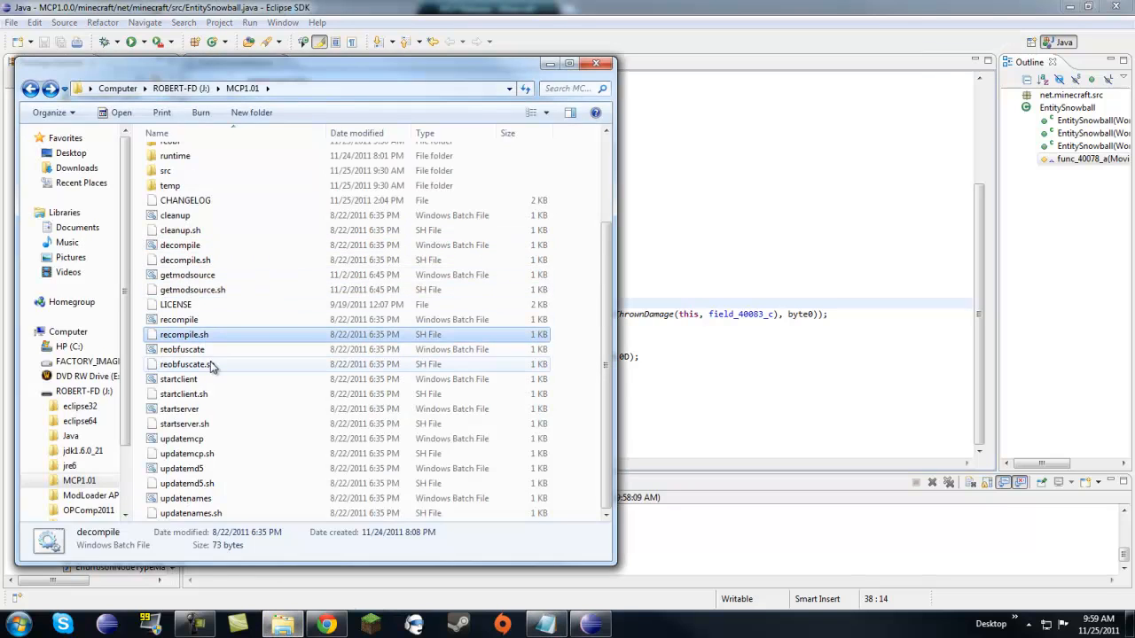
pyautogui.click(179, 319)
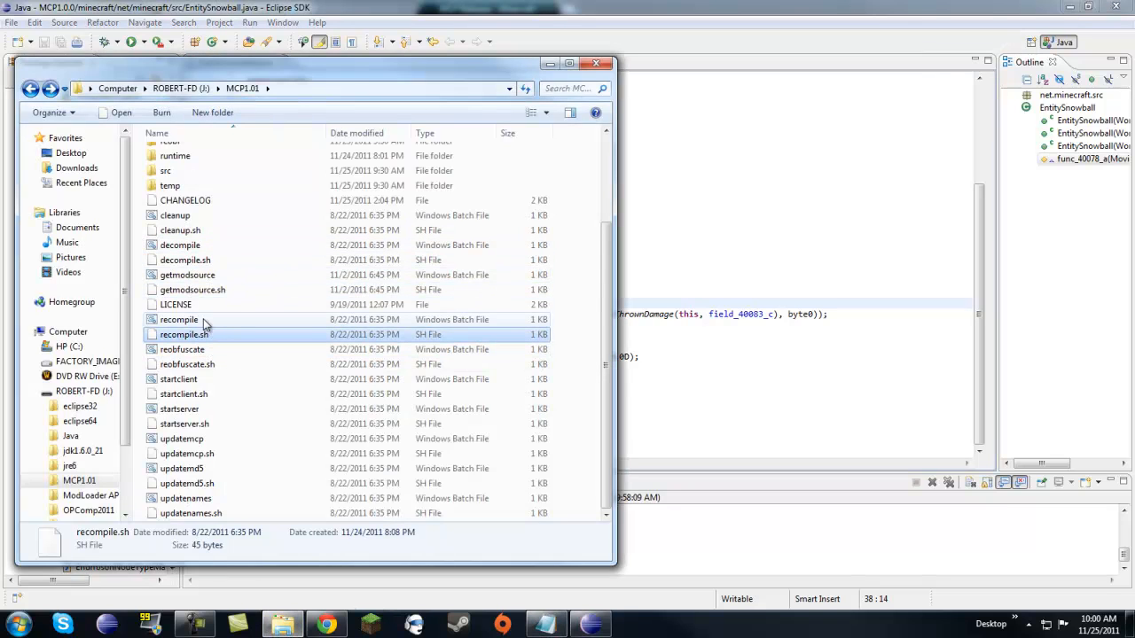
pyautogui.click(180, 319)
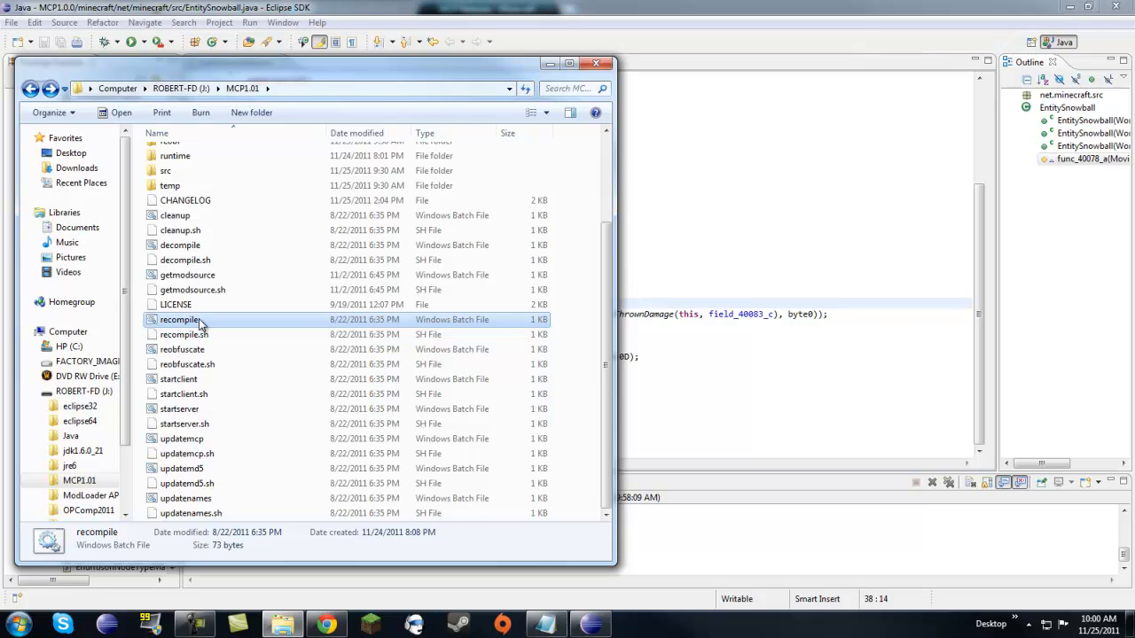
# - Look over the recompile and reobfuscate batch files, leaving reobfuscate.bat highlighted
pyautogui.click(181, 350)
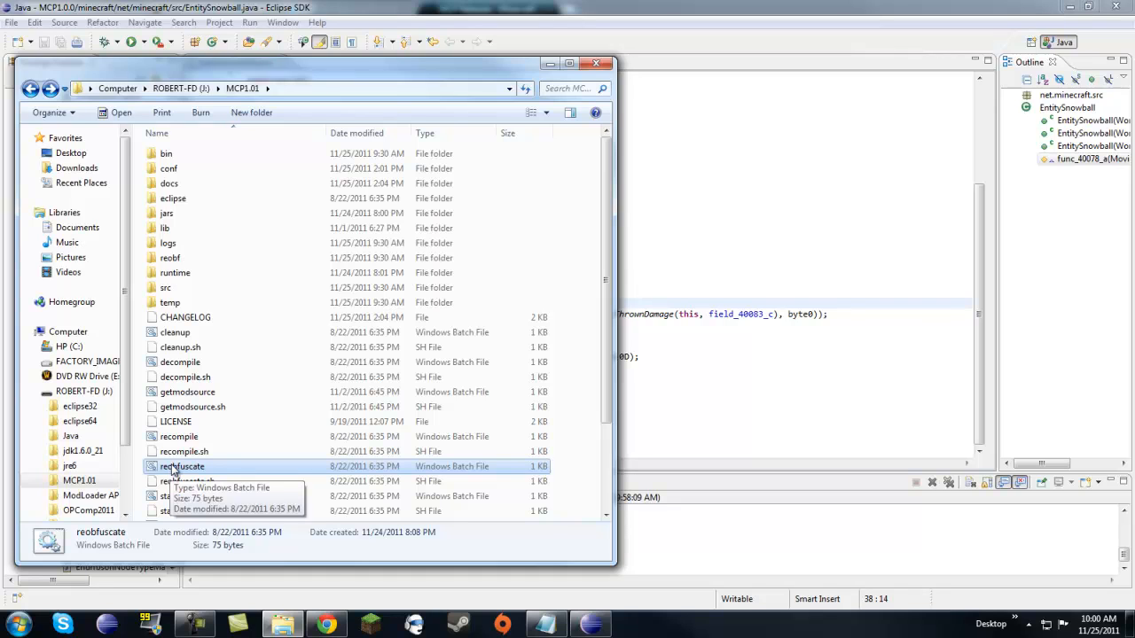
pyautogui.moveTo(224, 479)
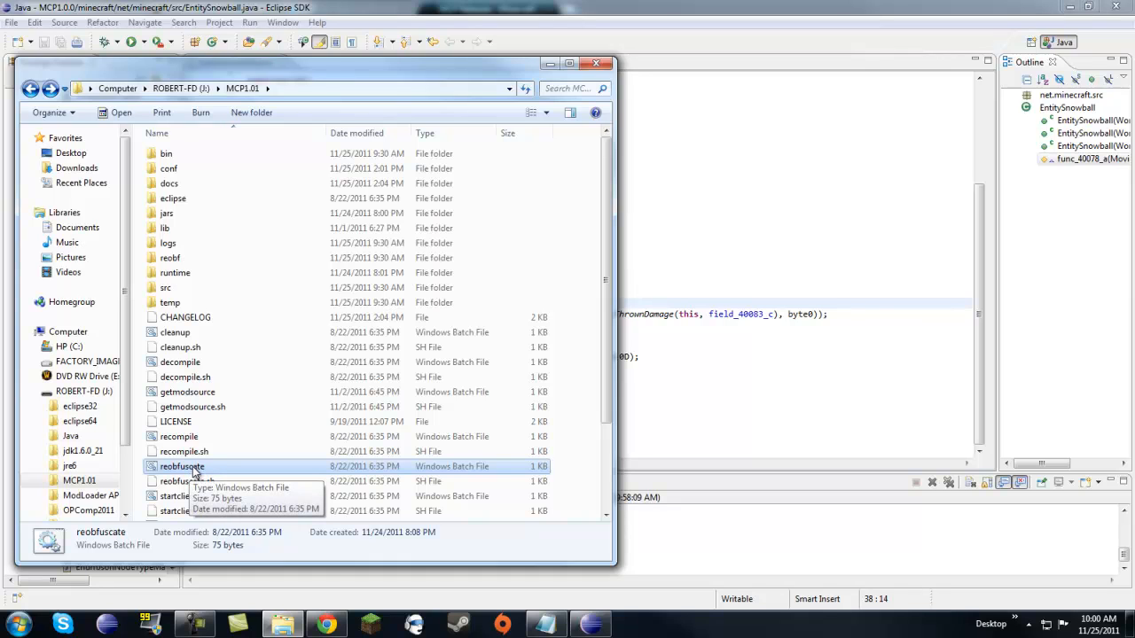
pyautogui.moveTo(195, 285)
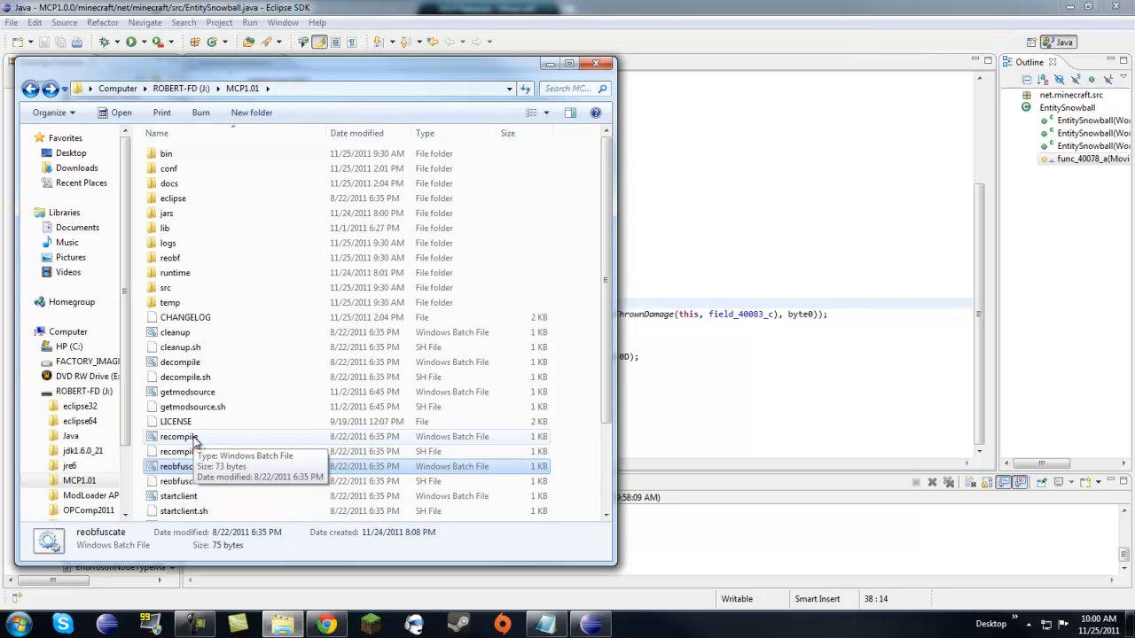
pyautogui.click(178, 437)
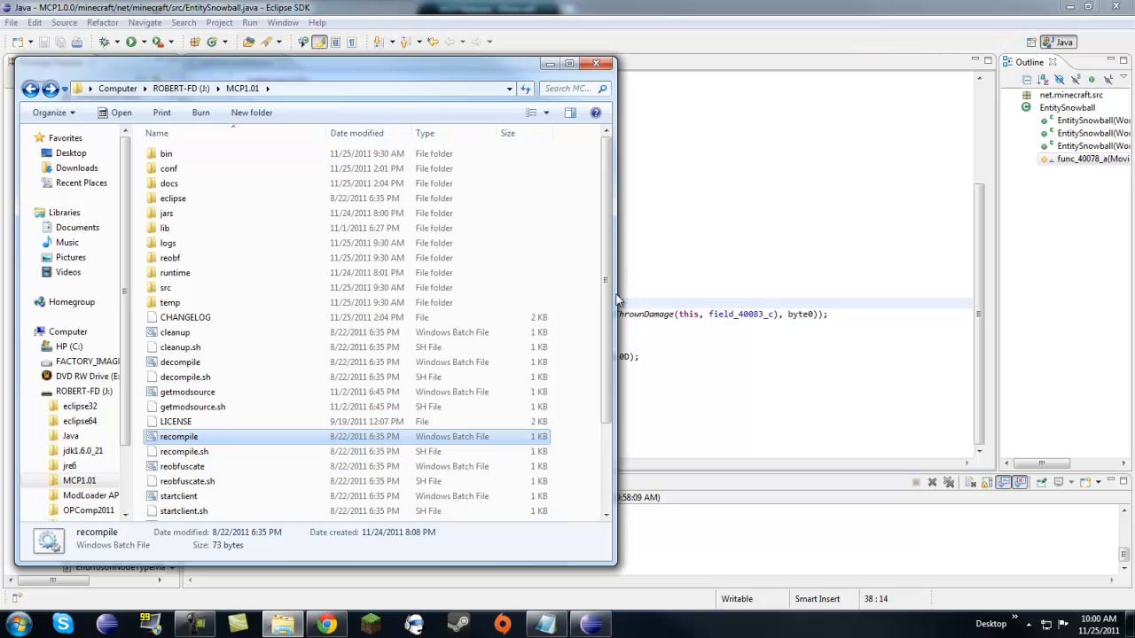
pyautogui.click(181, 466)
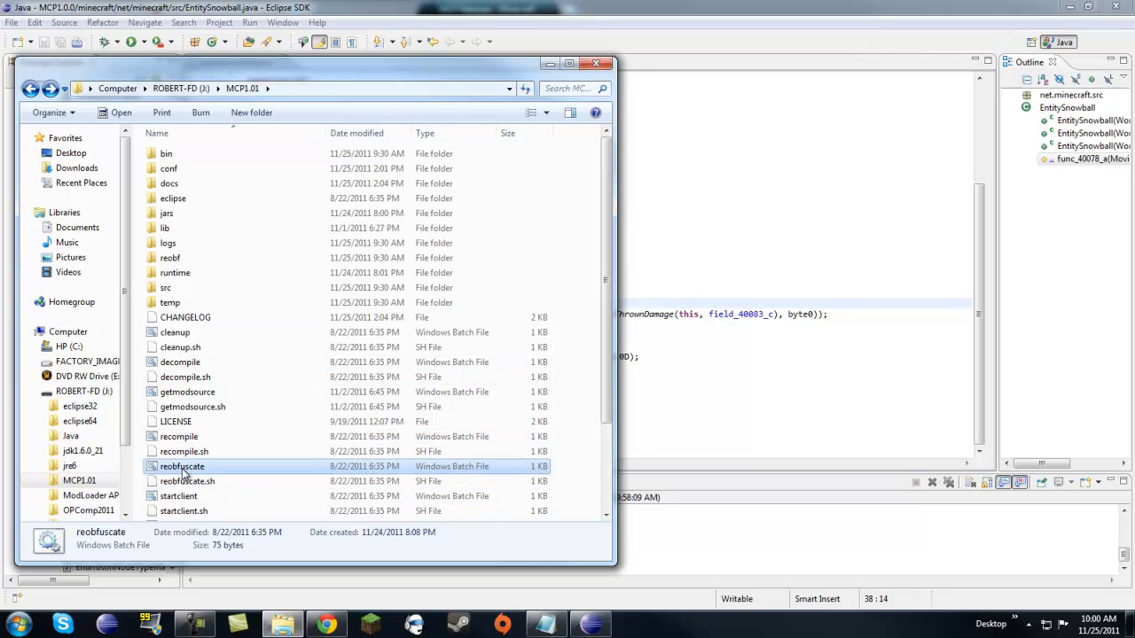
pyautogui.moveTo(271, 151)
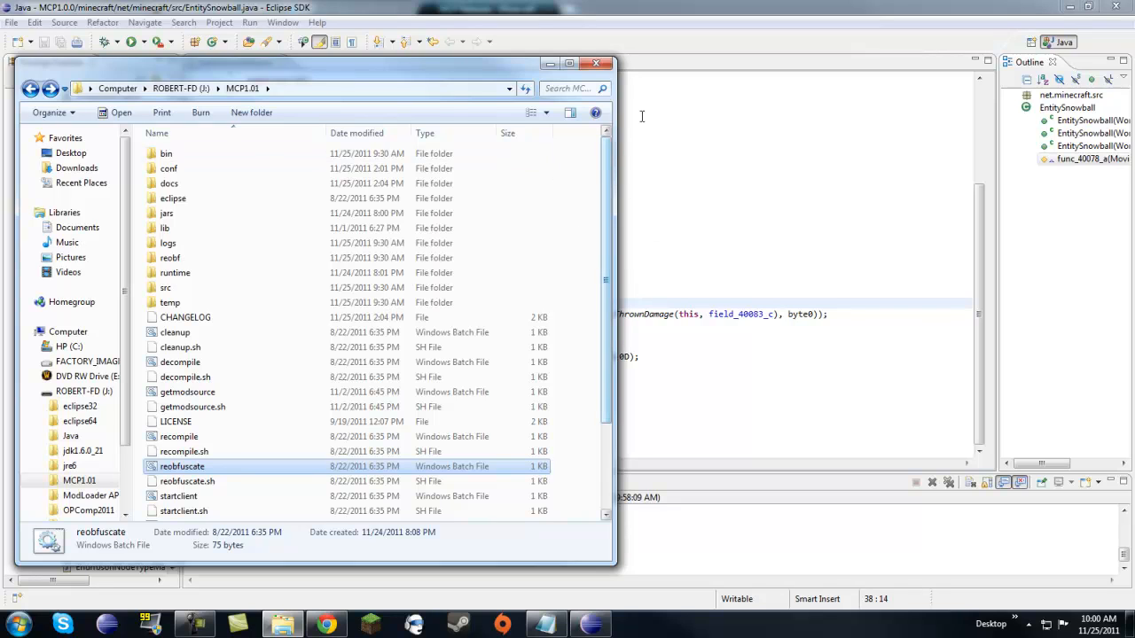
pyautogui.moveTo(653, 83)
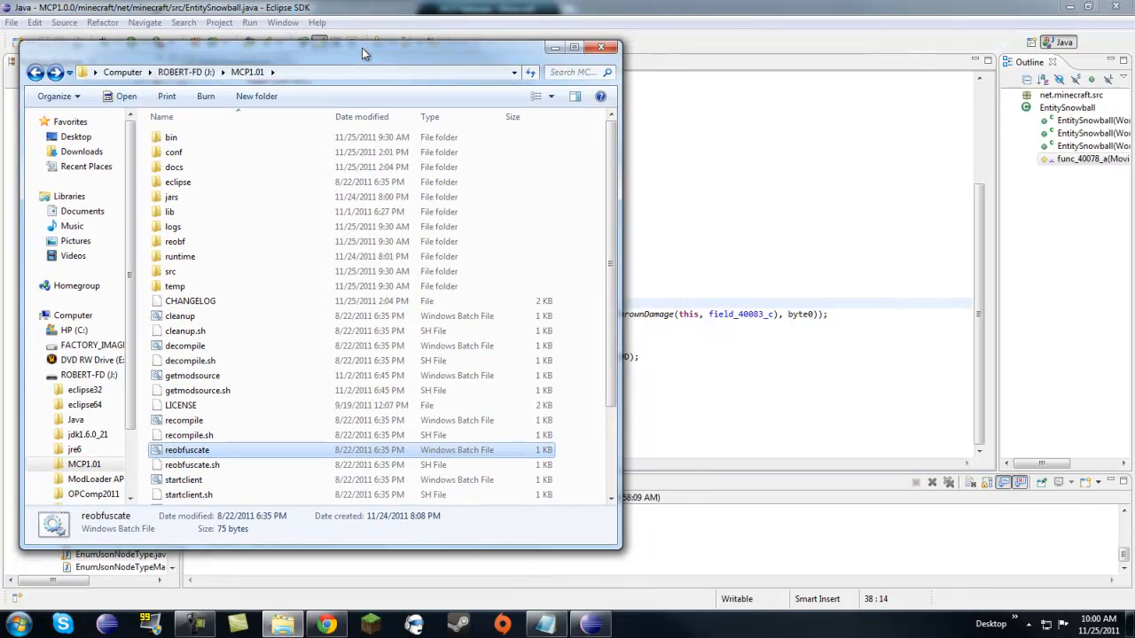
pyautogui.moveTo(349, 149)
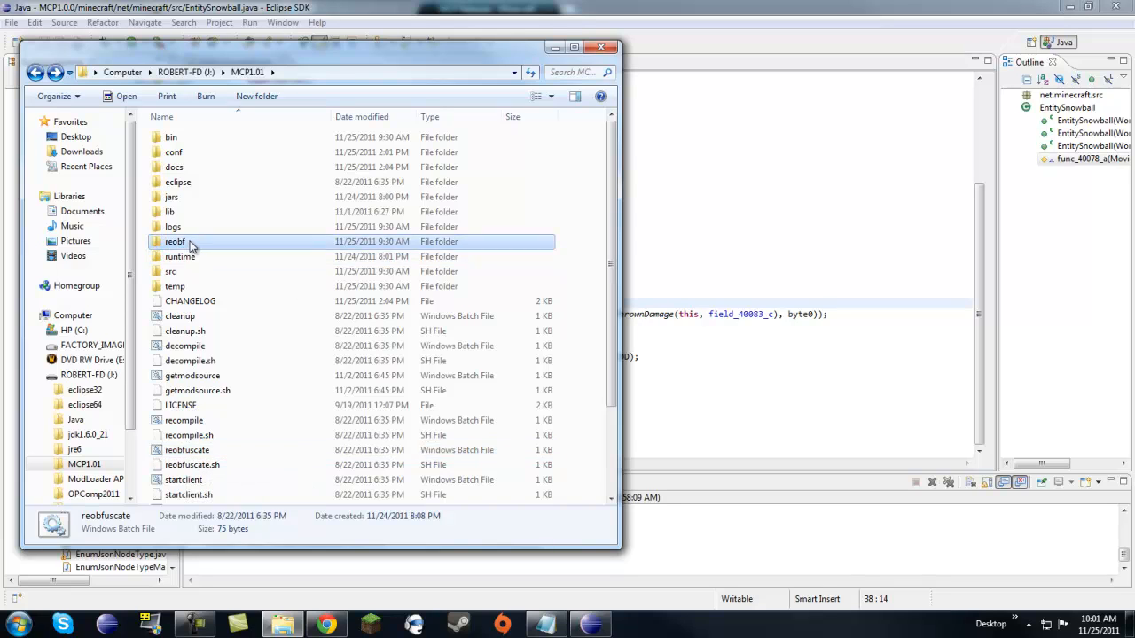
# - Confirm the reobf folder is empty and close the MCP Explorer window
pyautogui.doubleClick(174, 241)
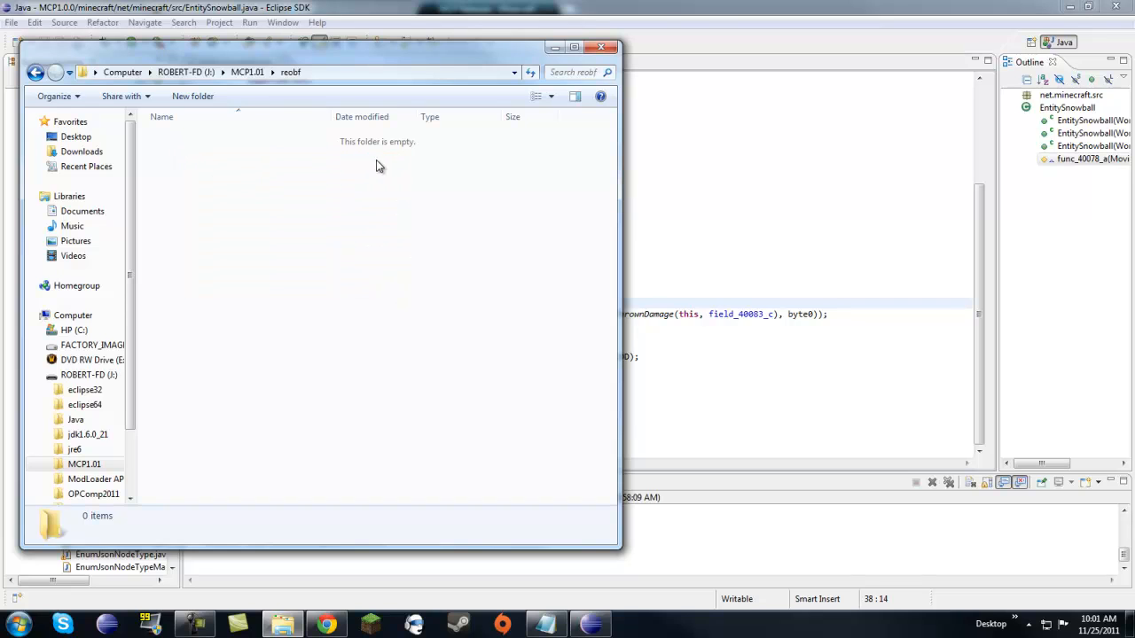
pyautogui.moveTo(248, 149)
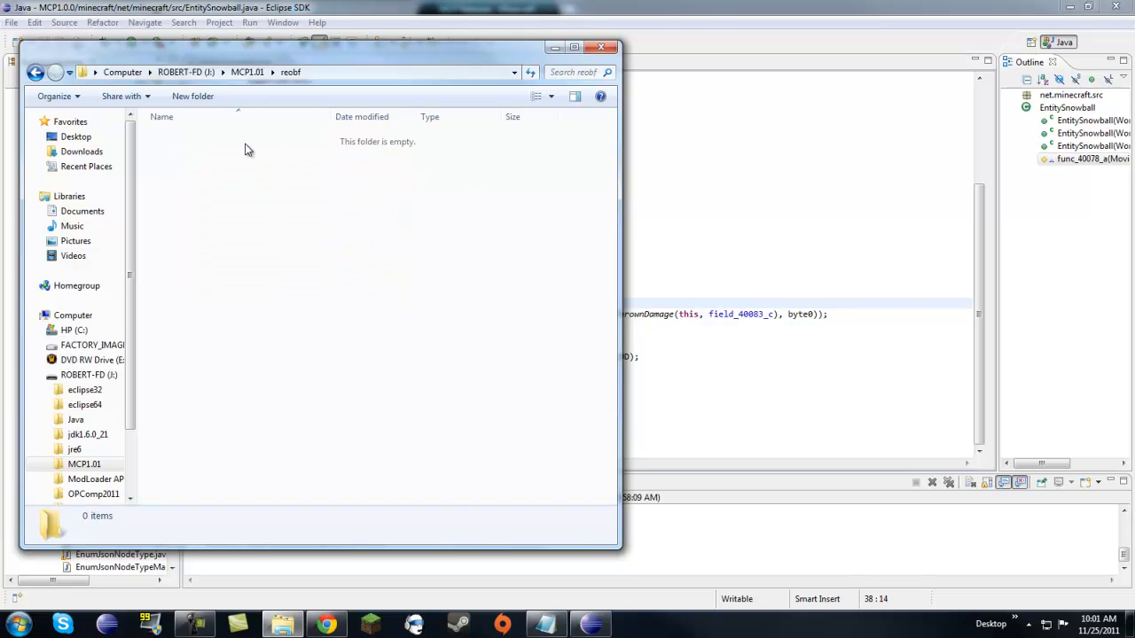
pyautogui.moveTo(504, 181)
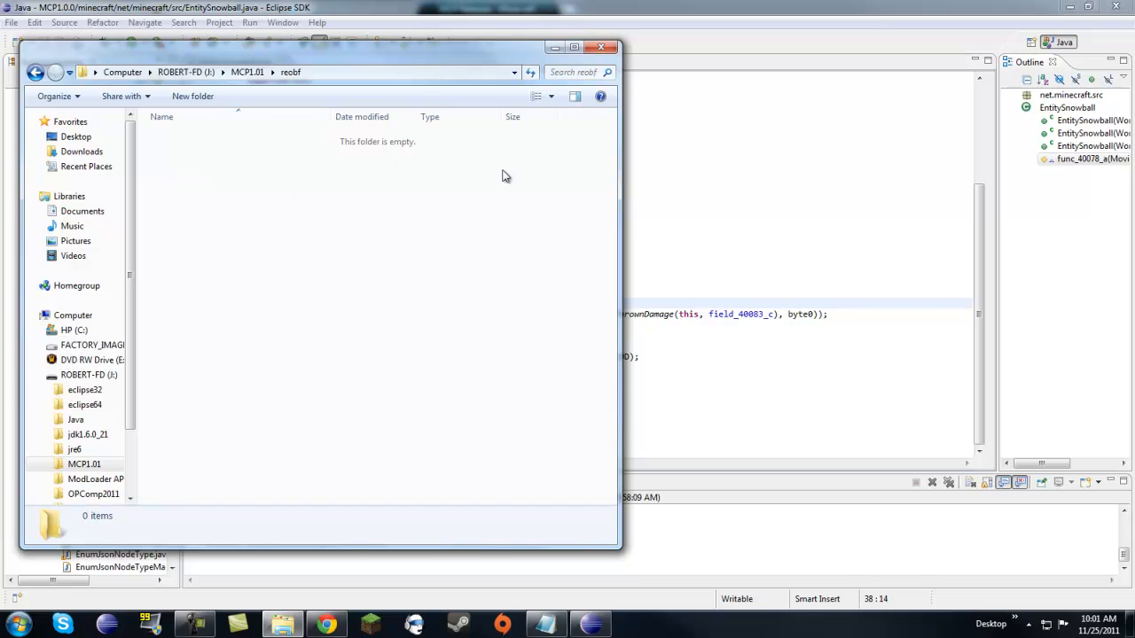
pyautogui.moveTo(251, 177)
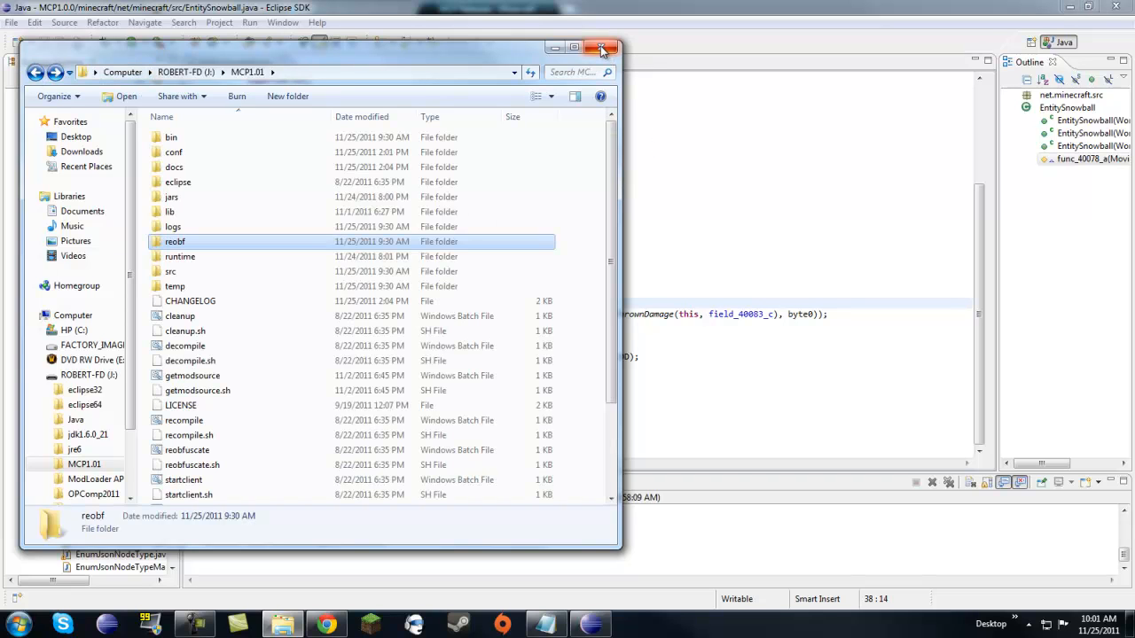
pyautogui.moveTo(601, 48)
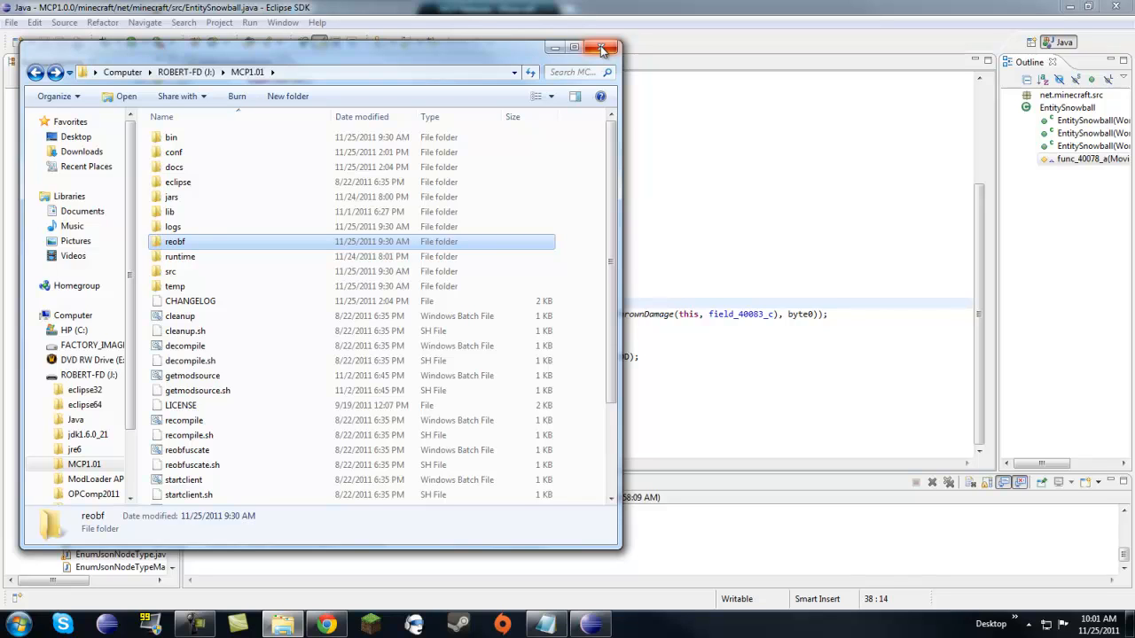
pyautogui.click(603, 48)
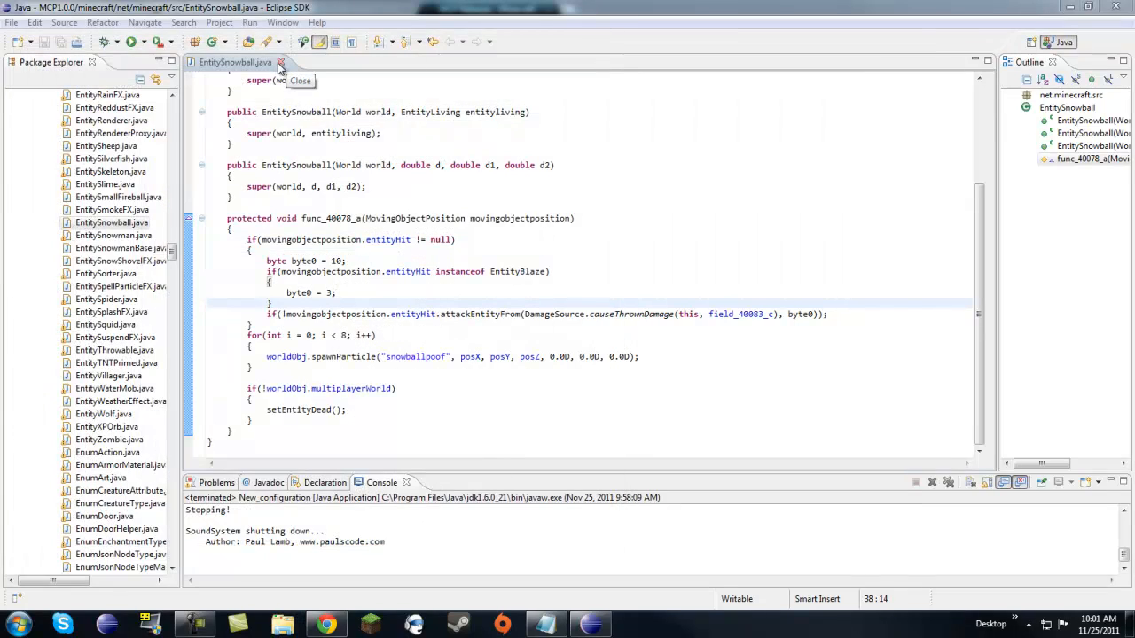